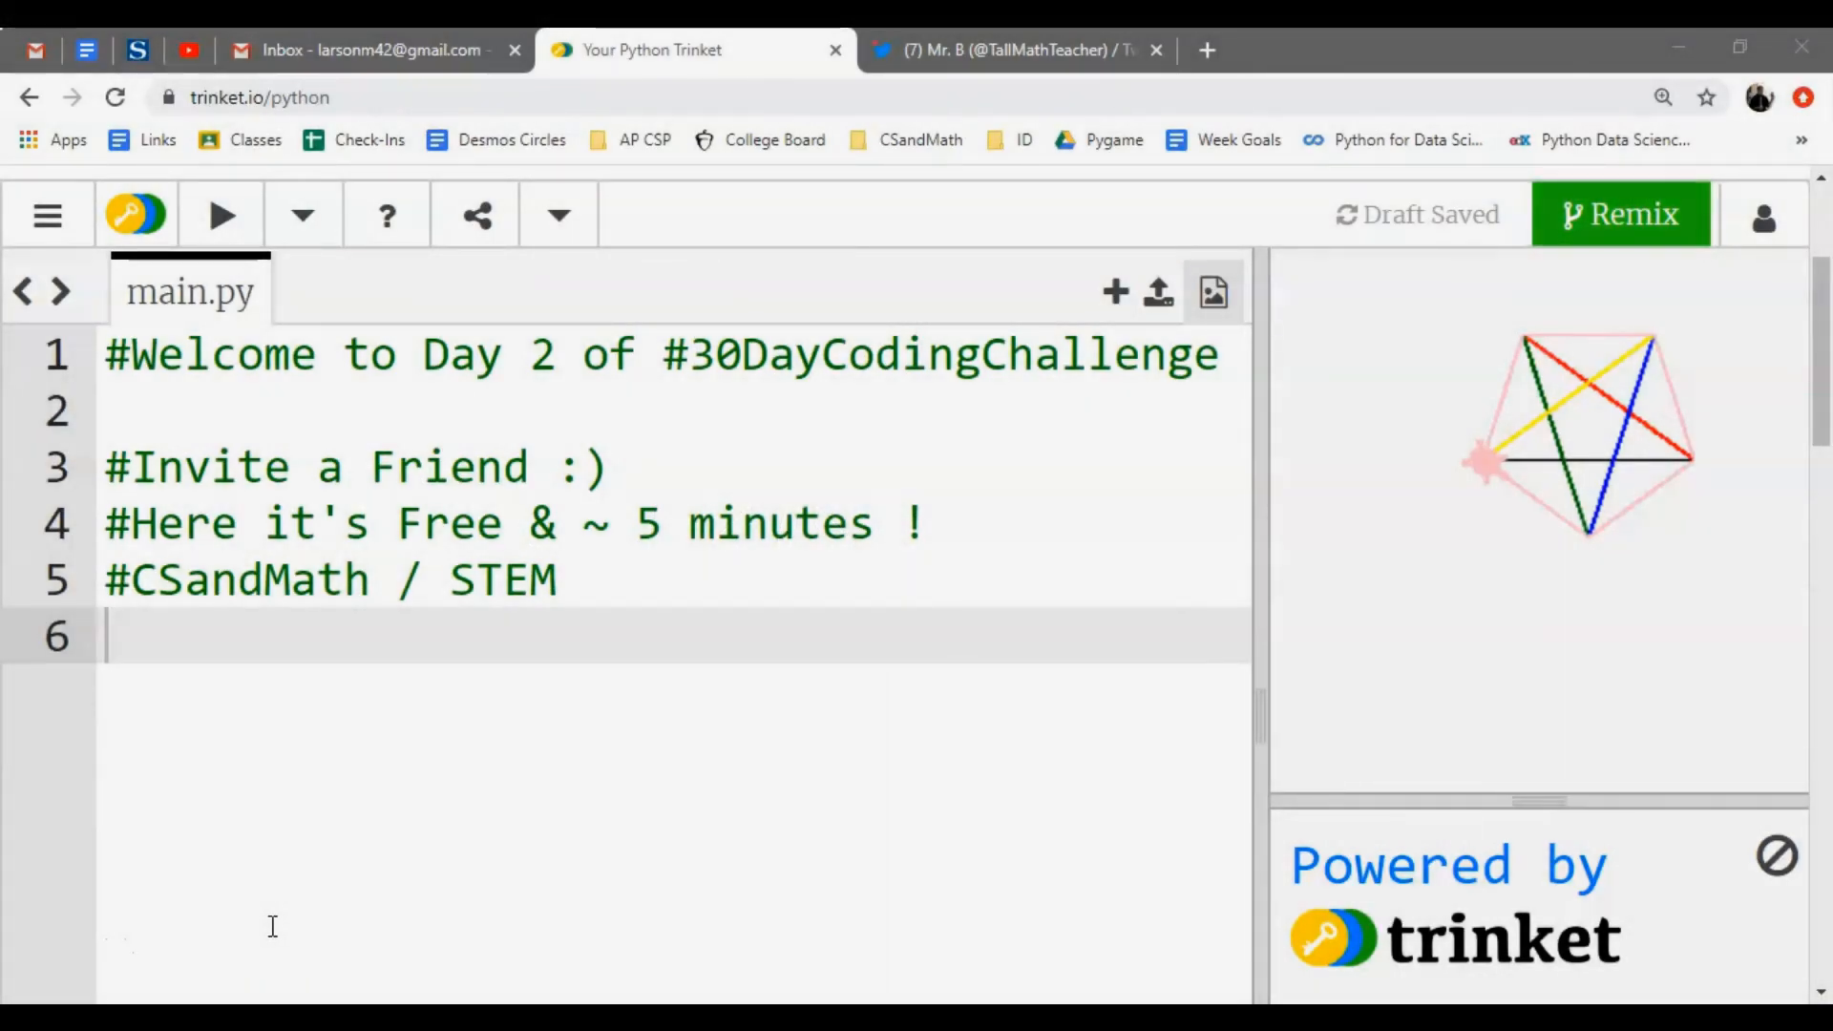
mouse_move(619, 466)
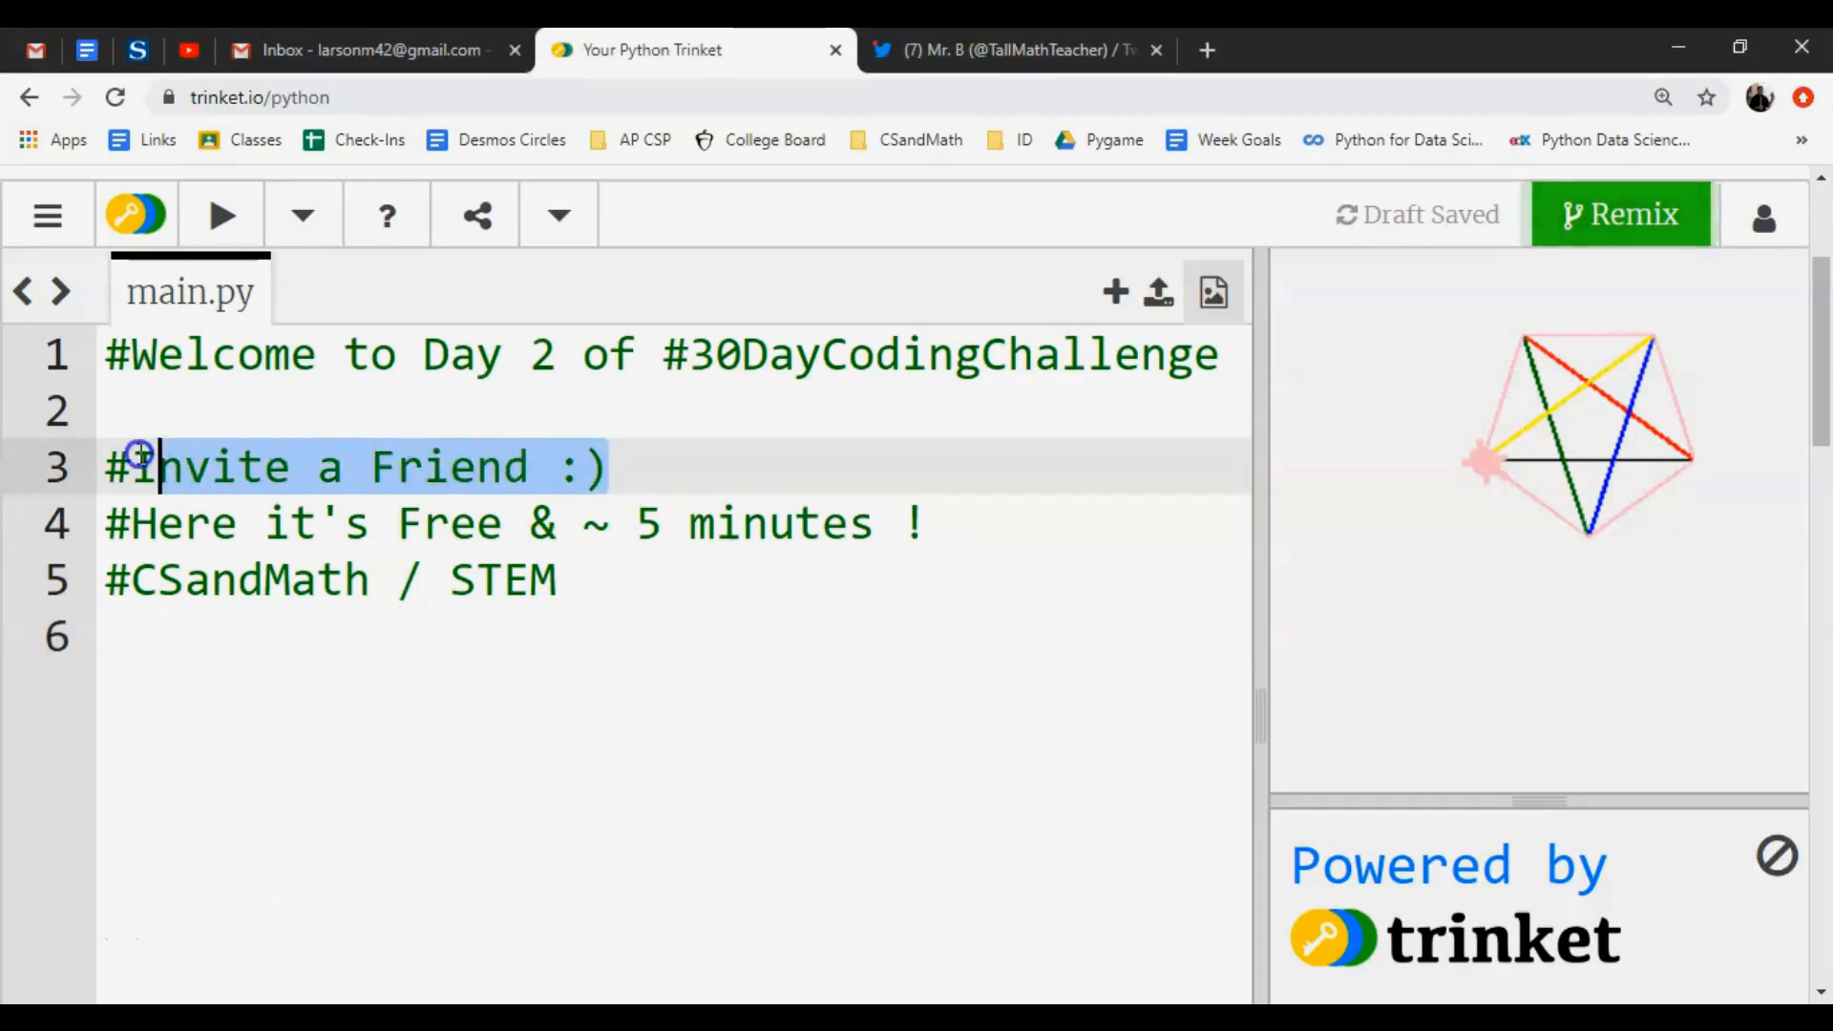
Clear the welcome comments and begin a perfect_squares = assignment on line 1.
click(420, 523)
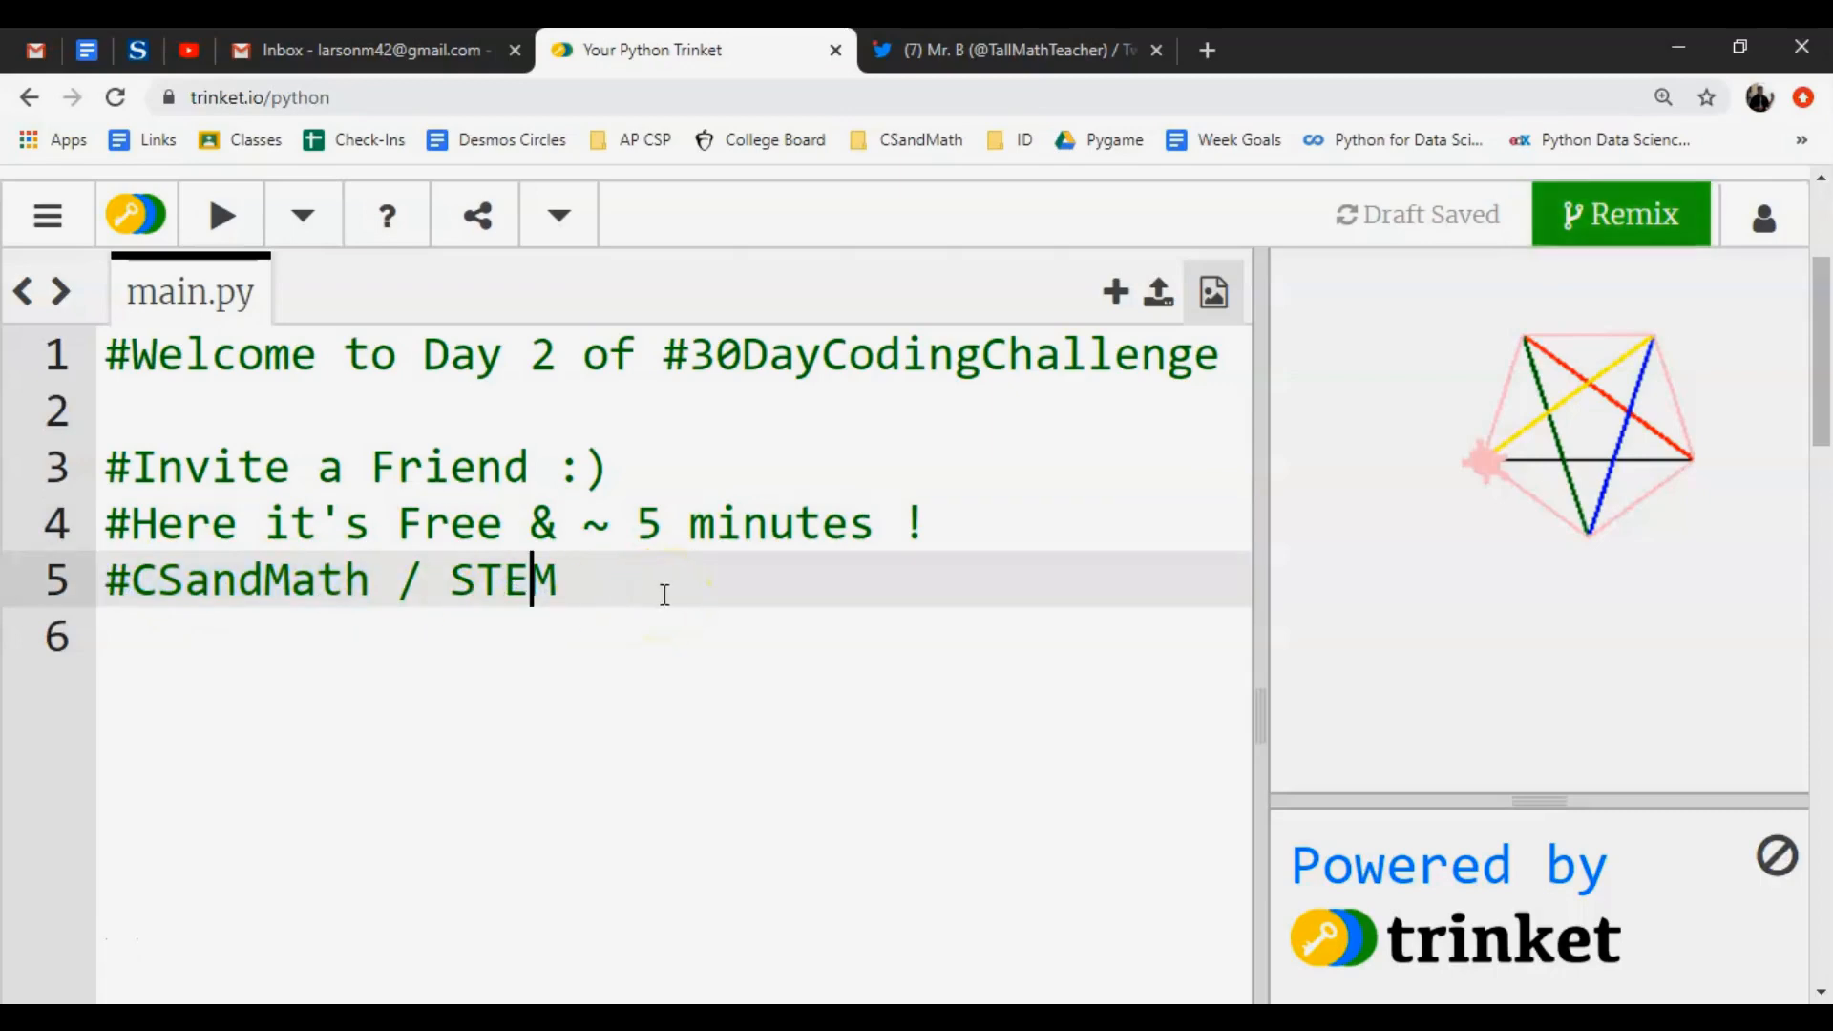
click(1012, 49)
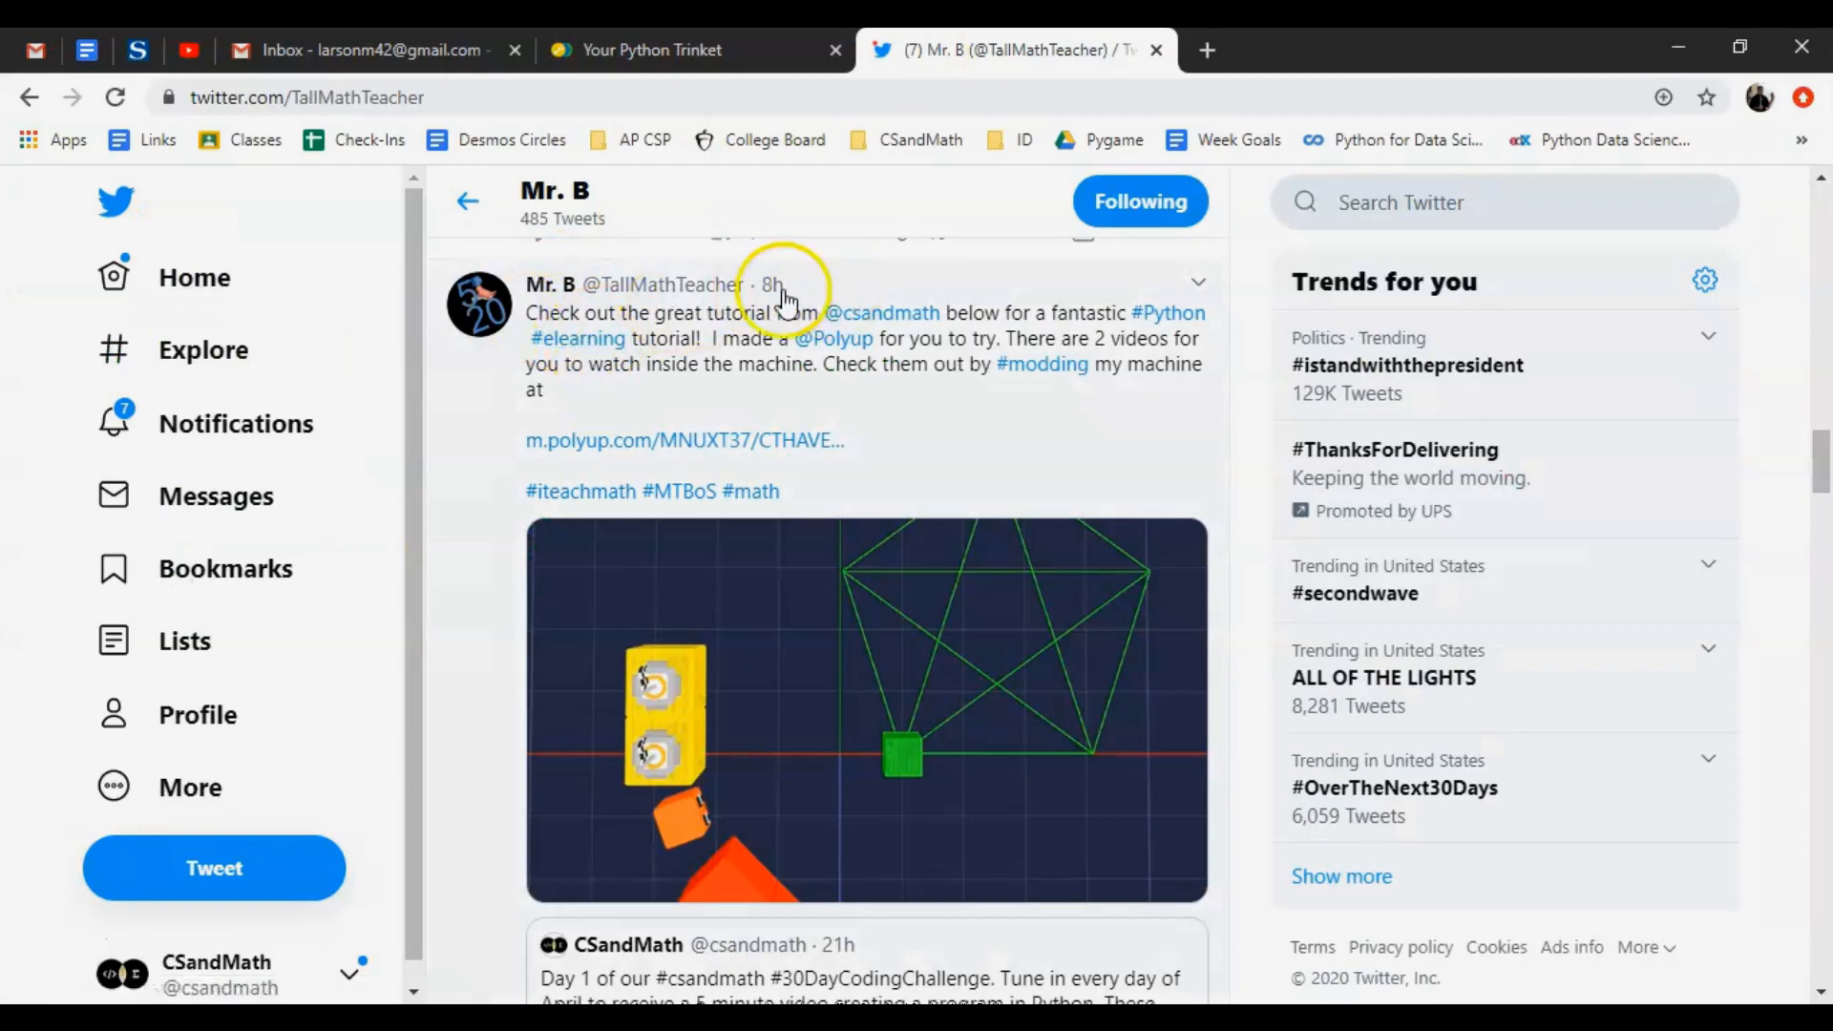
mouse_move(550, 285)
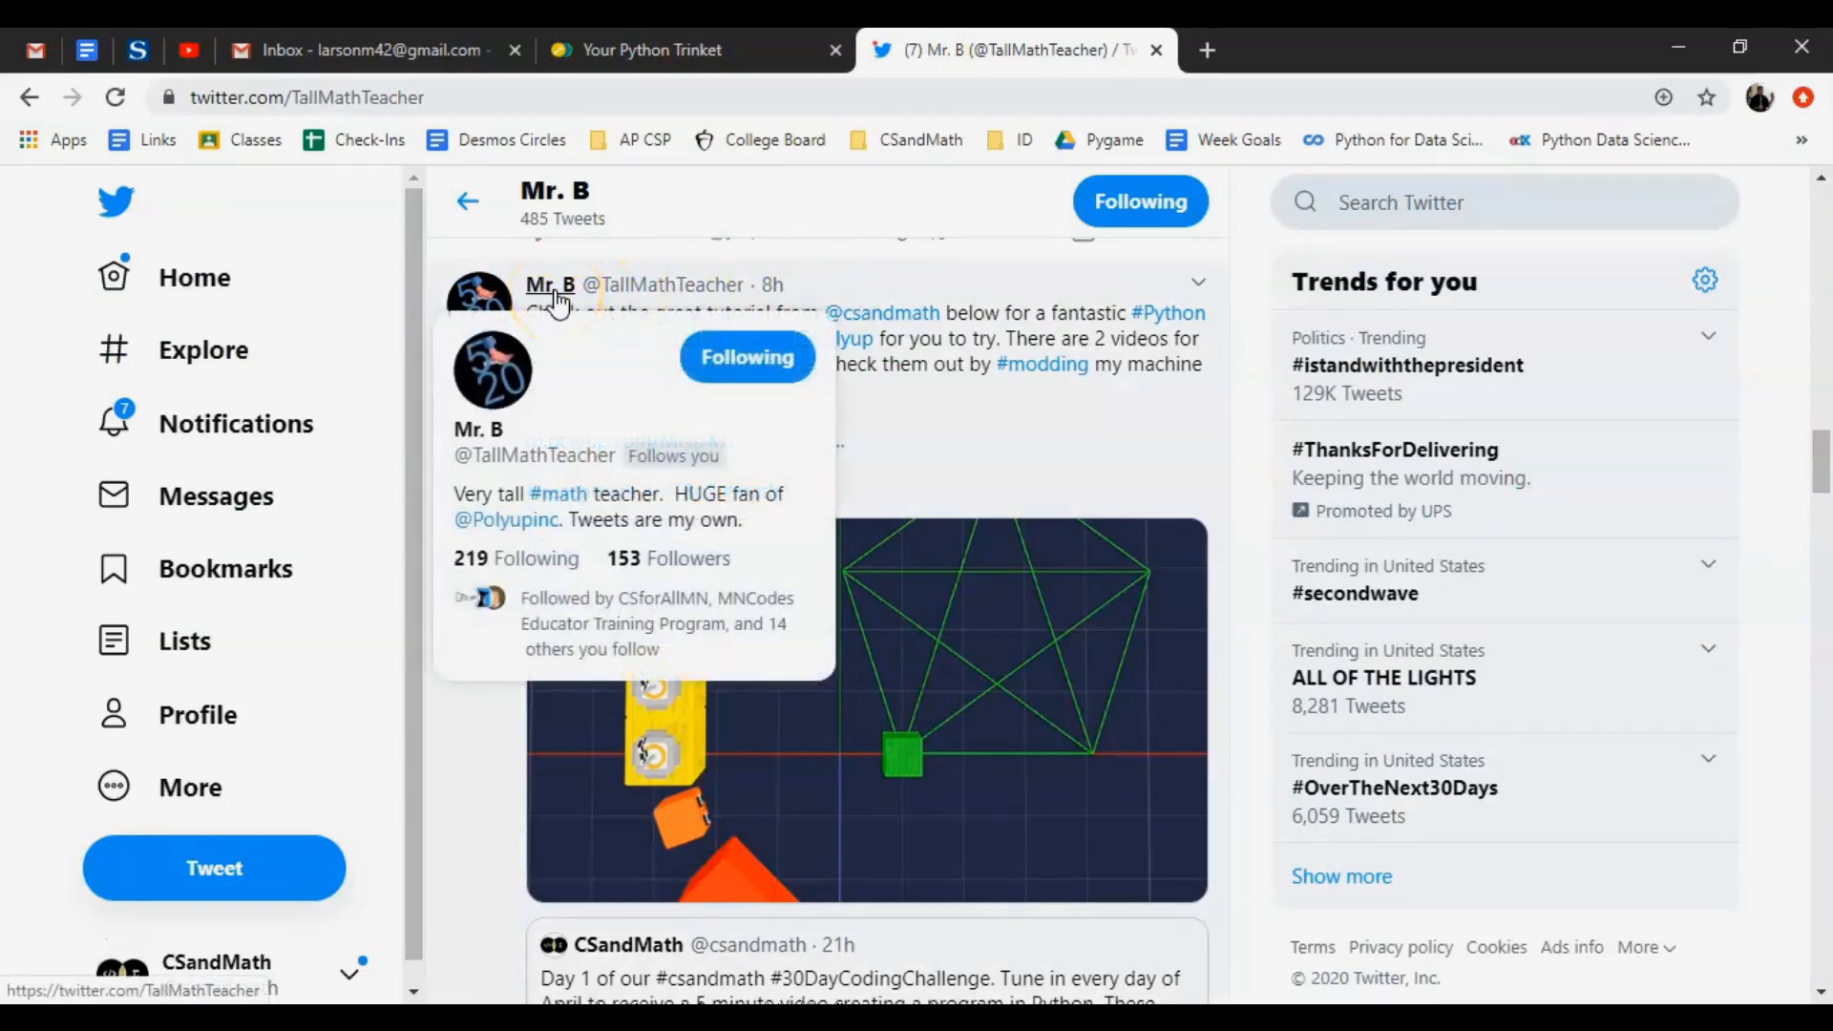
mouse_move(558, 292)
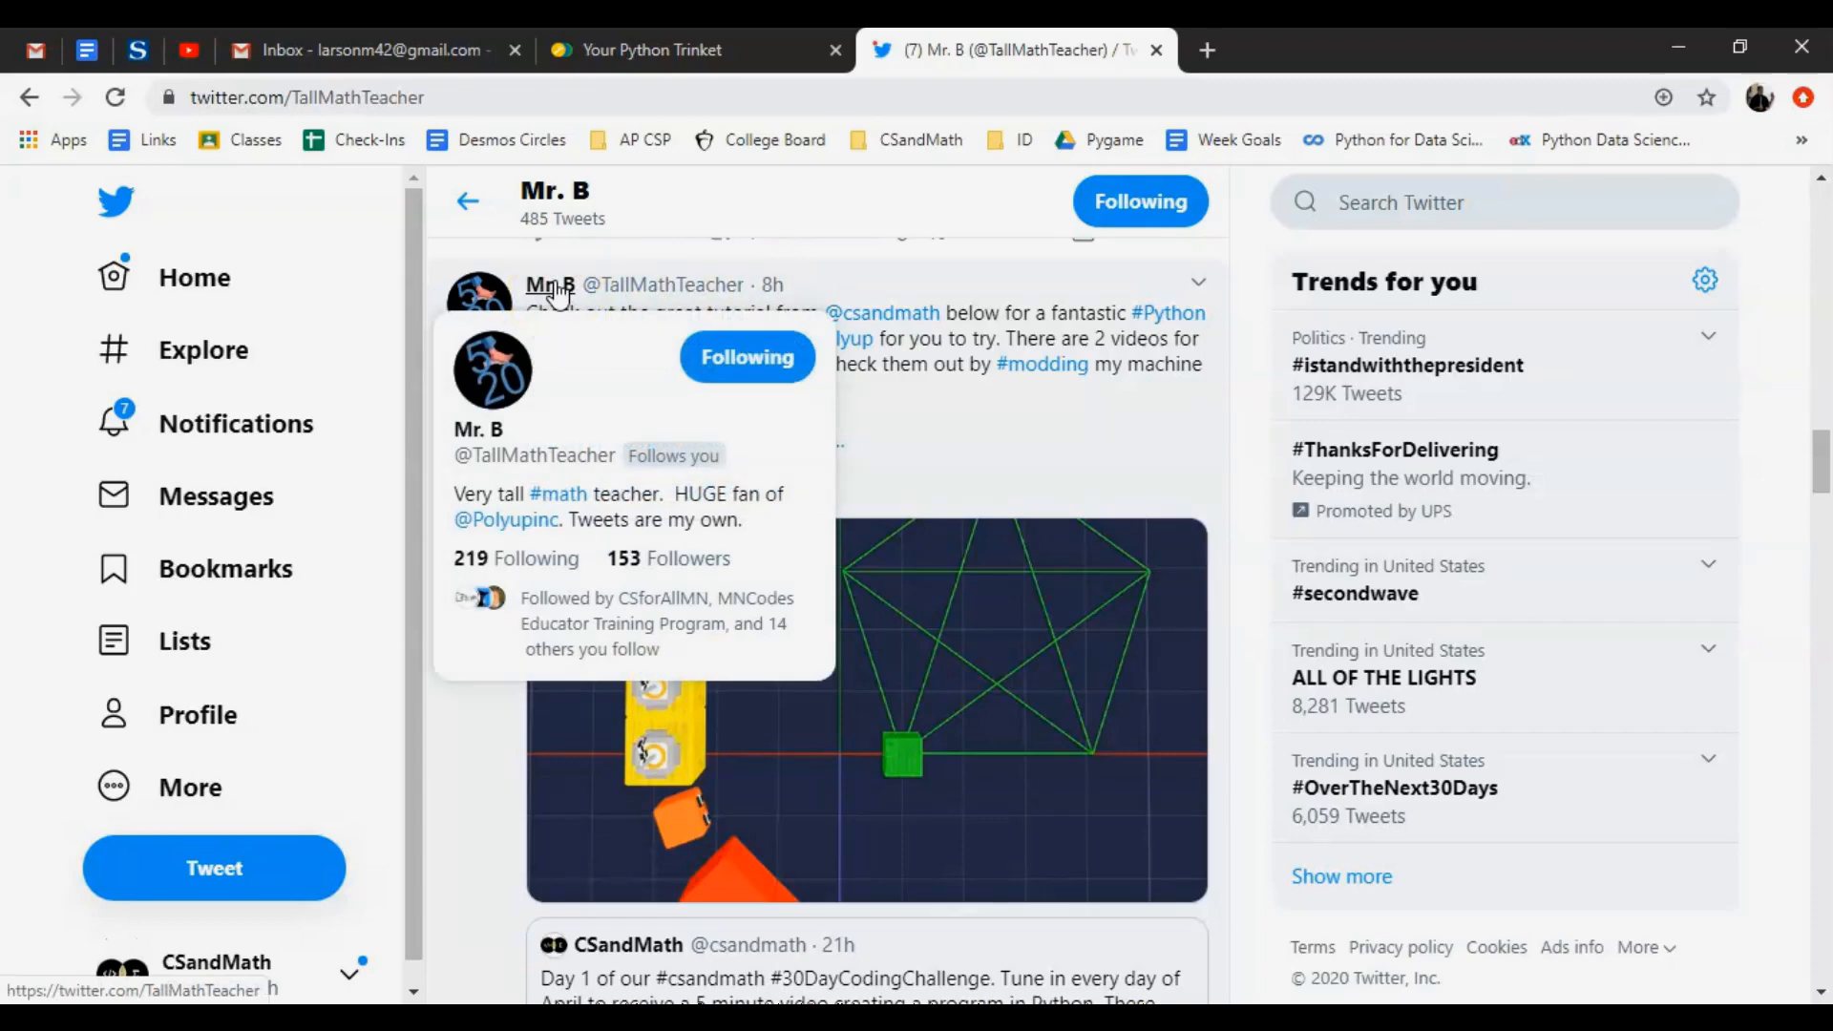
mouse_move(565, 291)
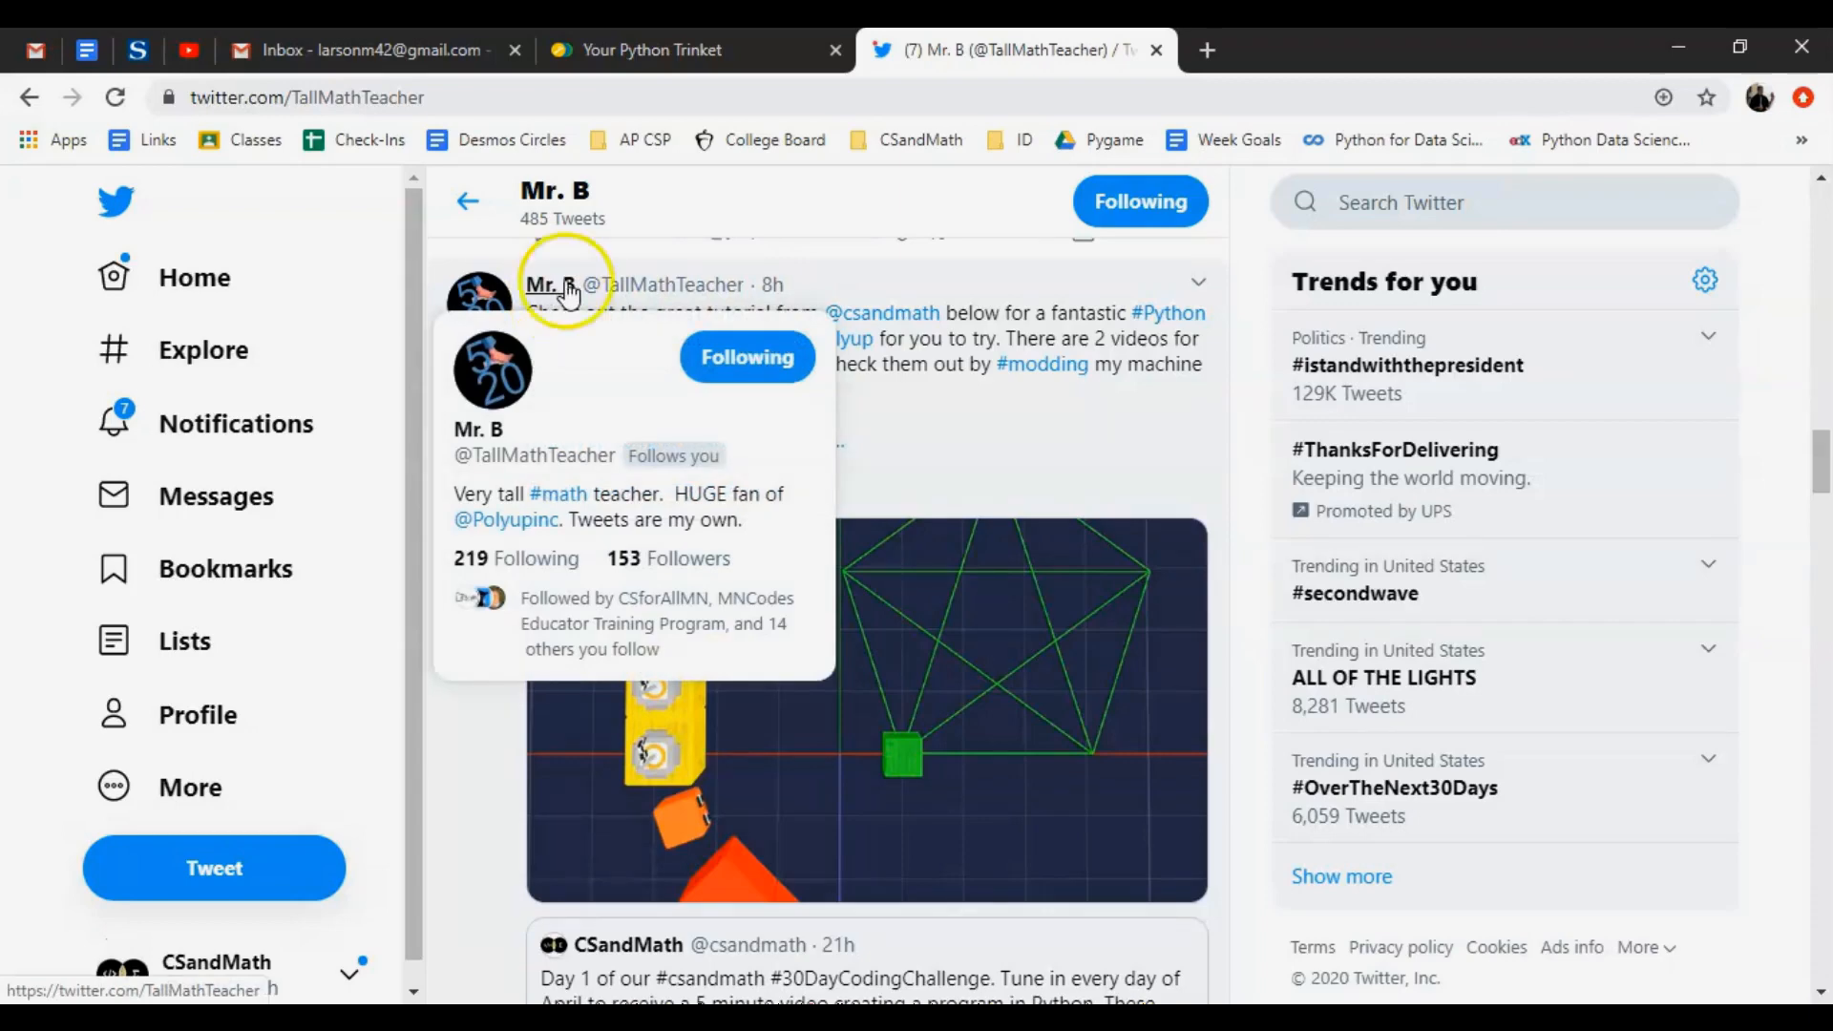
mouse_move(1306, 540)
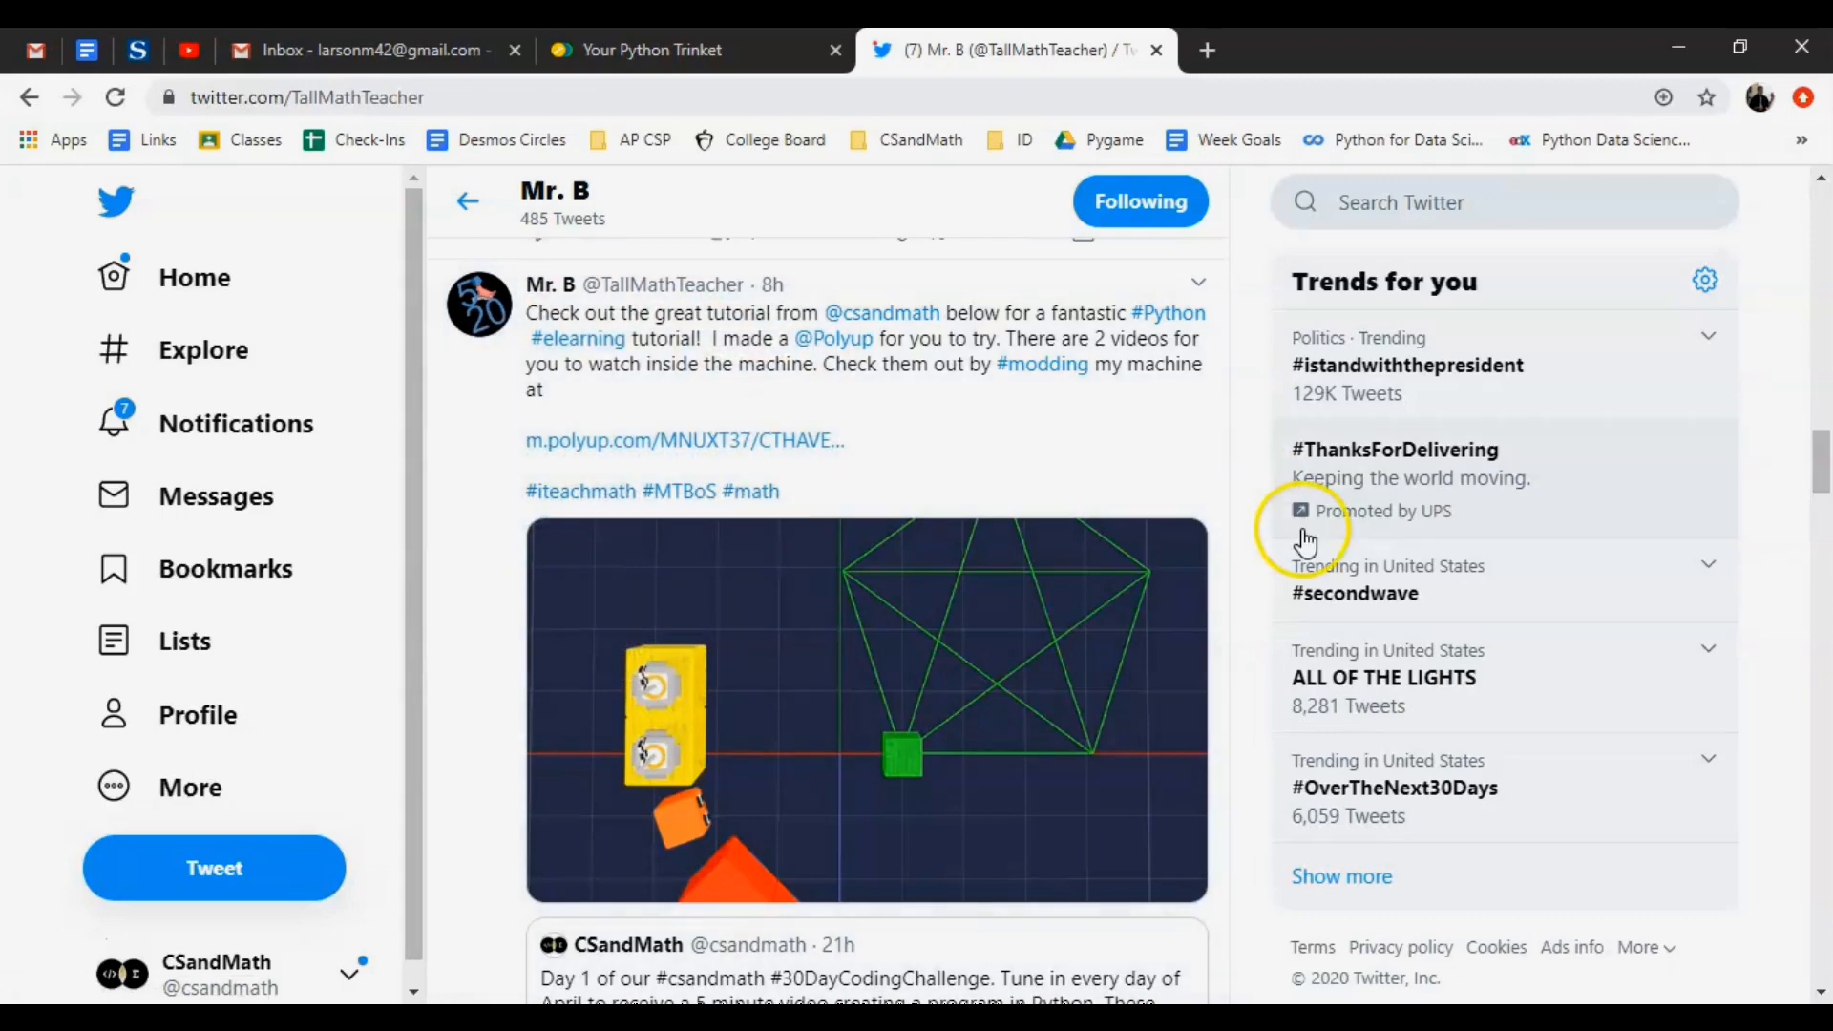
mouse_move(968, 433)
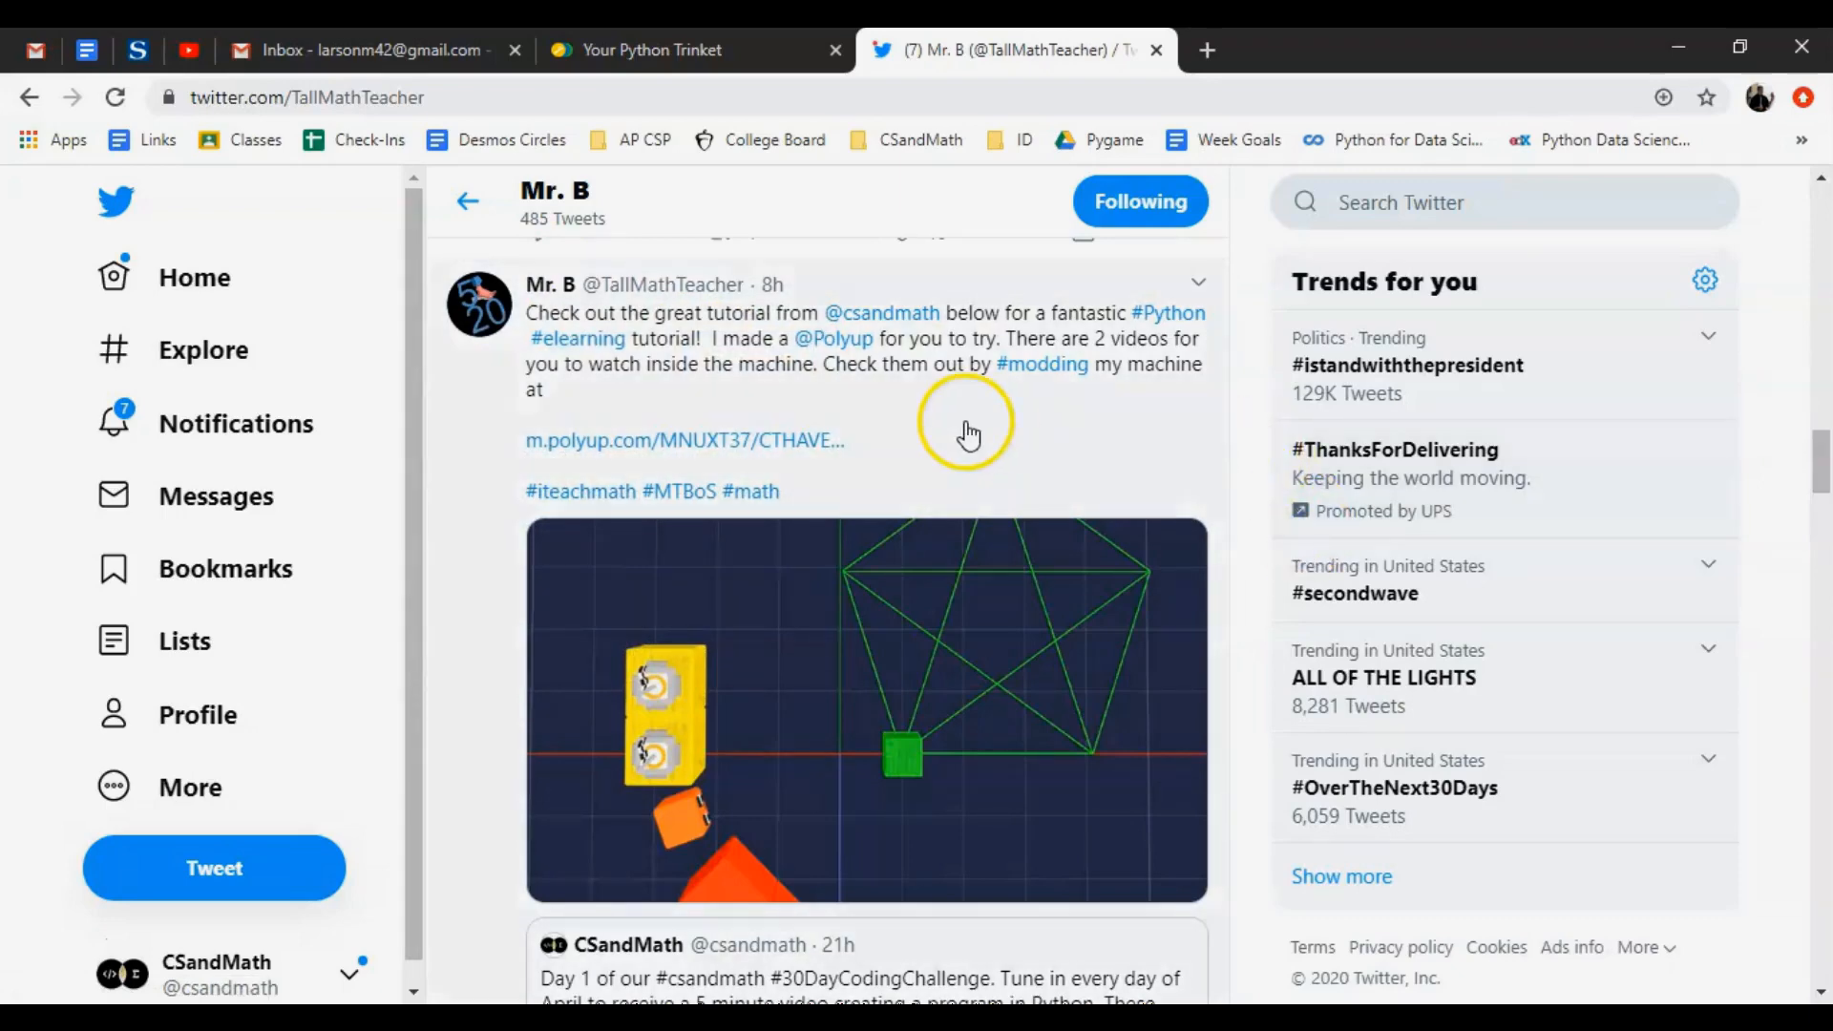
mouse_move(834, 338)
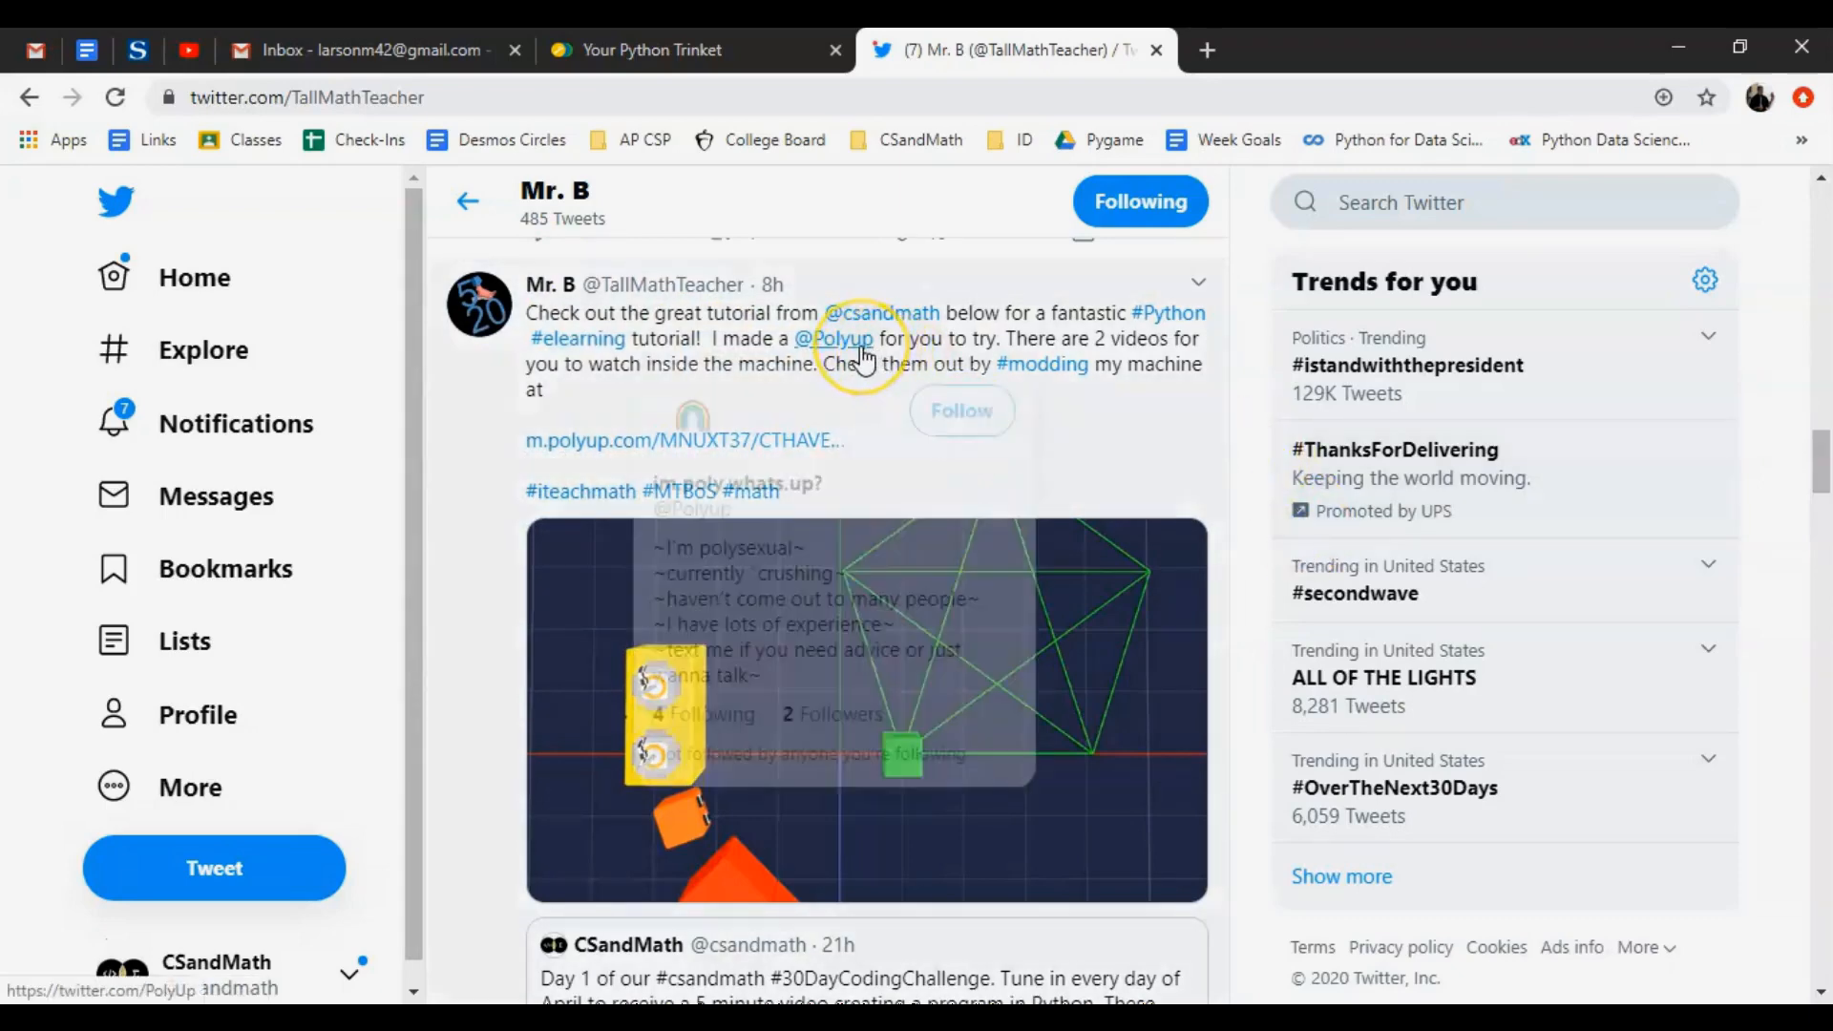
mouse_move(835, 340)
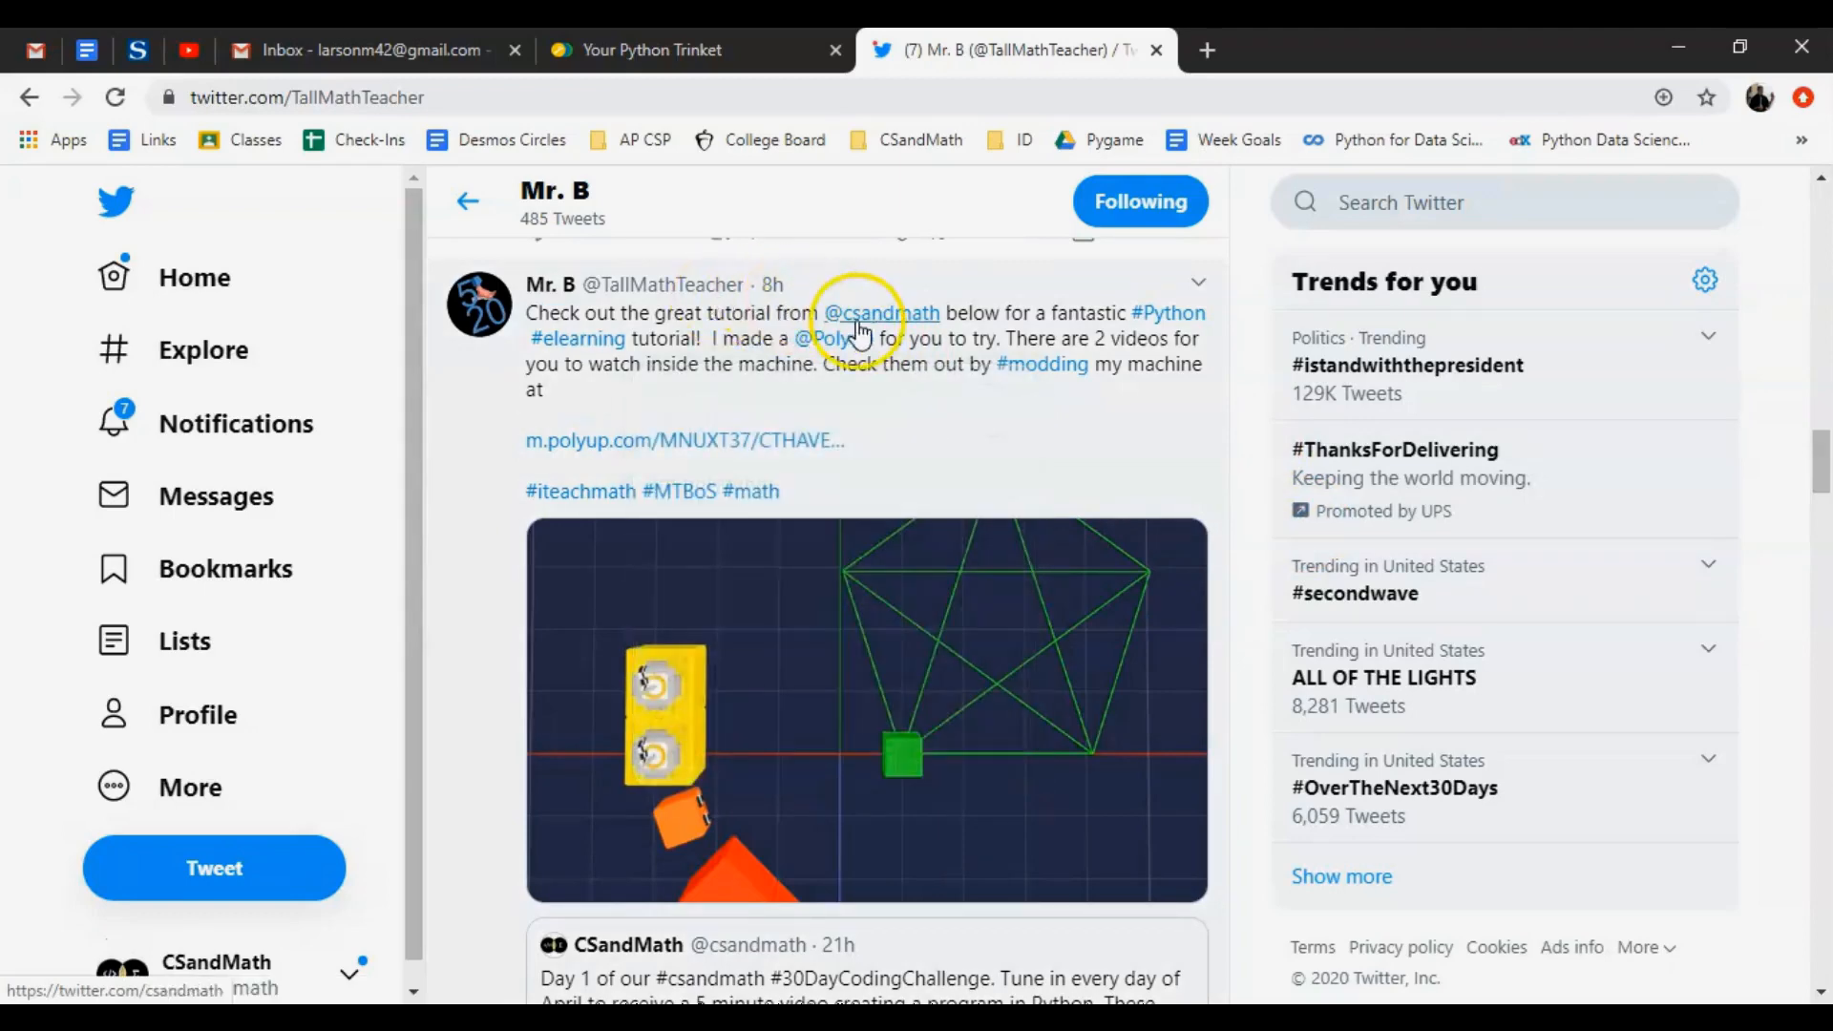
mouse_move(1249, 483)
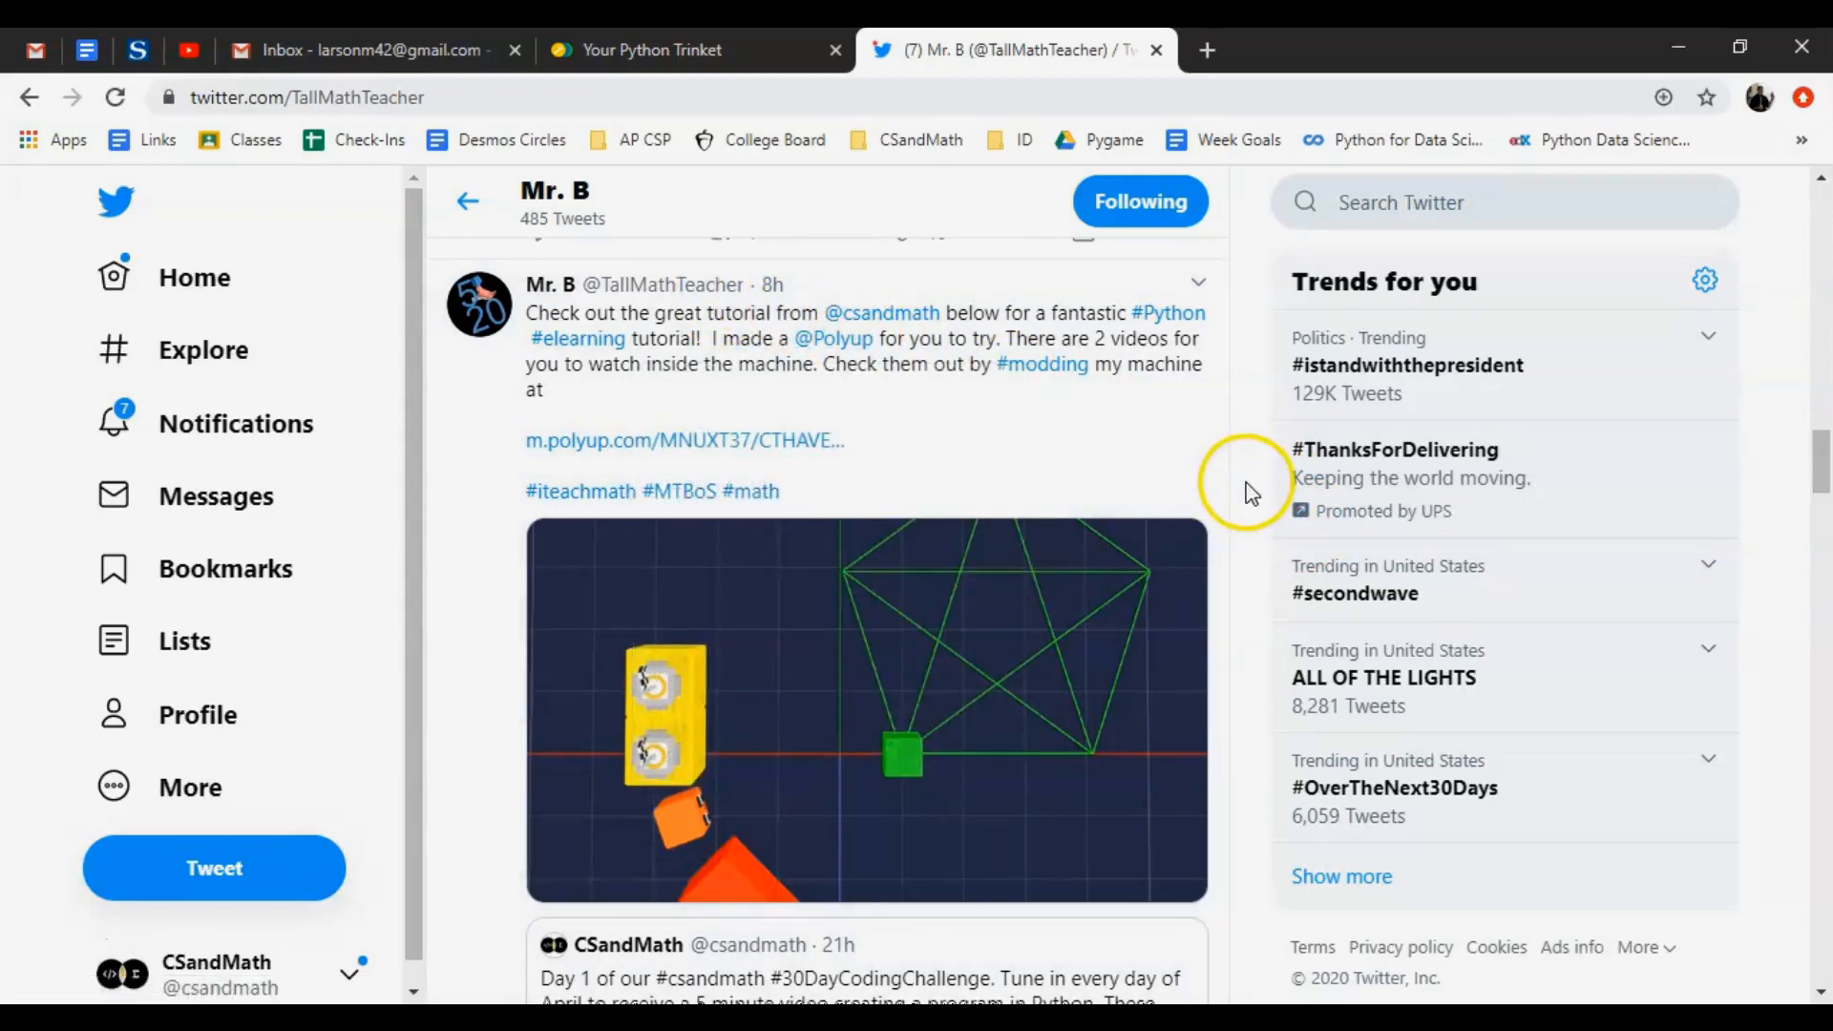
mouse_move(936, 164)
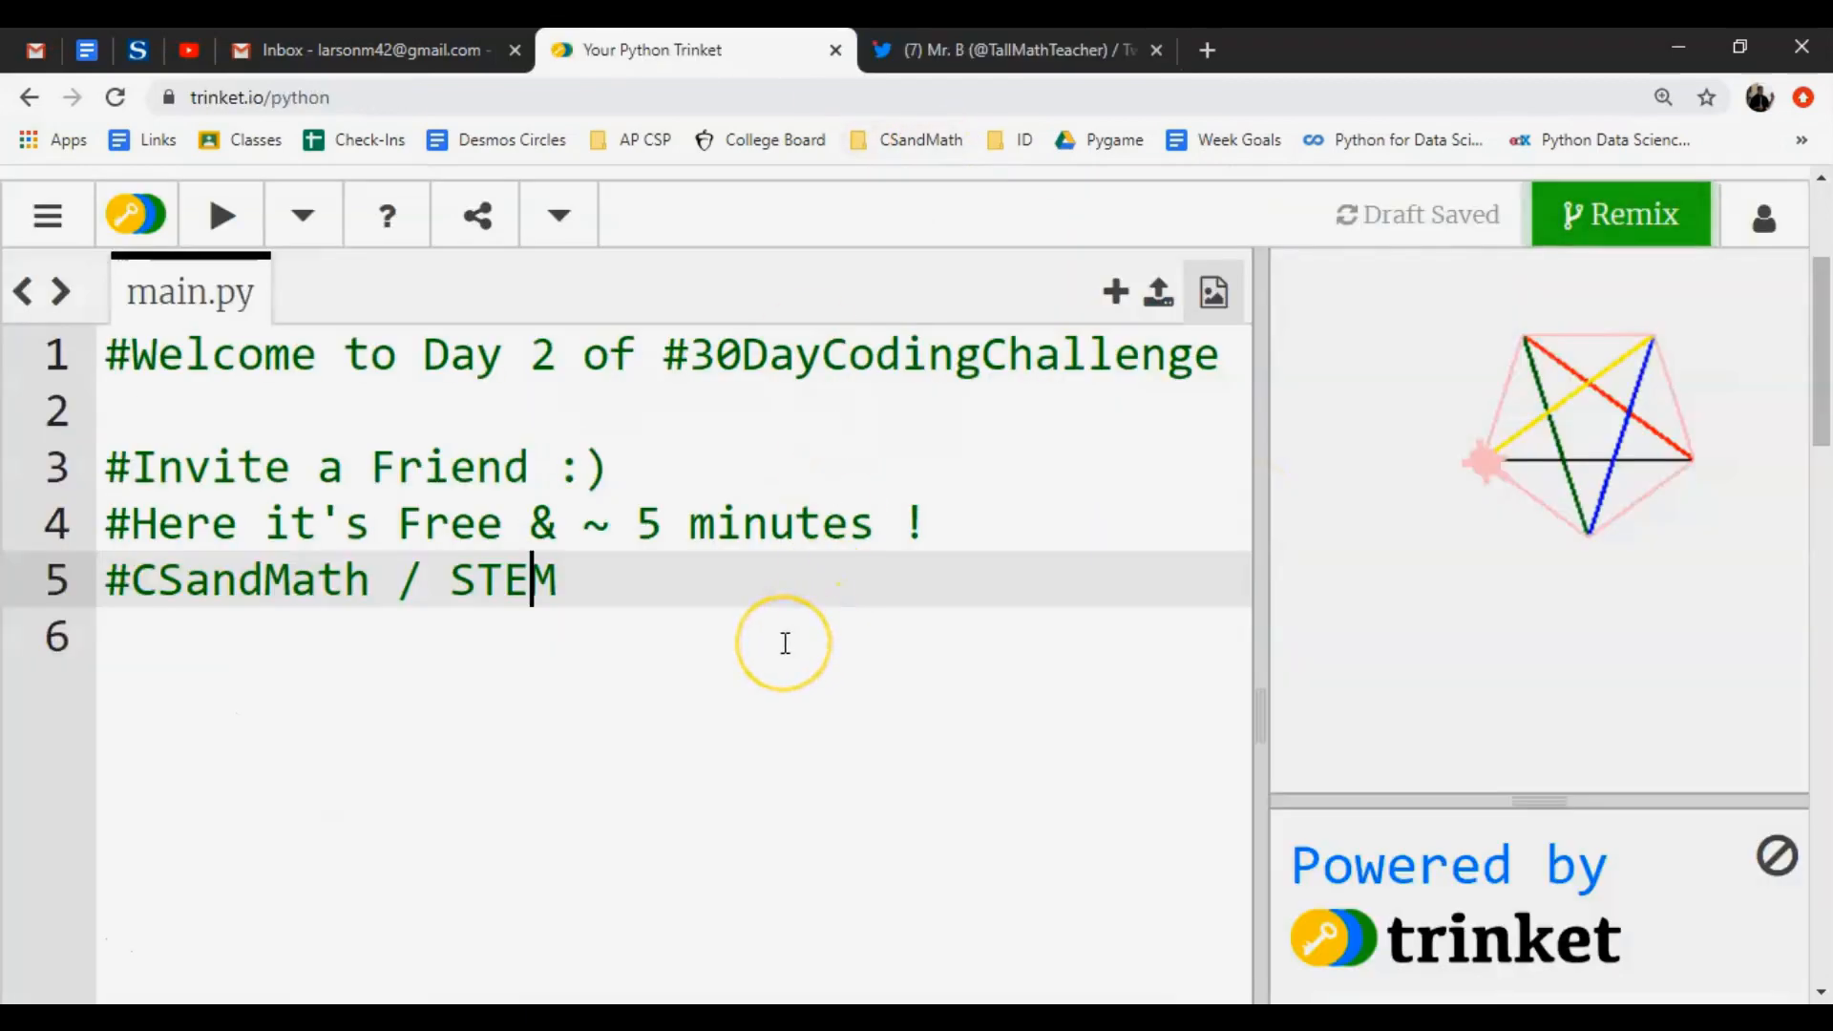
mouse_move(176, 936)
text(perfect_squares =)
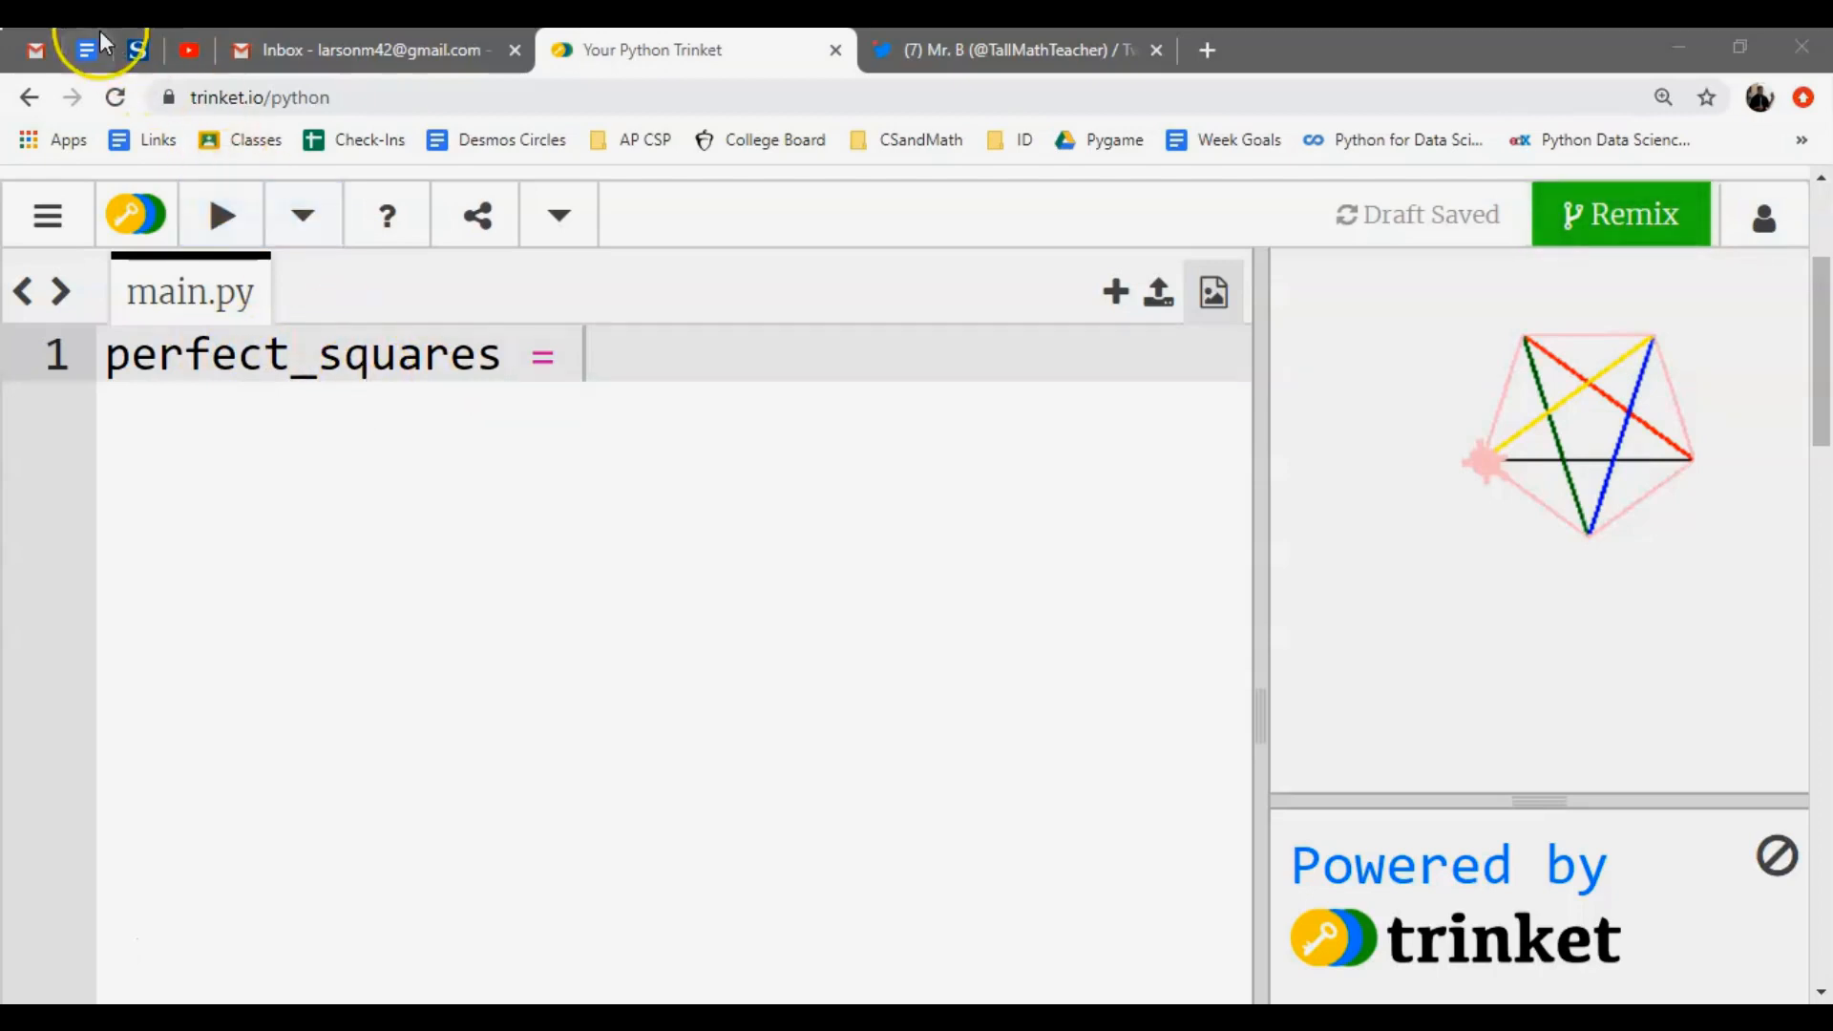
click(86, 50)
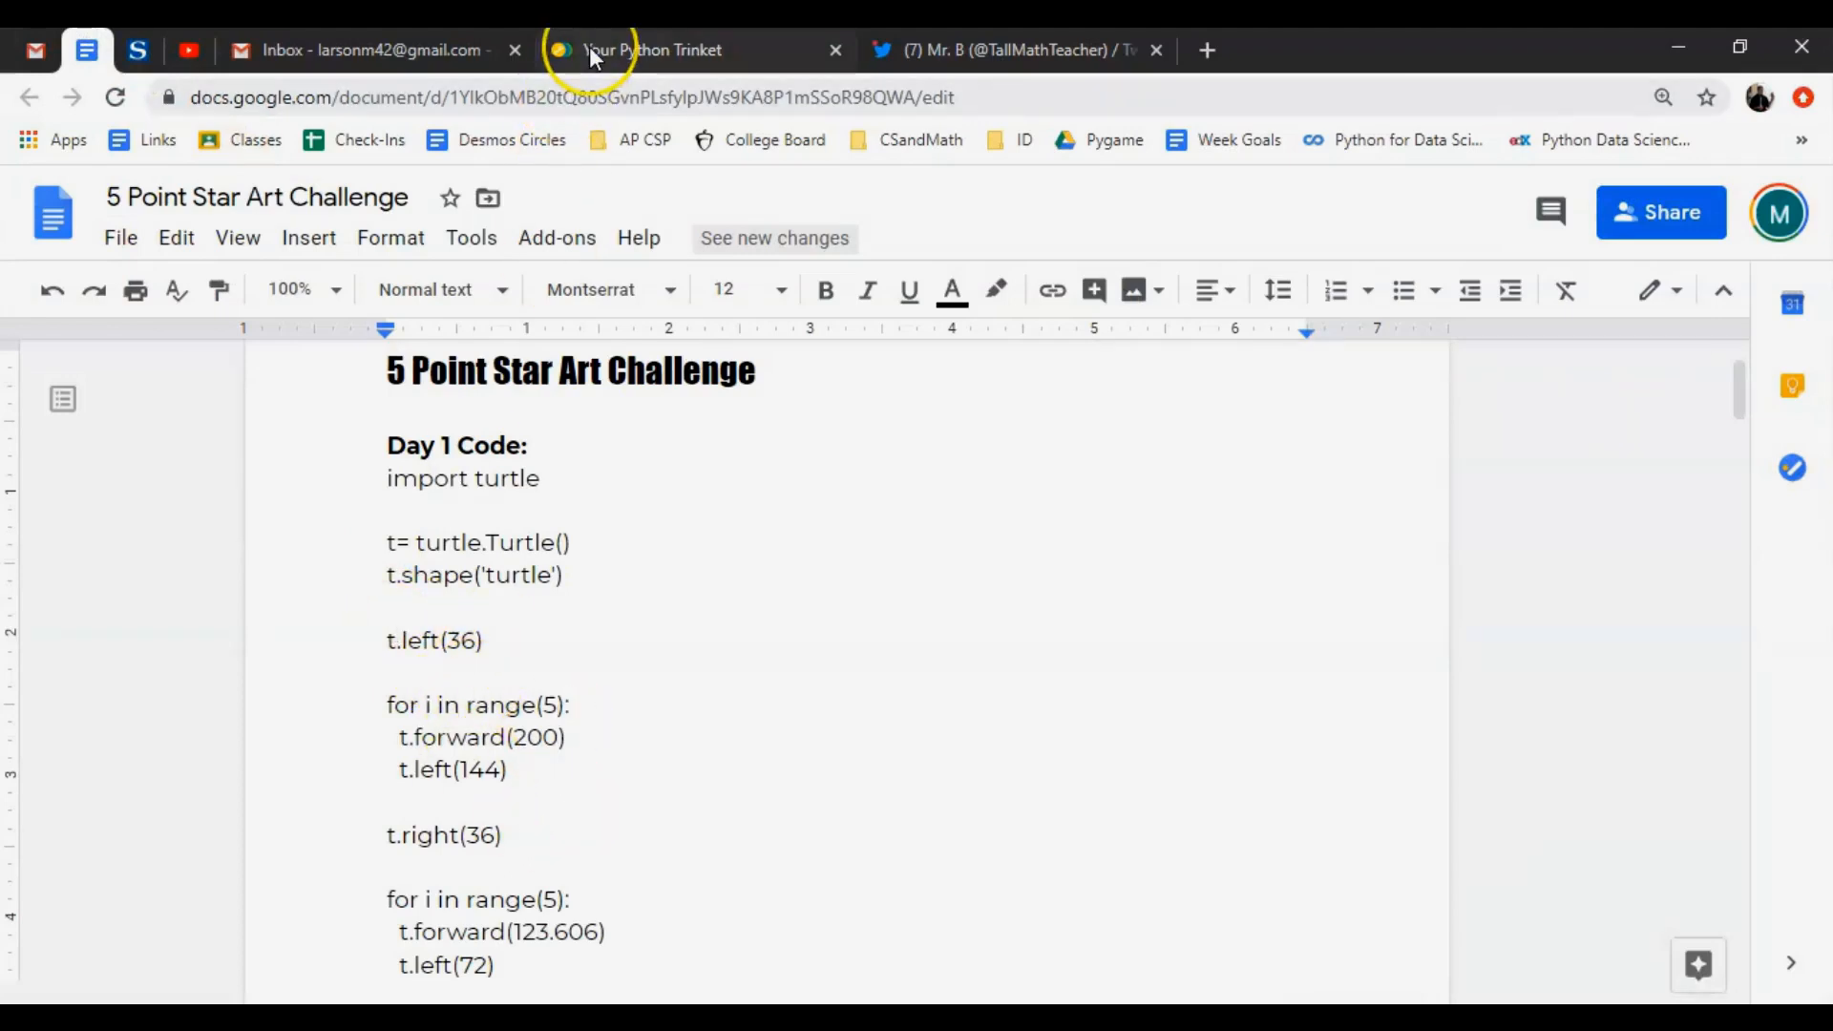
click(649, 49)
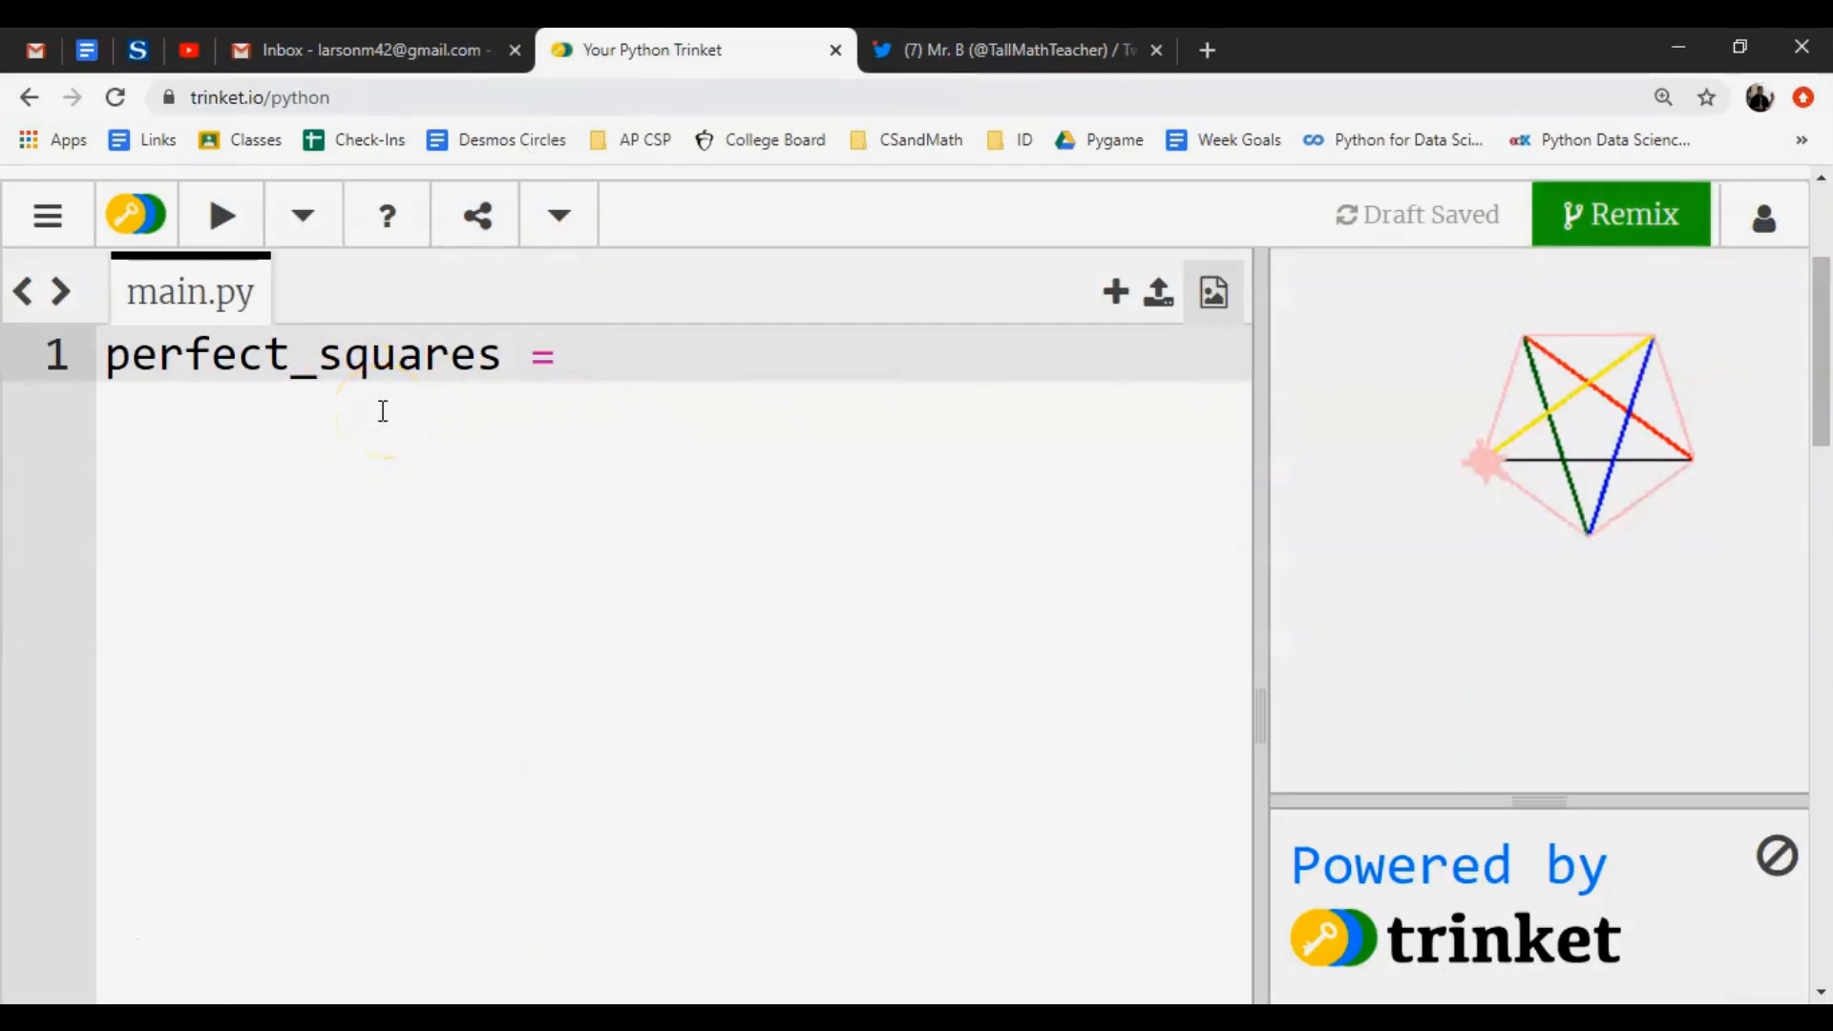
mouse_move(590, 371)
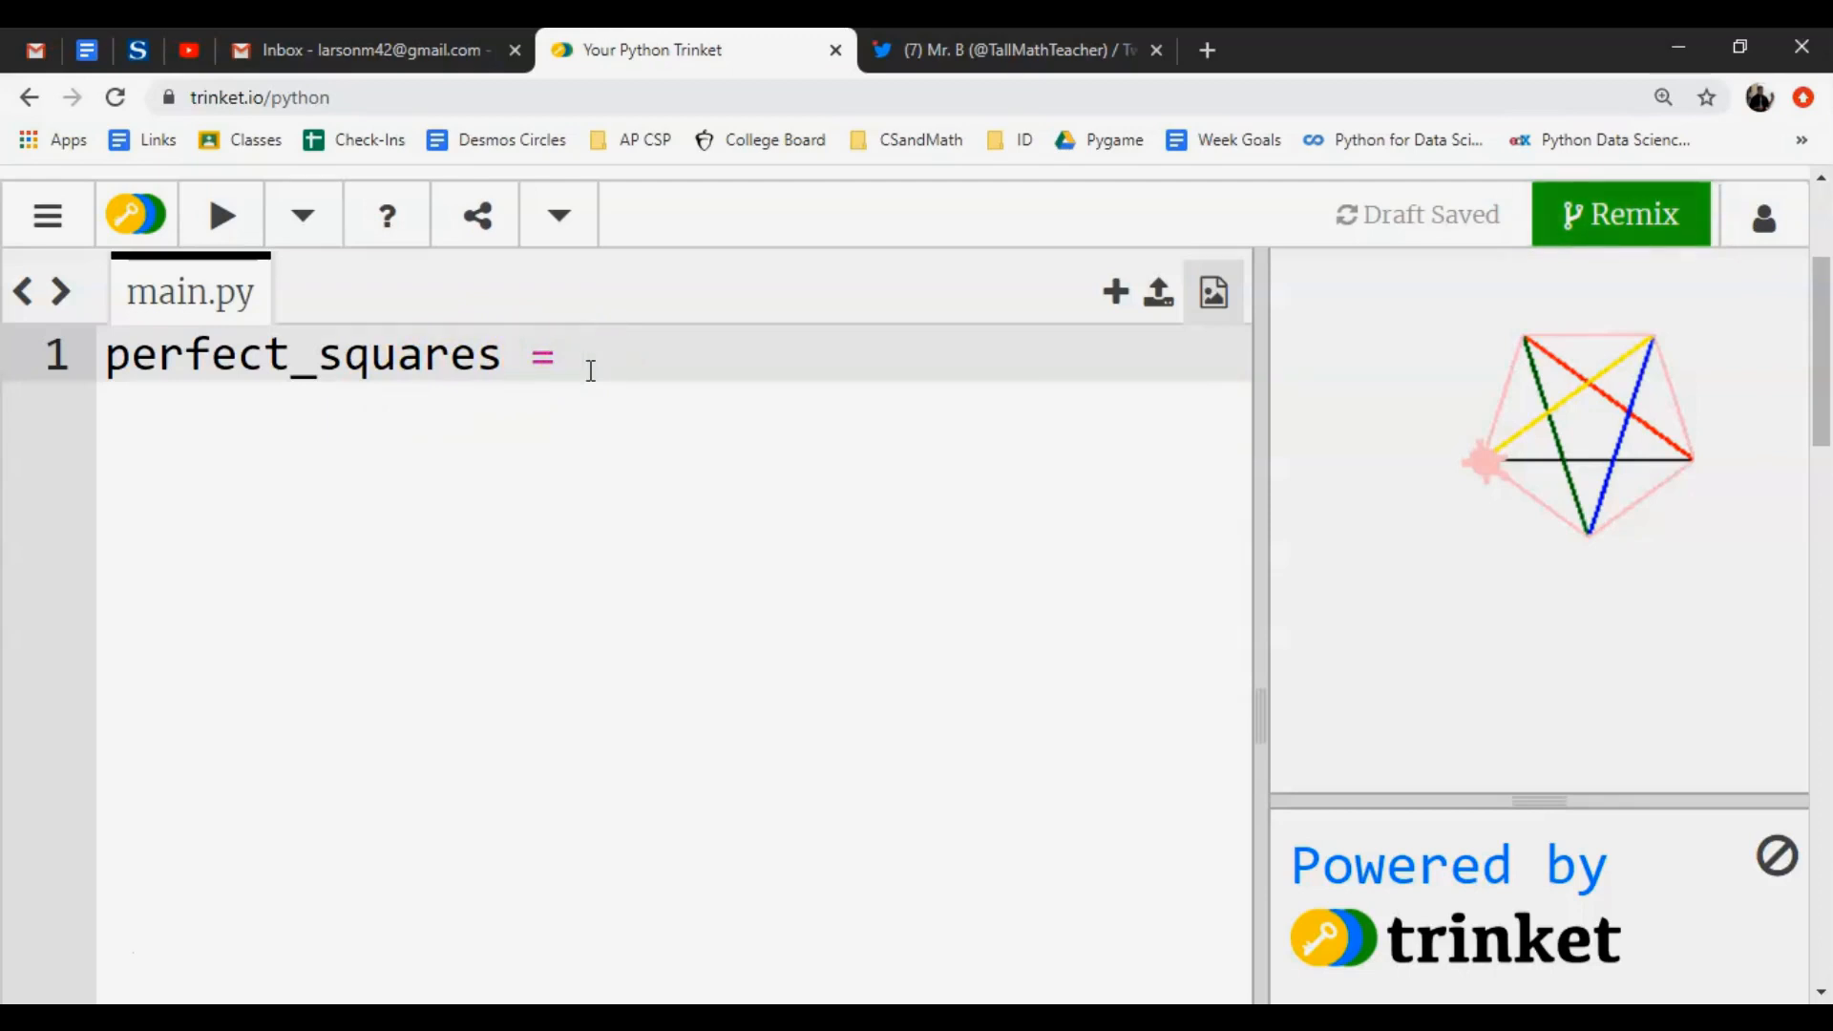
Assign perfect_squares the list [1,4,9,16].
text([])
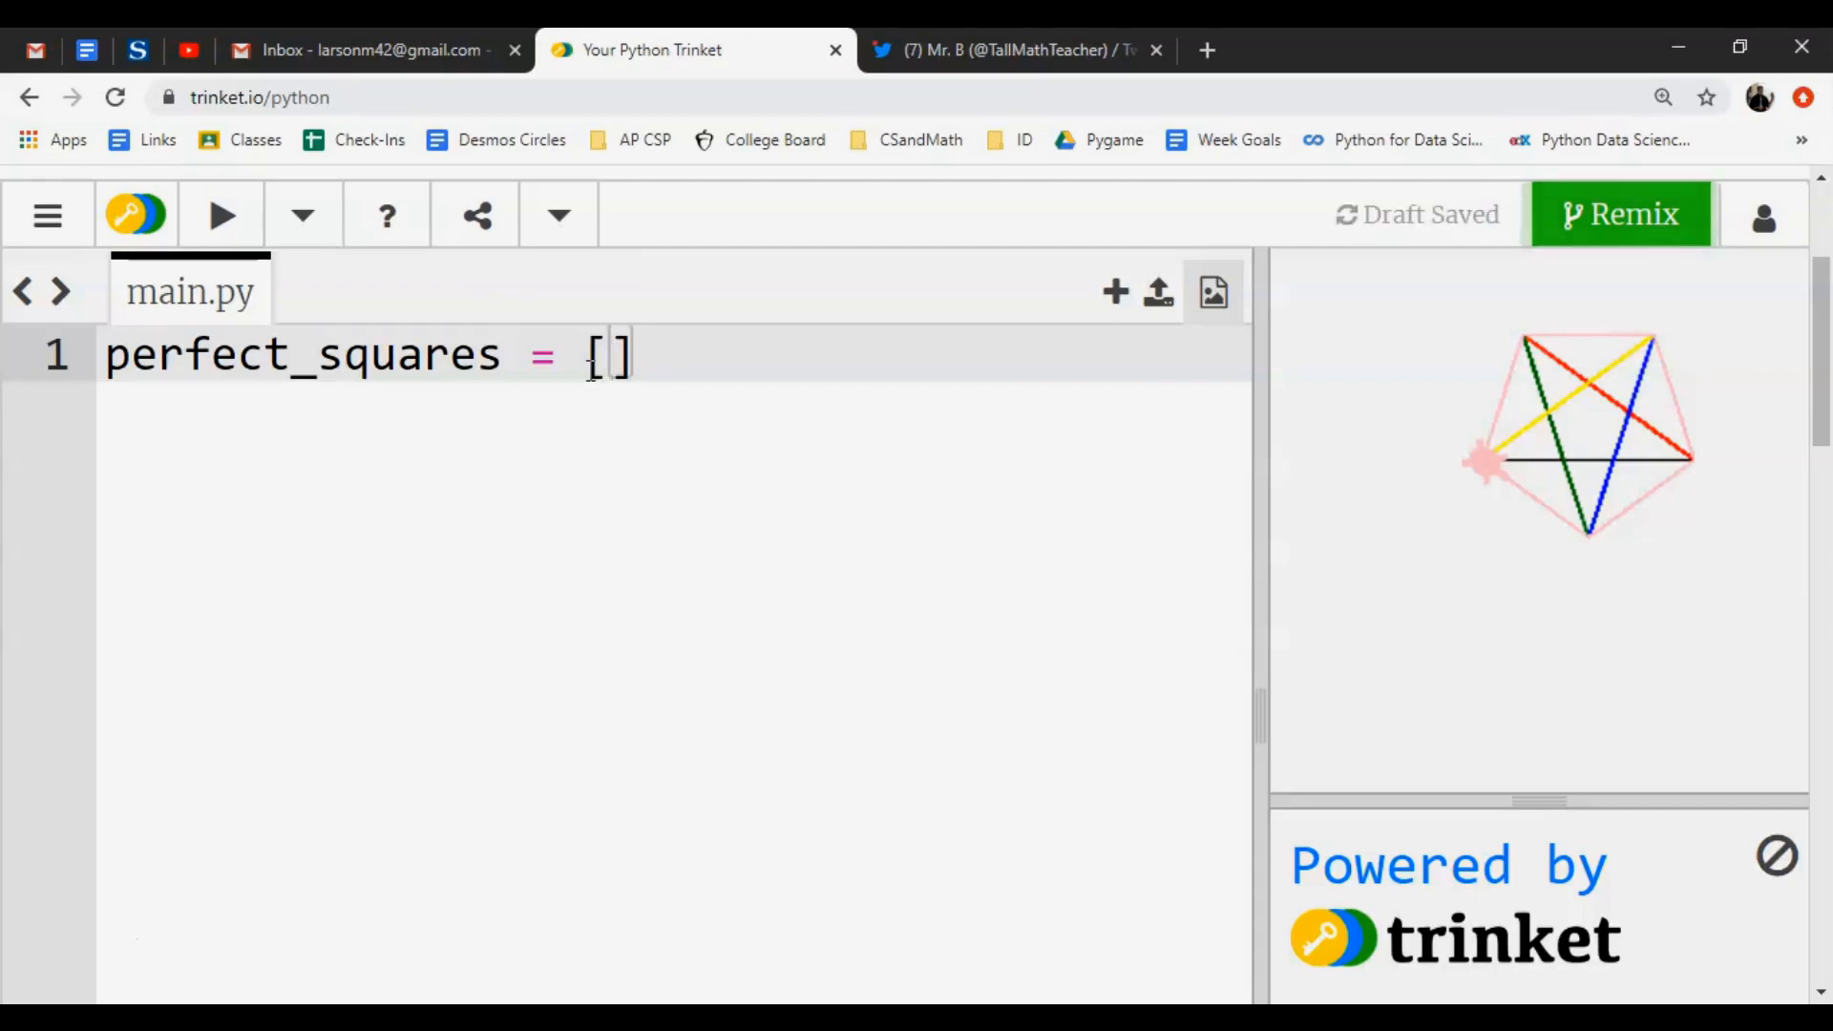
text(1,)
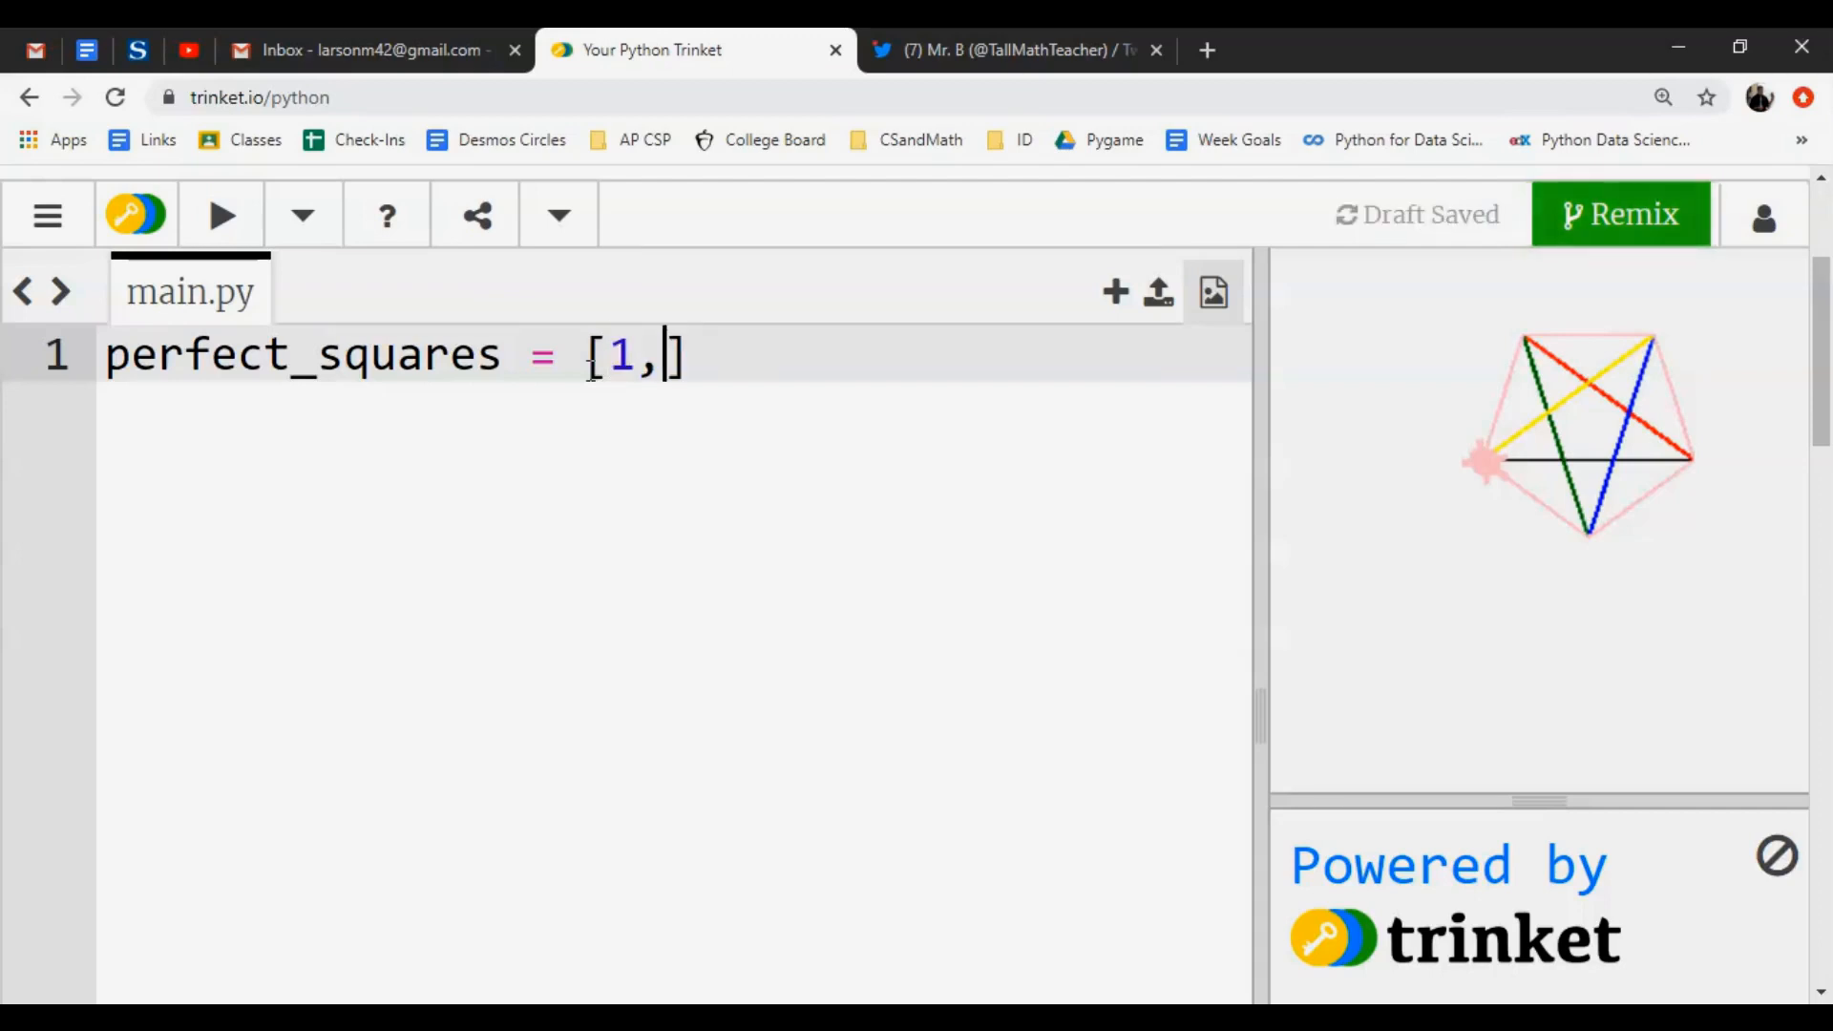
text(4,9,)
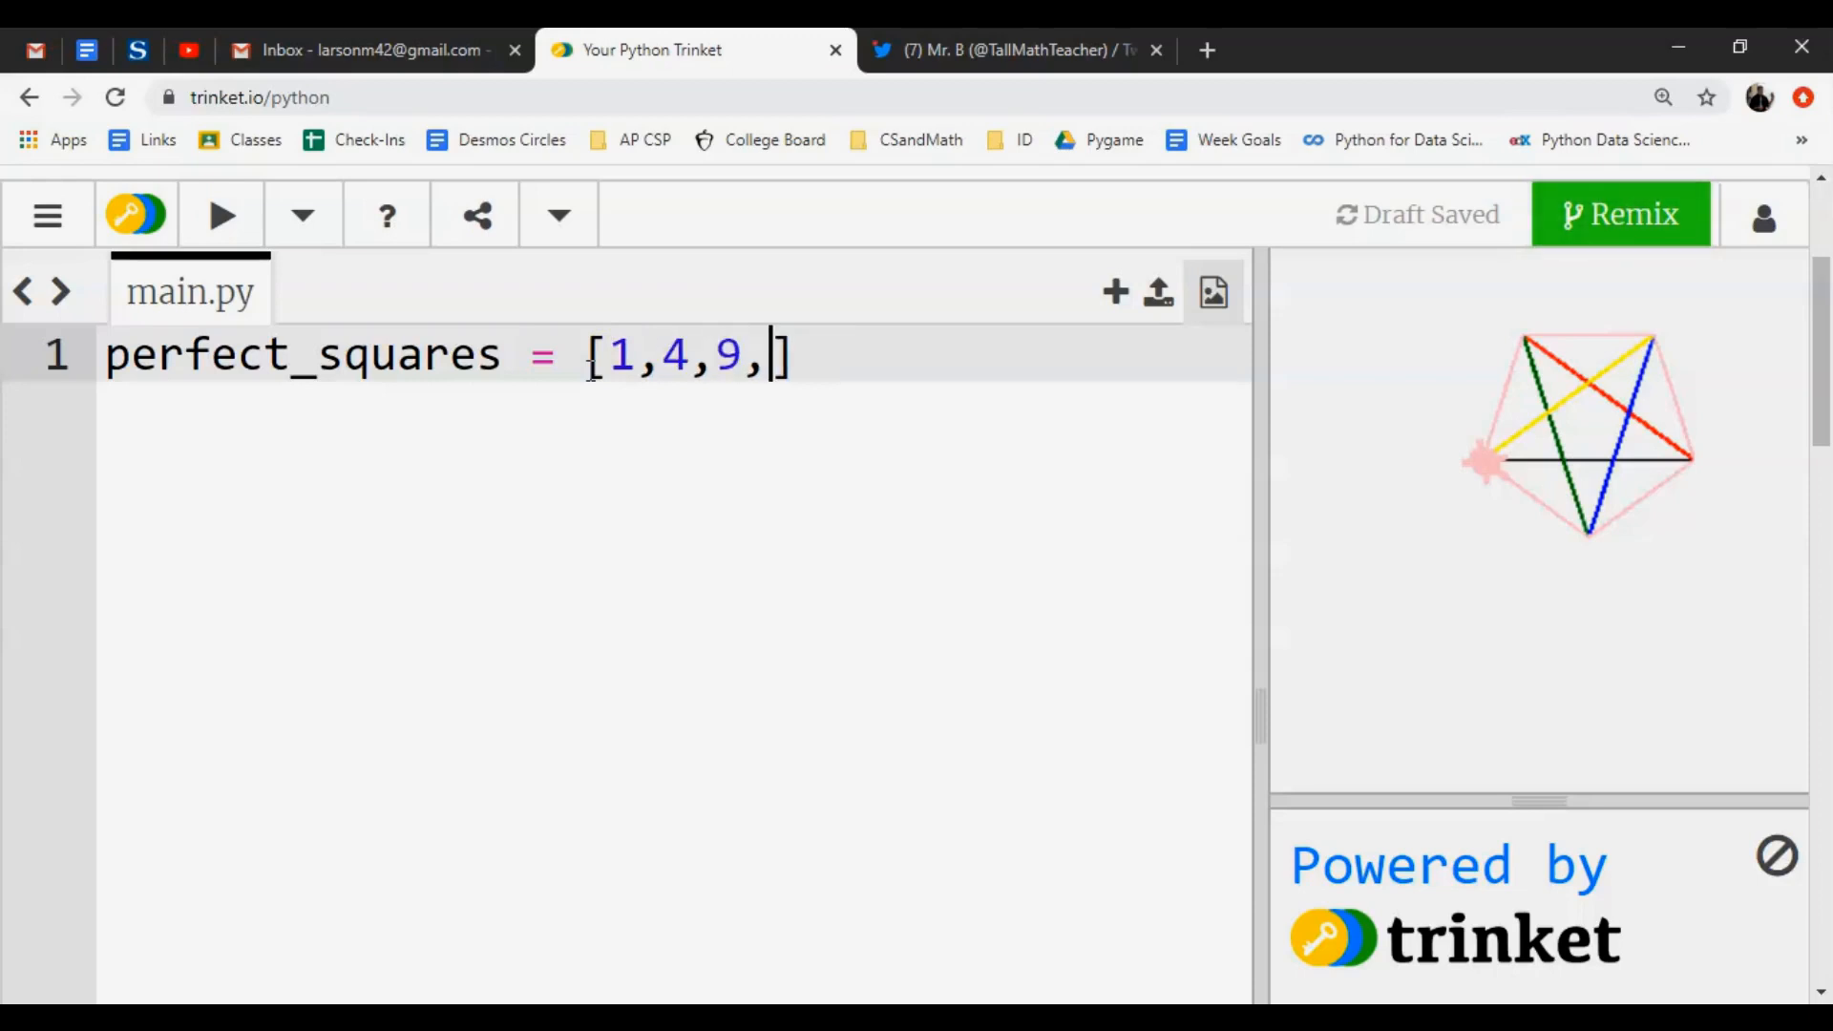
text(16)
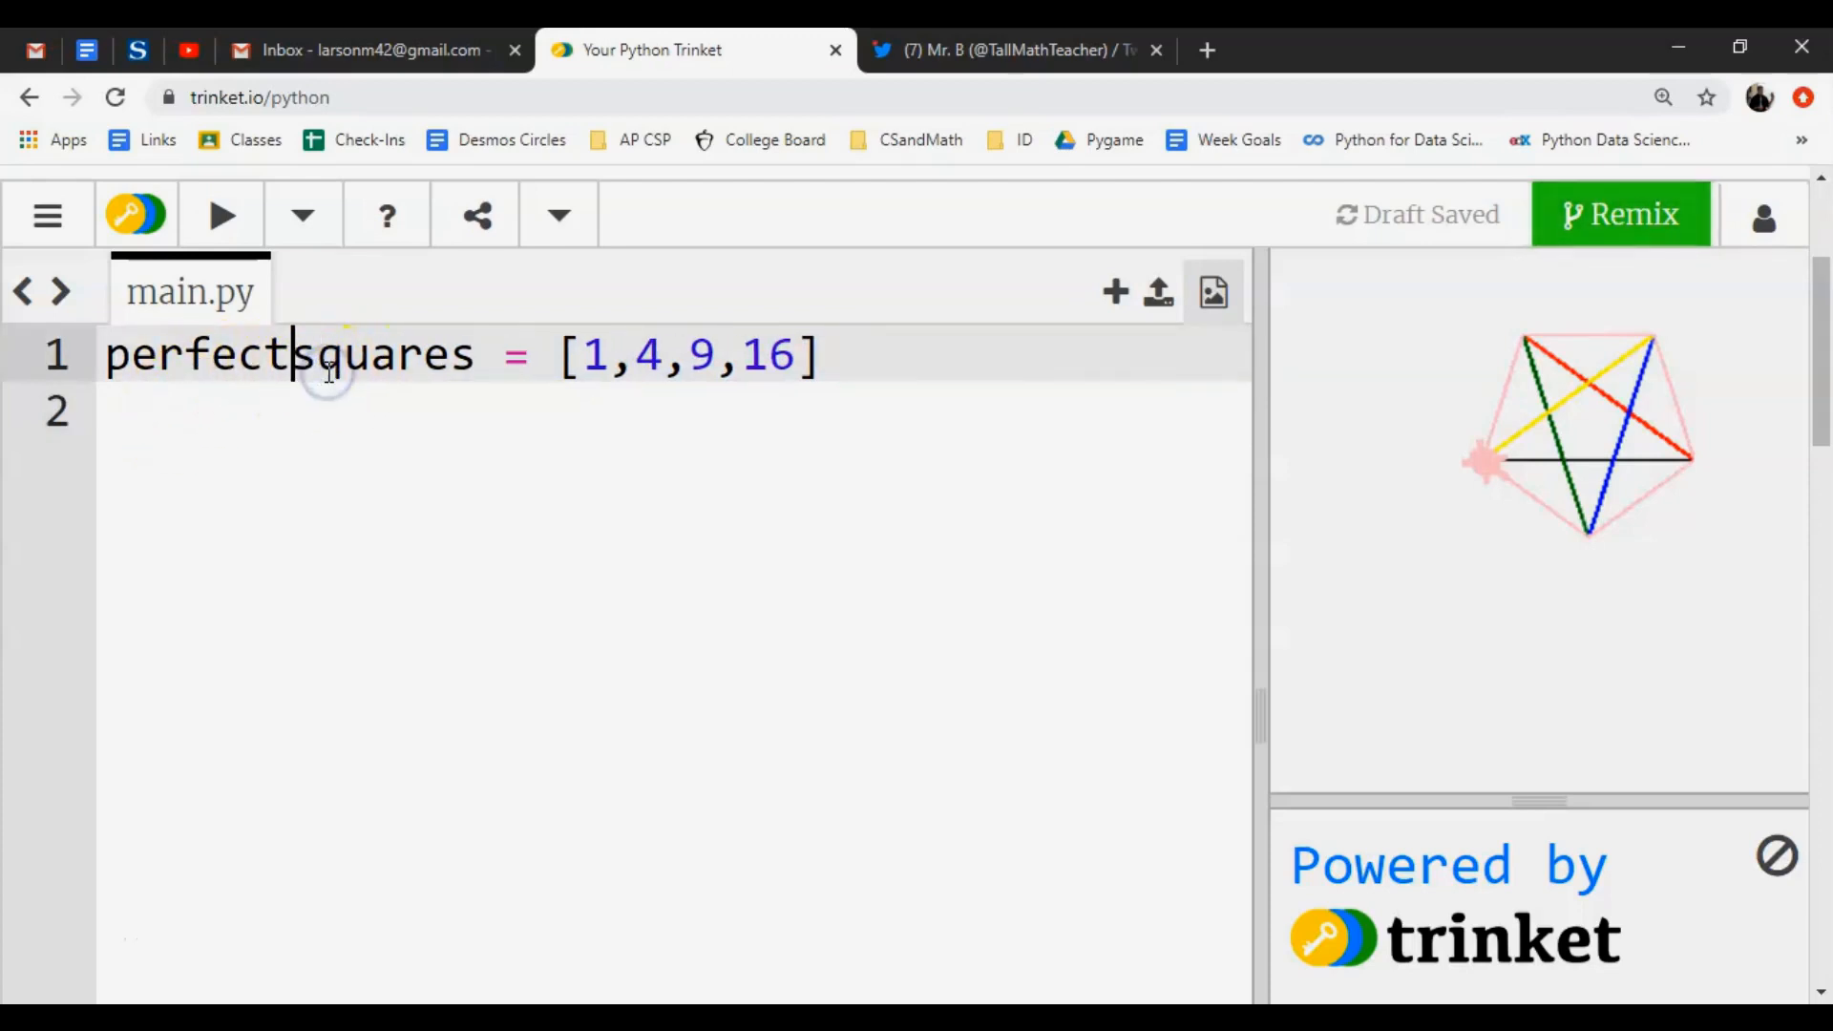
Try a camelCase variant of the name, then revert to the underscore name.
text(S)
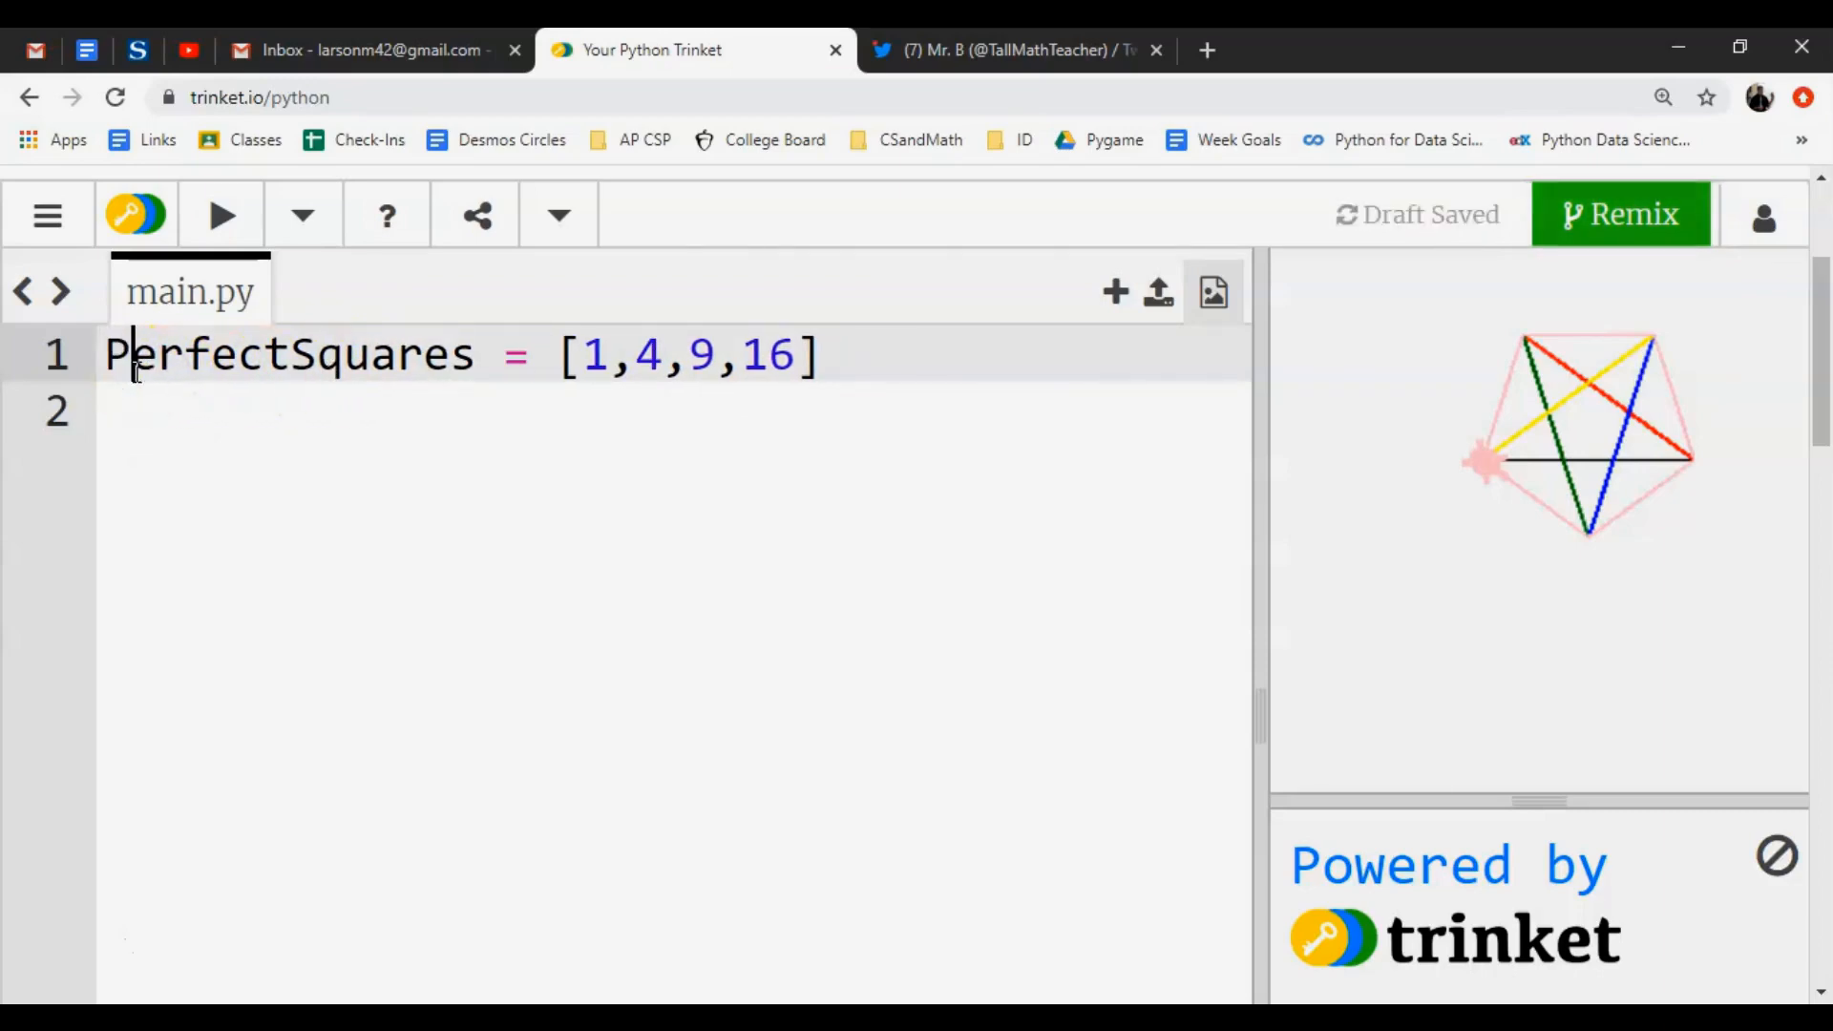
key(Backspace)
text(p)
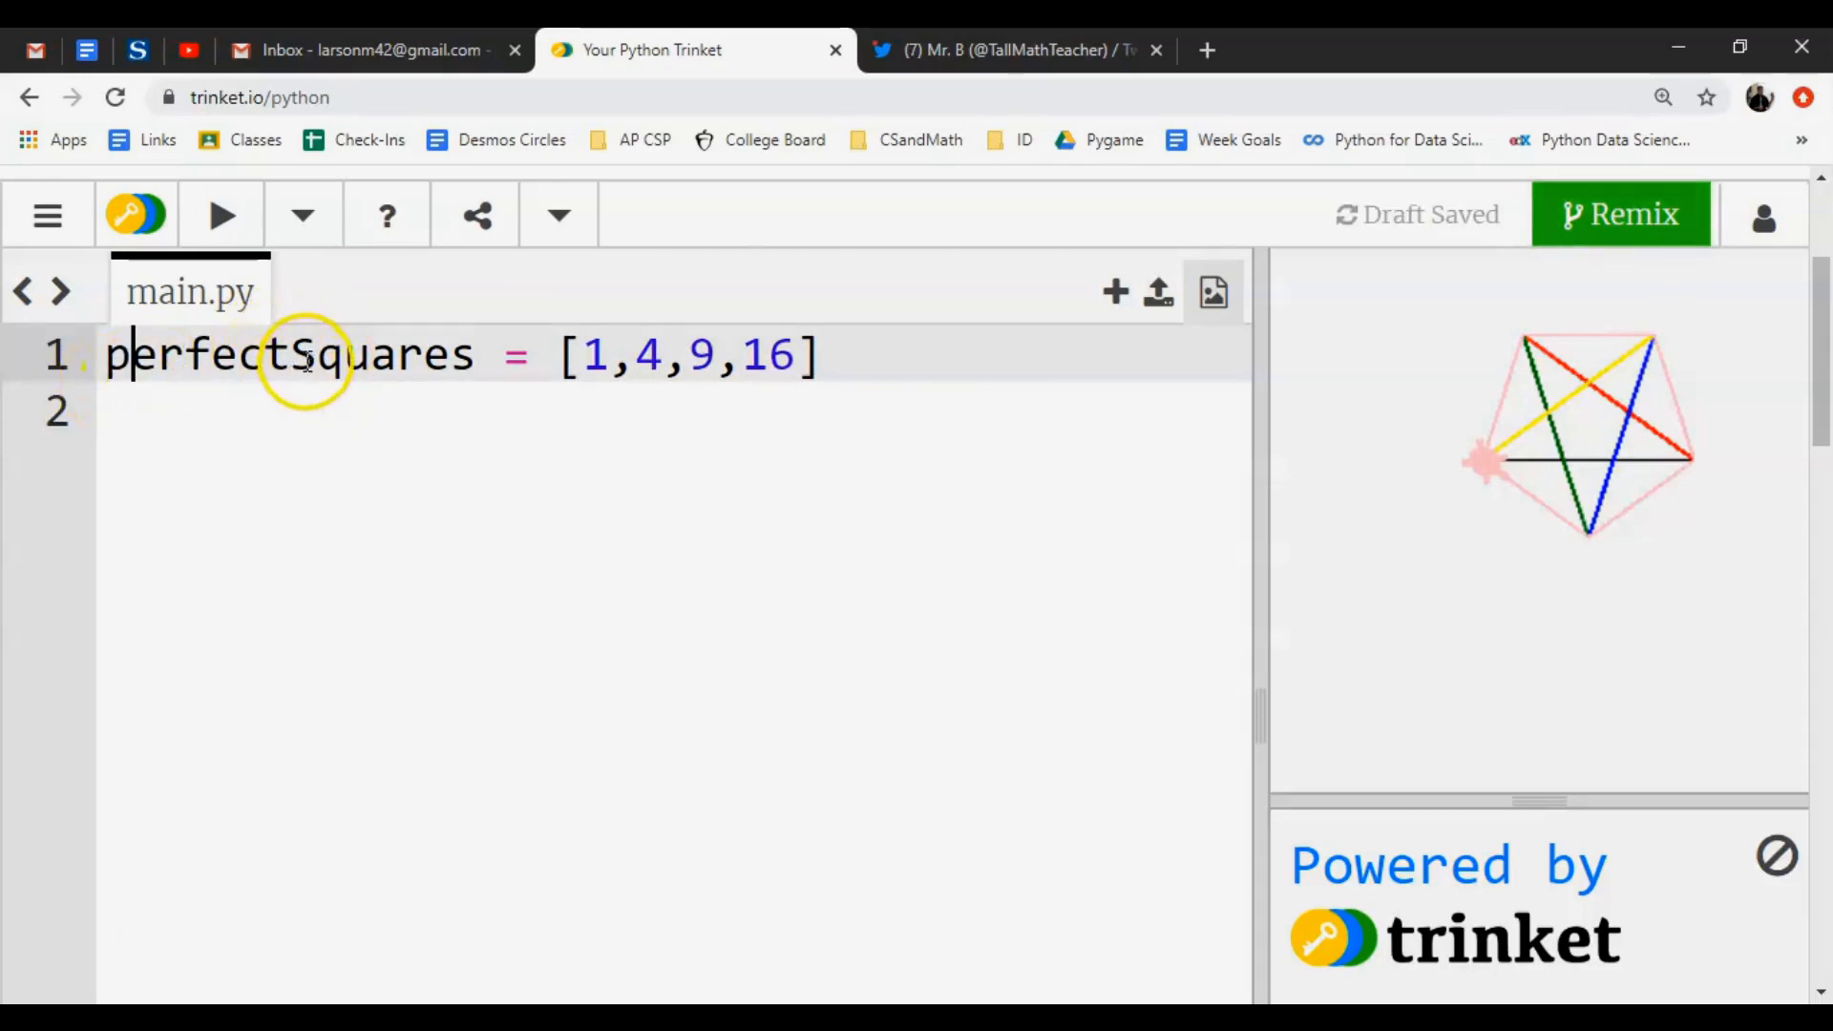
key(Backspace)
text(_s)
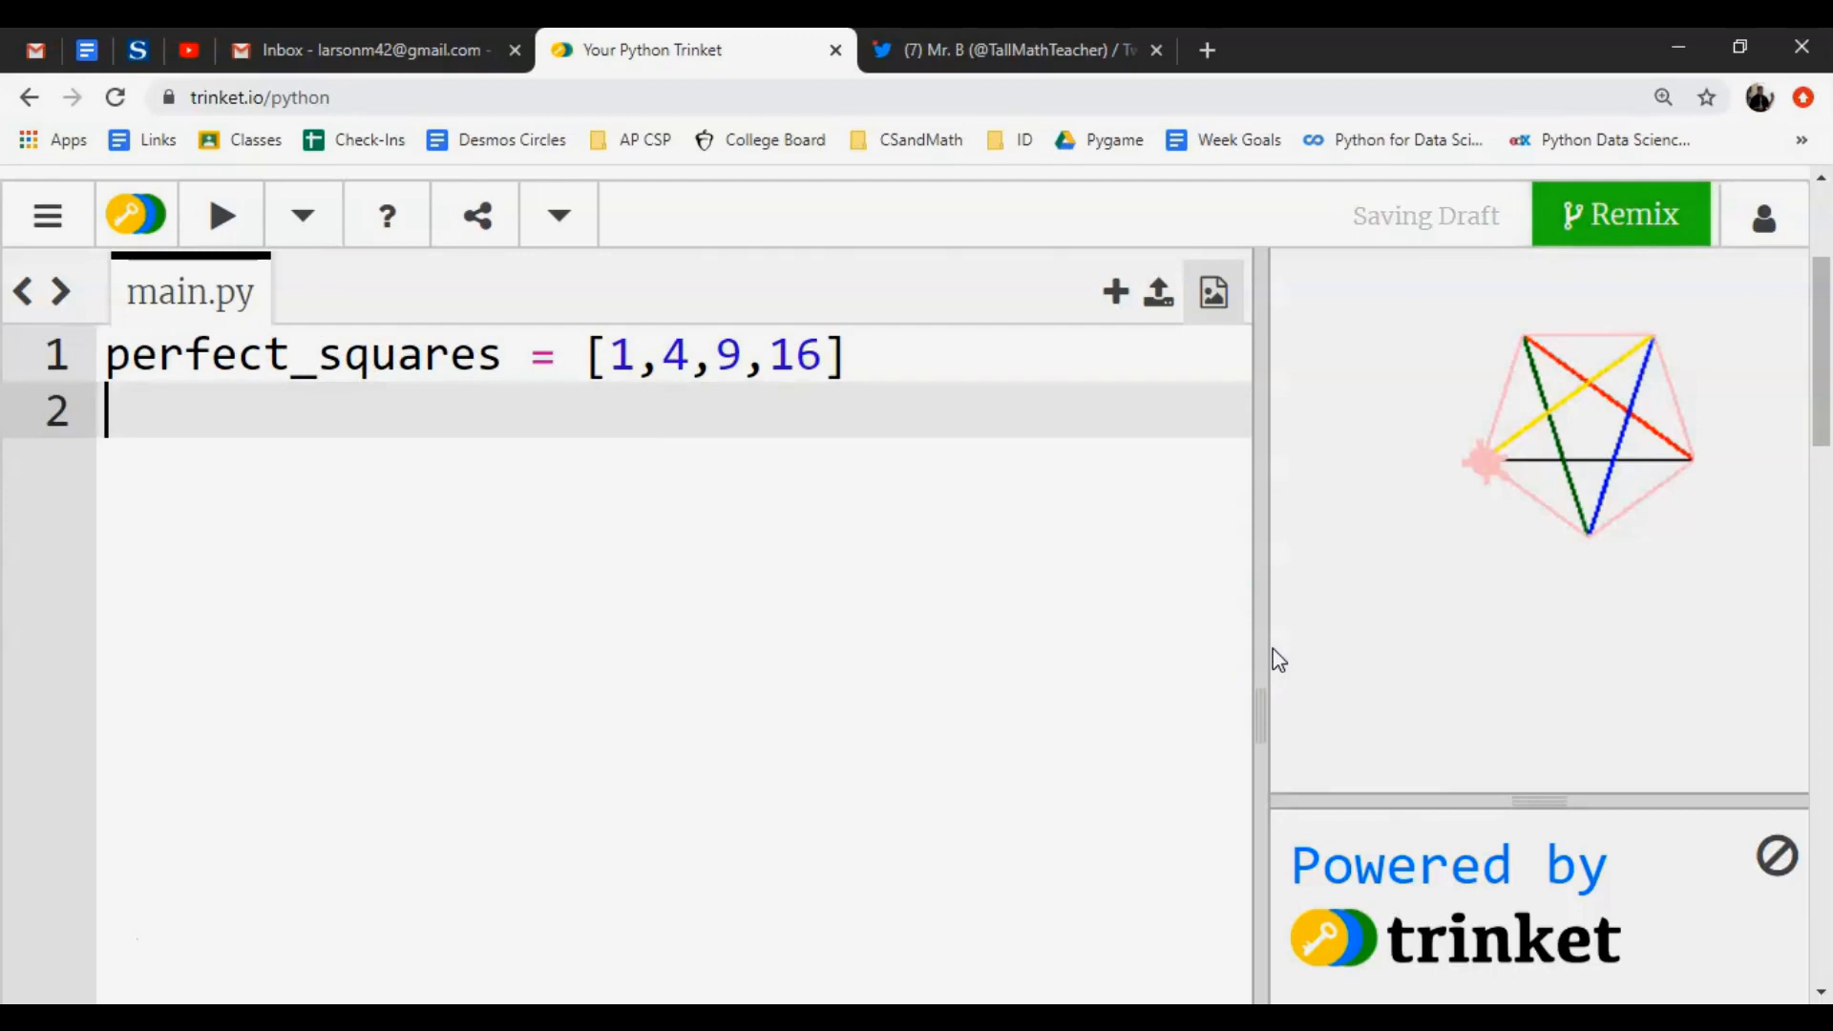
Add a for i in range (4): loop below the list.
text(f)
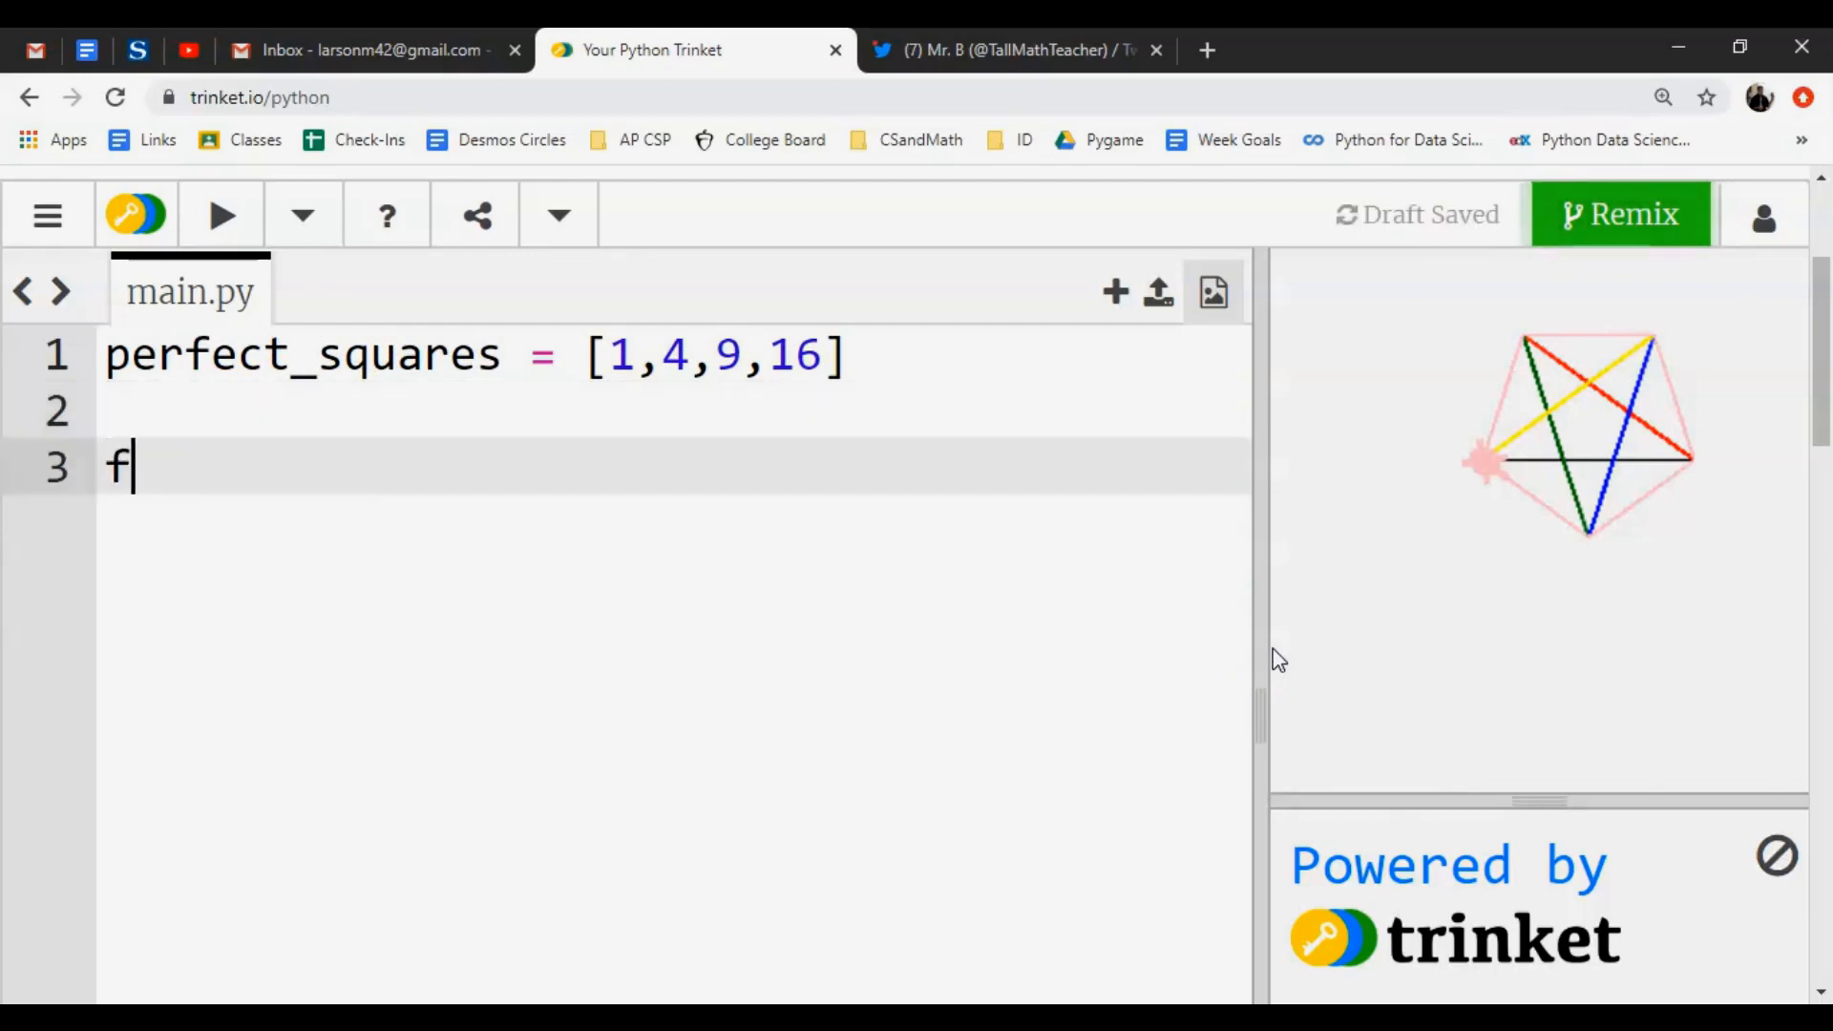
text(or i)
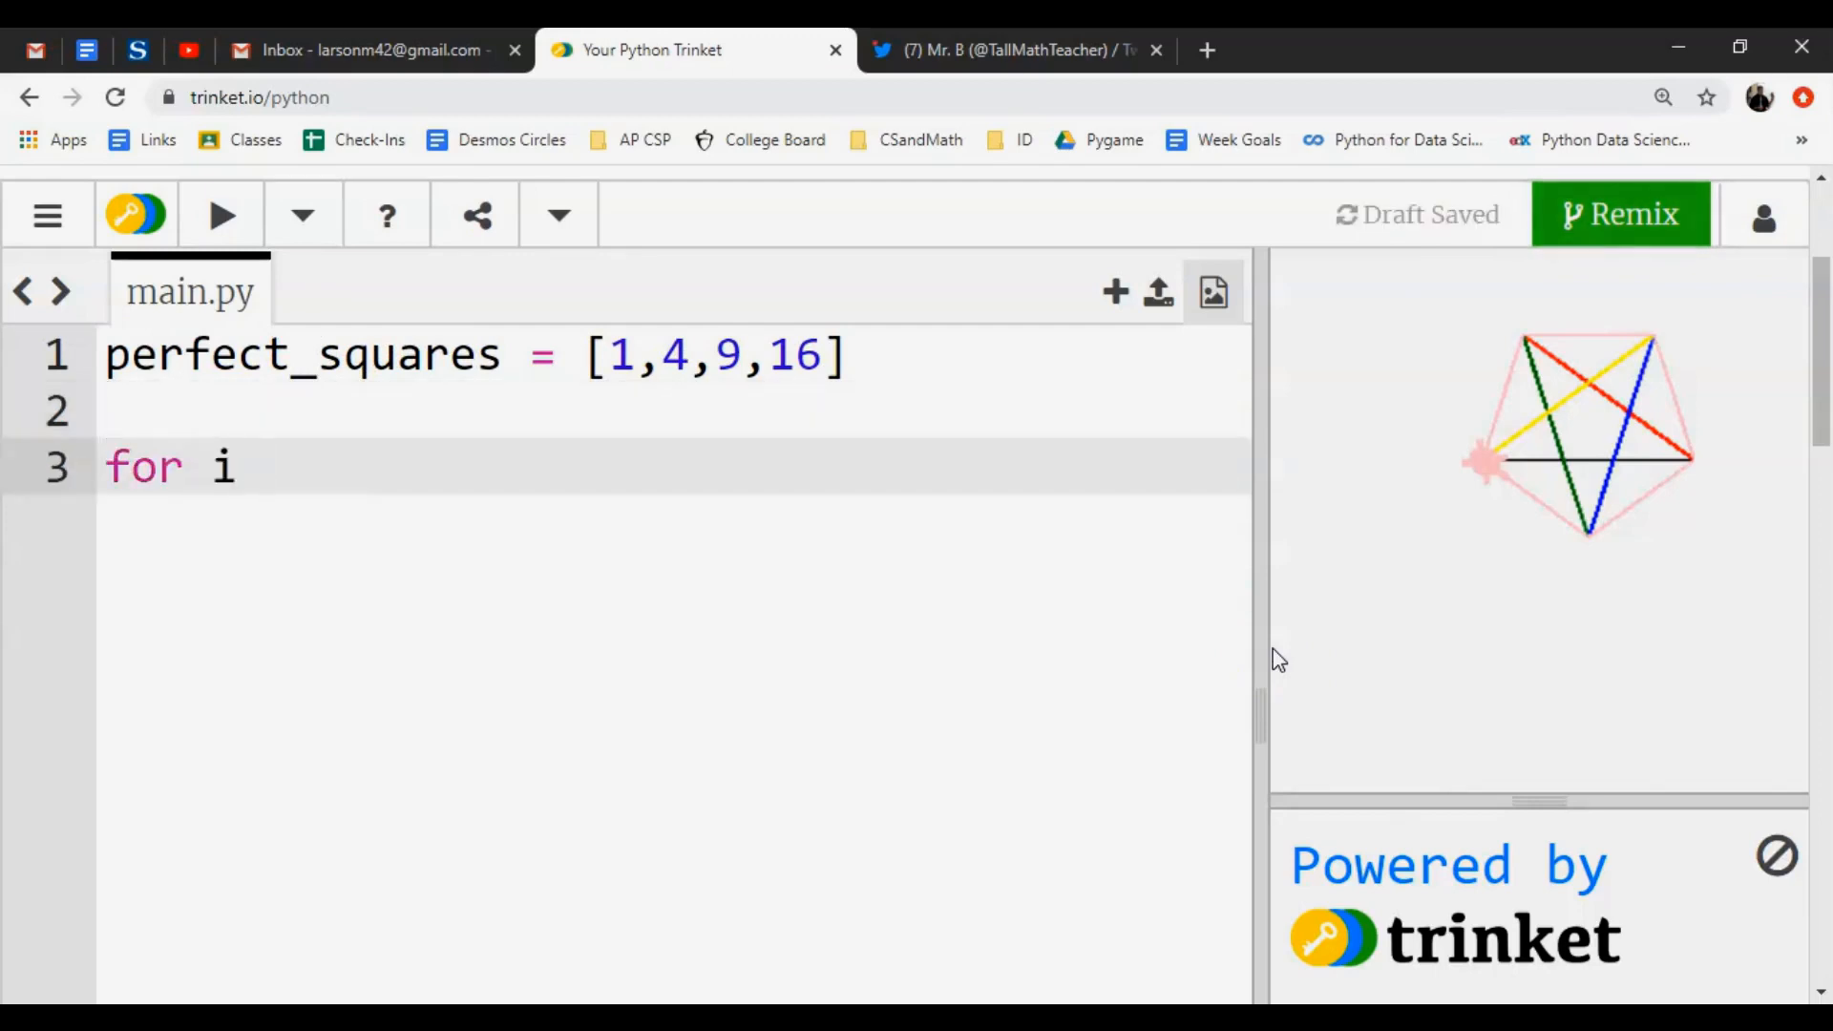
text(in)
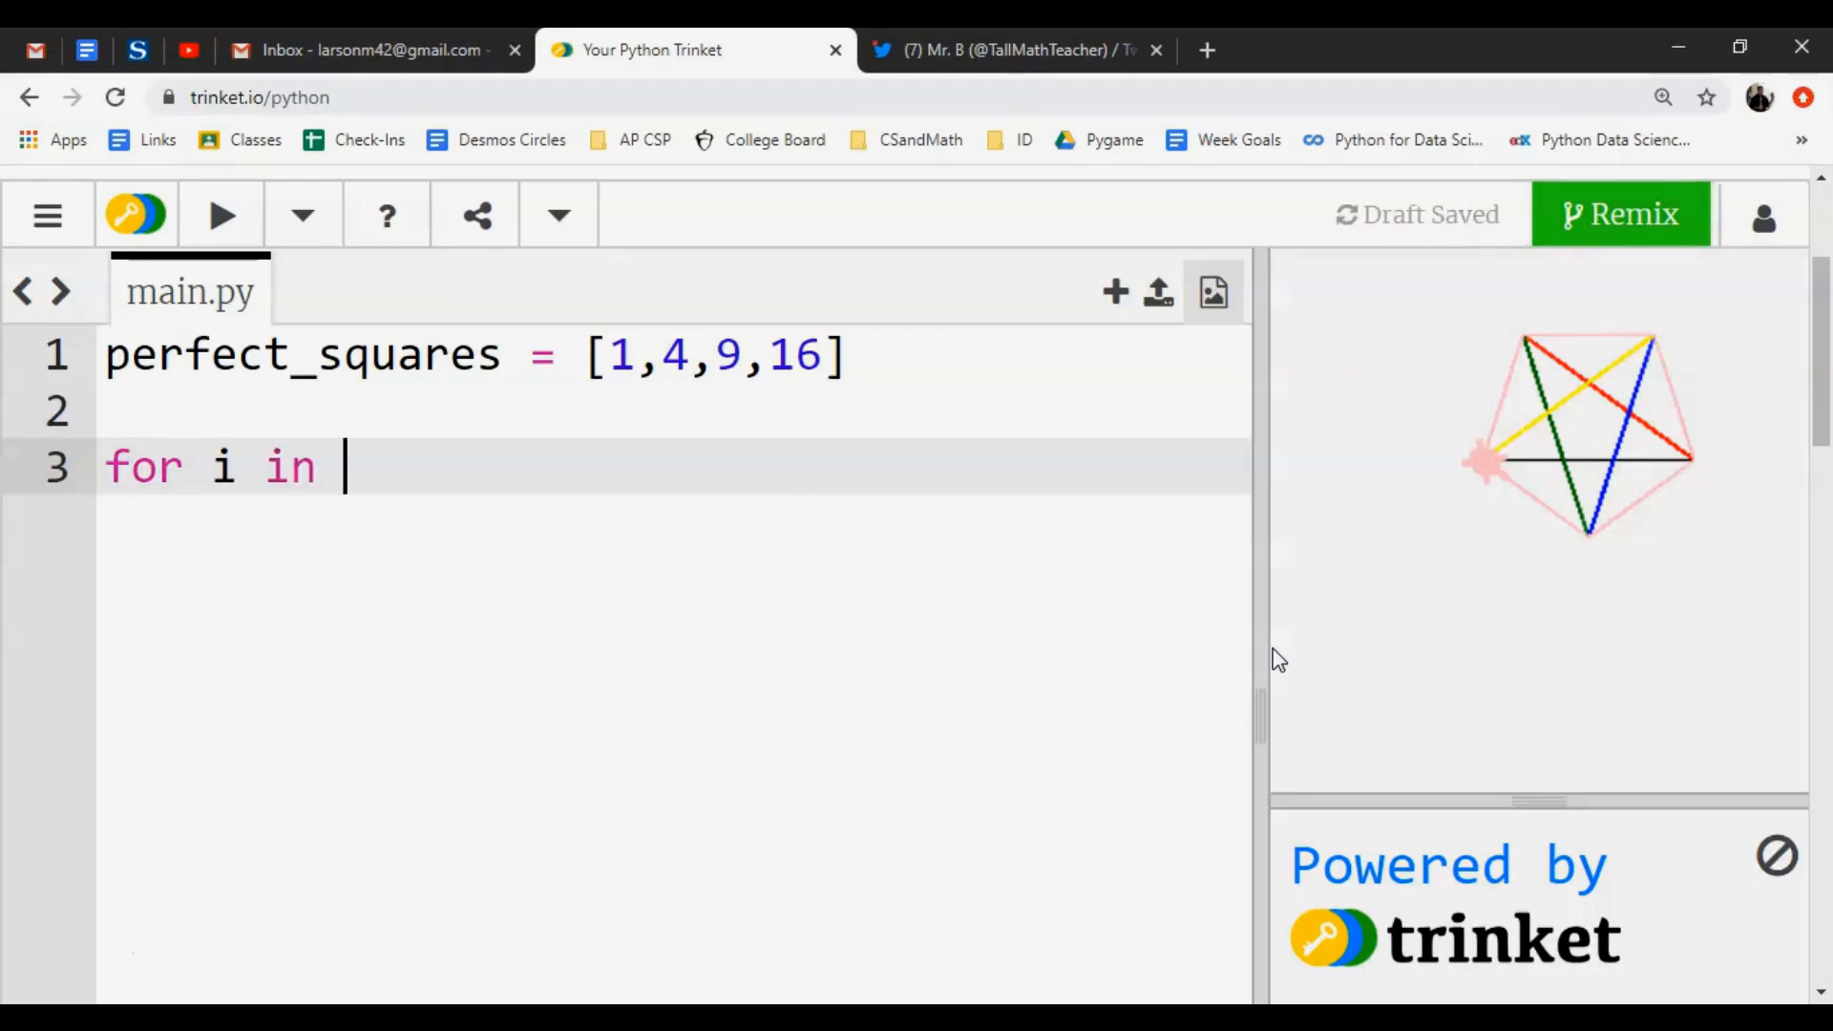
text(rang)
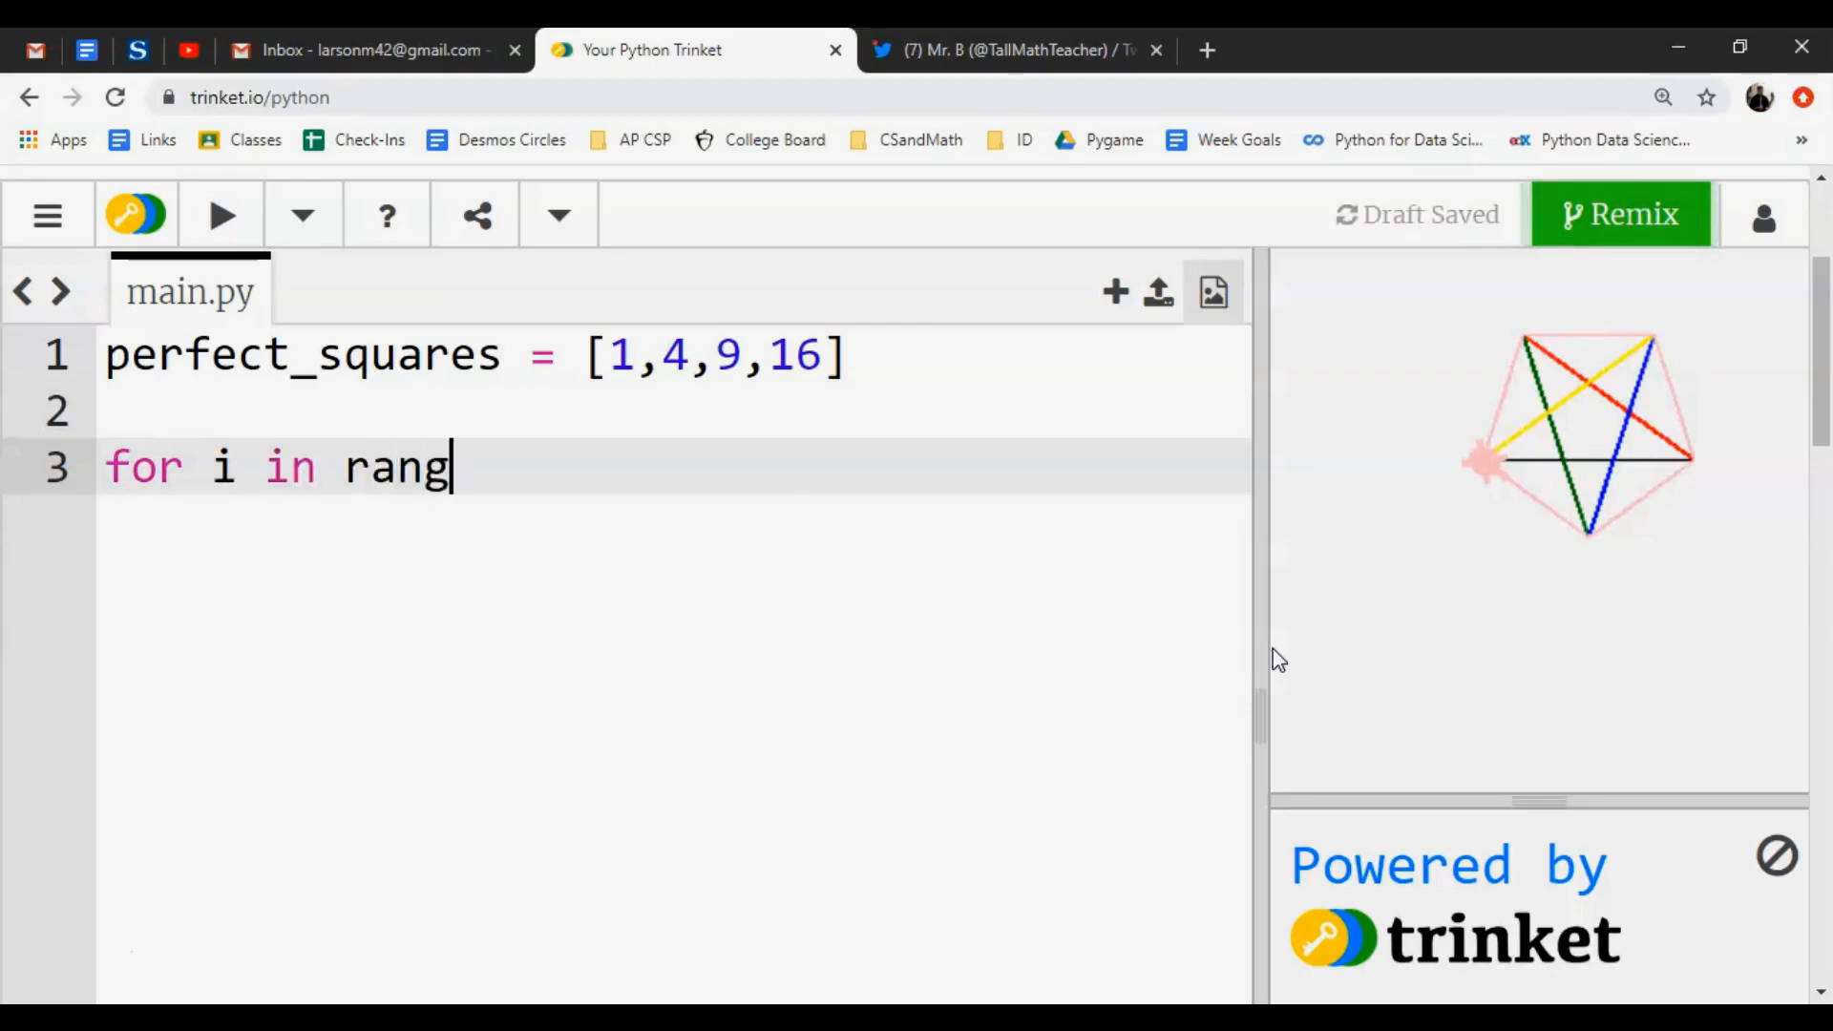
text(e ())
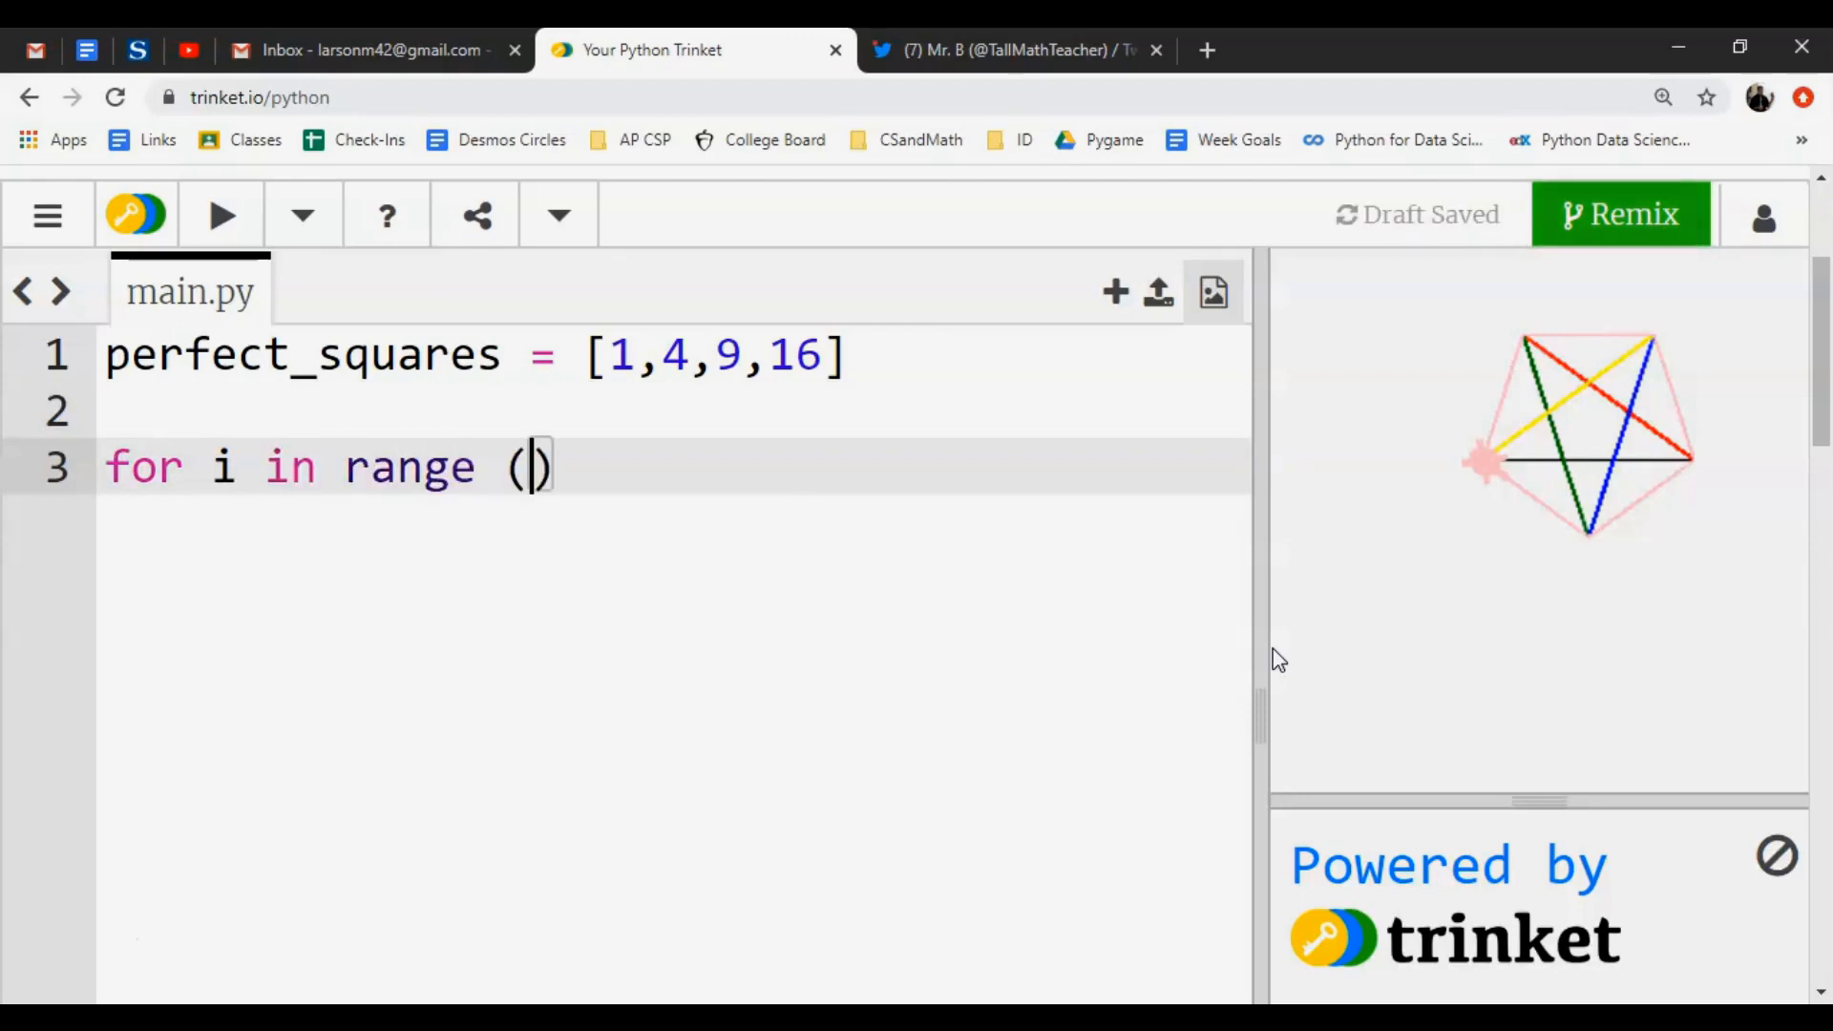
text(4):)
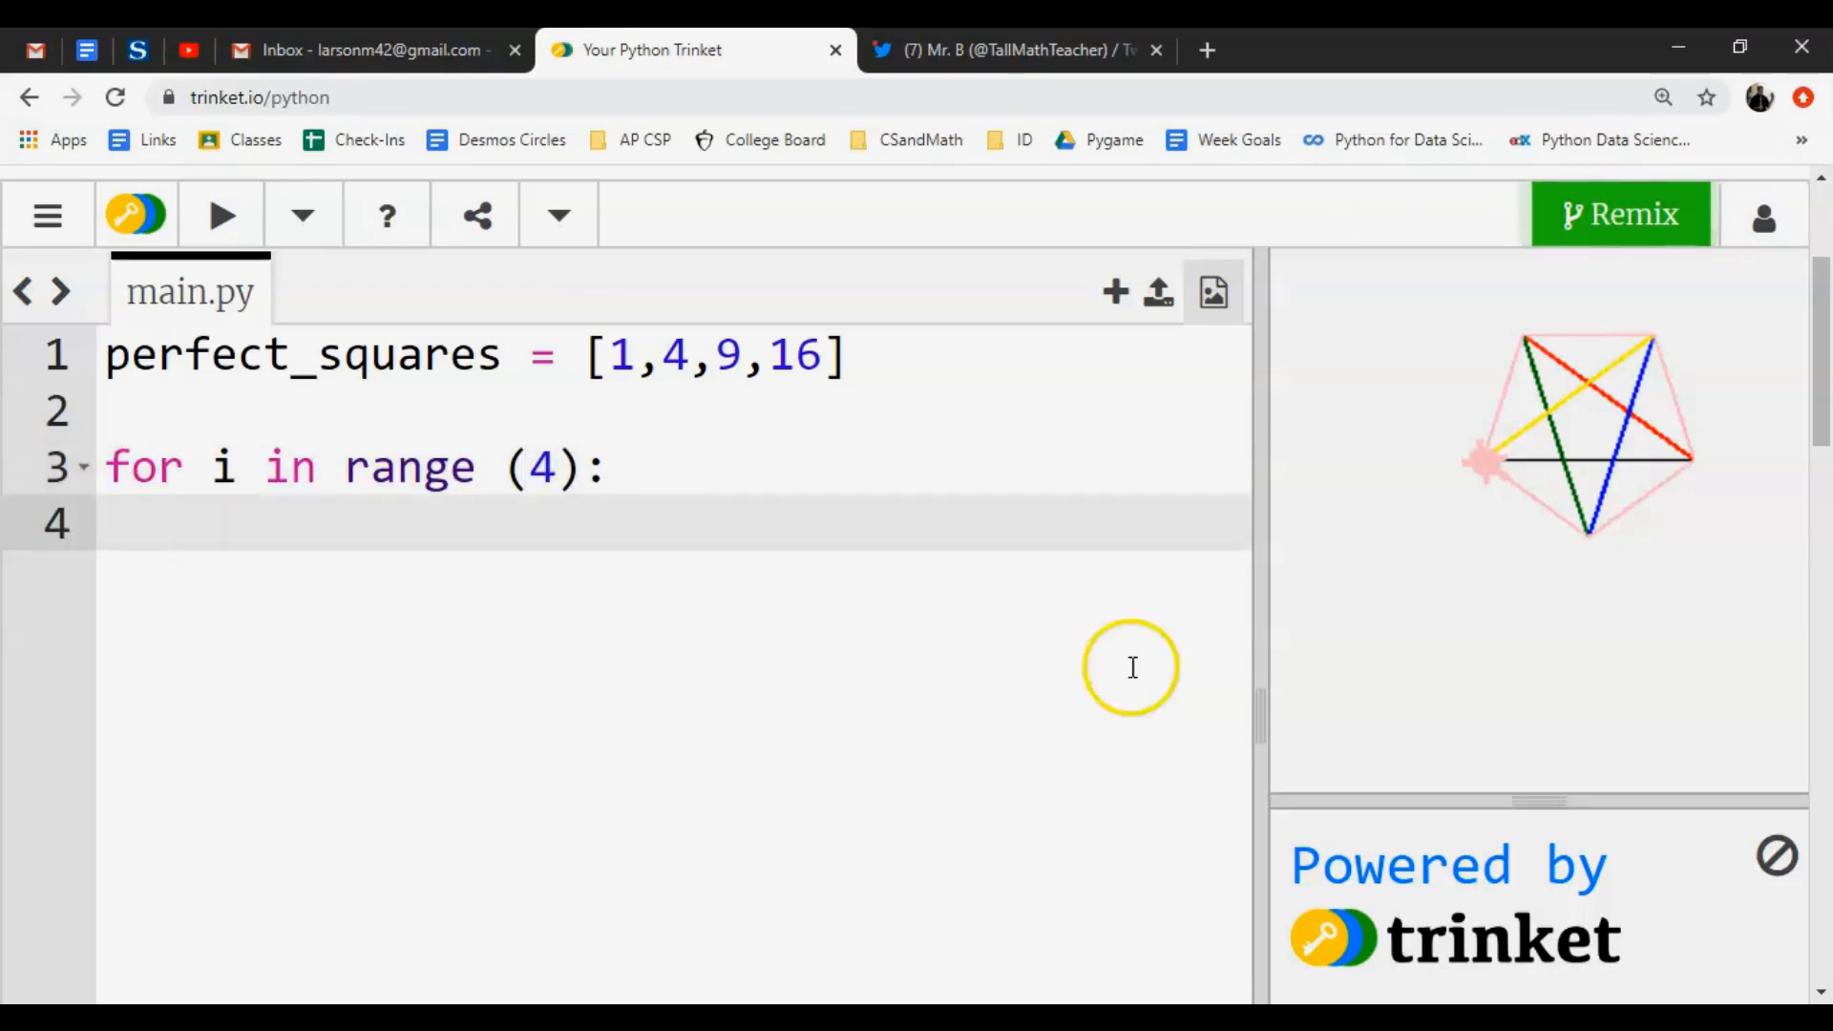
Begin a print i statement inside the loop body.
click(618, 468)
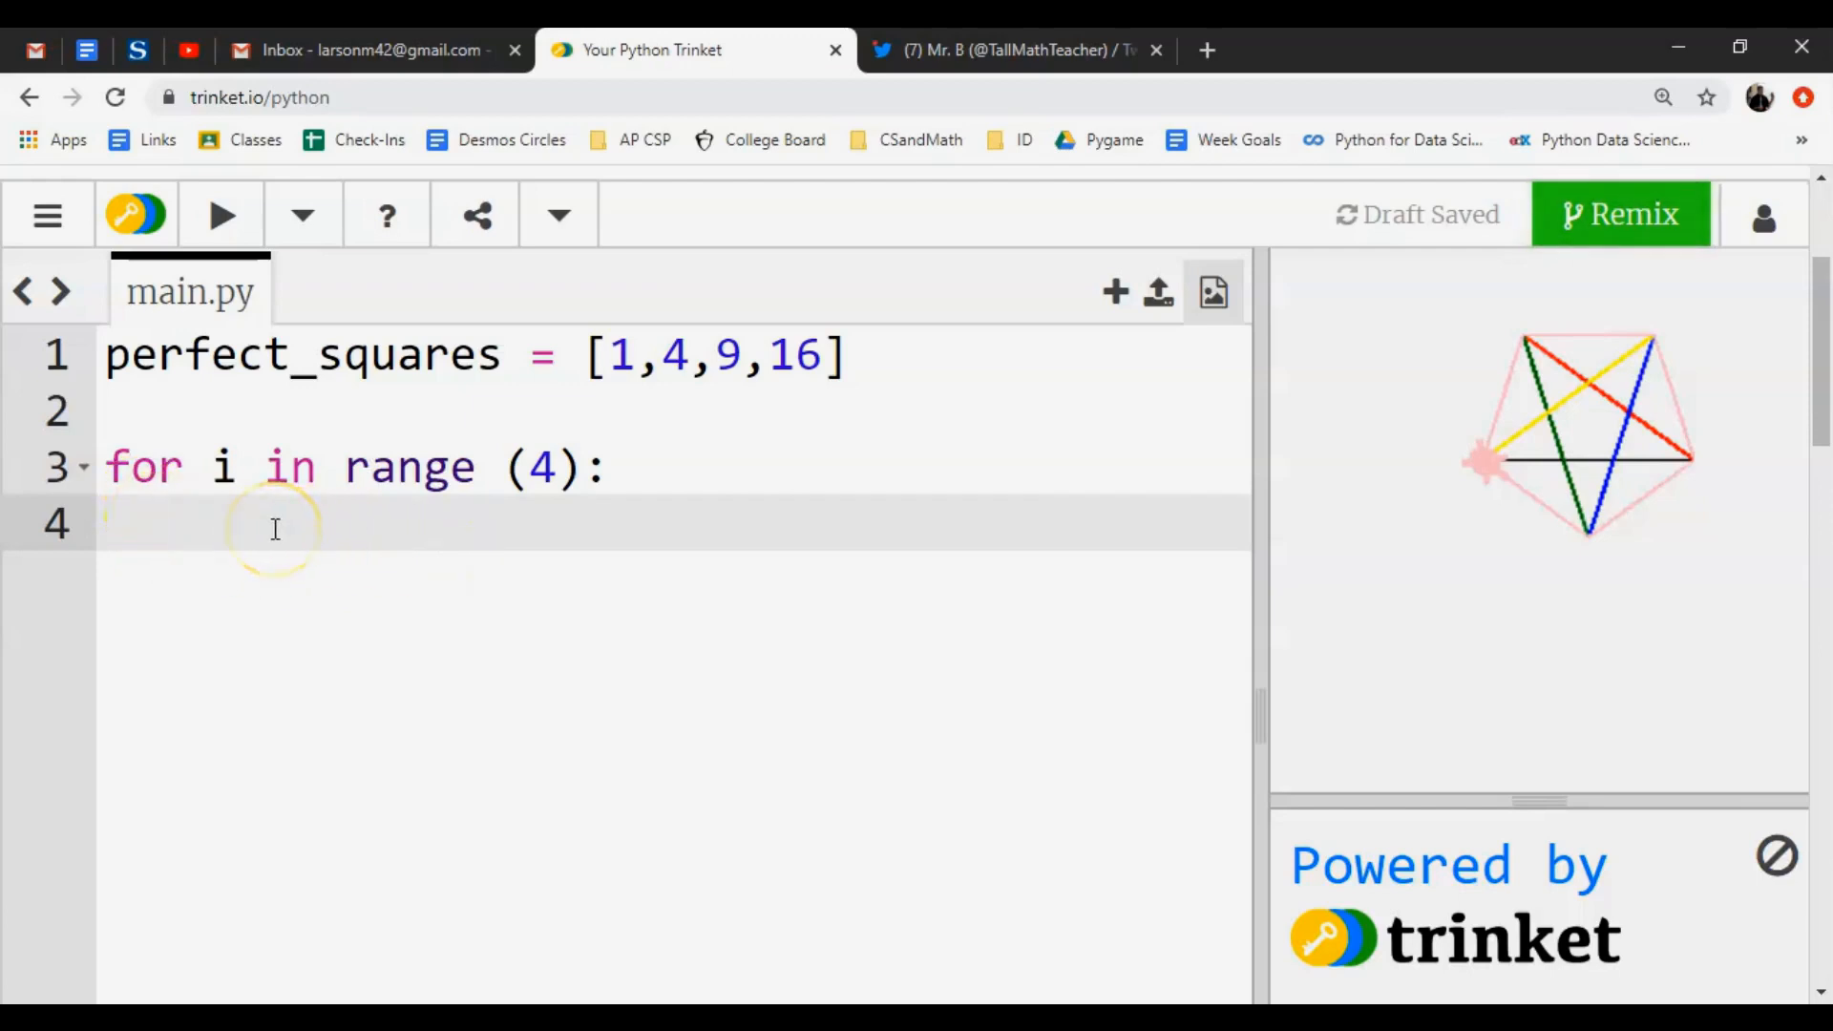
text(print)
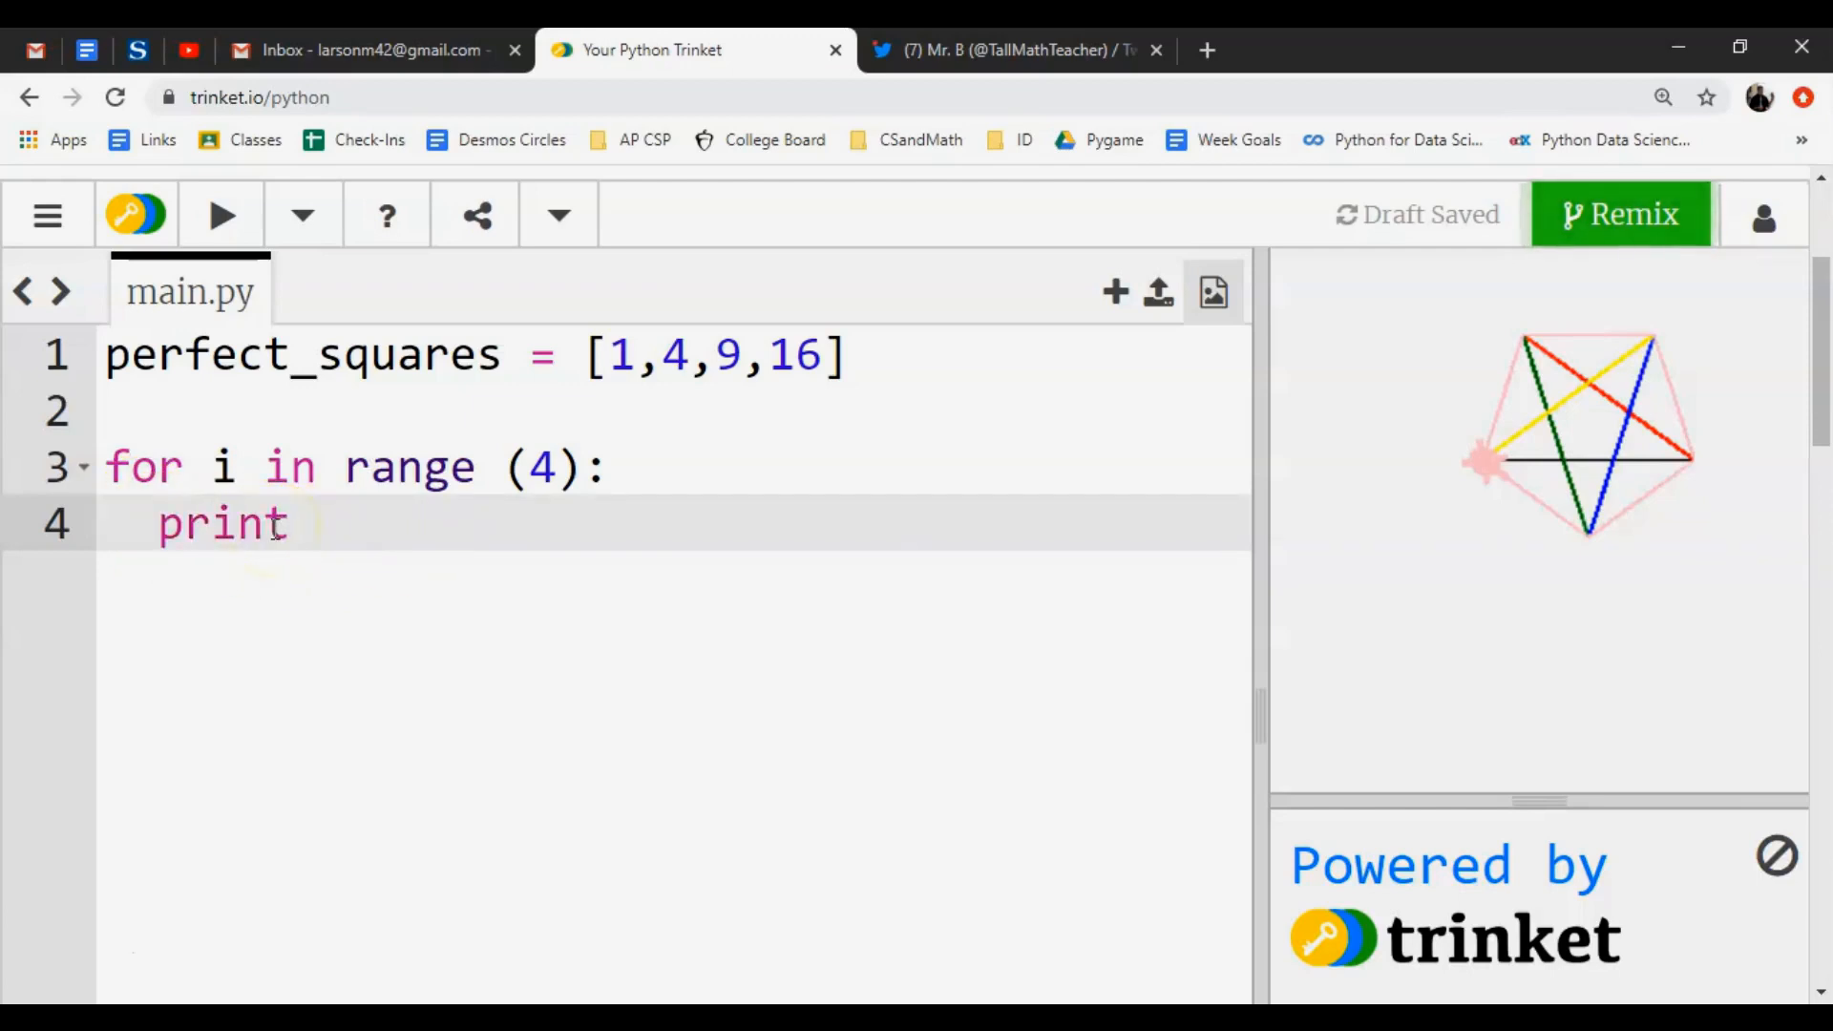
text(i)
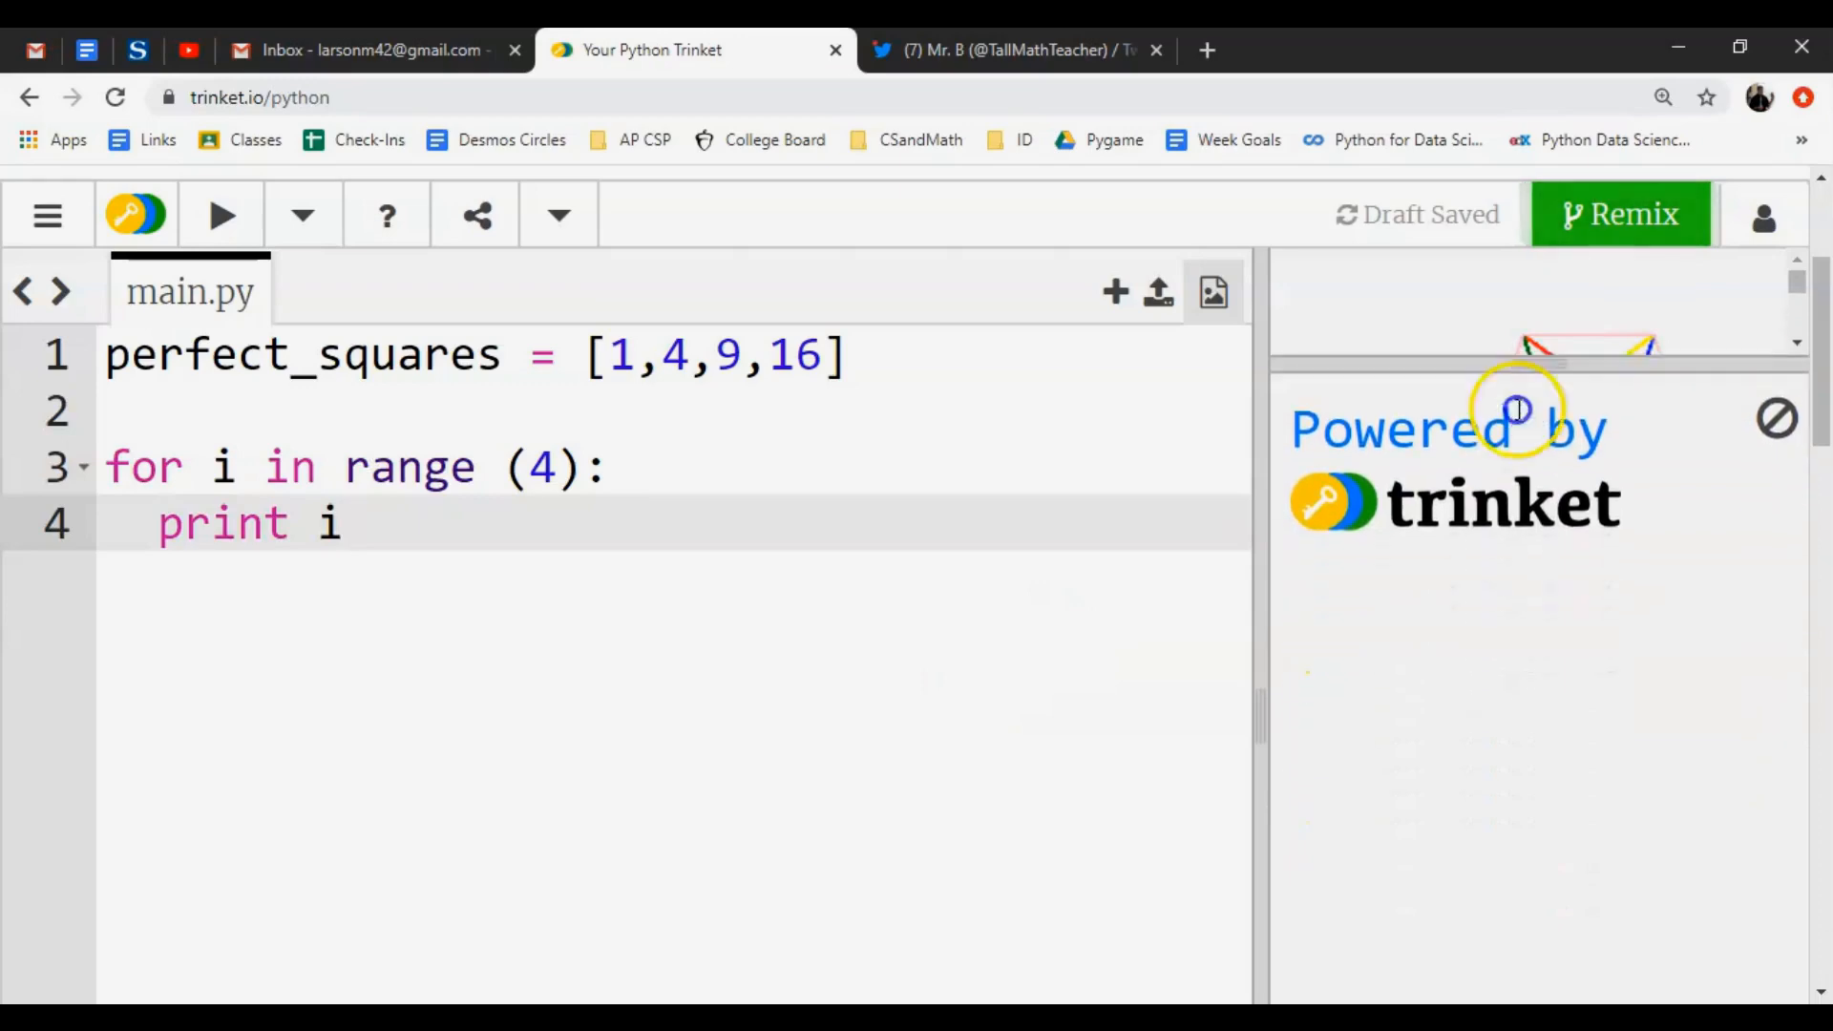
Run the loop so it prints 0, 1, 2, 3, then remove i from the print line.
click(222, 216)
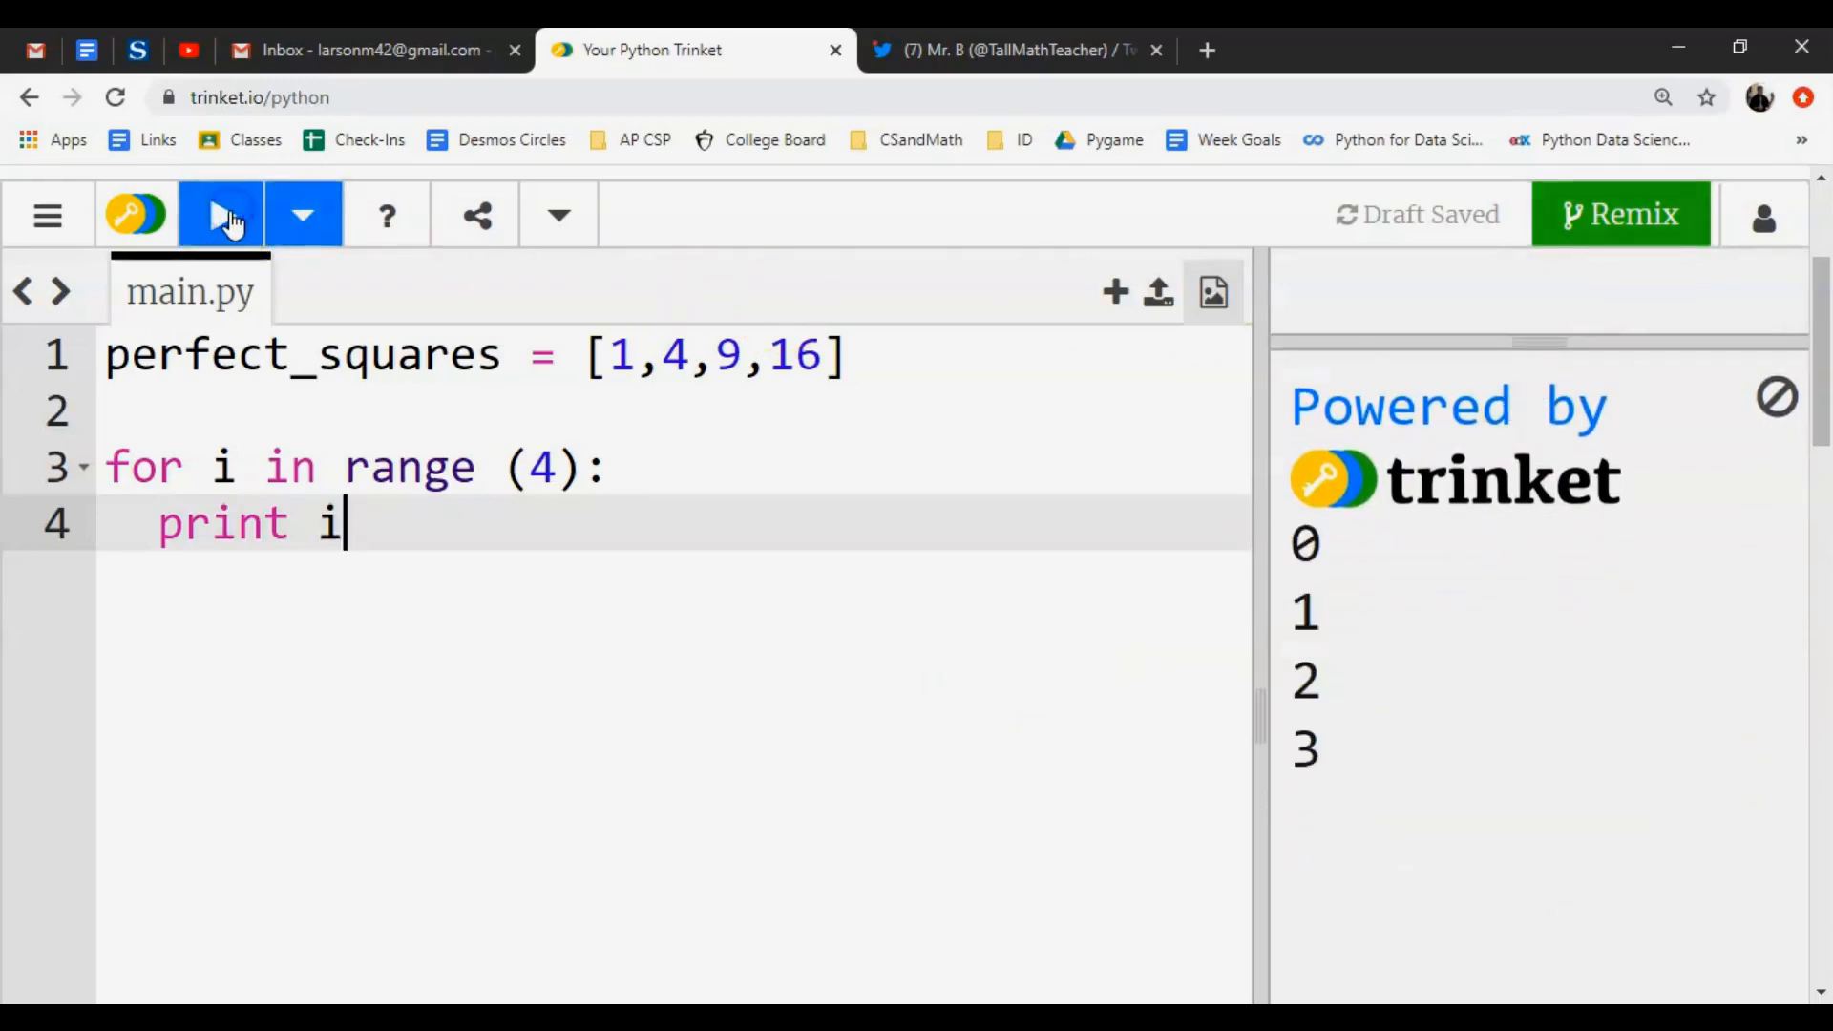
click(221, 214)
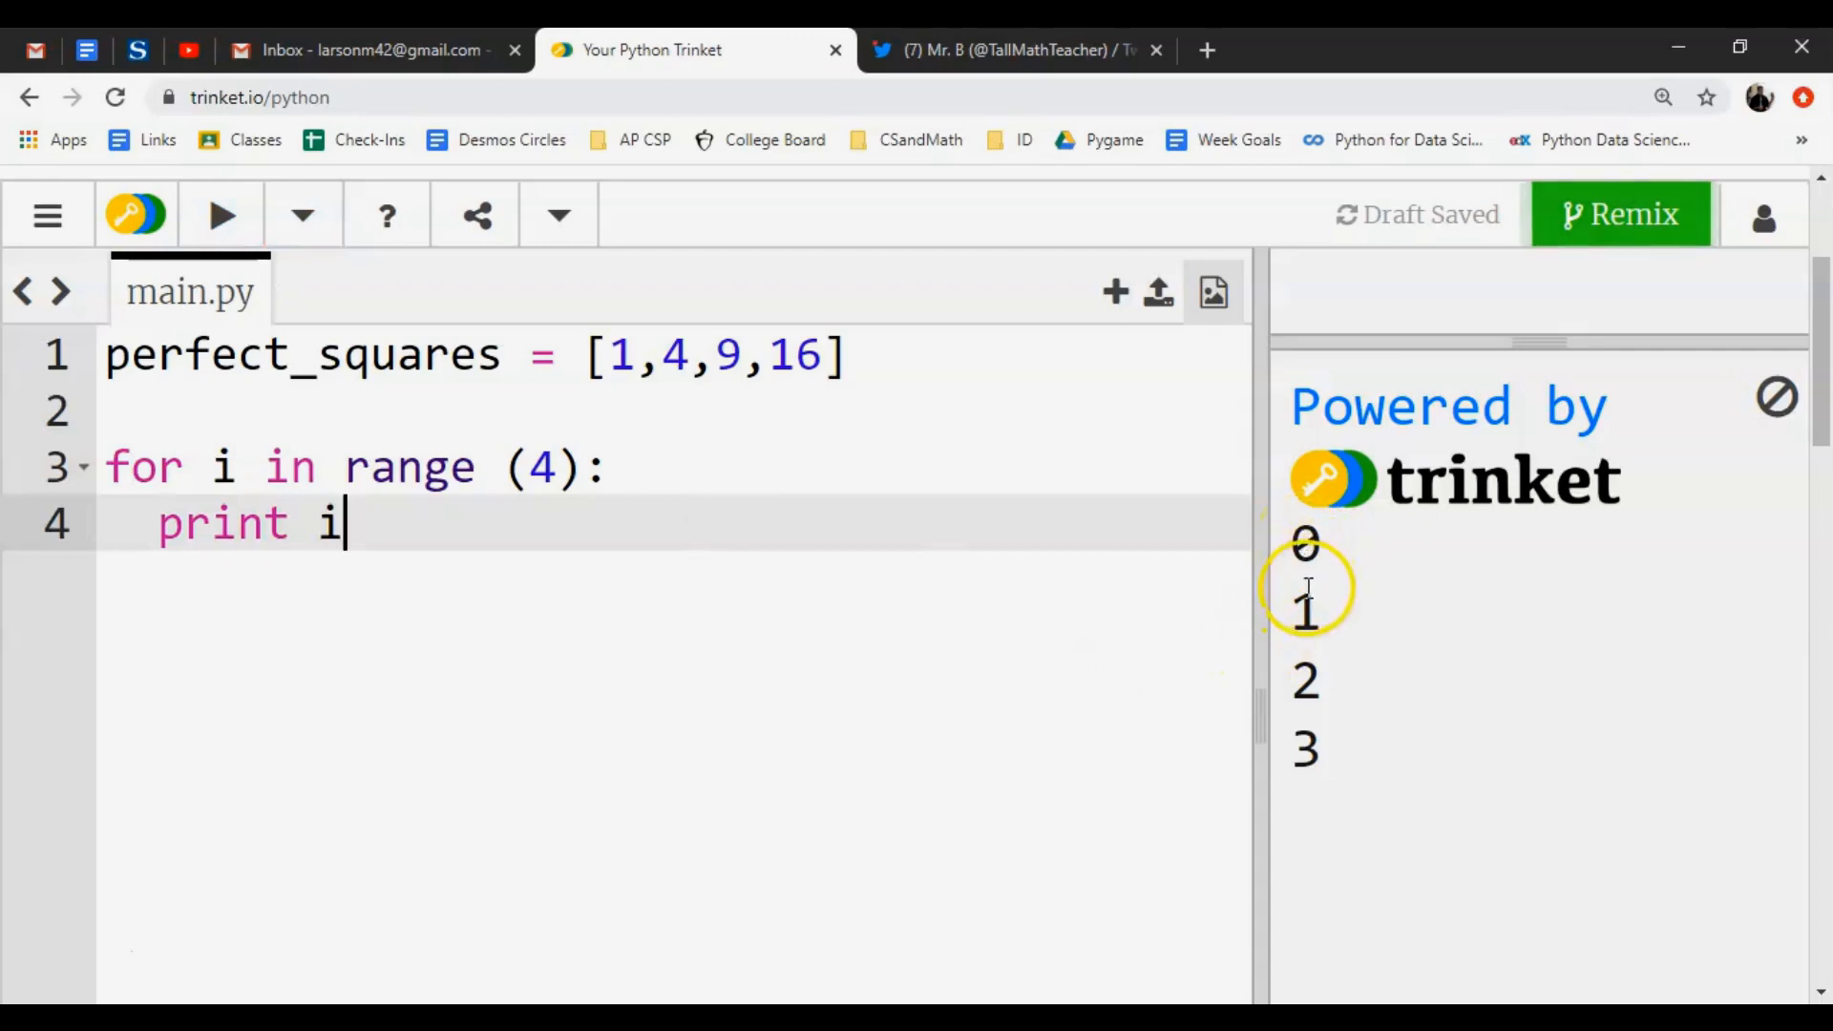
click(634, 355)
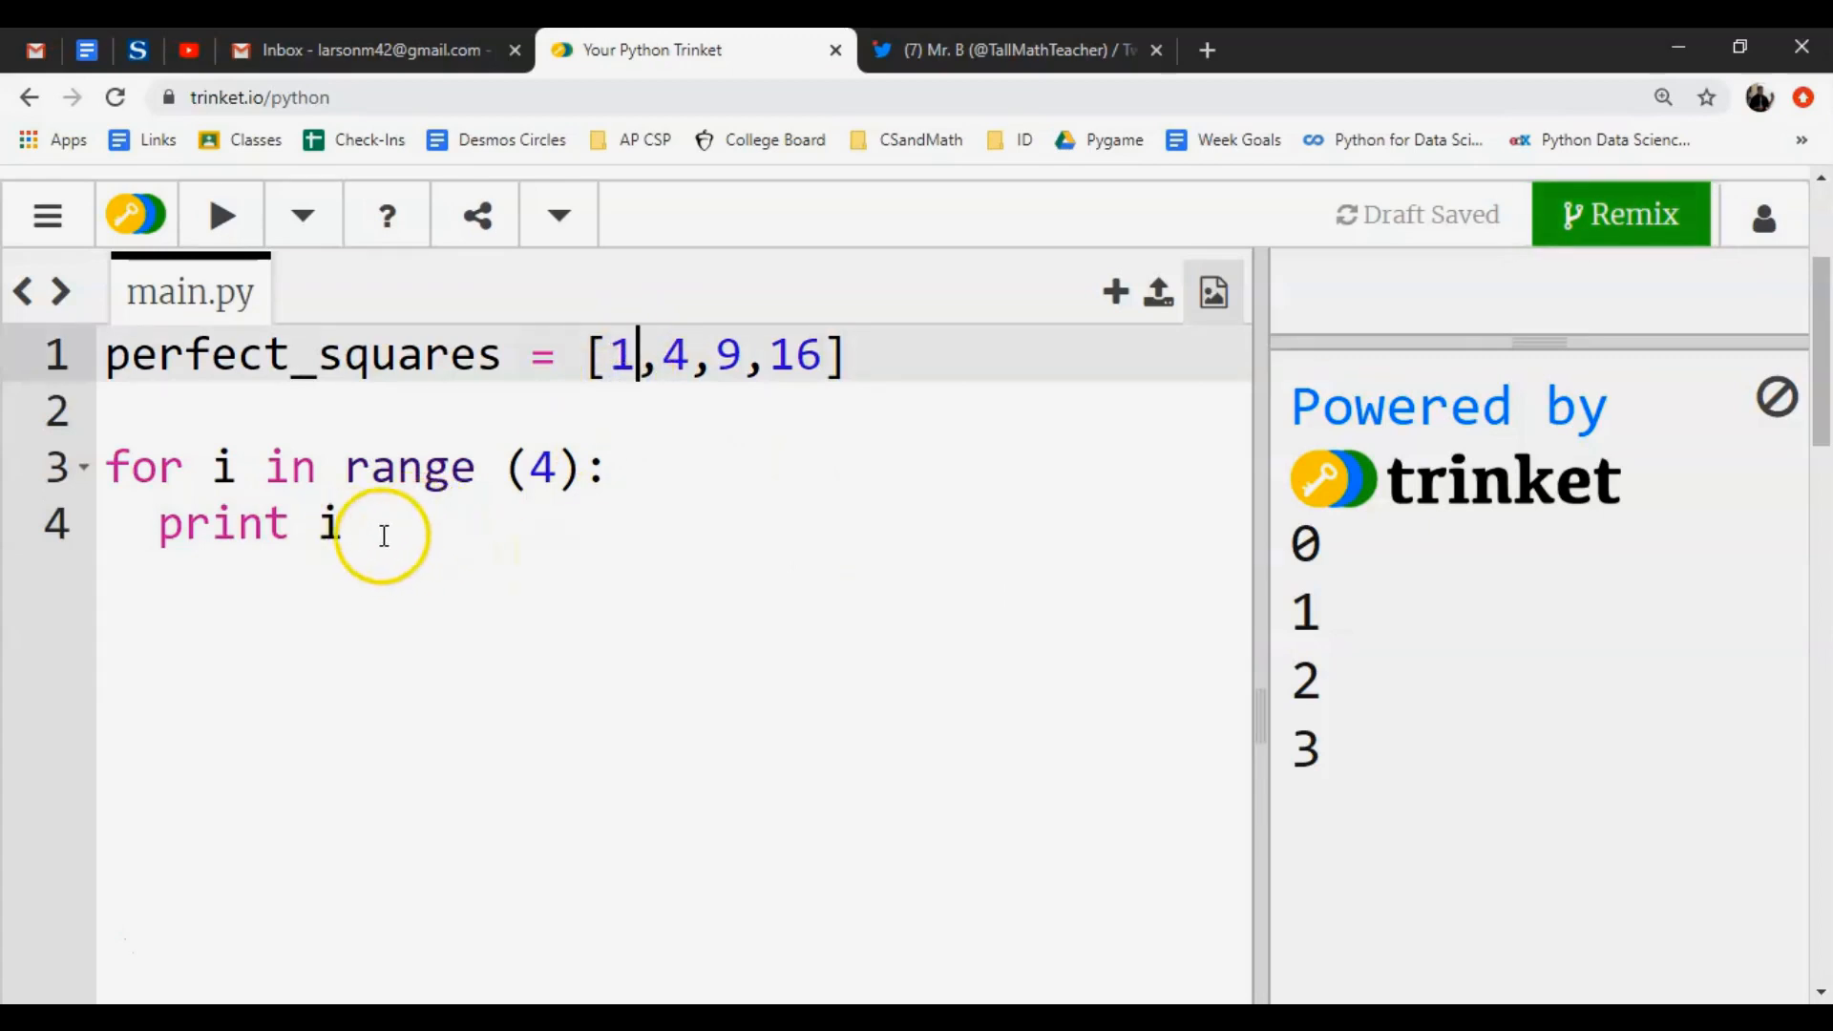
mouse_move(436, 745)
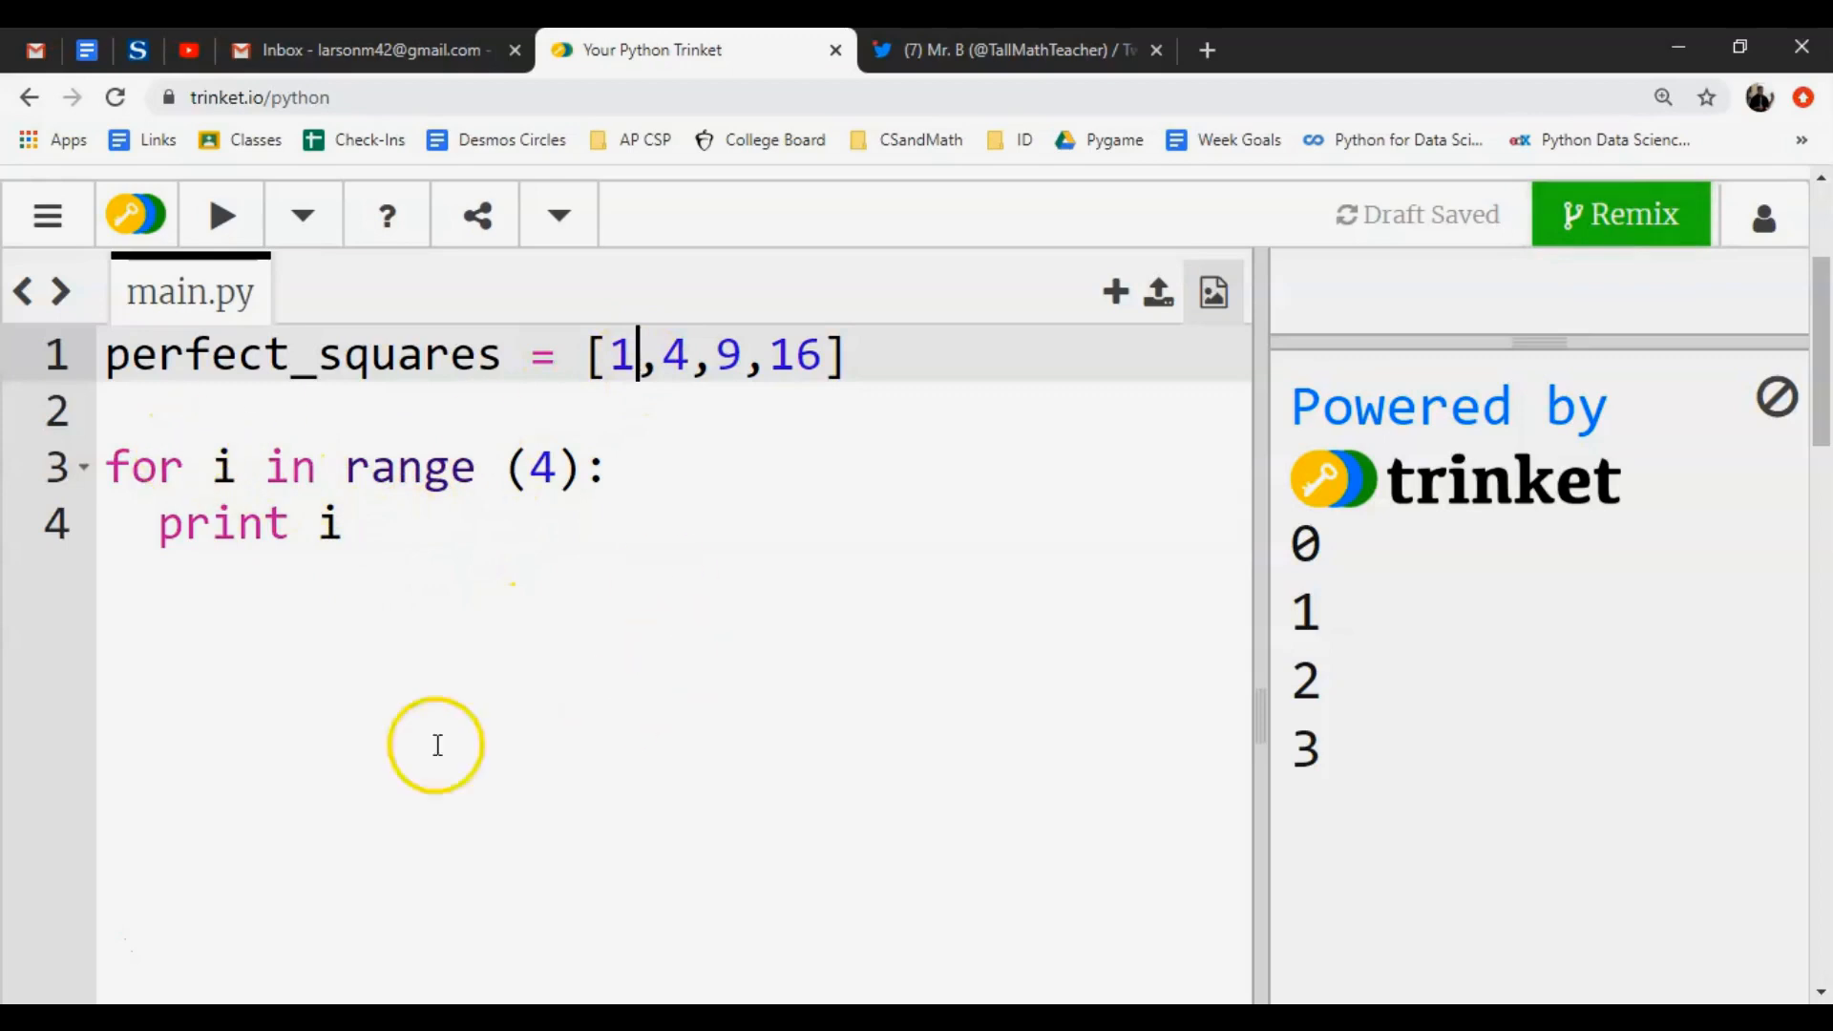
mouse_move(242, 456)
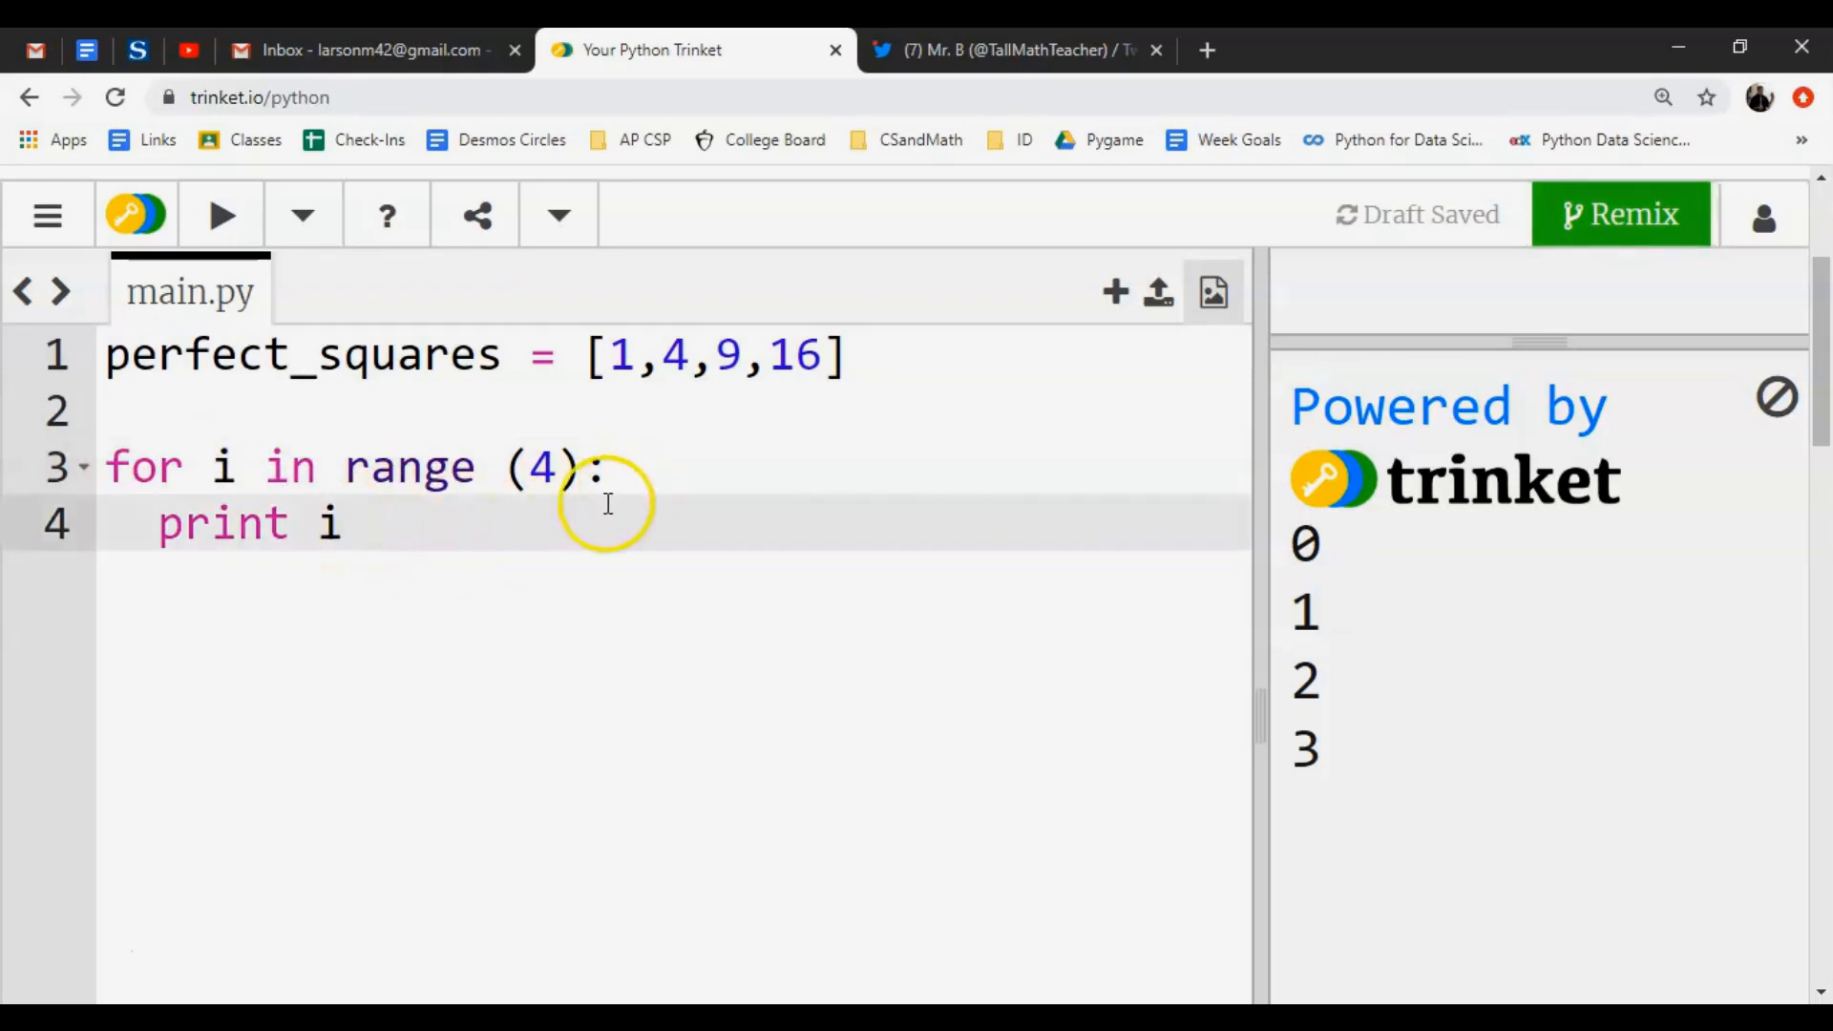
key(Backspace)
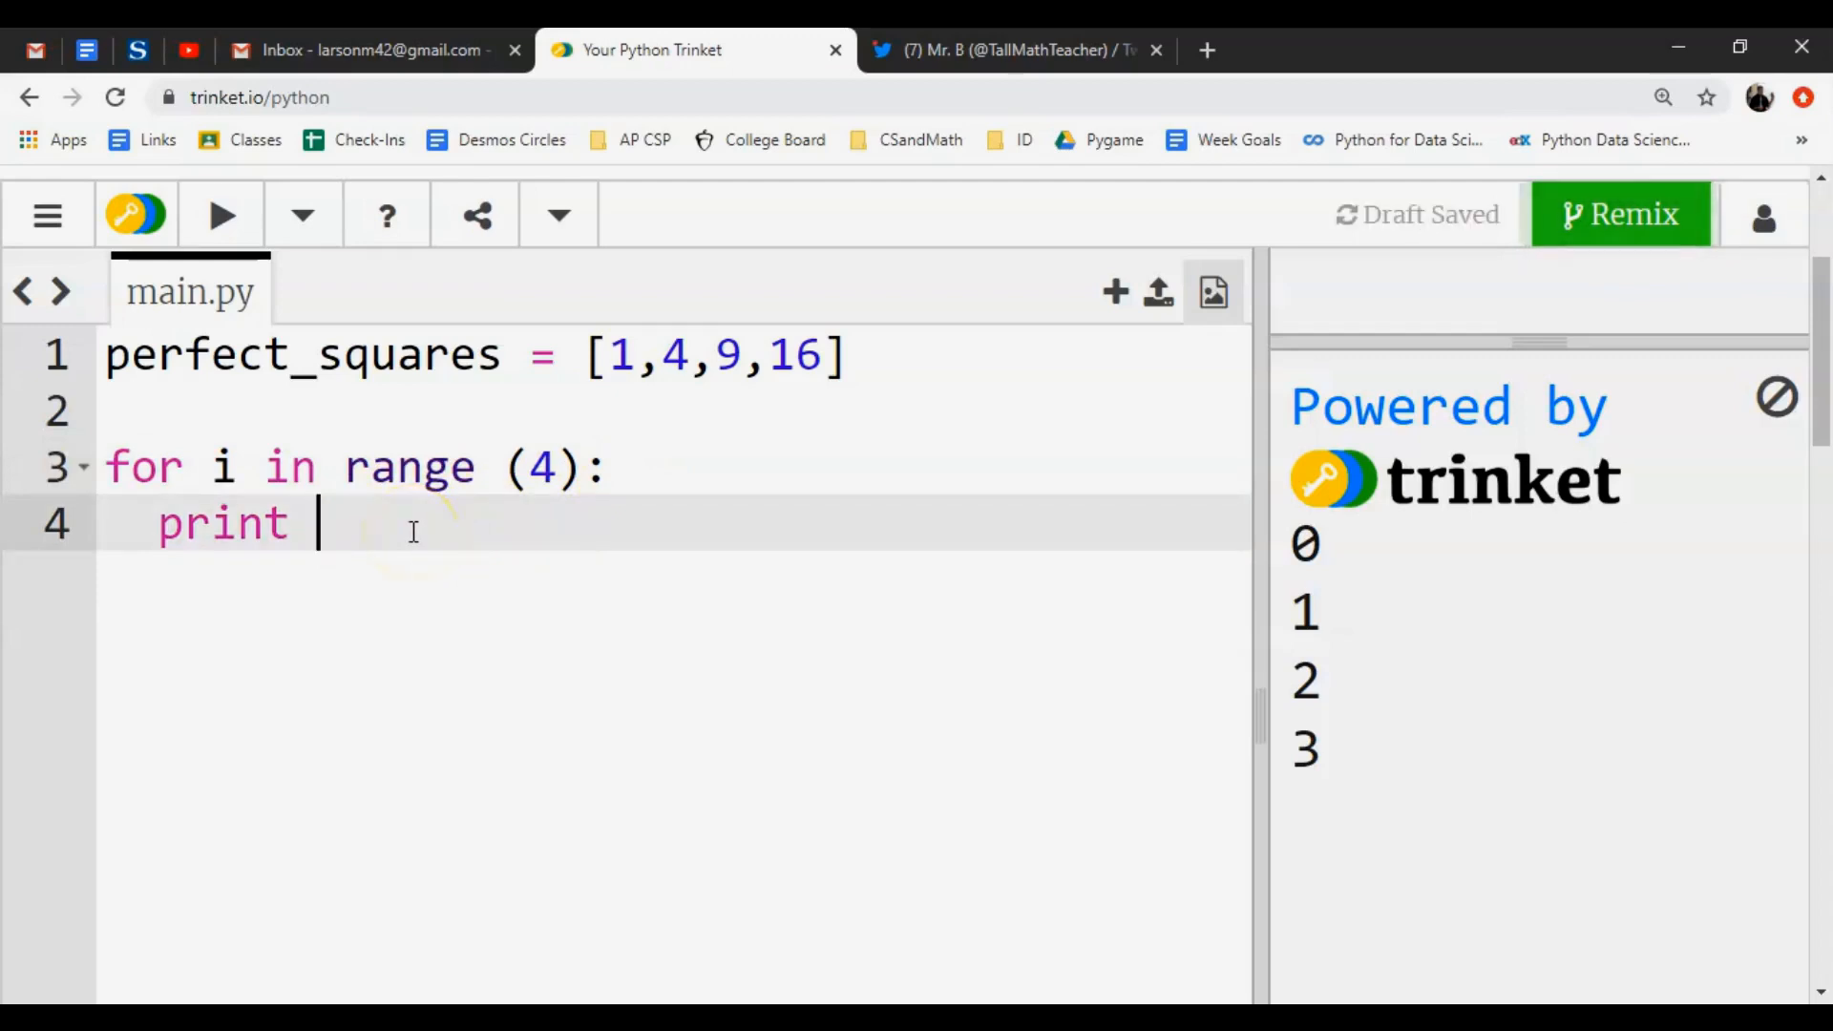
Print perfect_squares in the loop and run it so the whole list prints four times.
text(perfect)
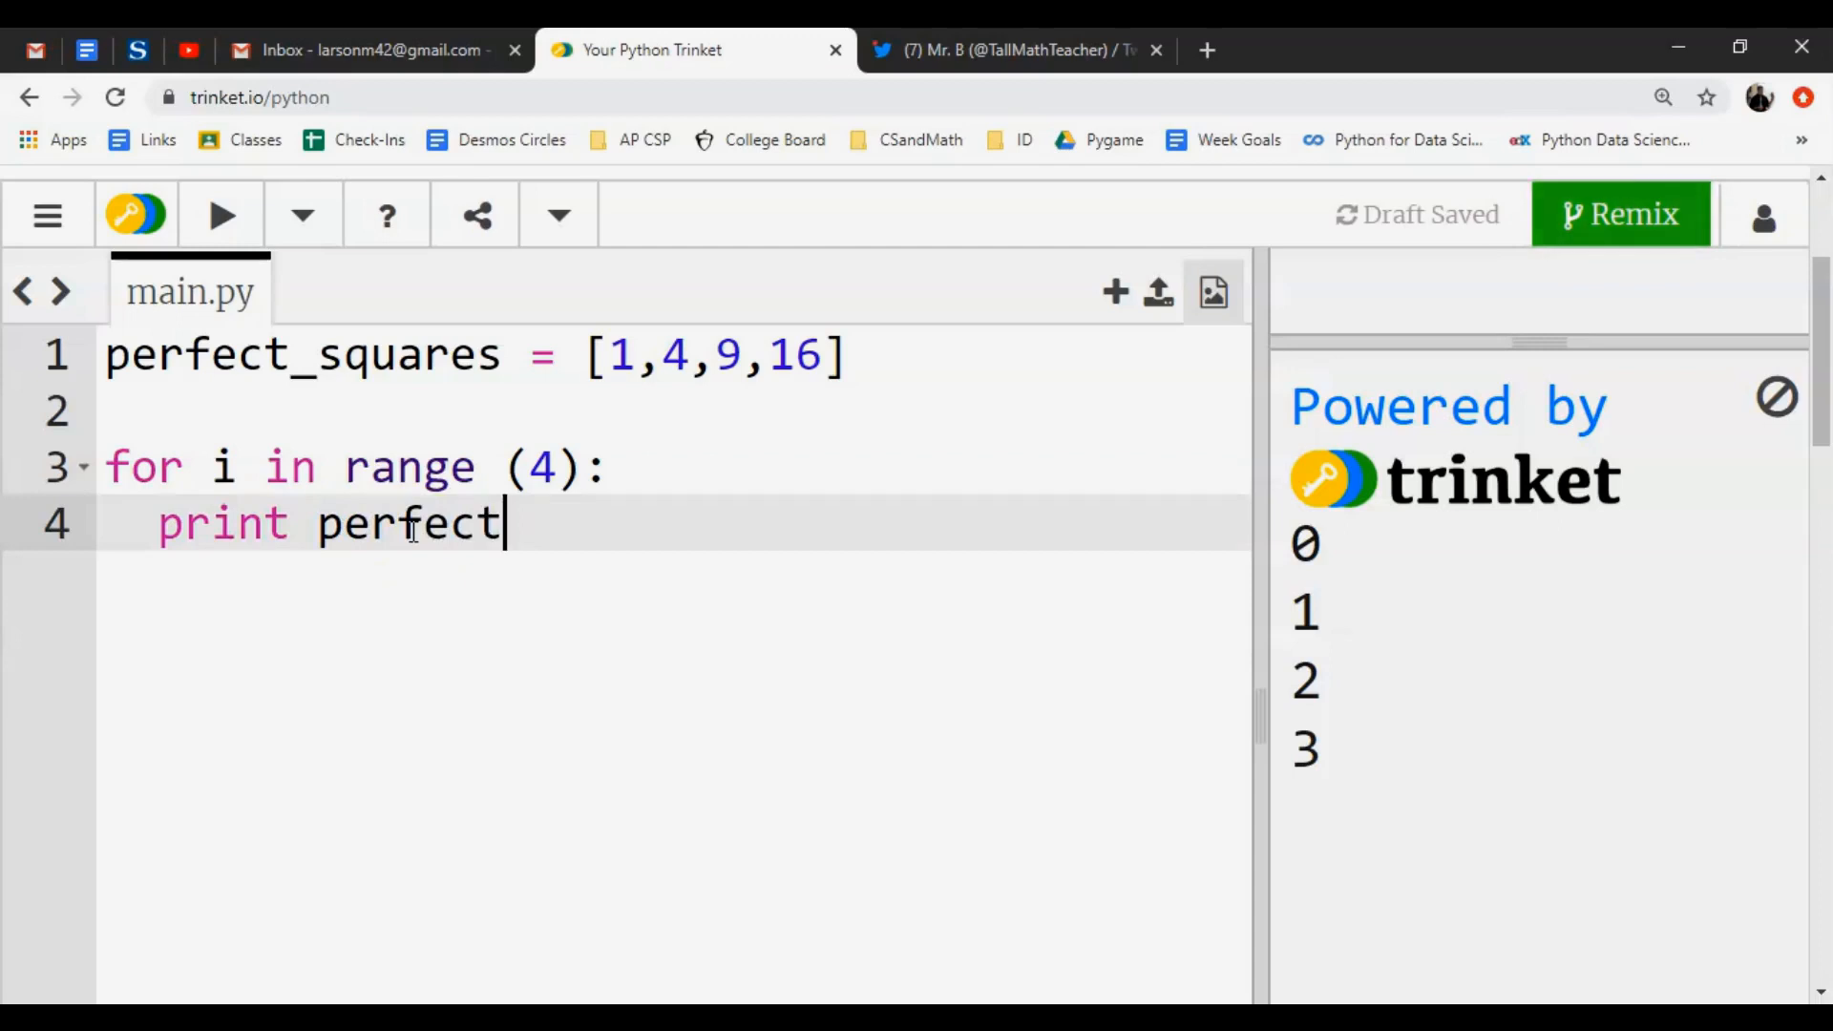
text(_square)
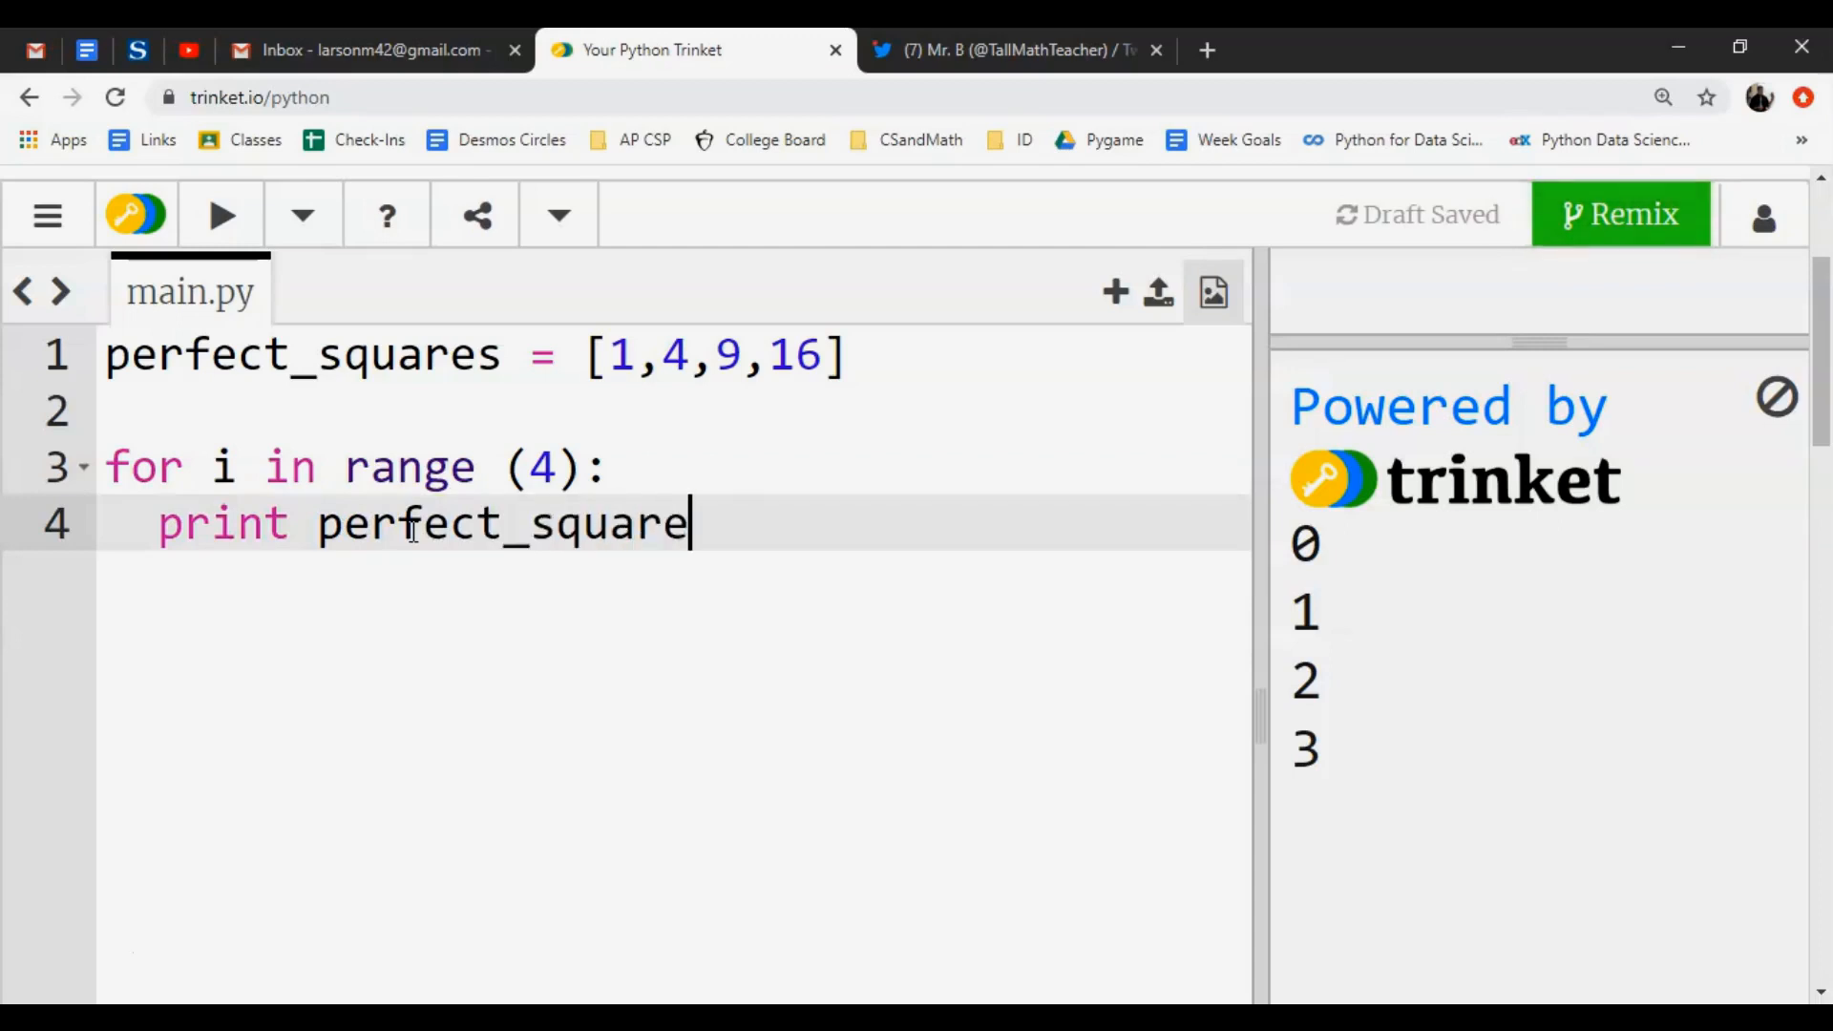
text(s)
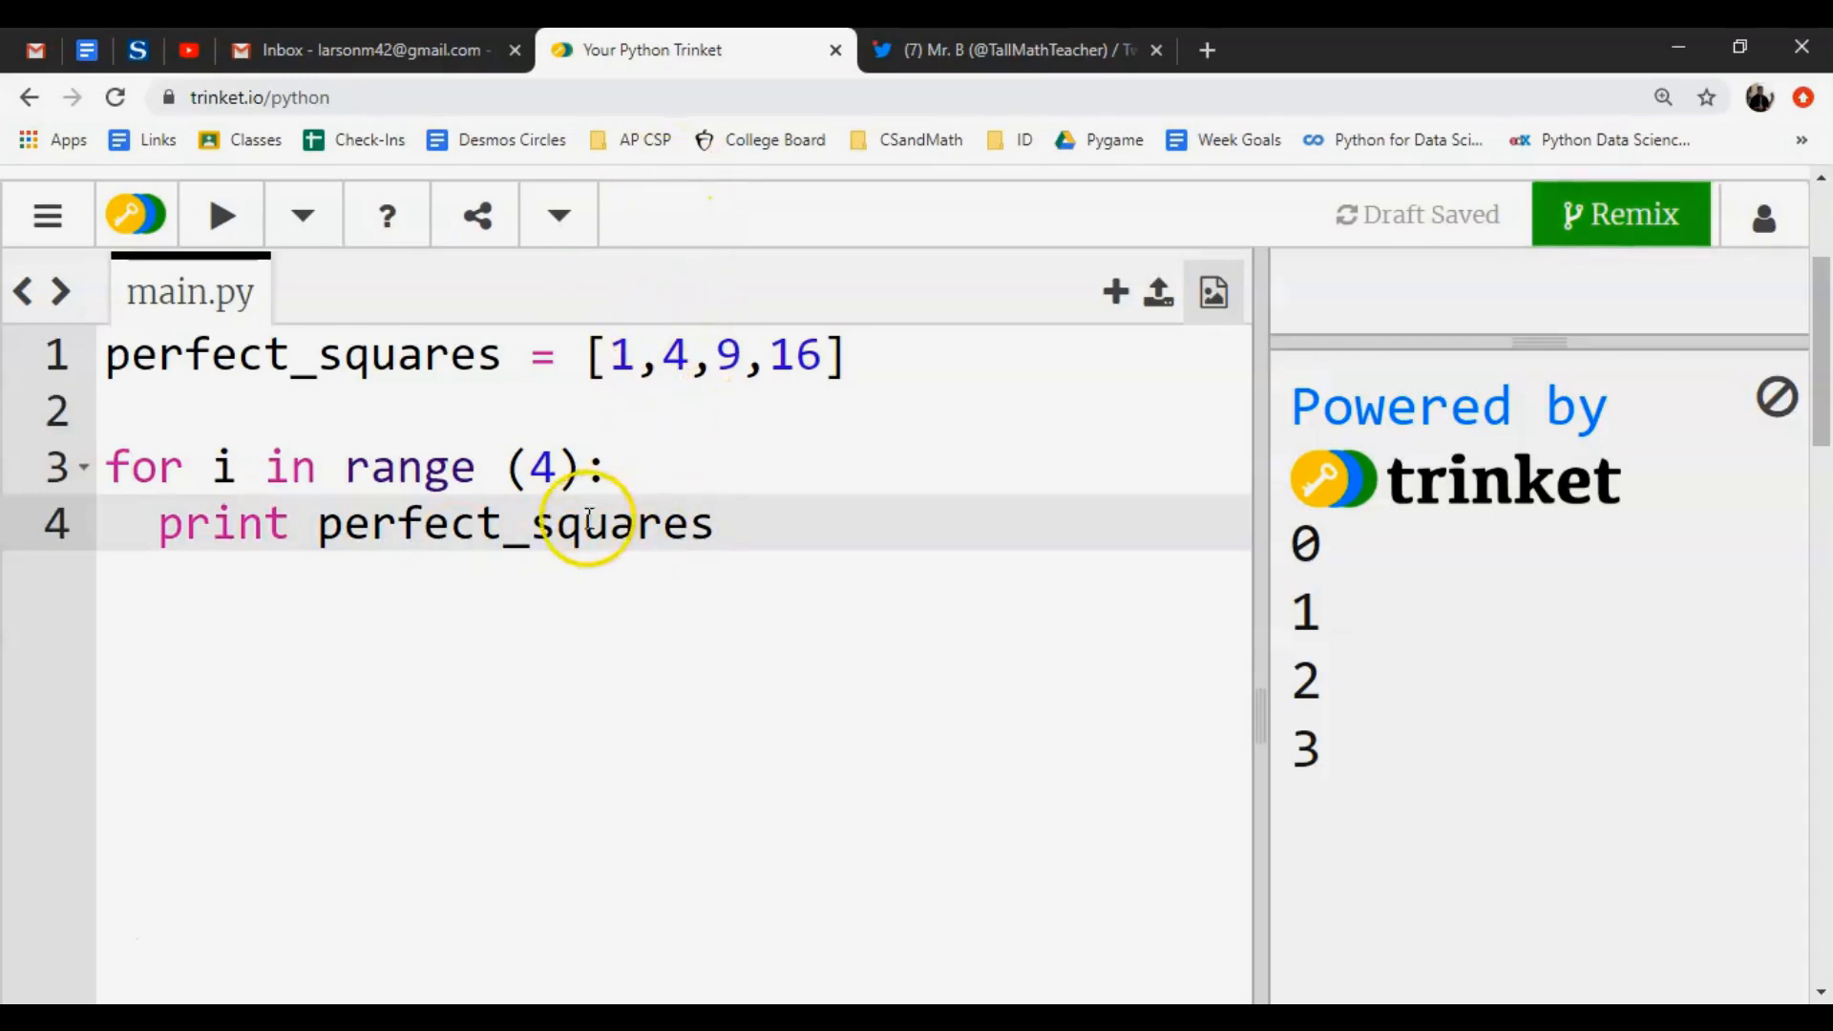
click(221, 214)
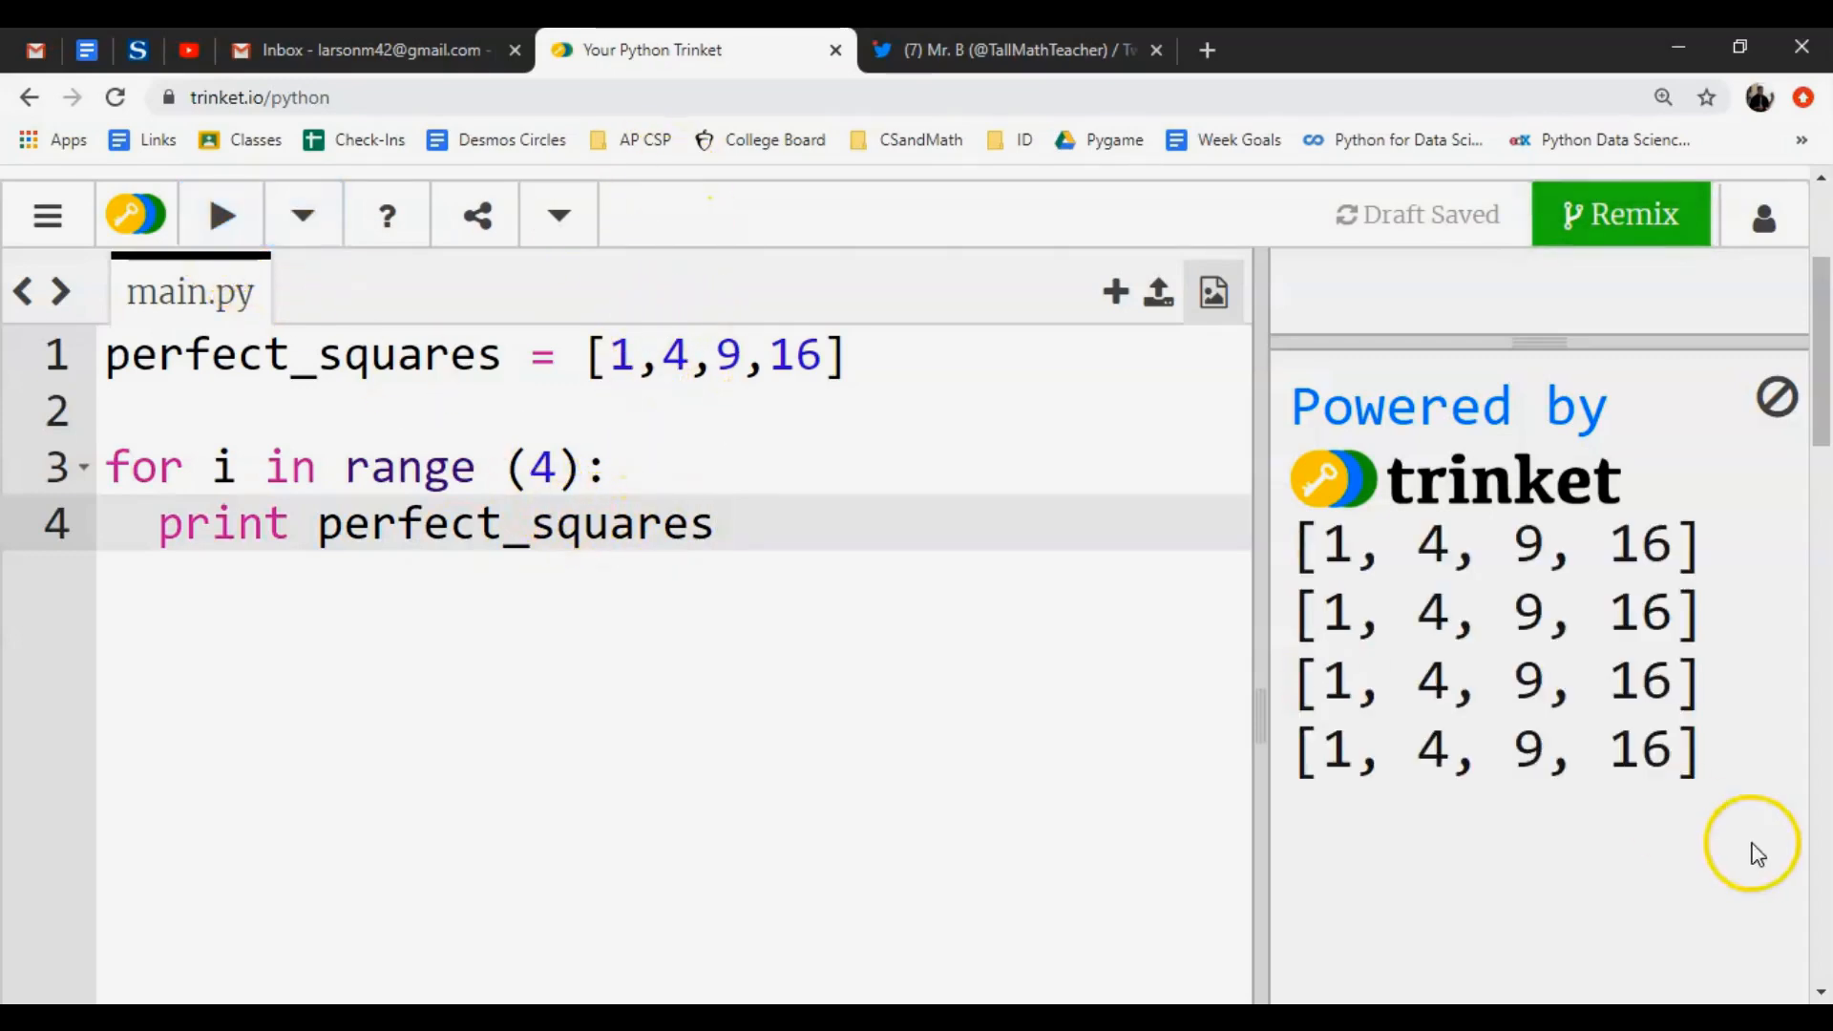
mouse_move(712, 586)
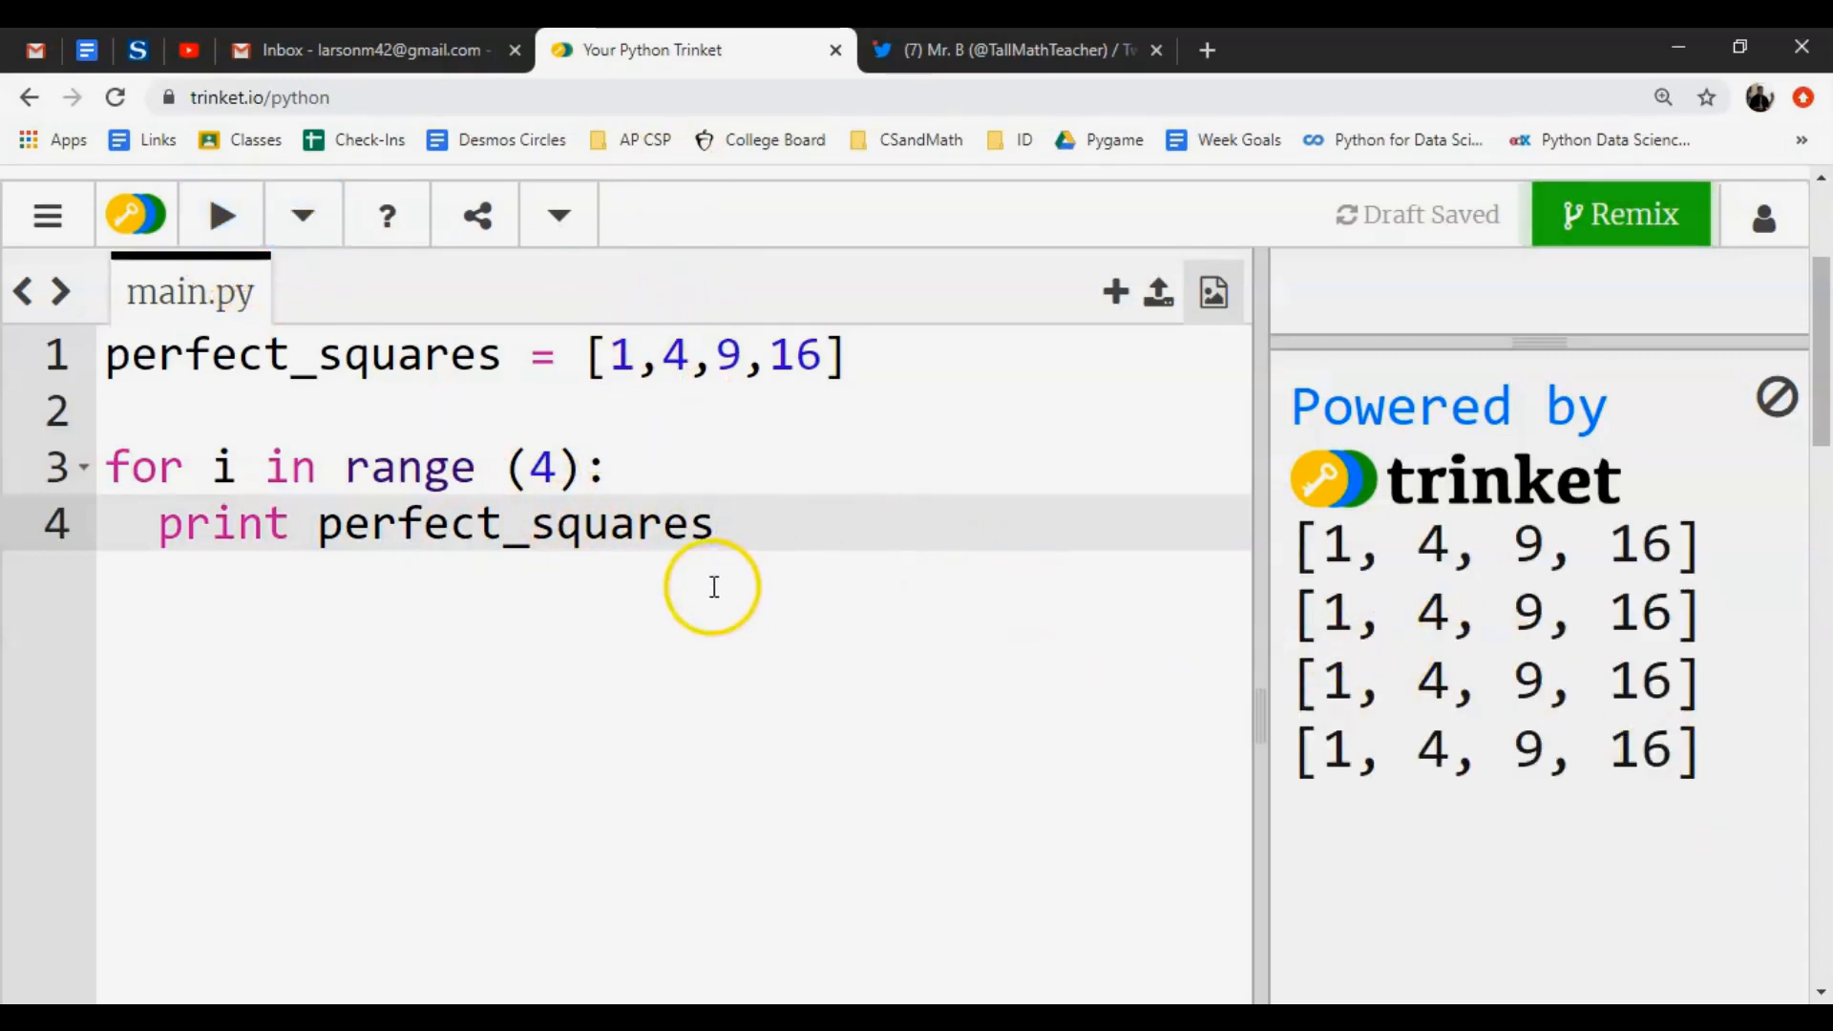
mouse_move(626, 355)
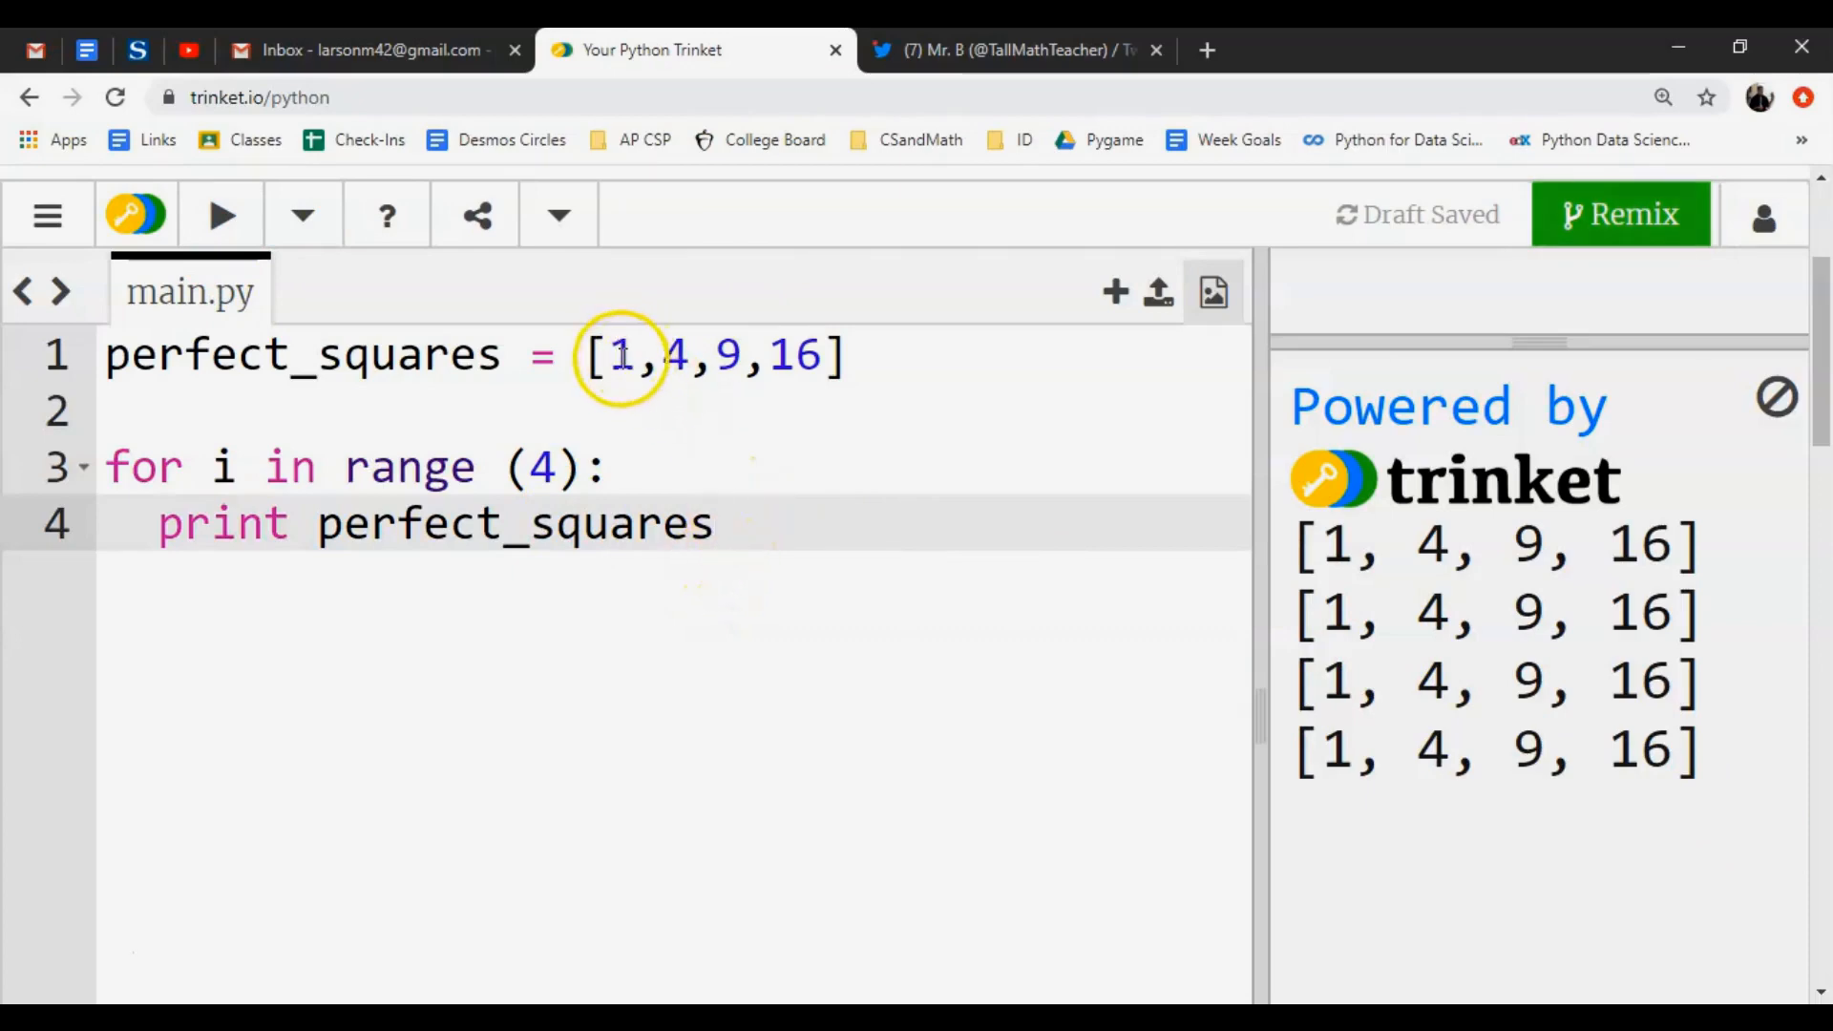
Index the list as perfect_squares[i] and run so each square prints separately.
text({)
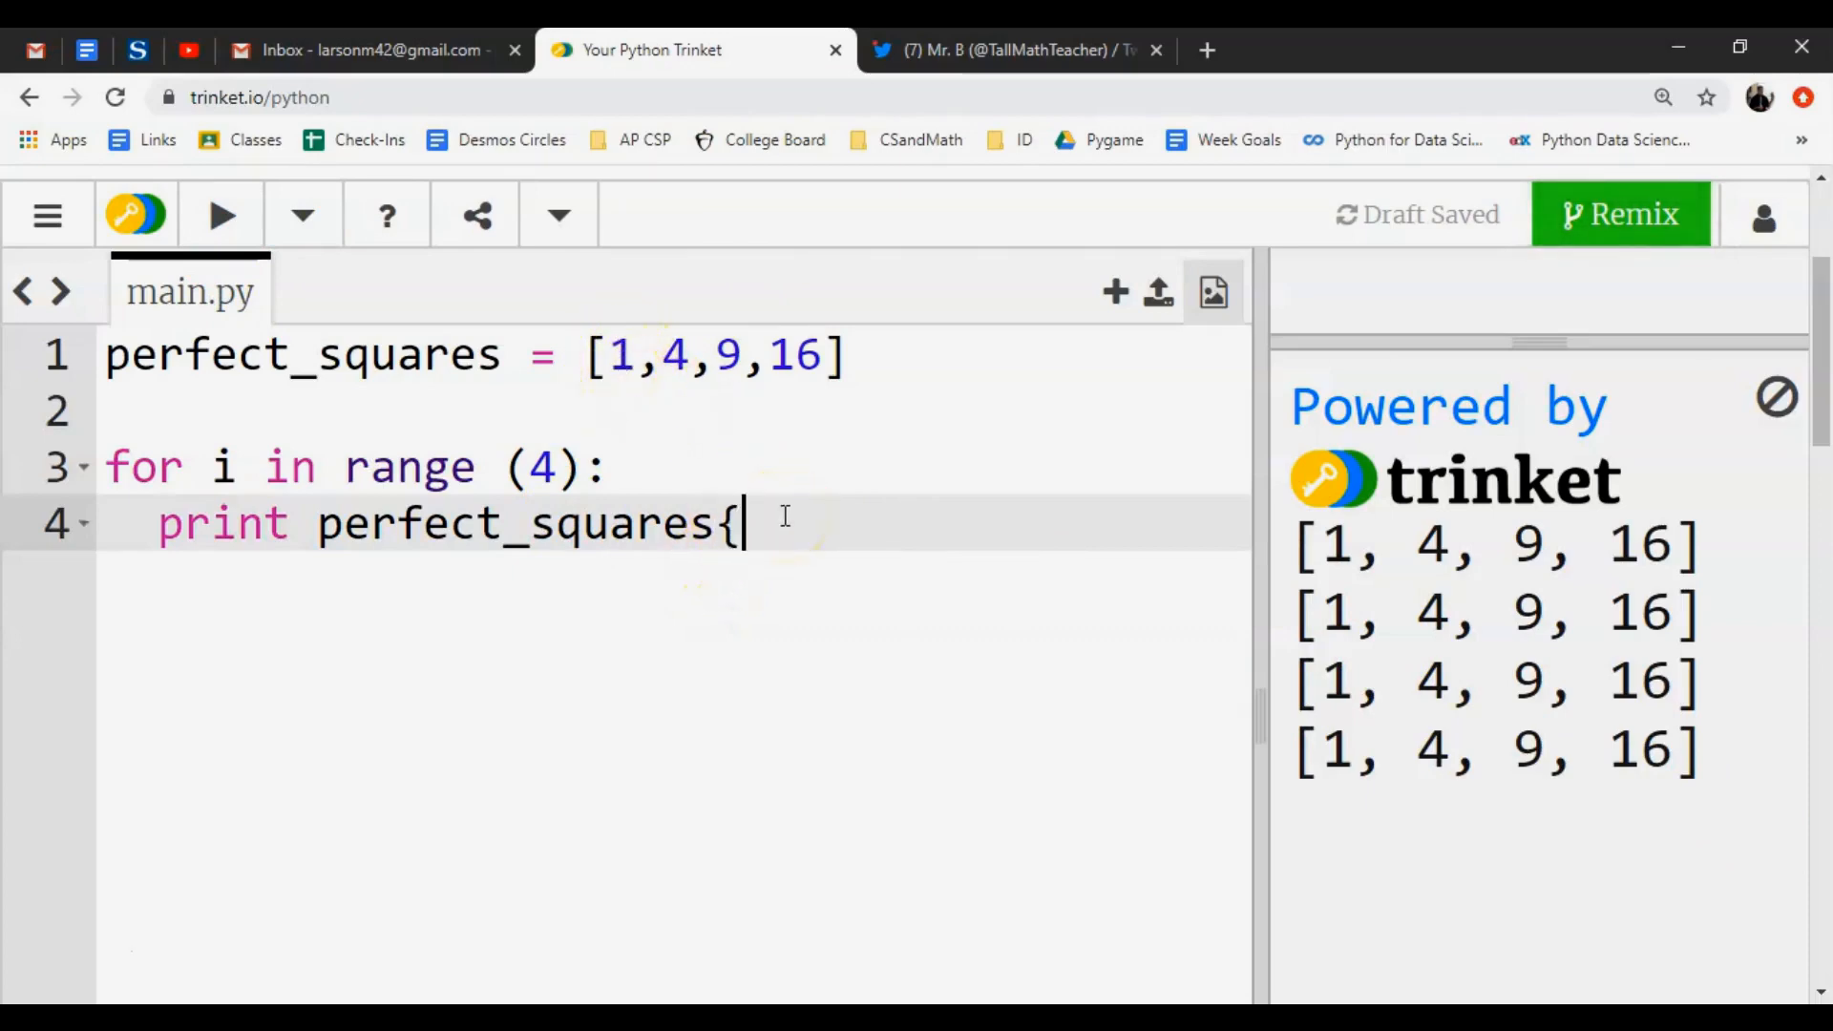
text([])
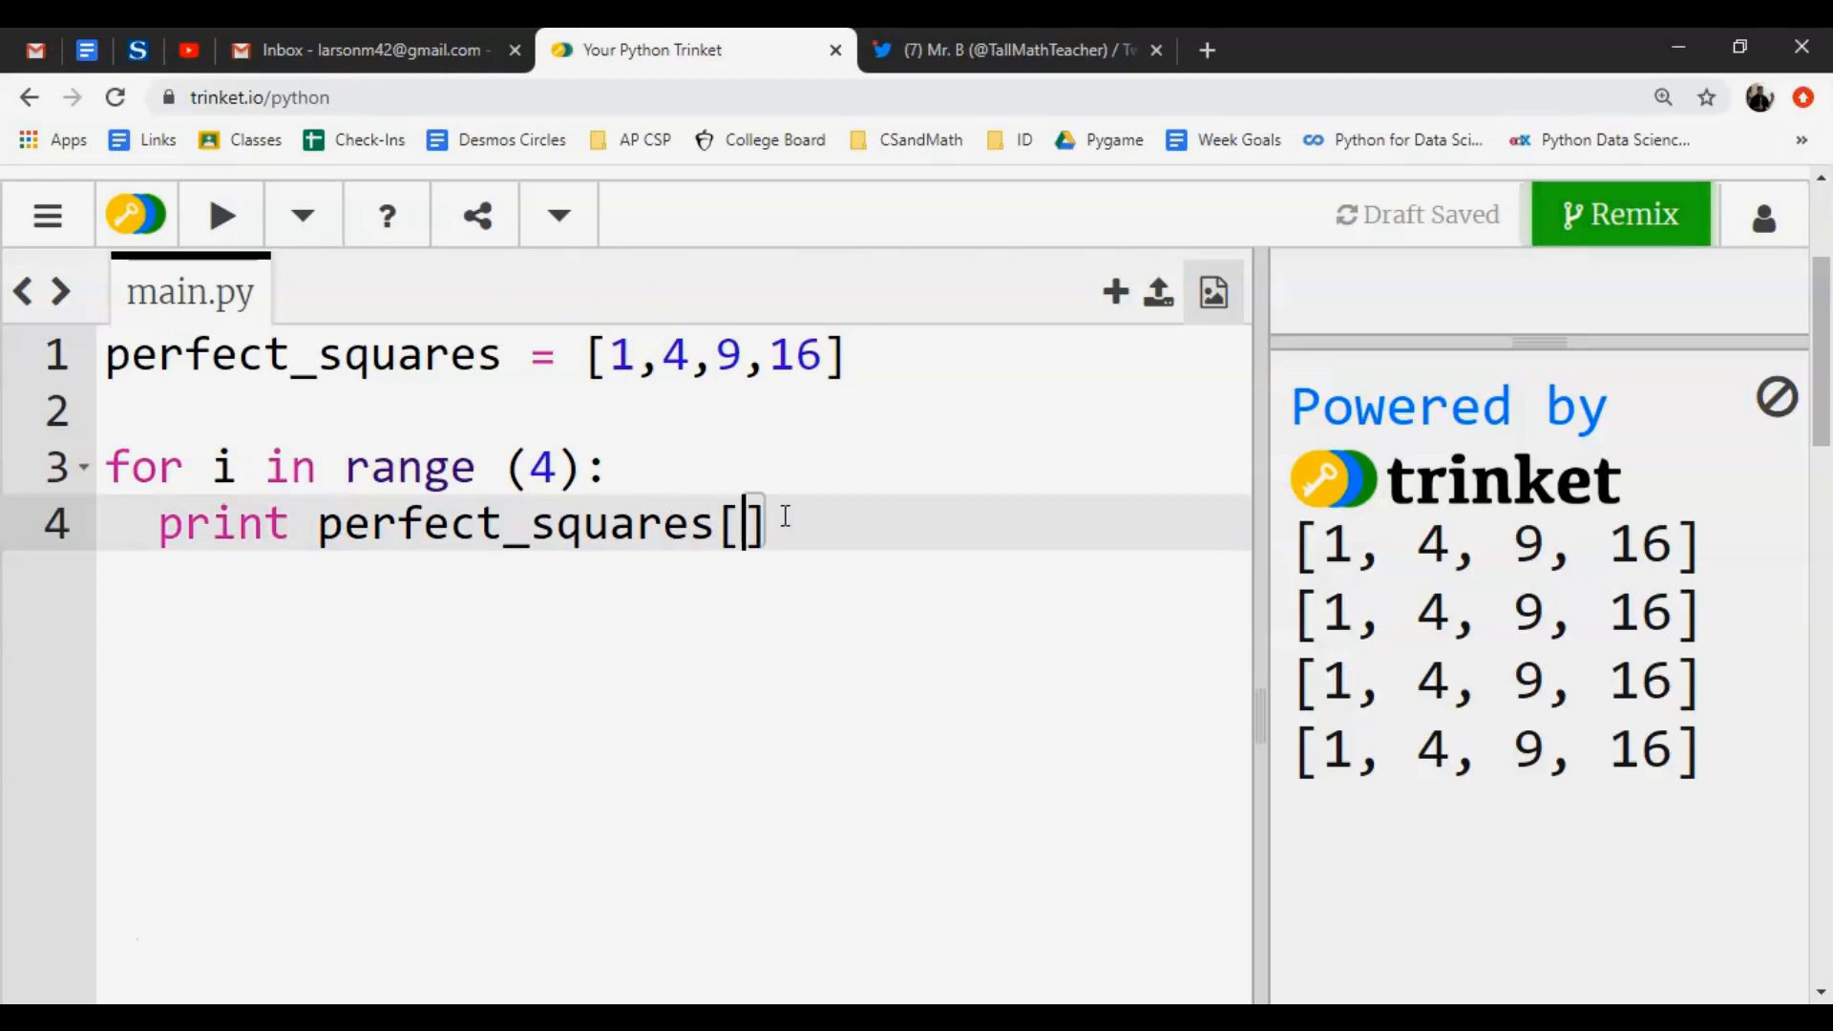
text(i)
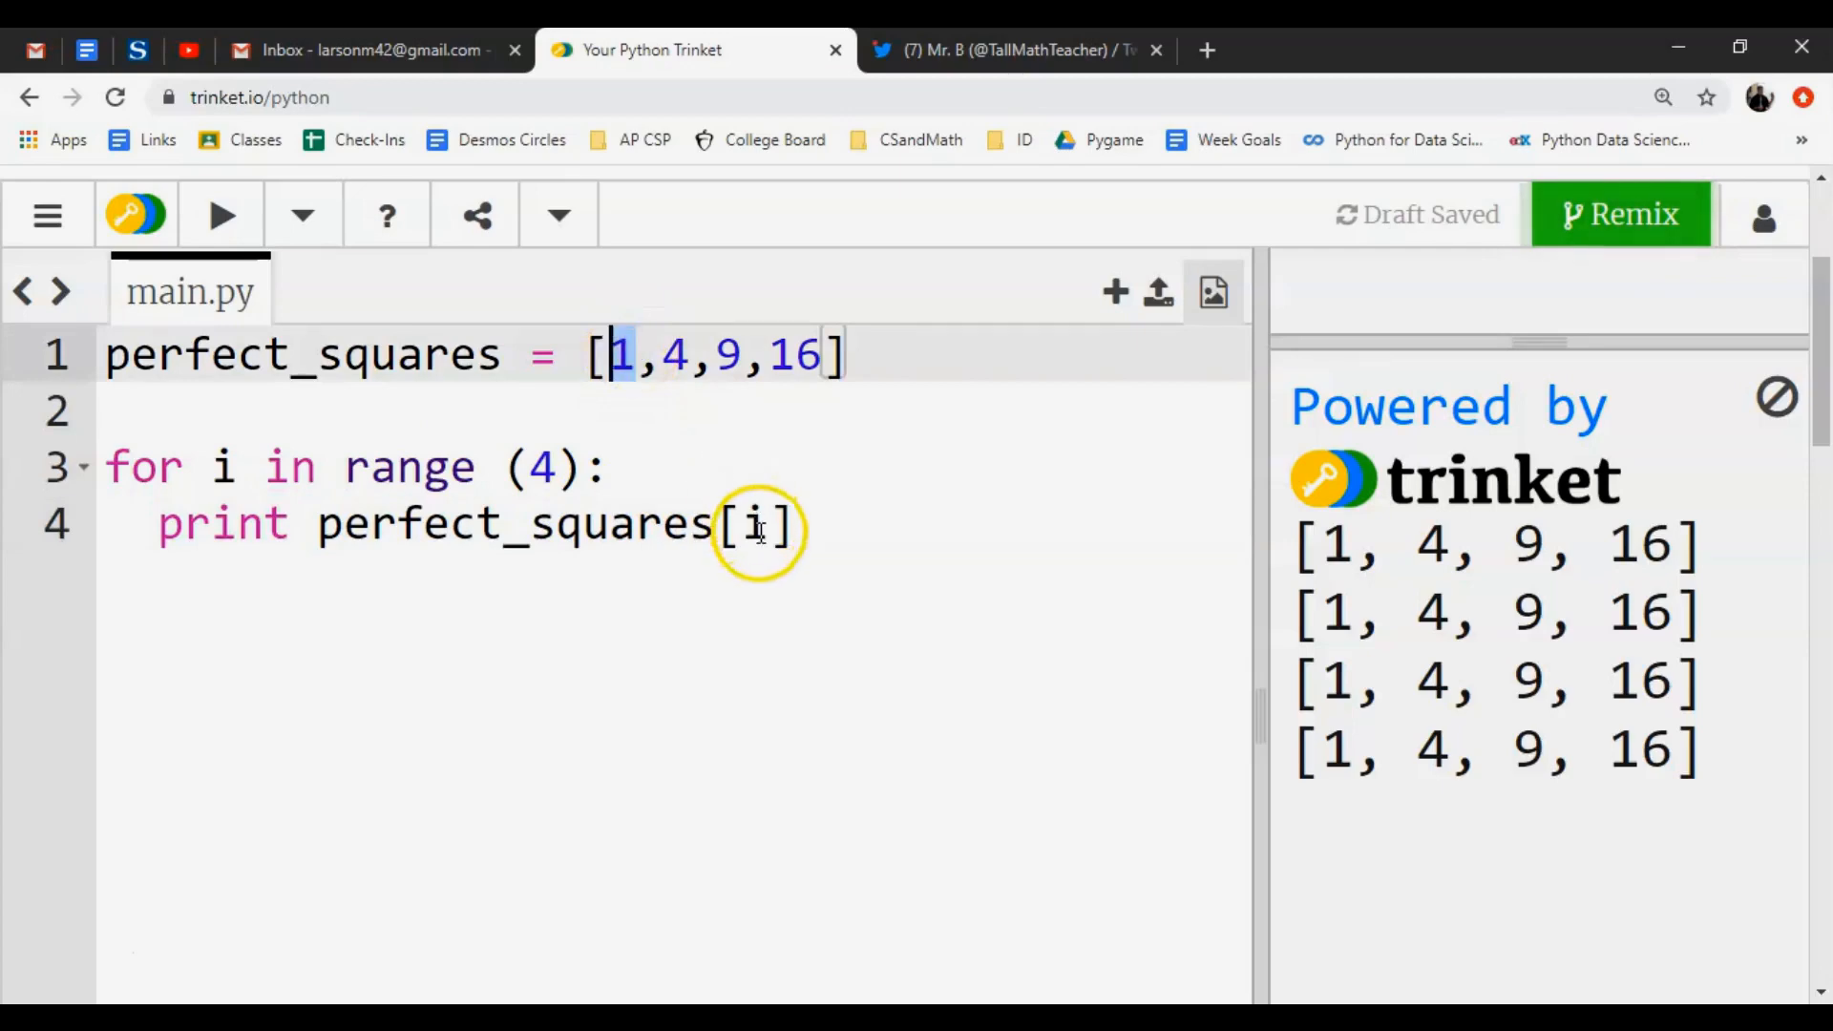
mouse_move(477, 598)
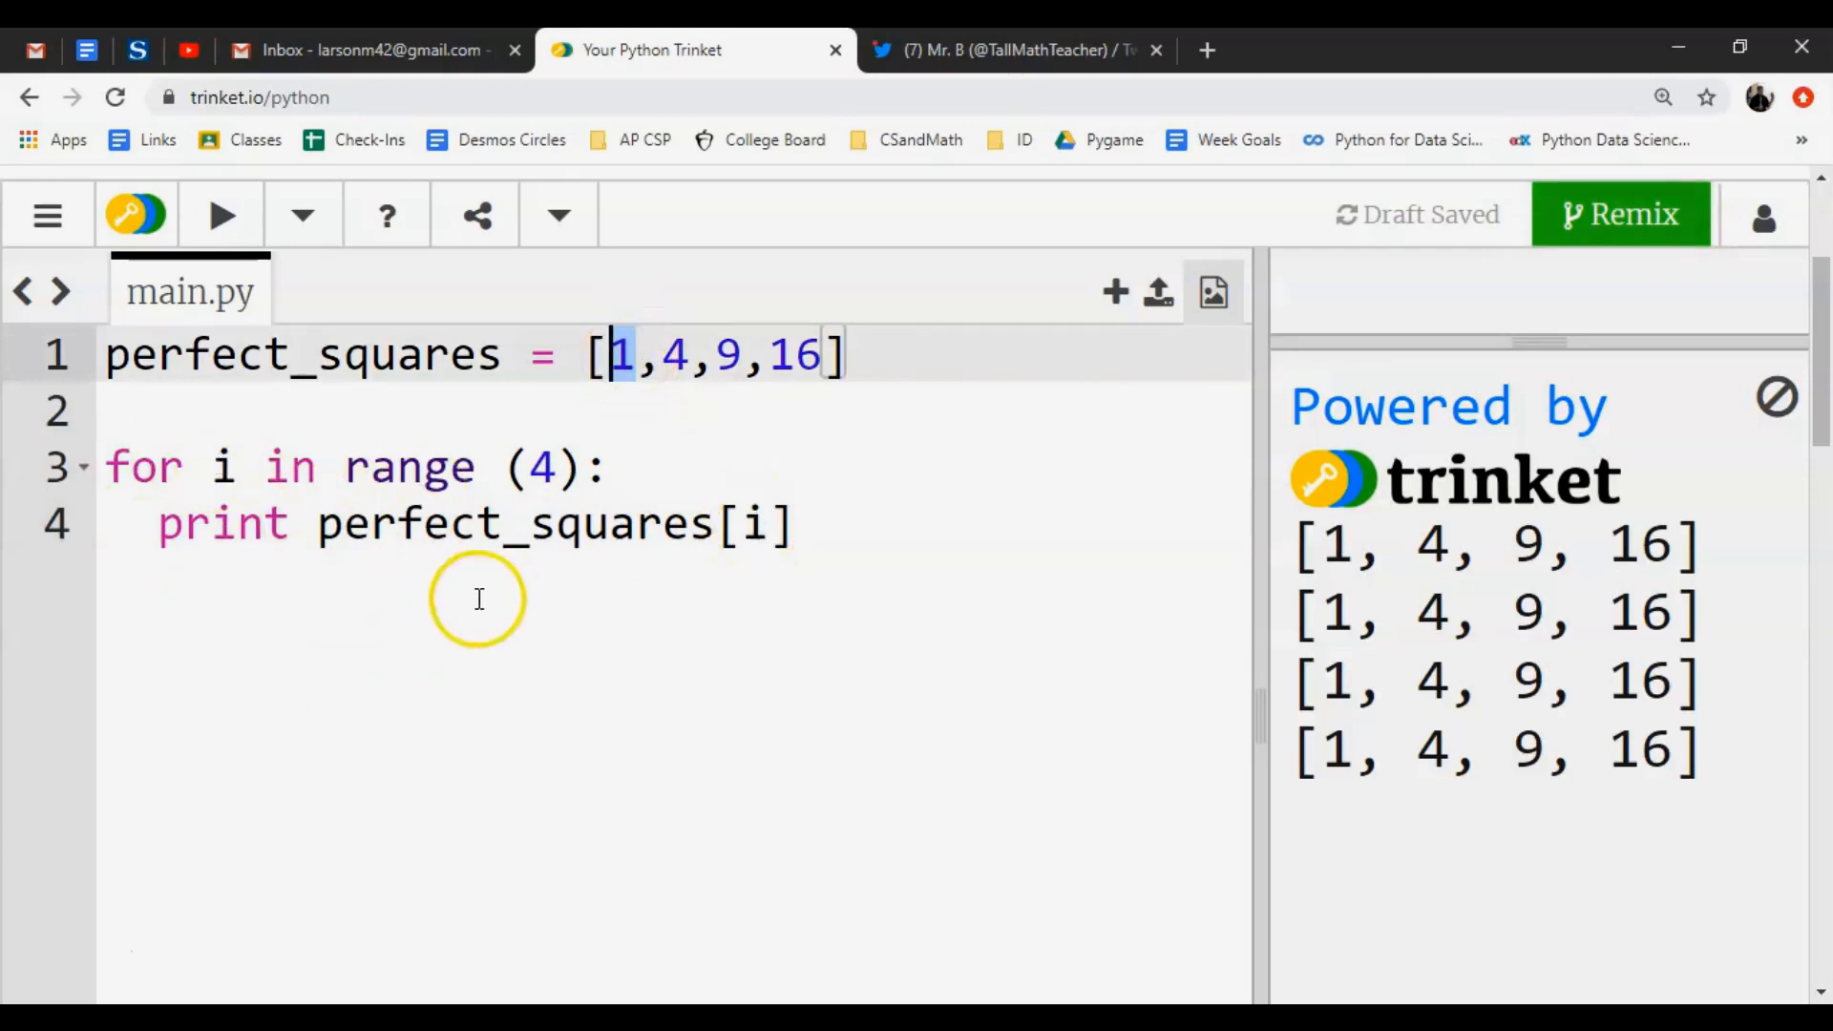
click(222, 213)
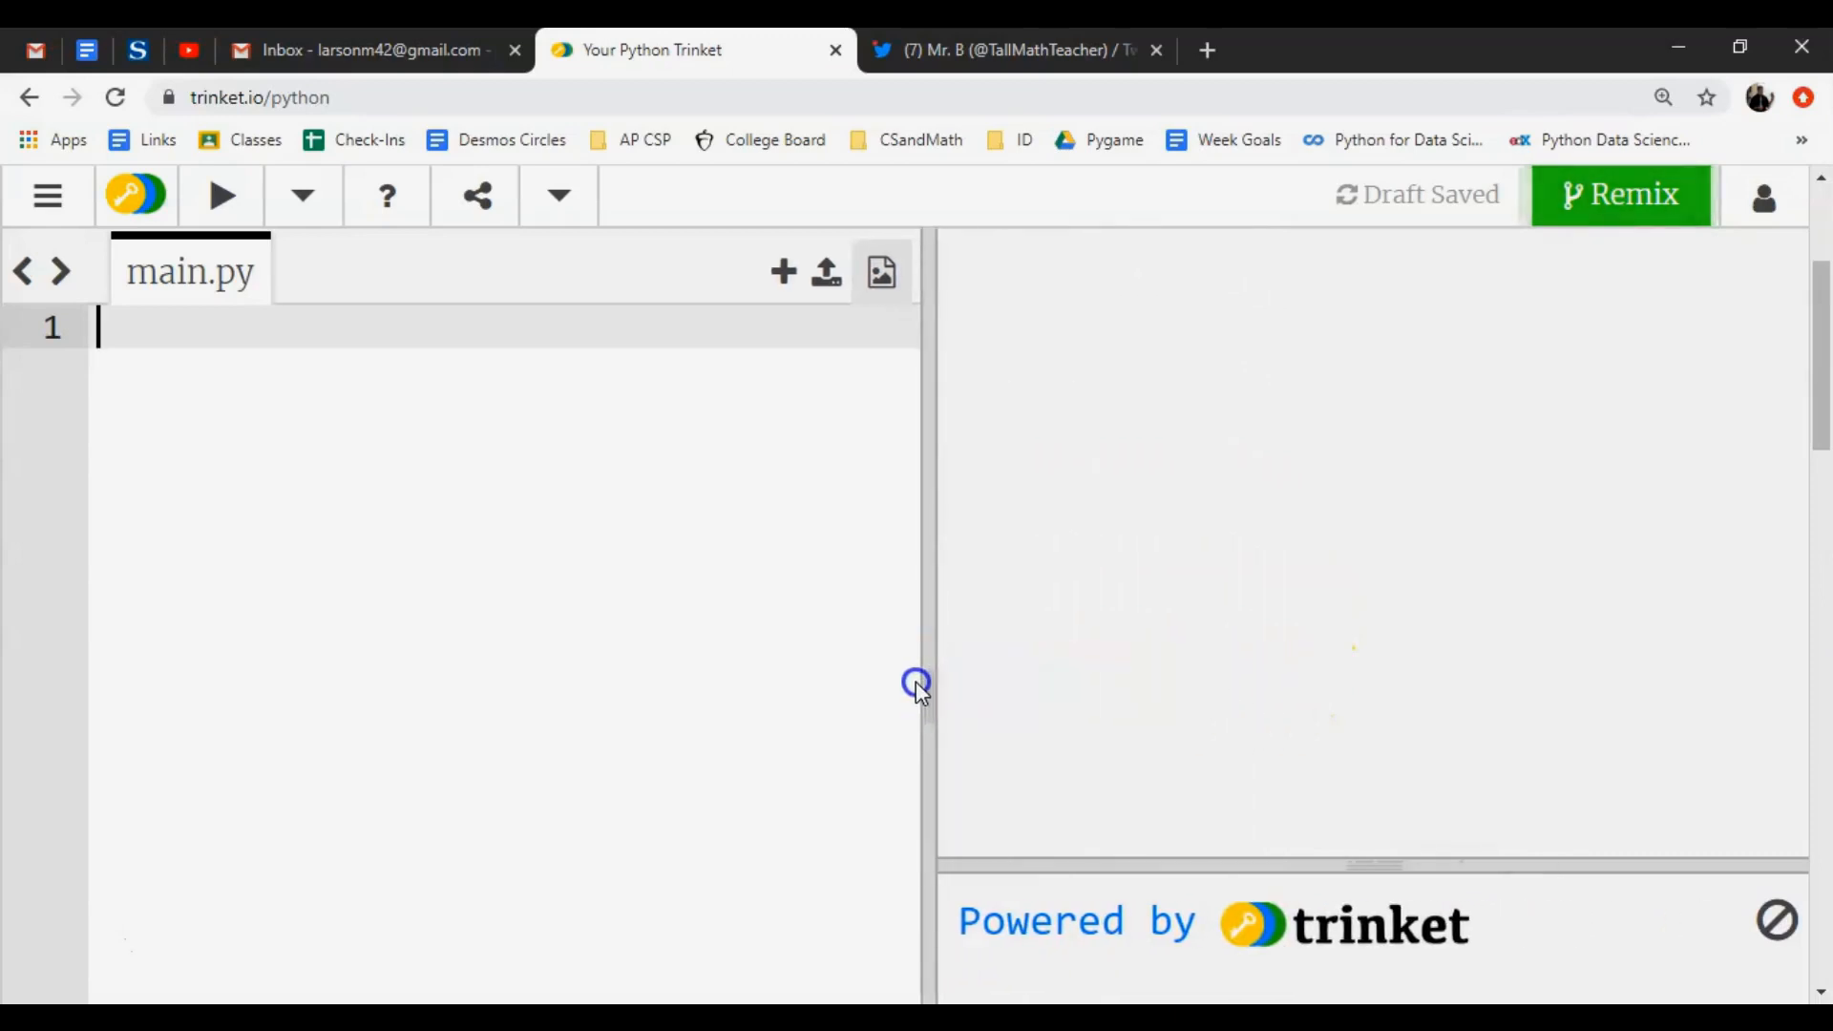
mouse_move(1256, 517)
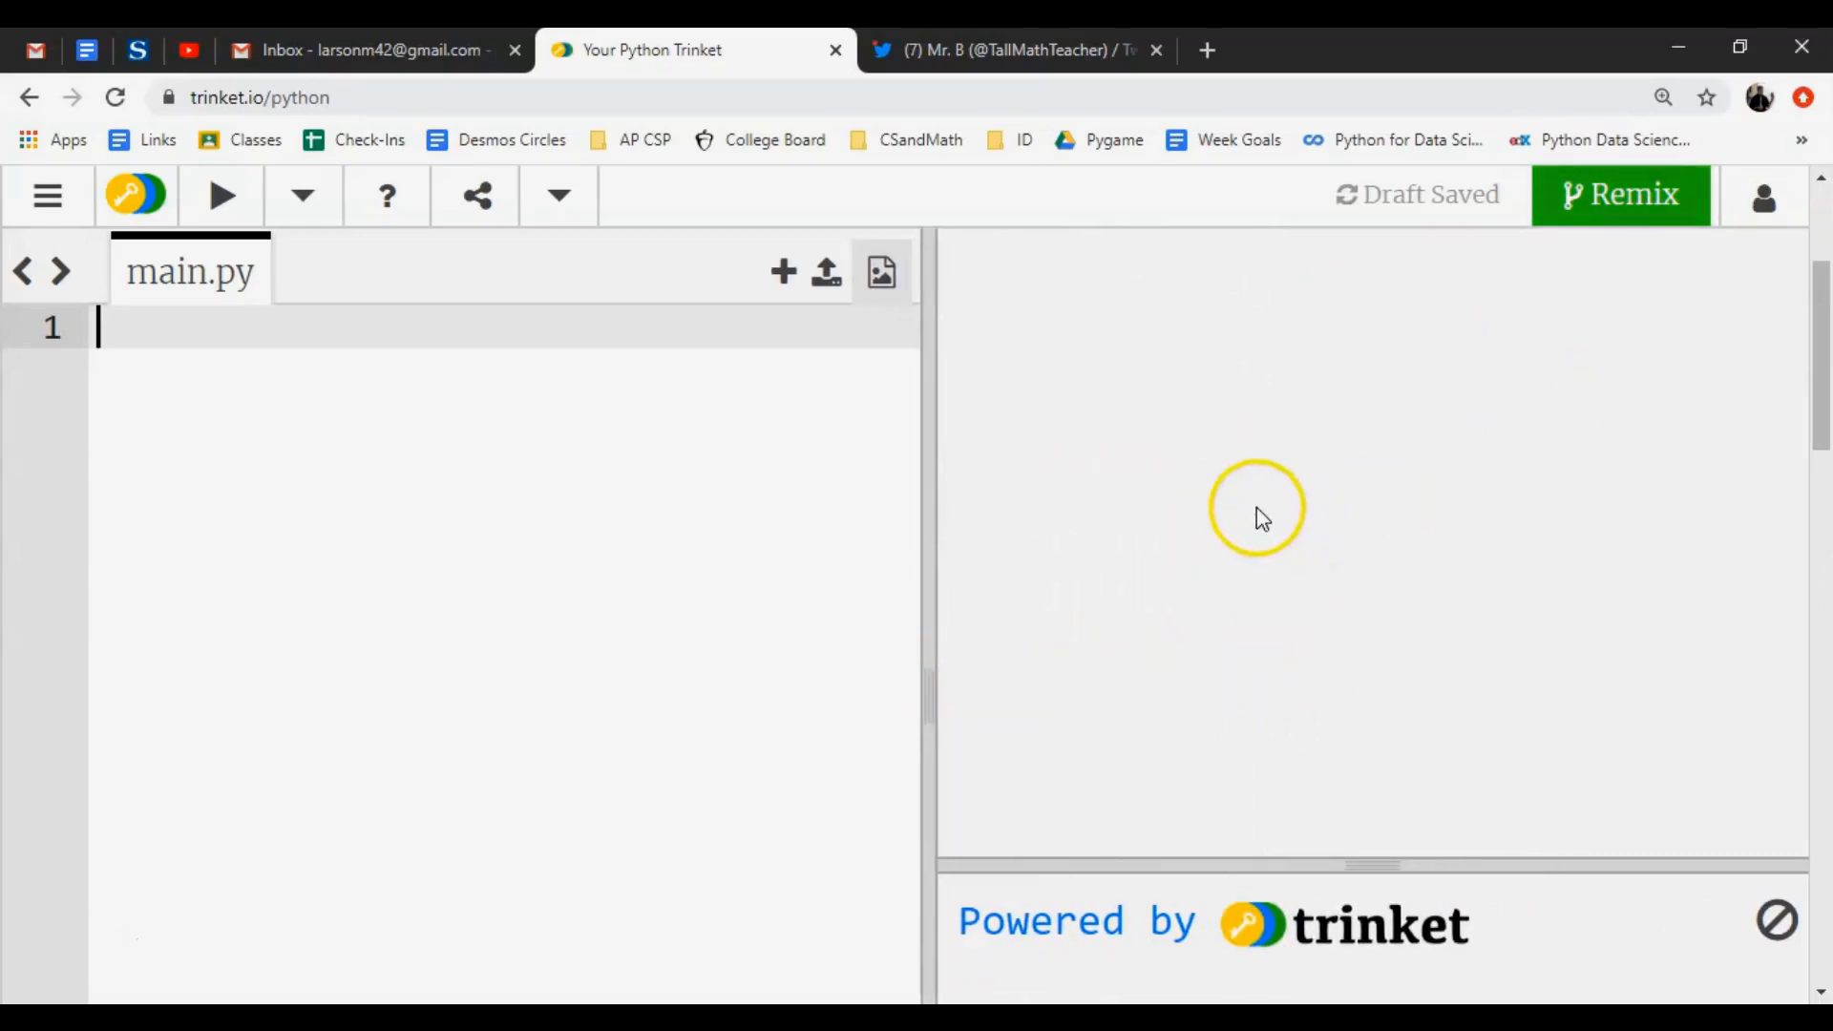
mouse_move(216, 451)
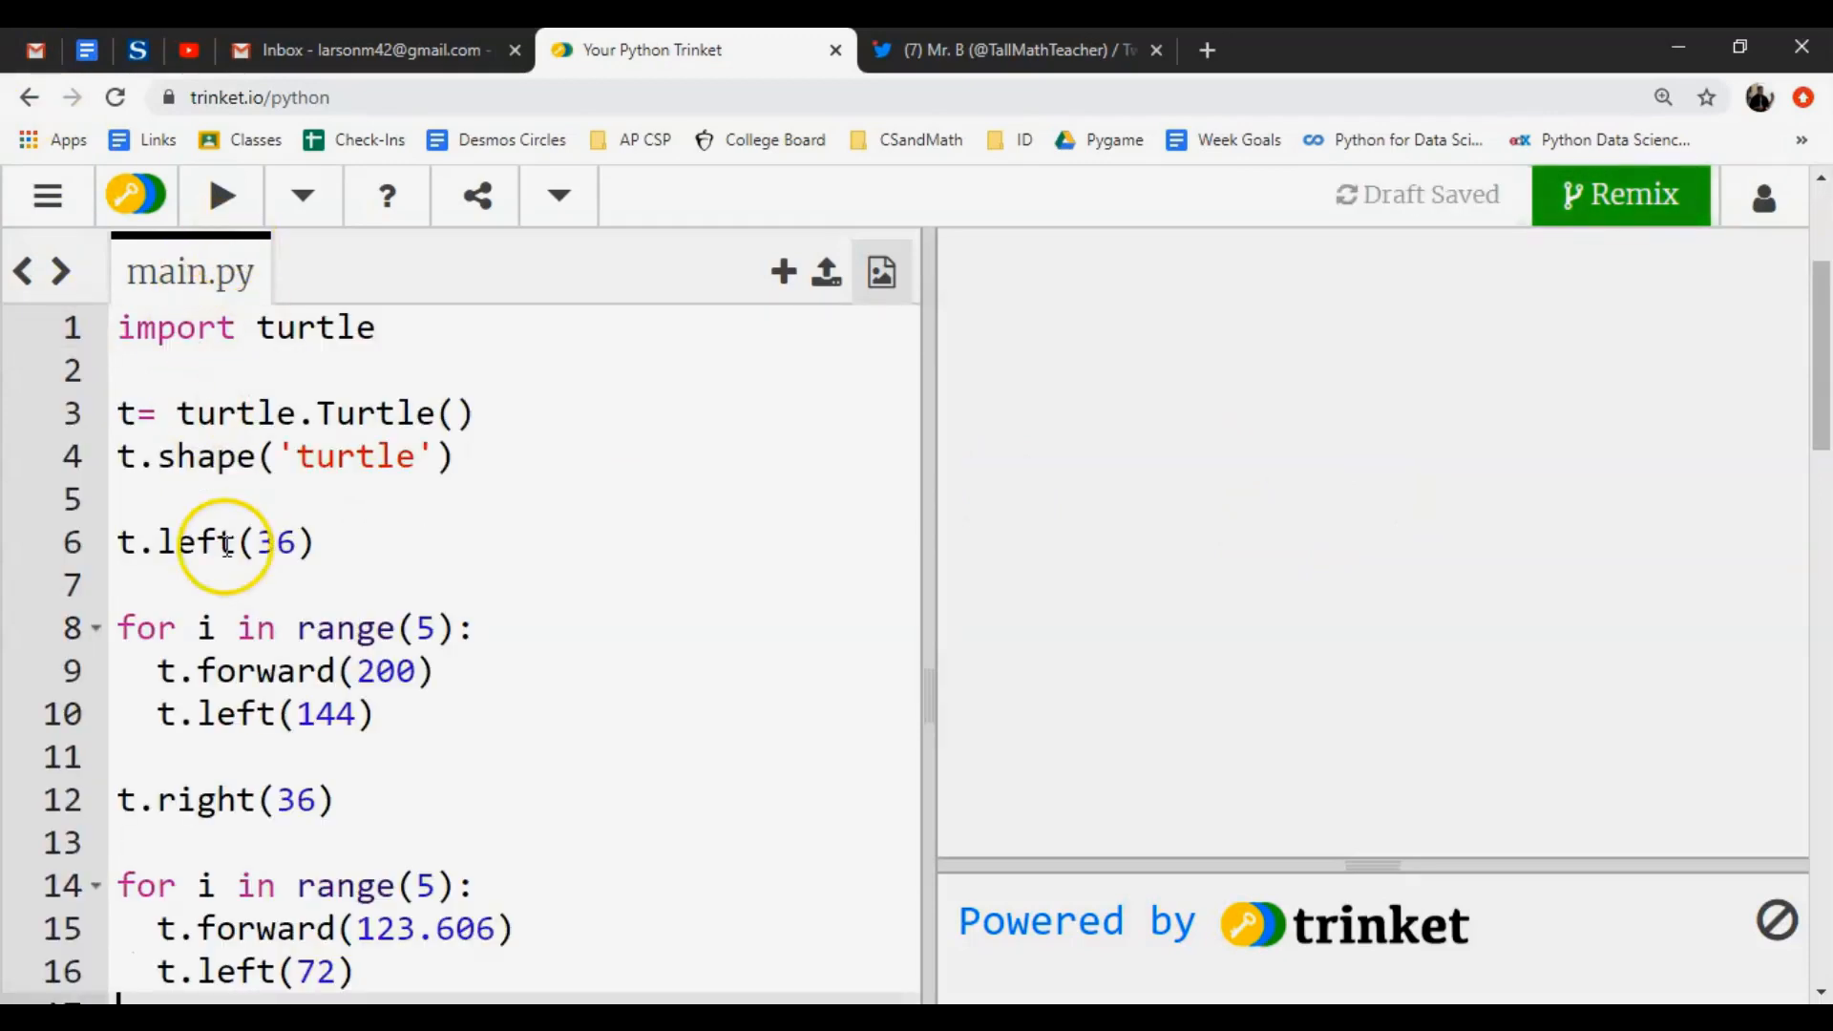
Bring in the turtle star script and run it to draw the five-point star.
scroll(up, 3)
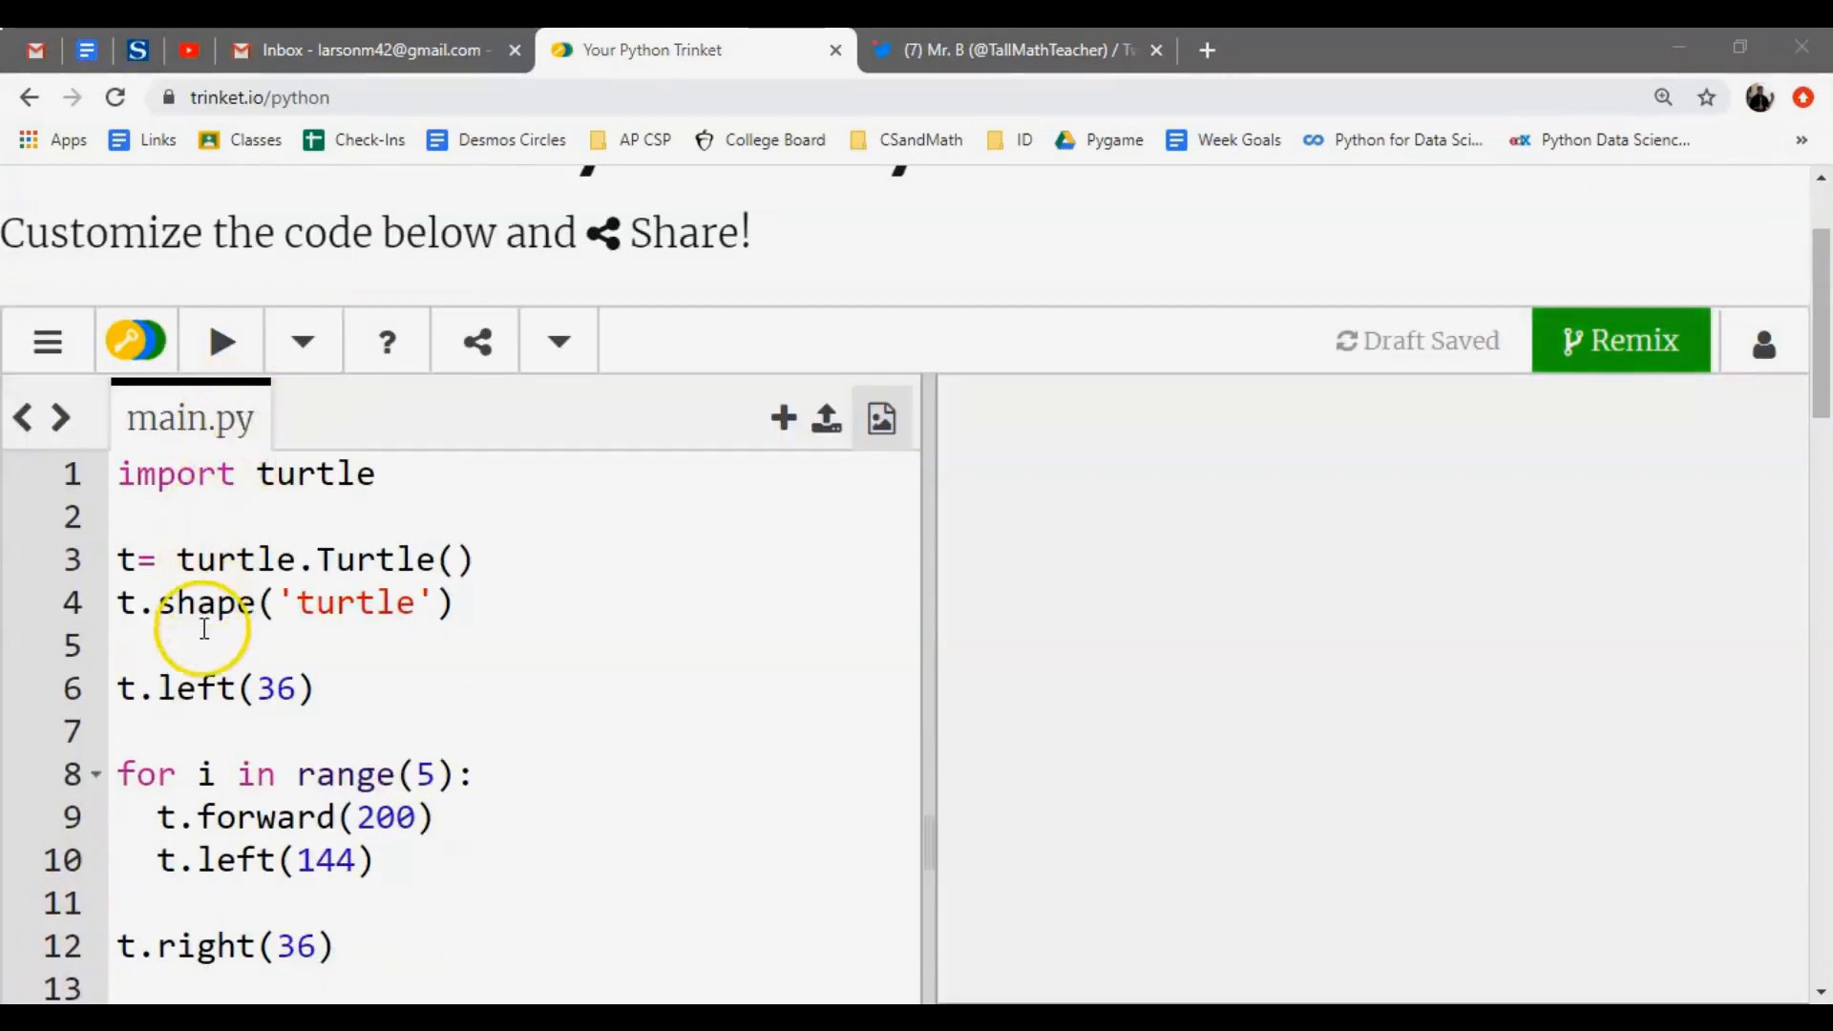
click(227, 601)
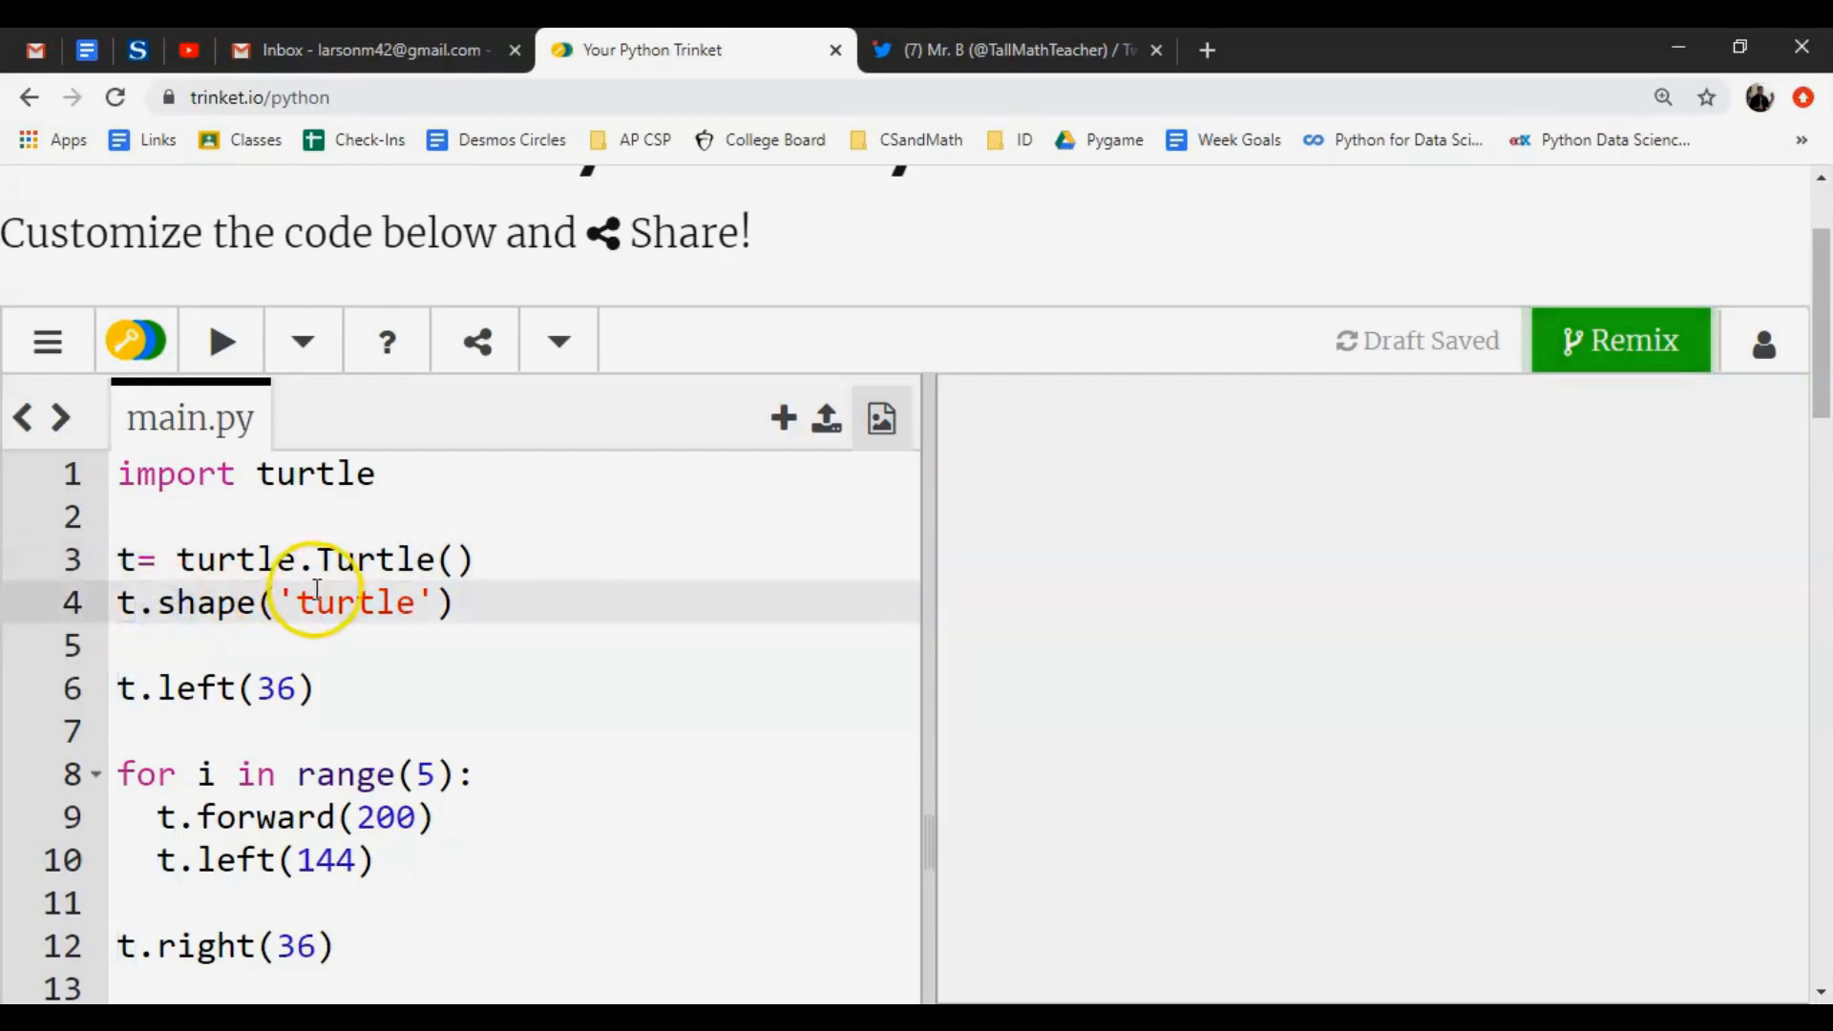
click(221, 340)
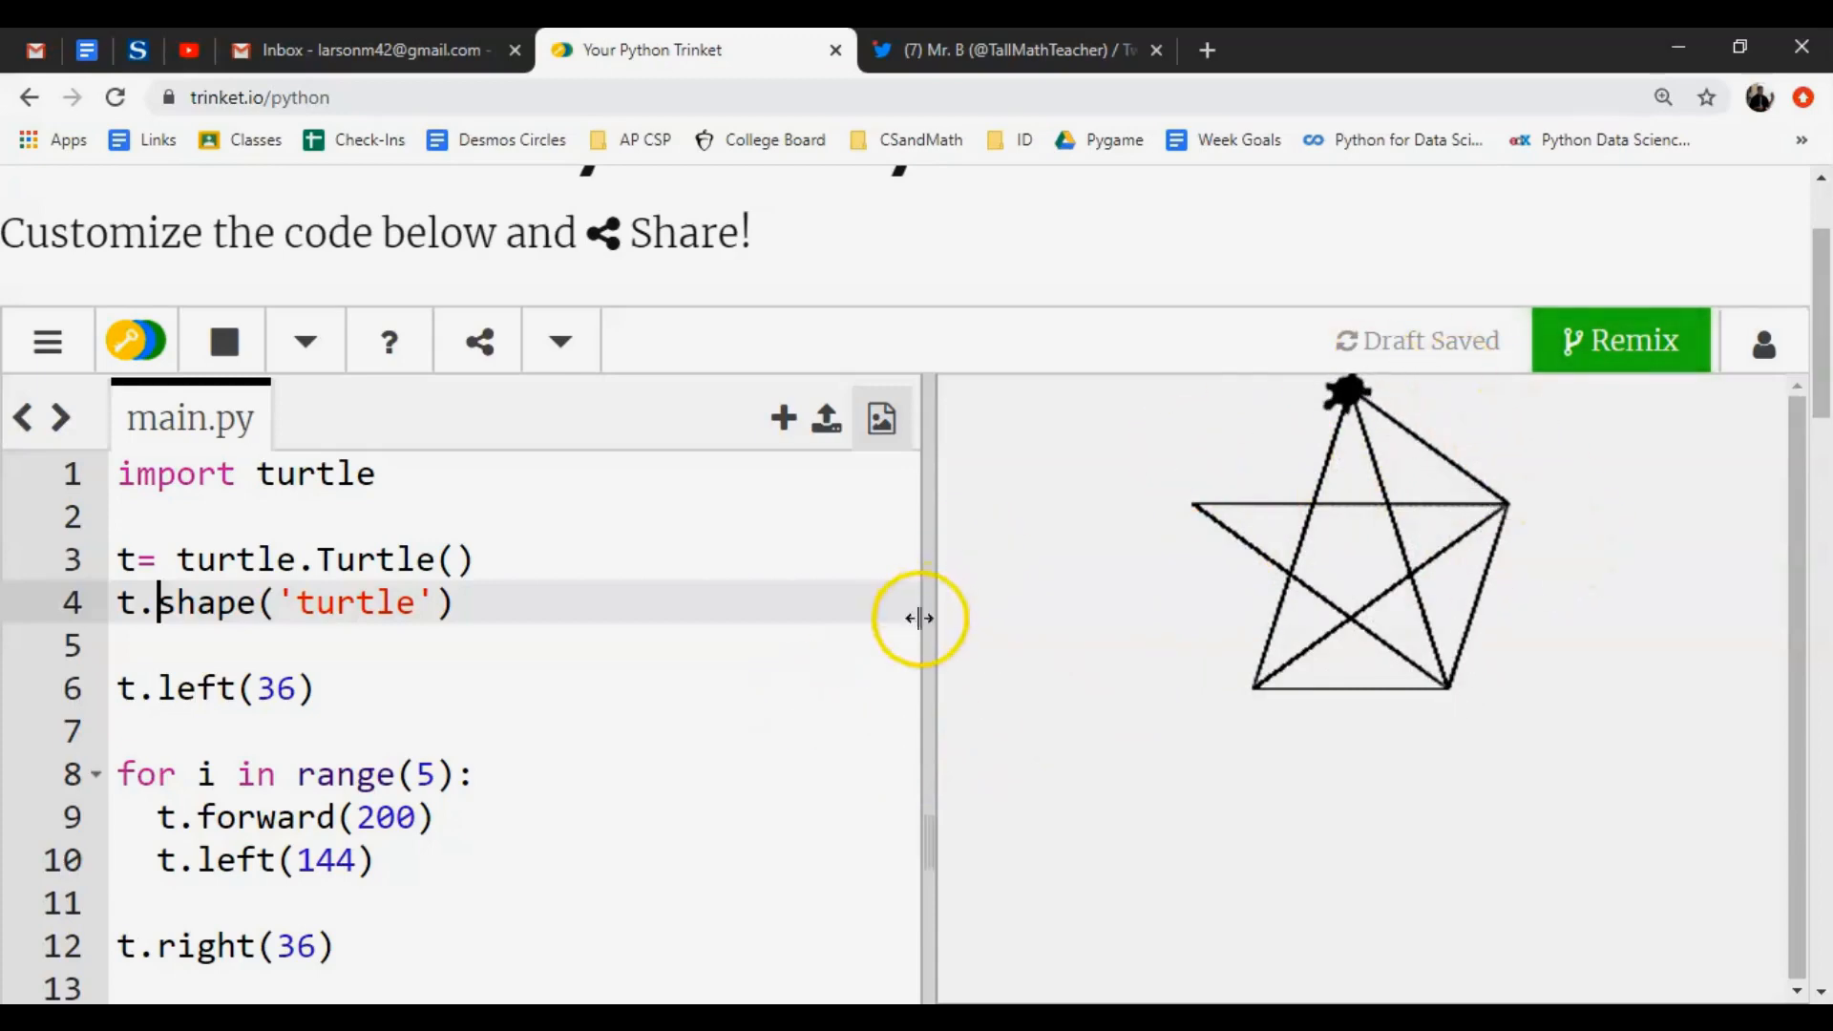
click(221, 340)
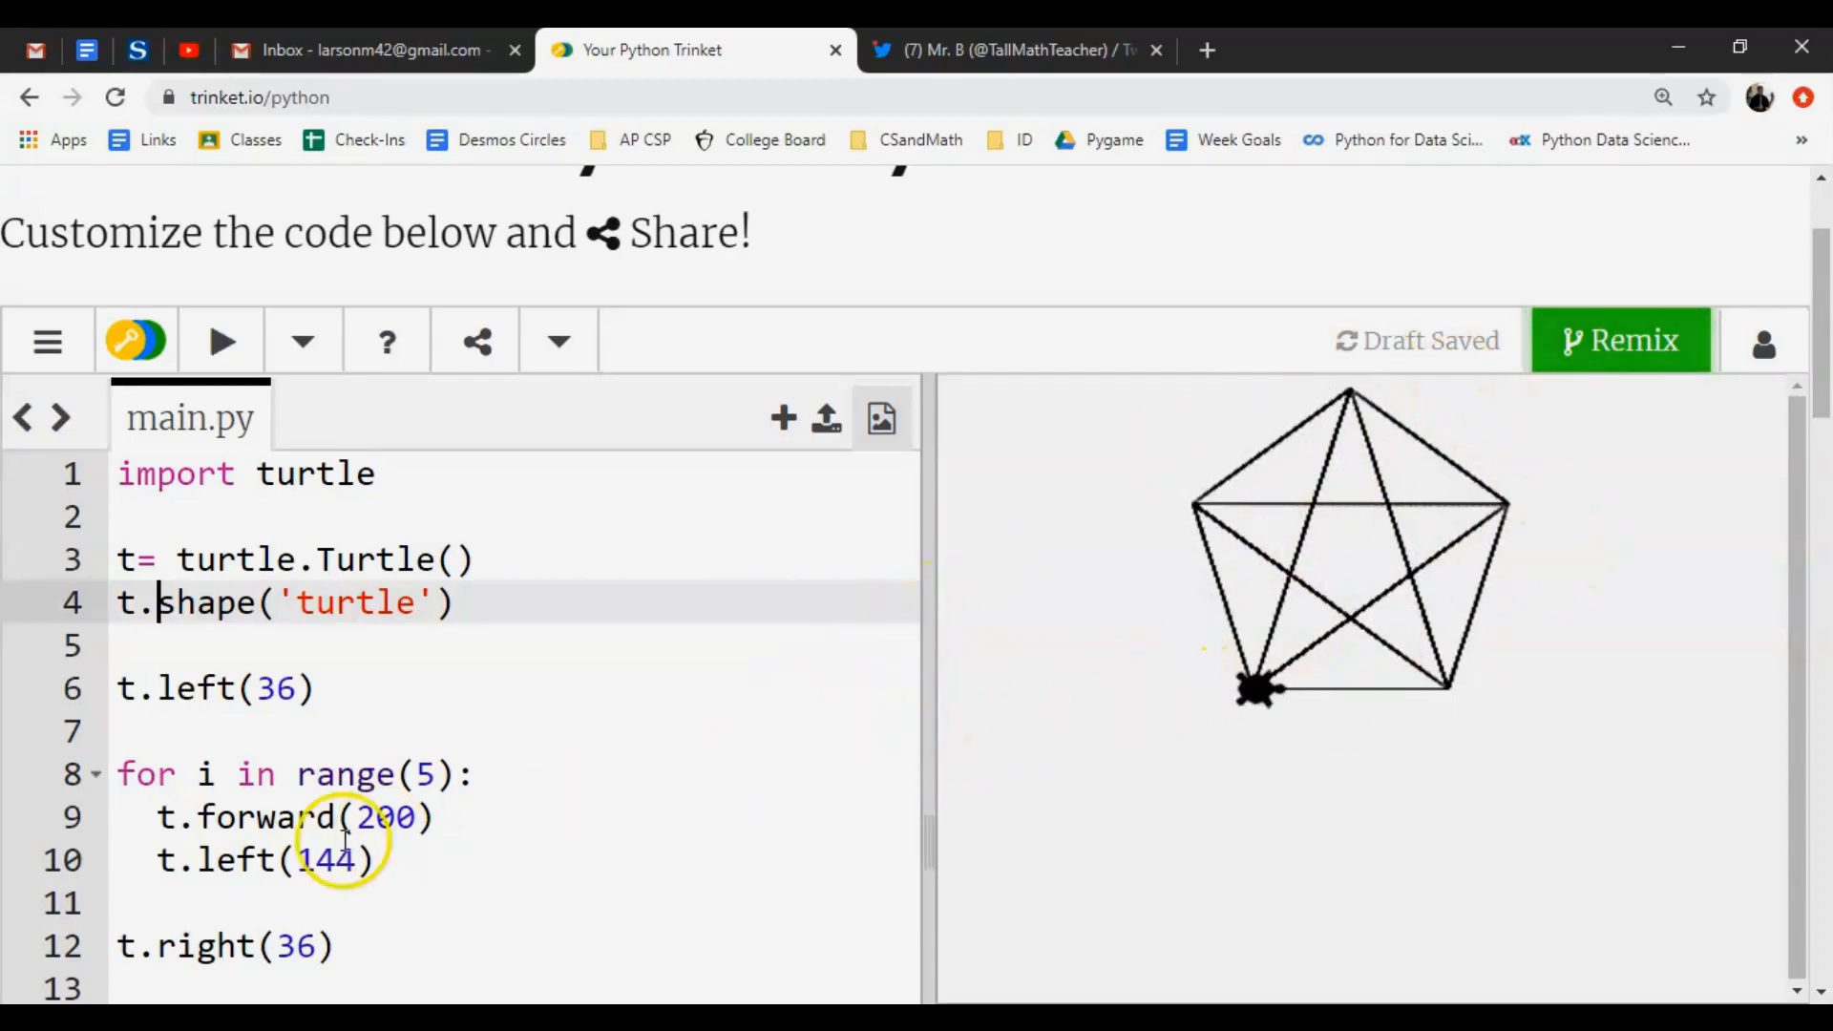
scroll(down, 3)
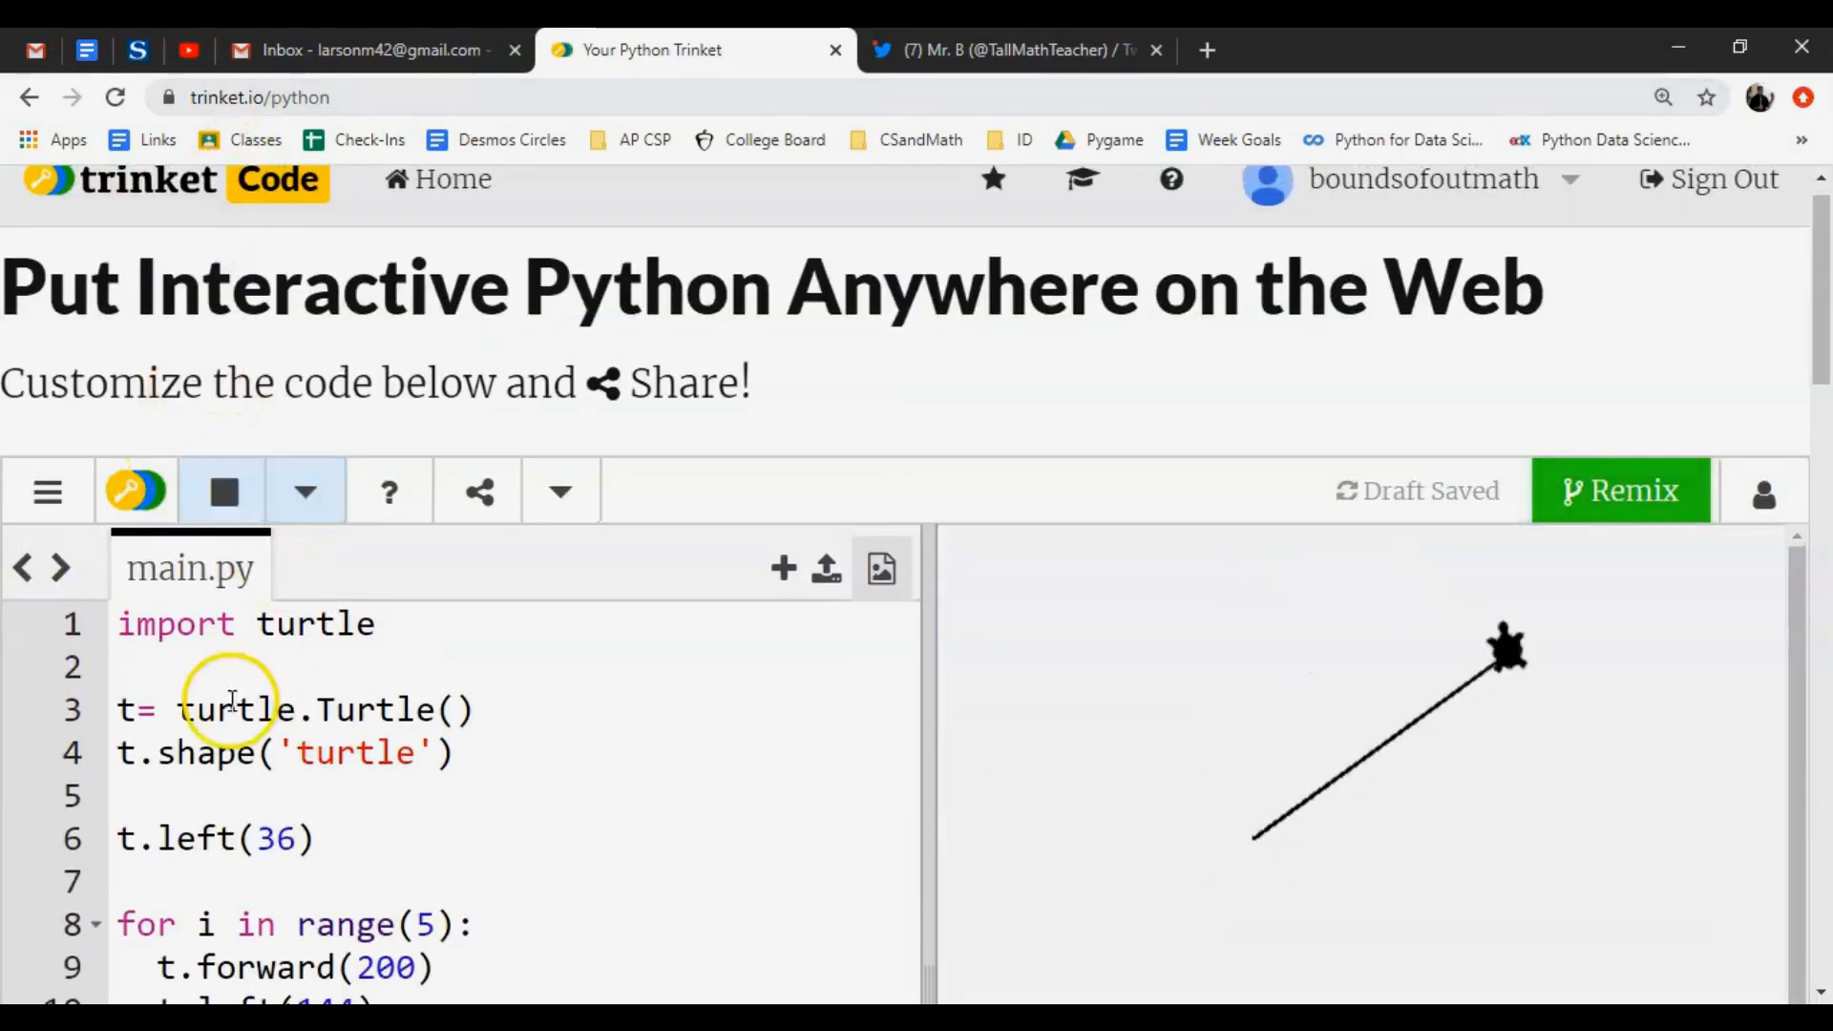
scroll(down, 3)
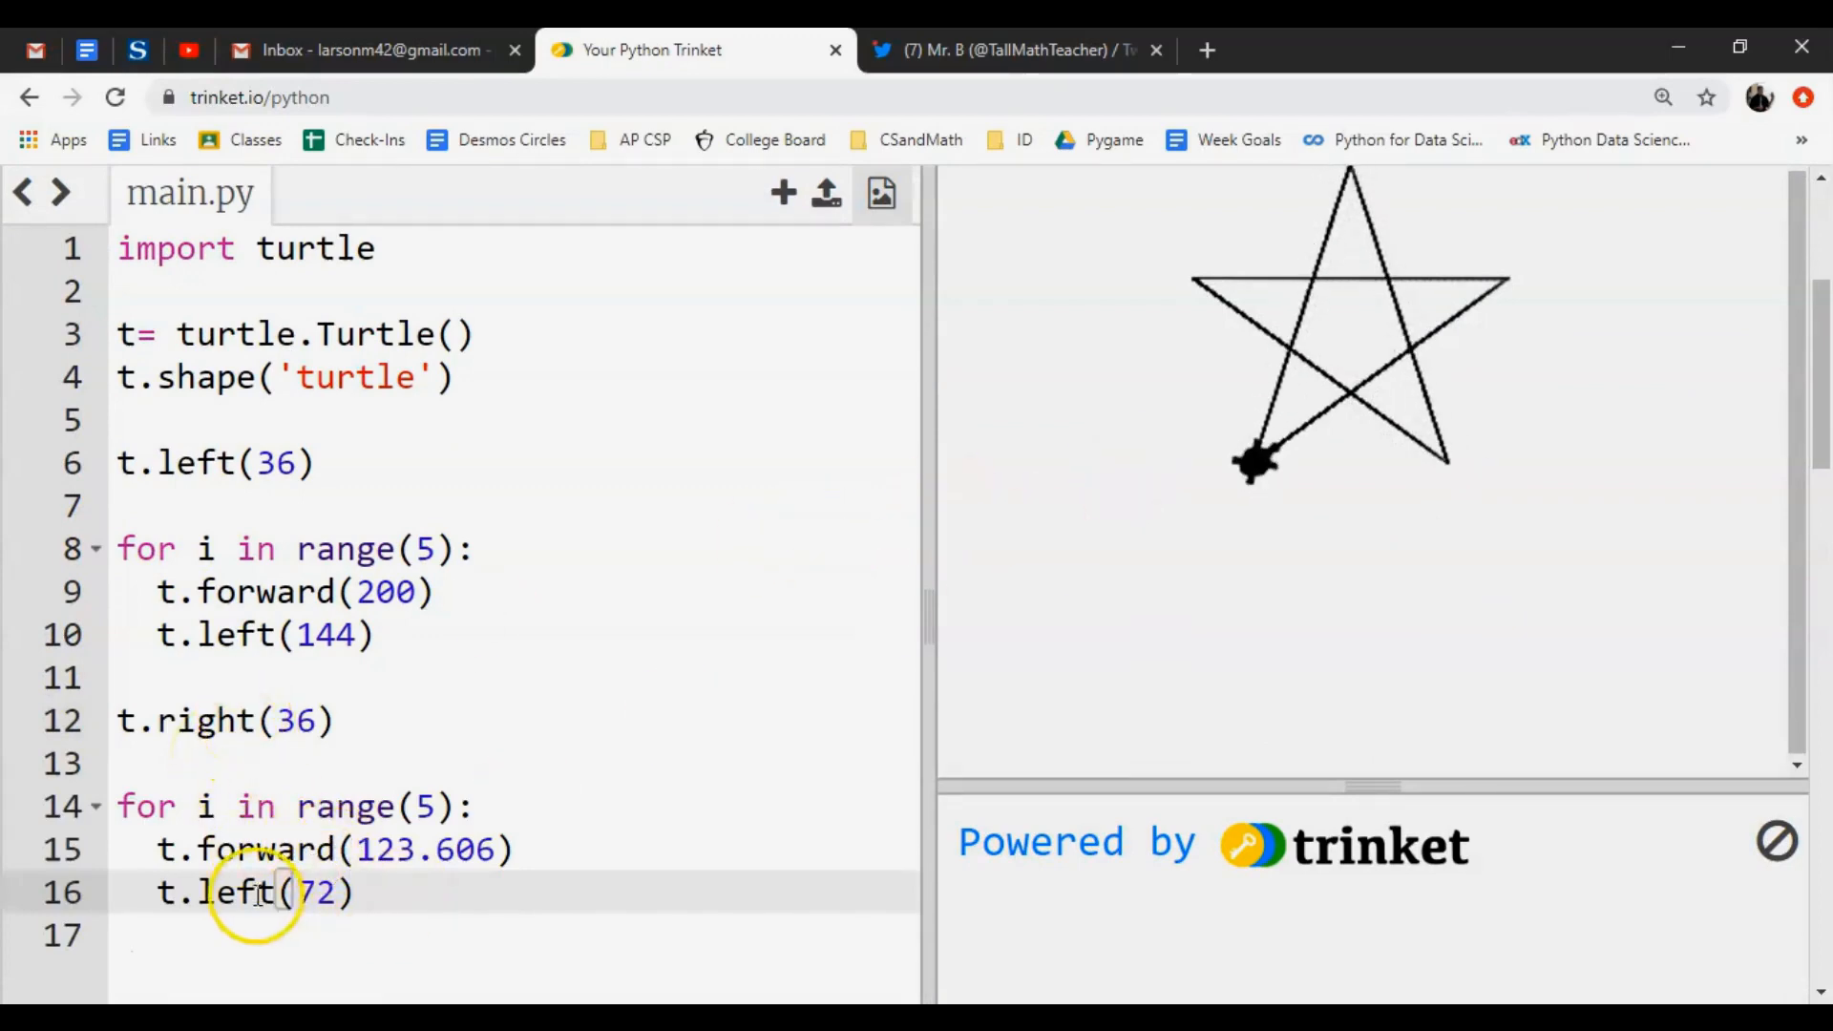
mouse_move(1298, 441)
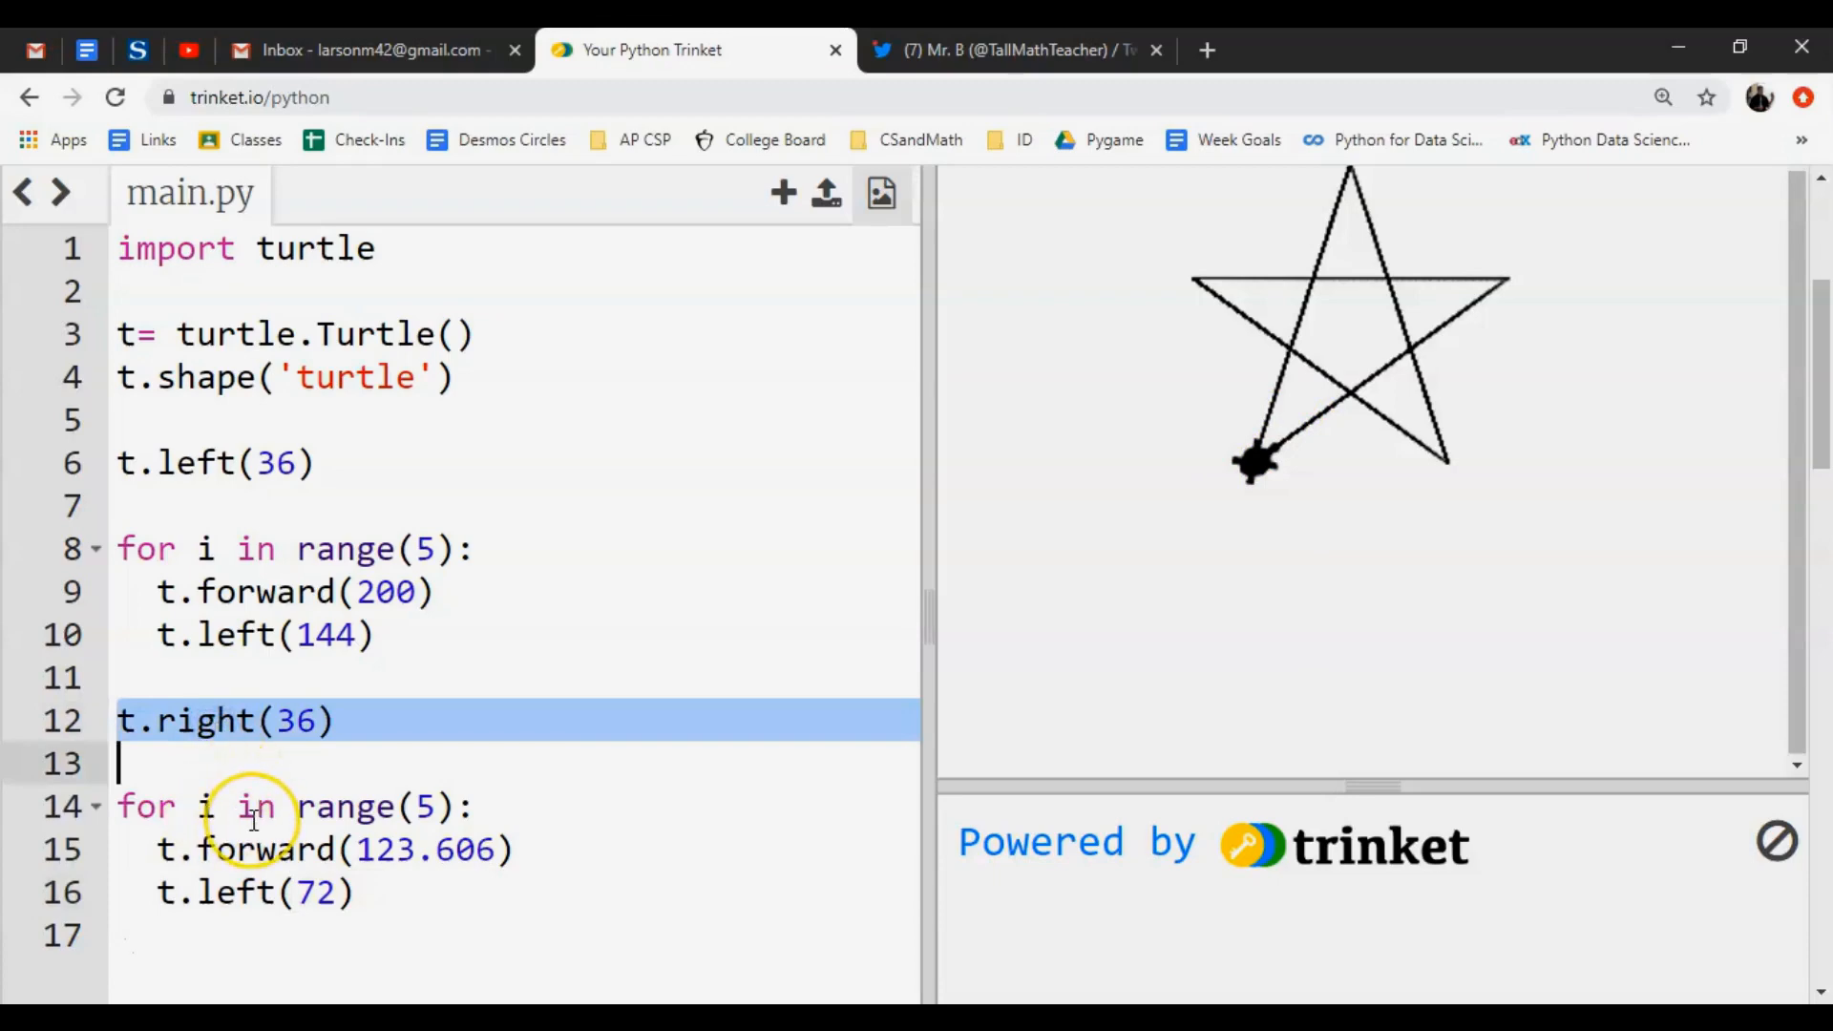
mouse_move(1299, 466)
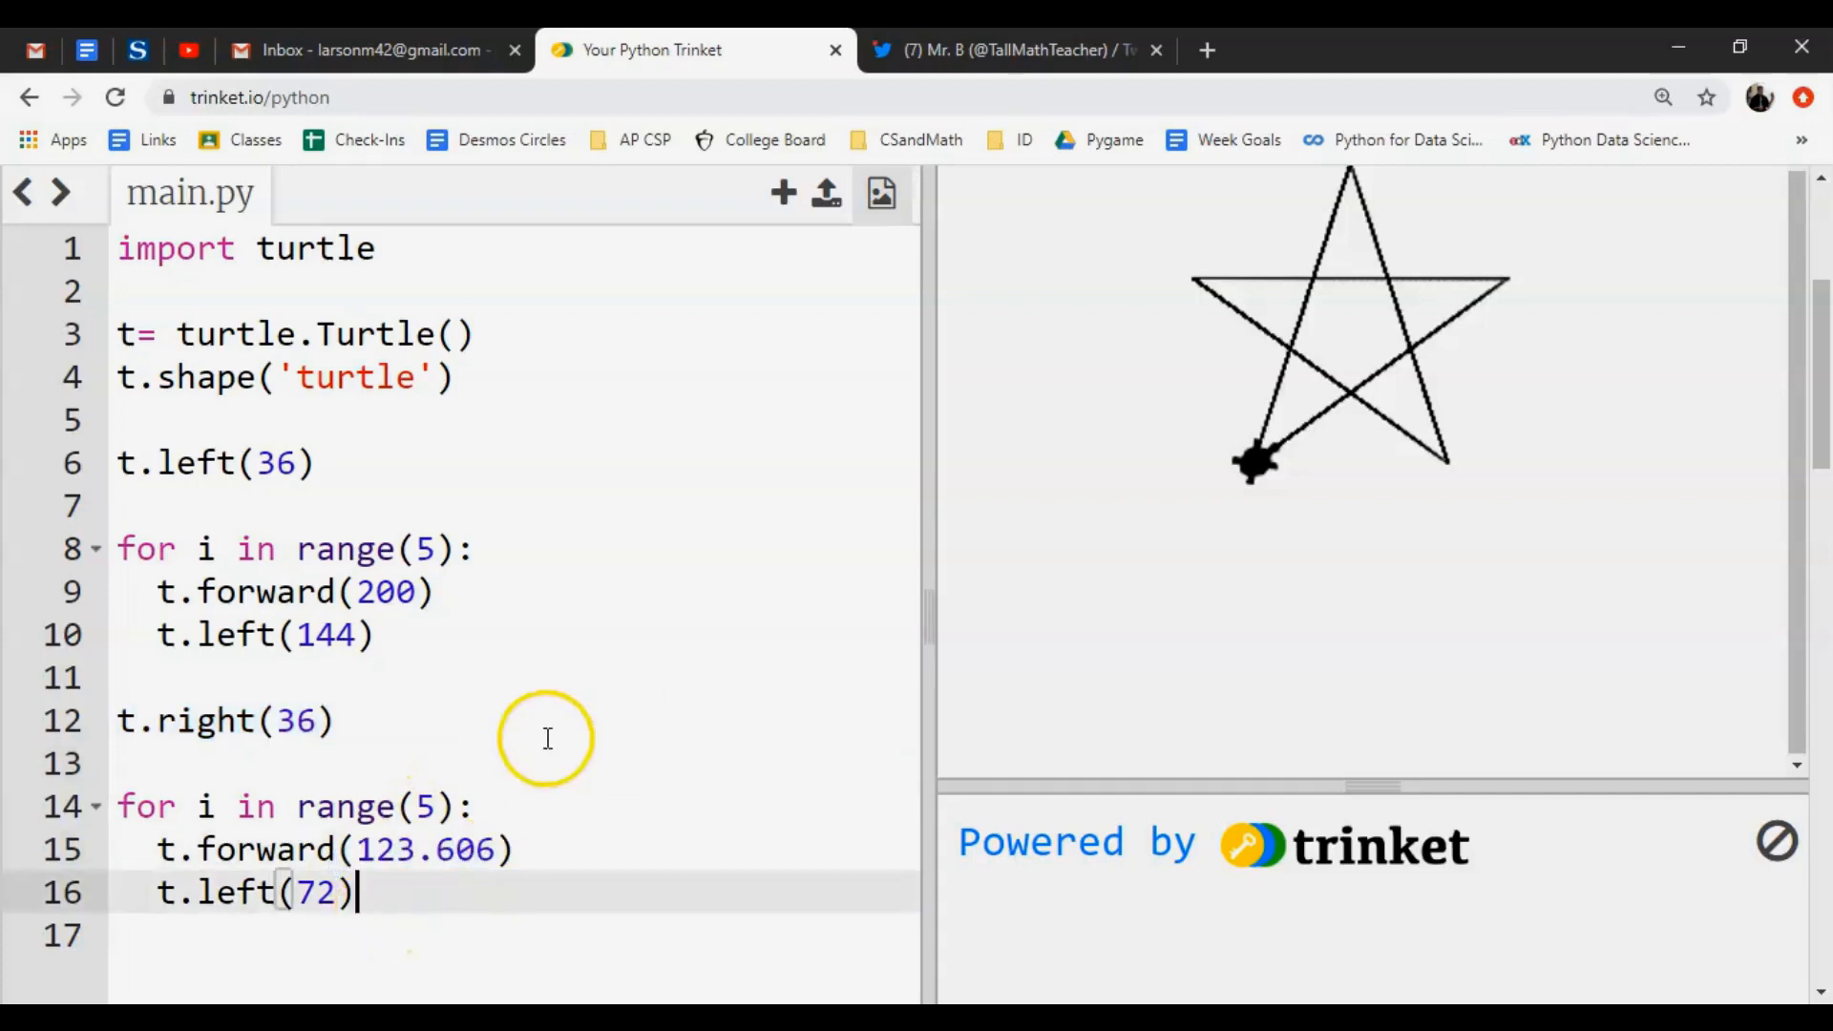
mouse_move(413, 664)
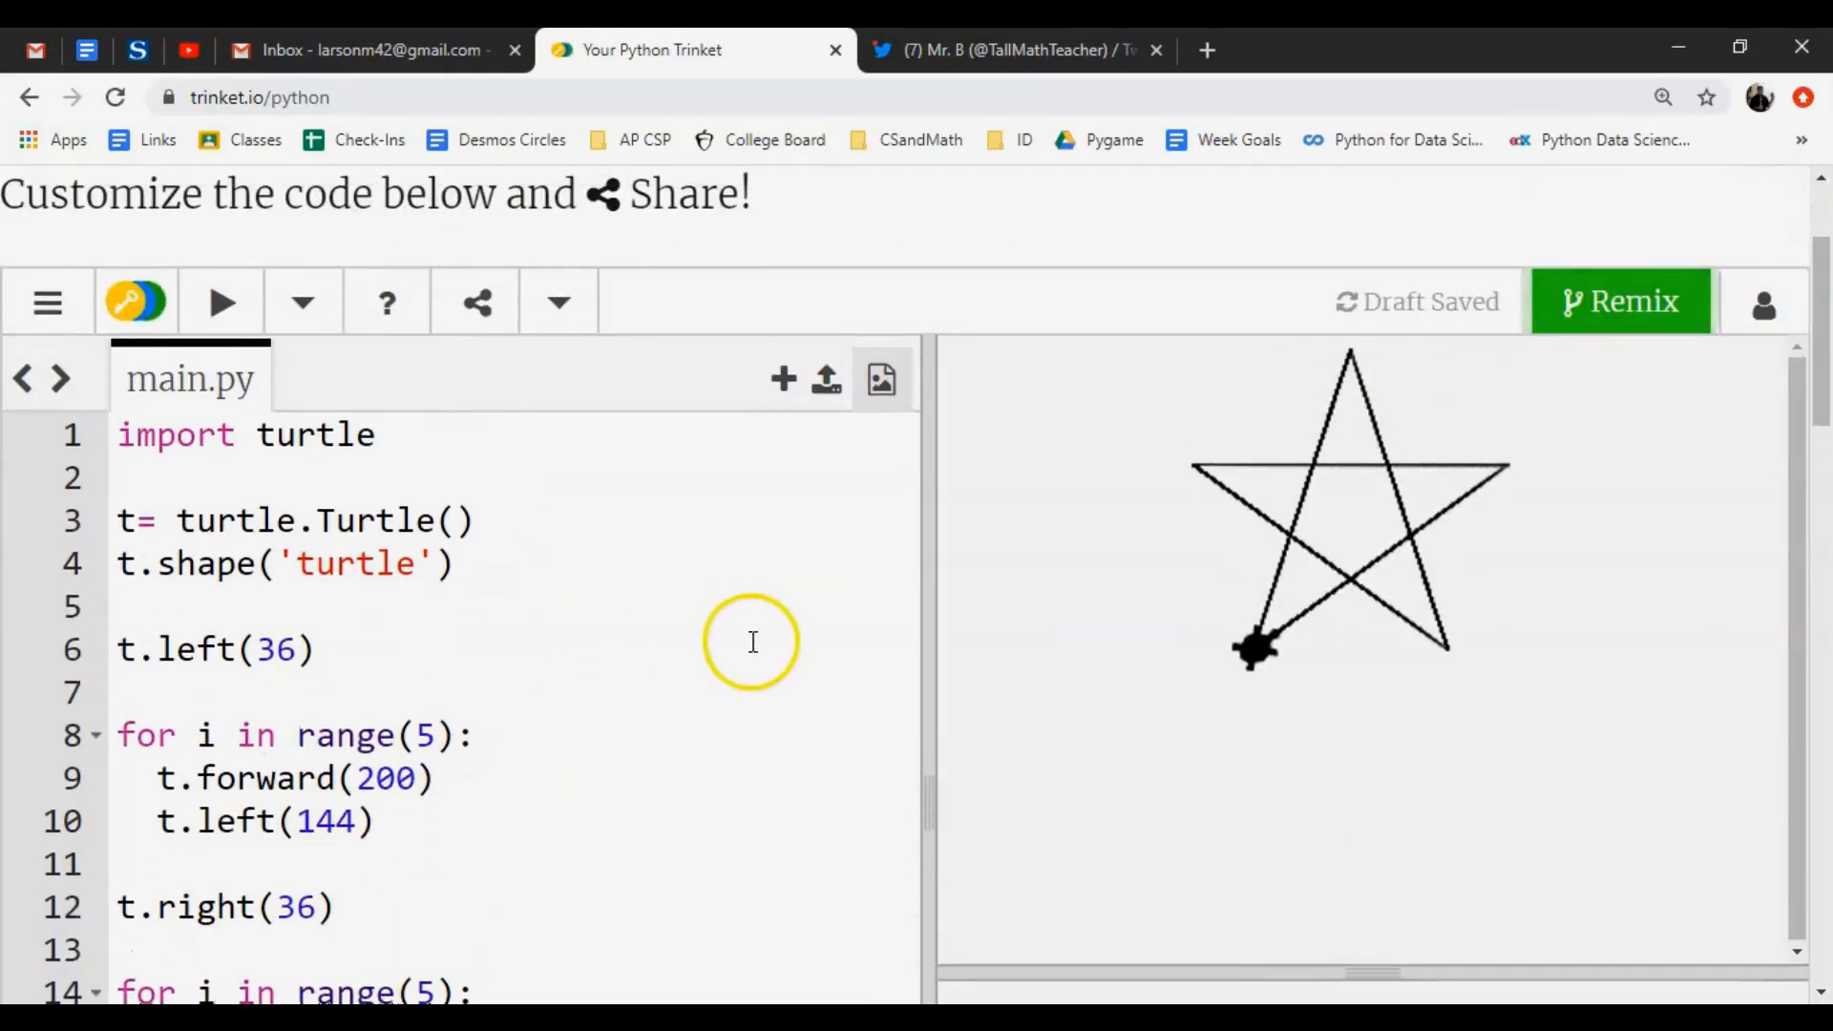
scroll(down, 3)
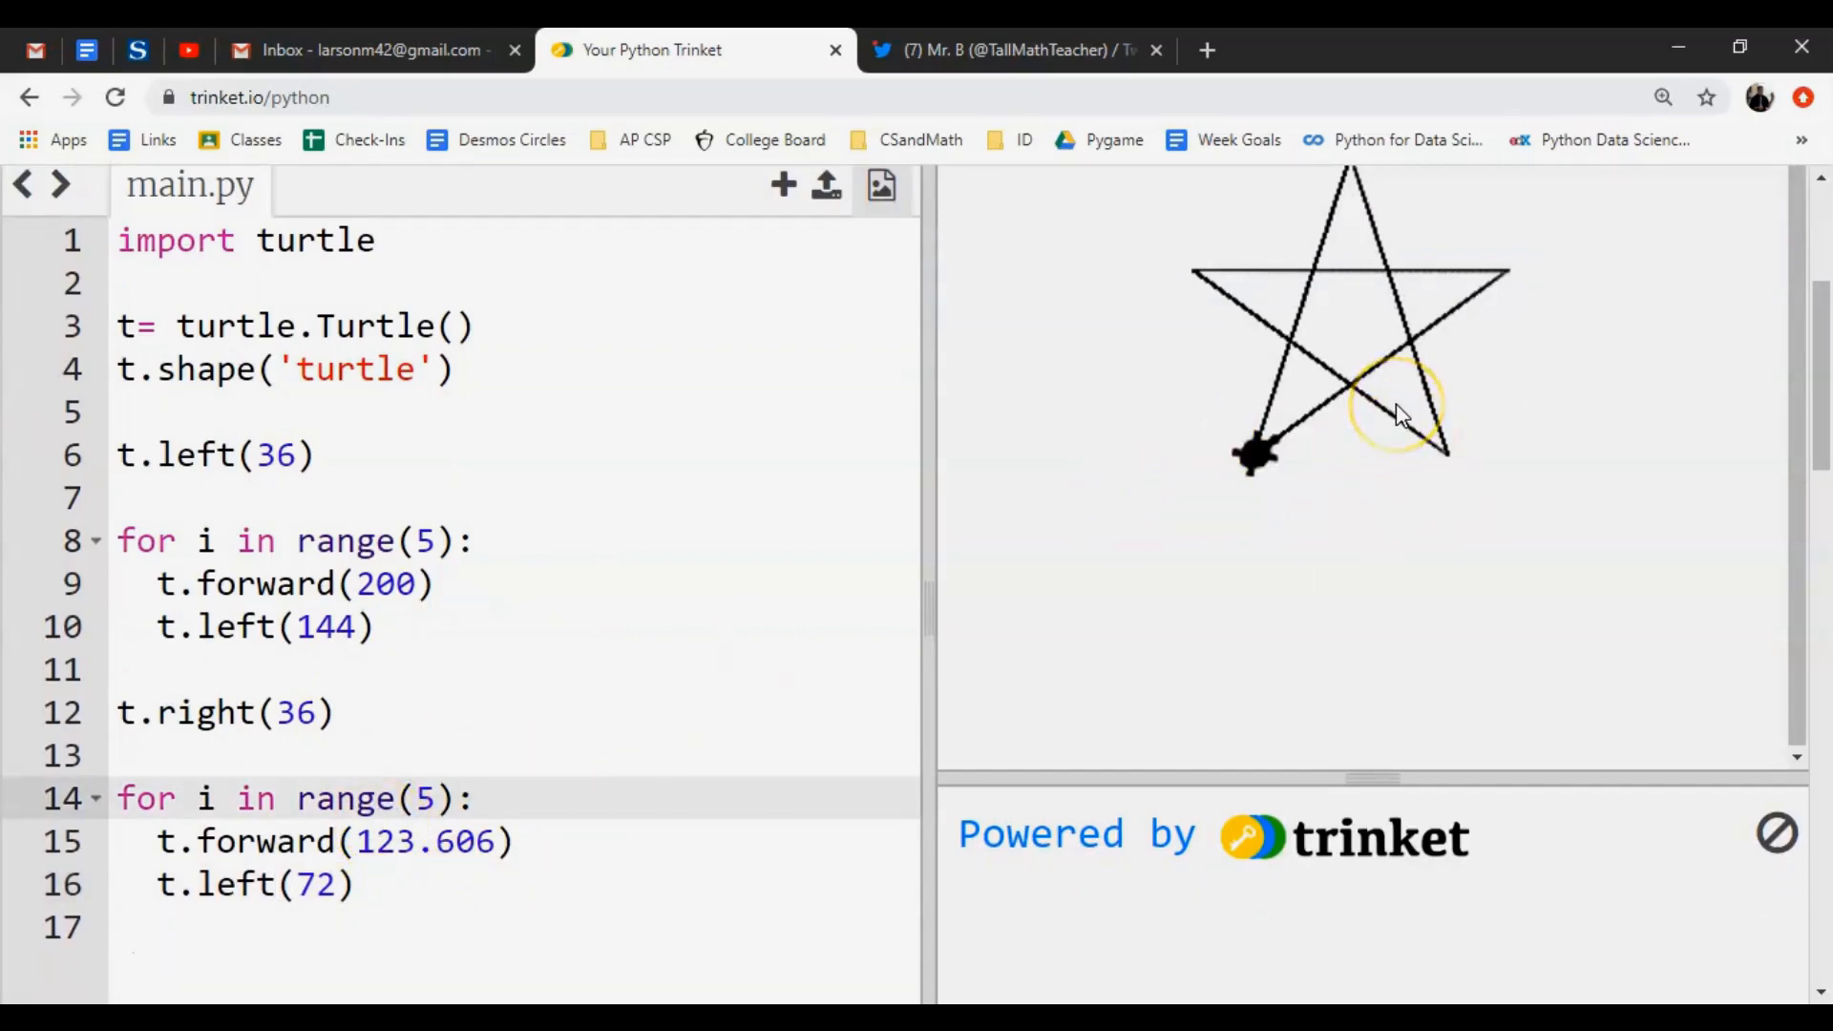
mouse_move(1292, 491)
text(#Draws a 5 Point Star)
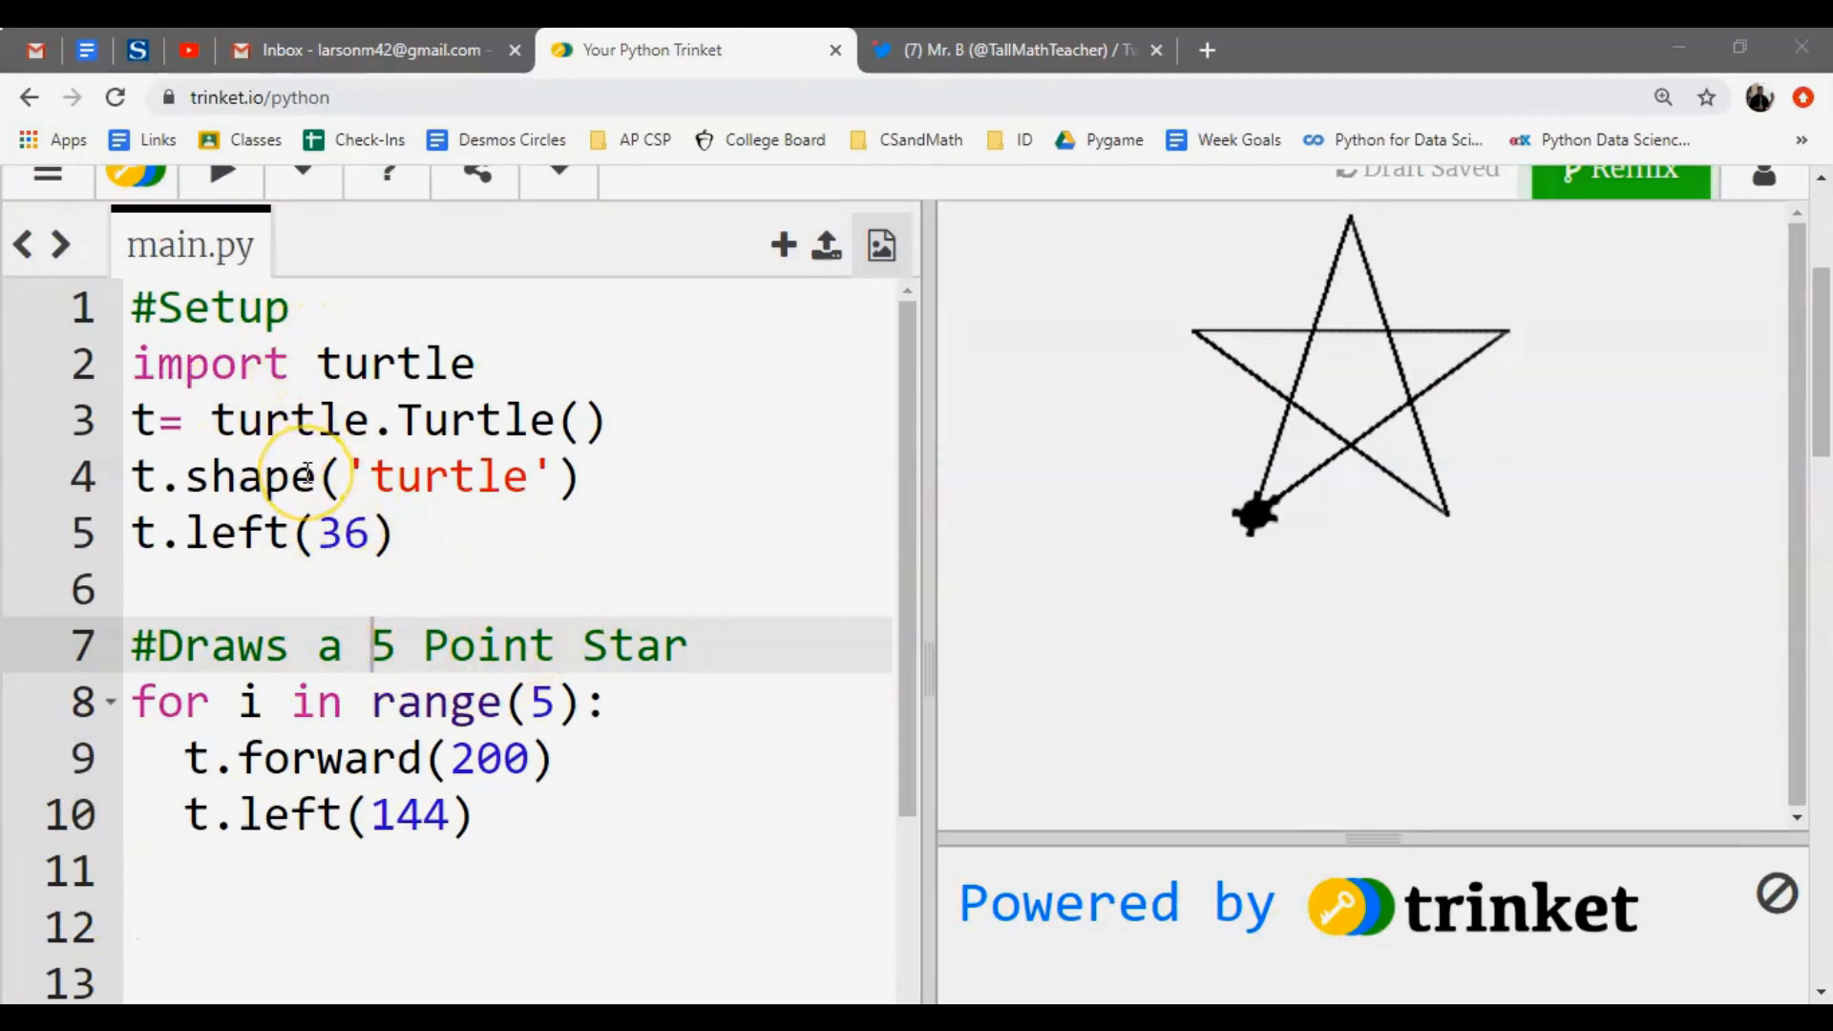
Add a blank line below t.left(36) for a colors list of red, green, blue, yellow, pink.
click(403, 533)
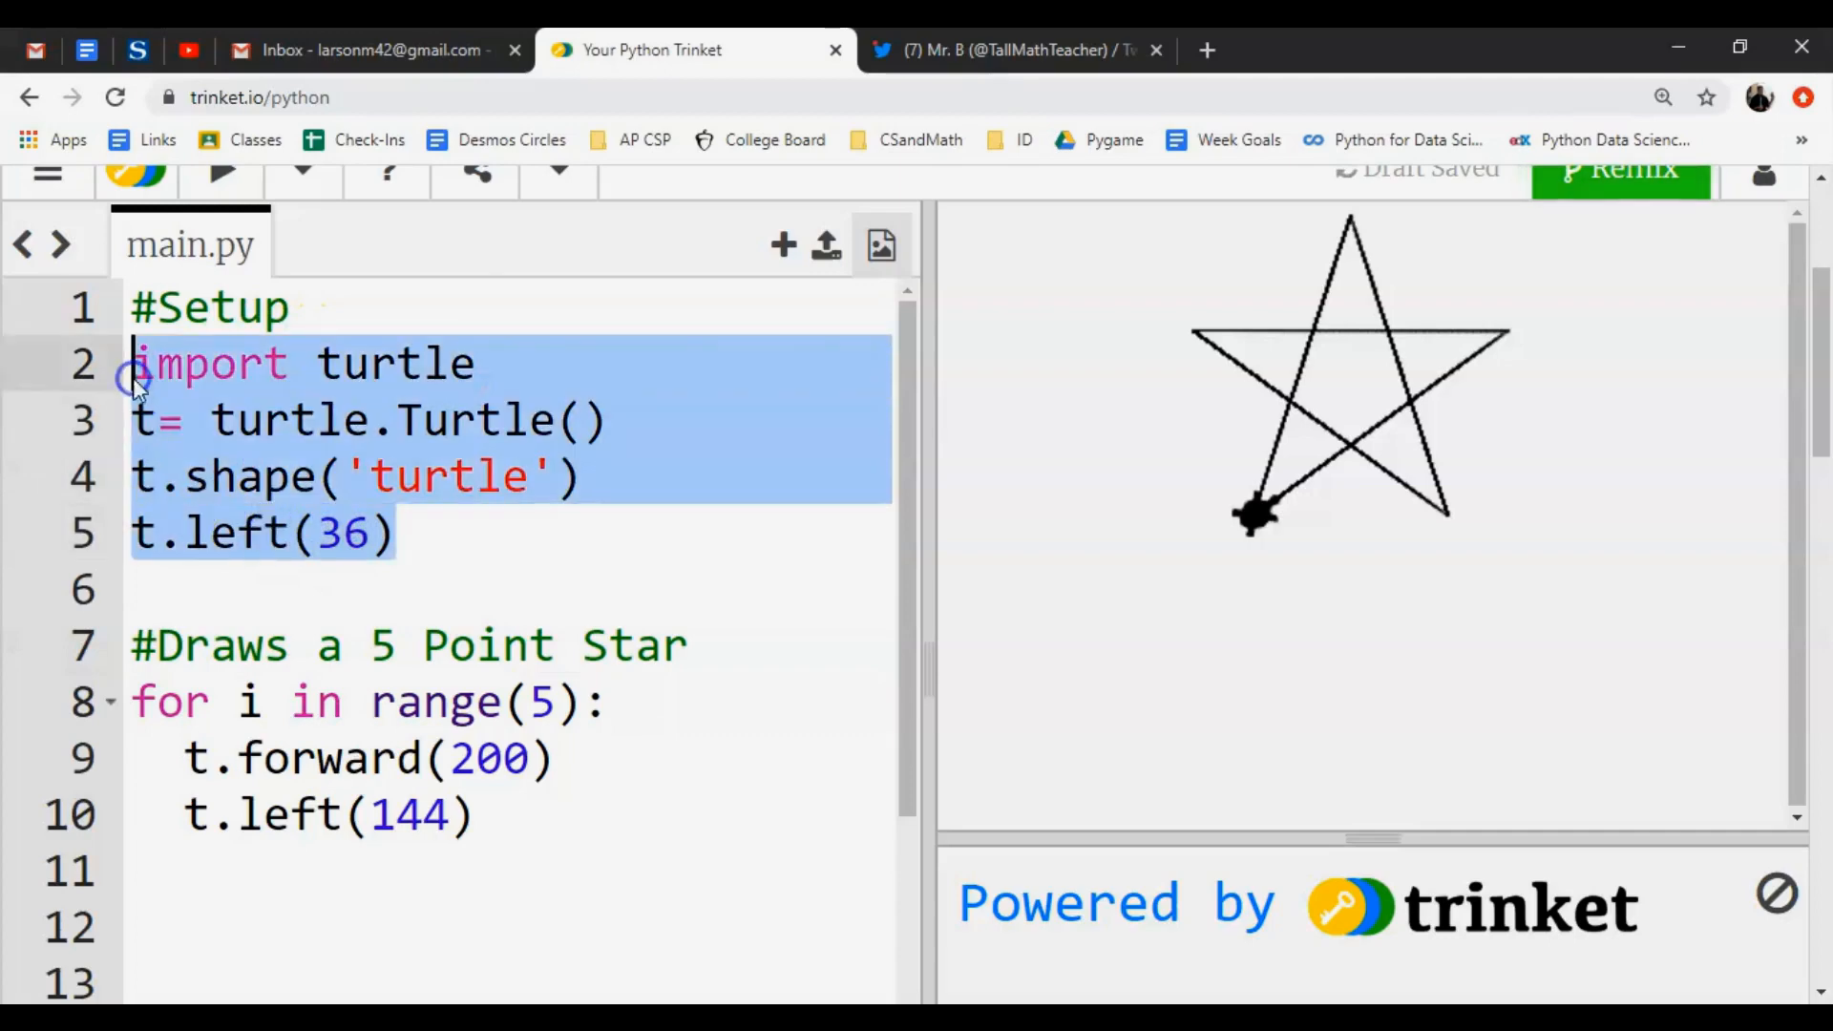
click(292, 306)
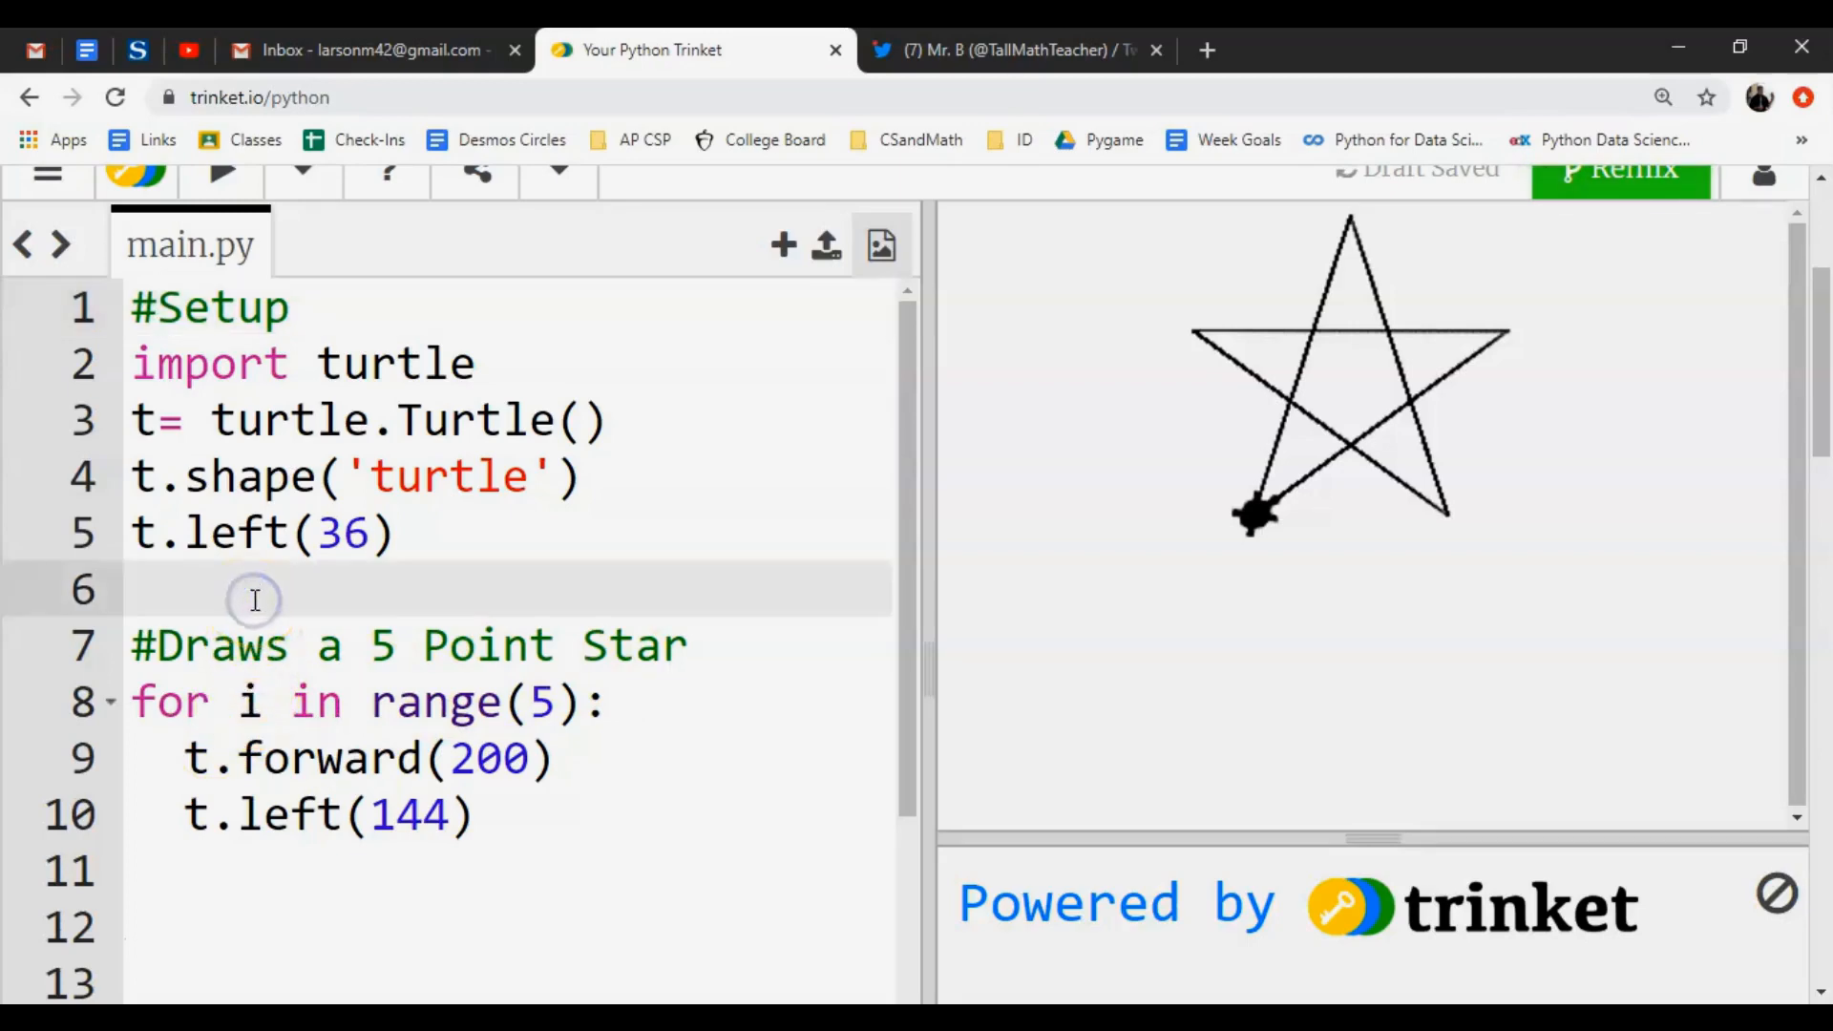
key(enter)
text(colors = ['red','green','blue','yellow','pink)
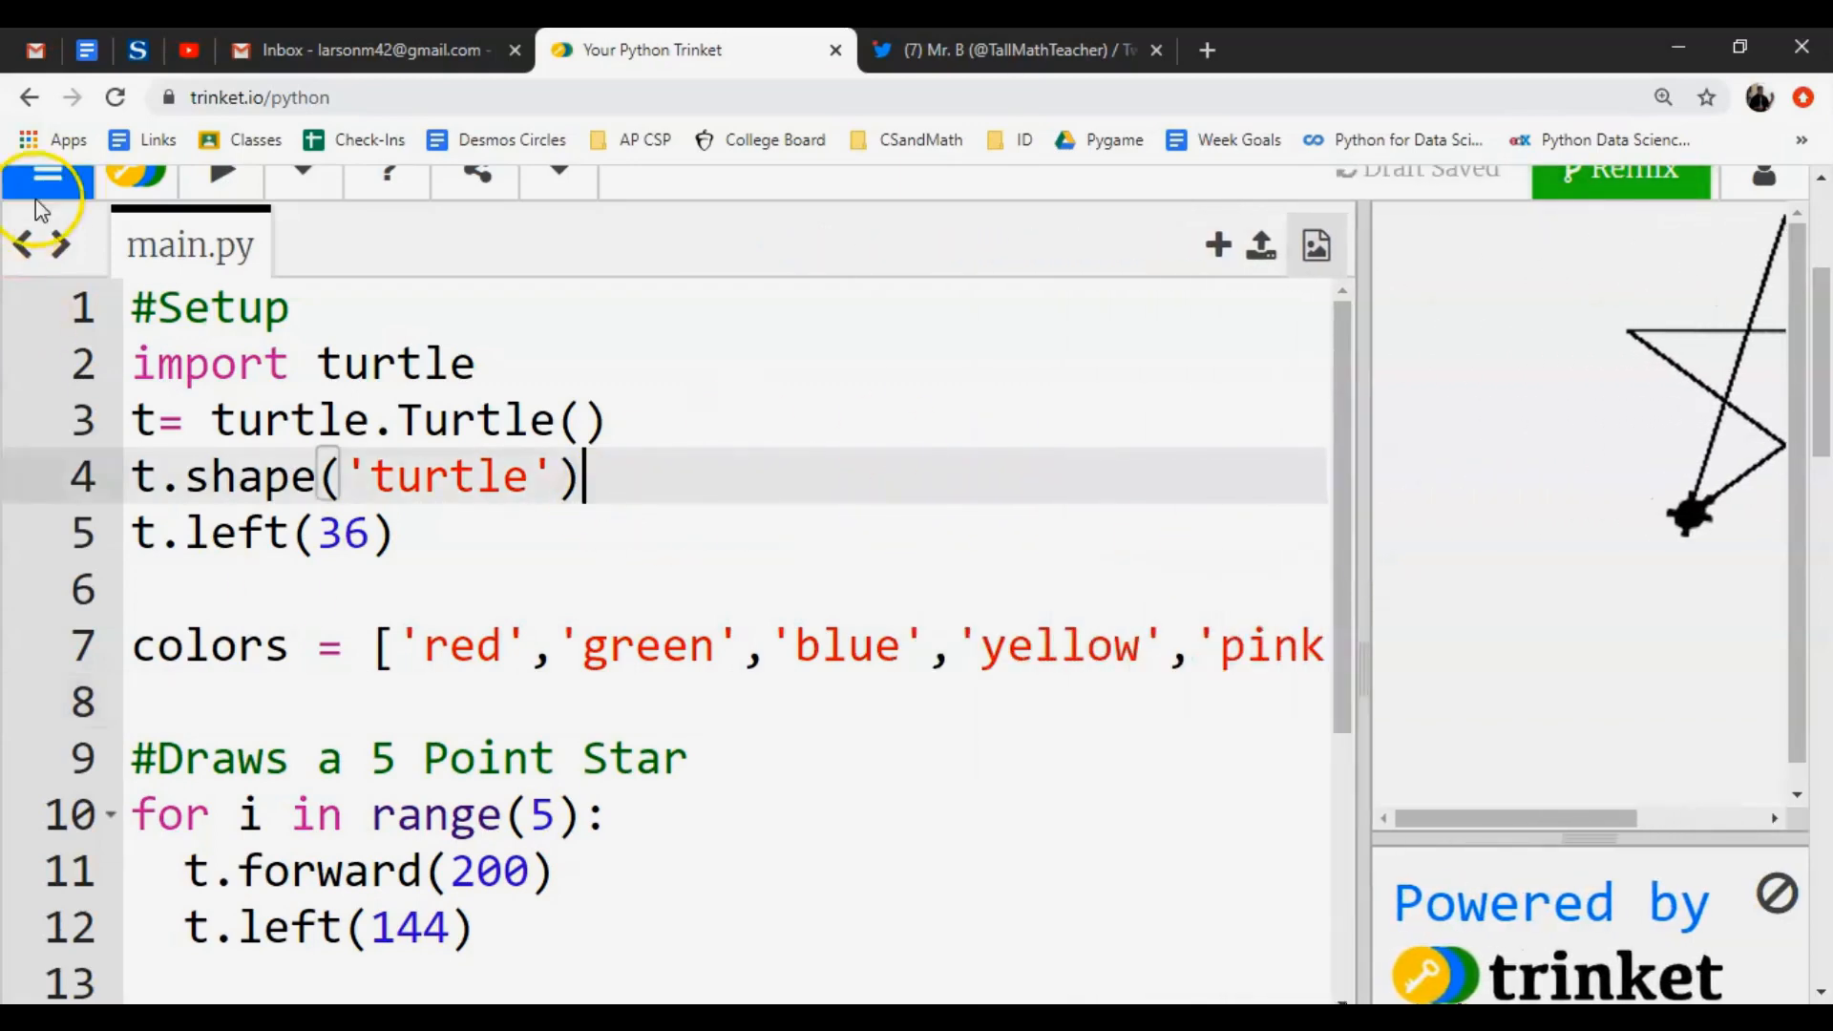
Review the colors list and place the cursor after t.left(144) inside the star loop.
click(46, 170)
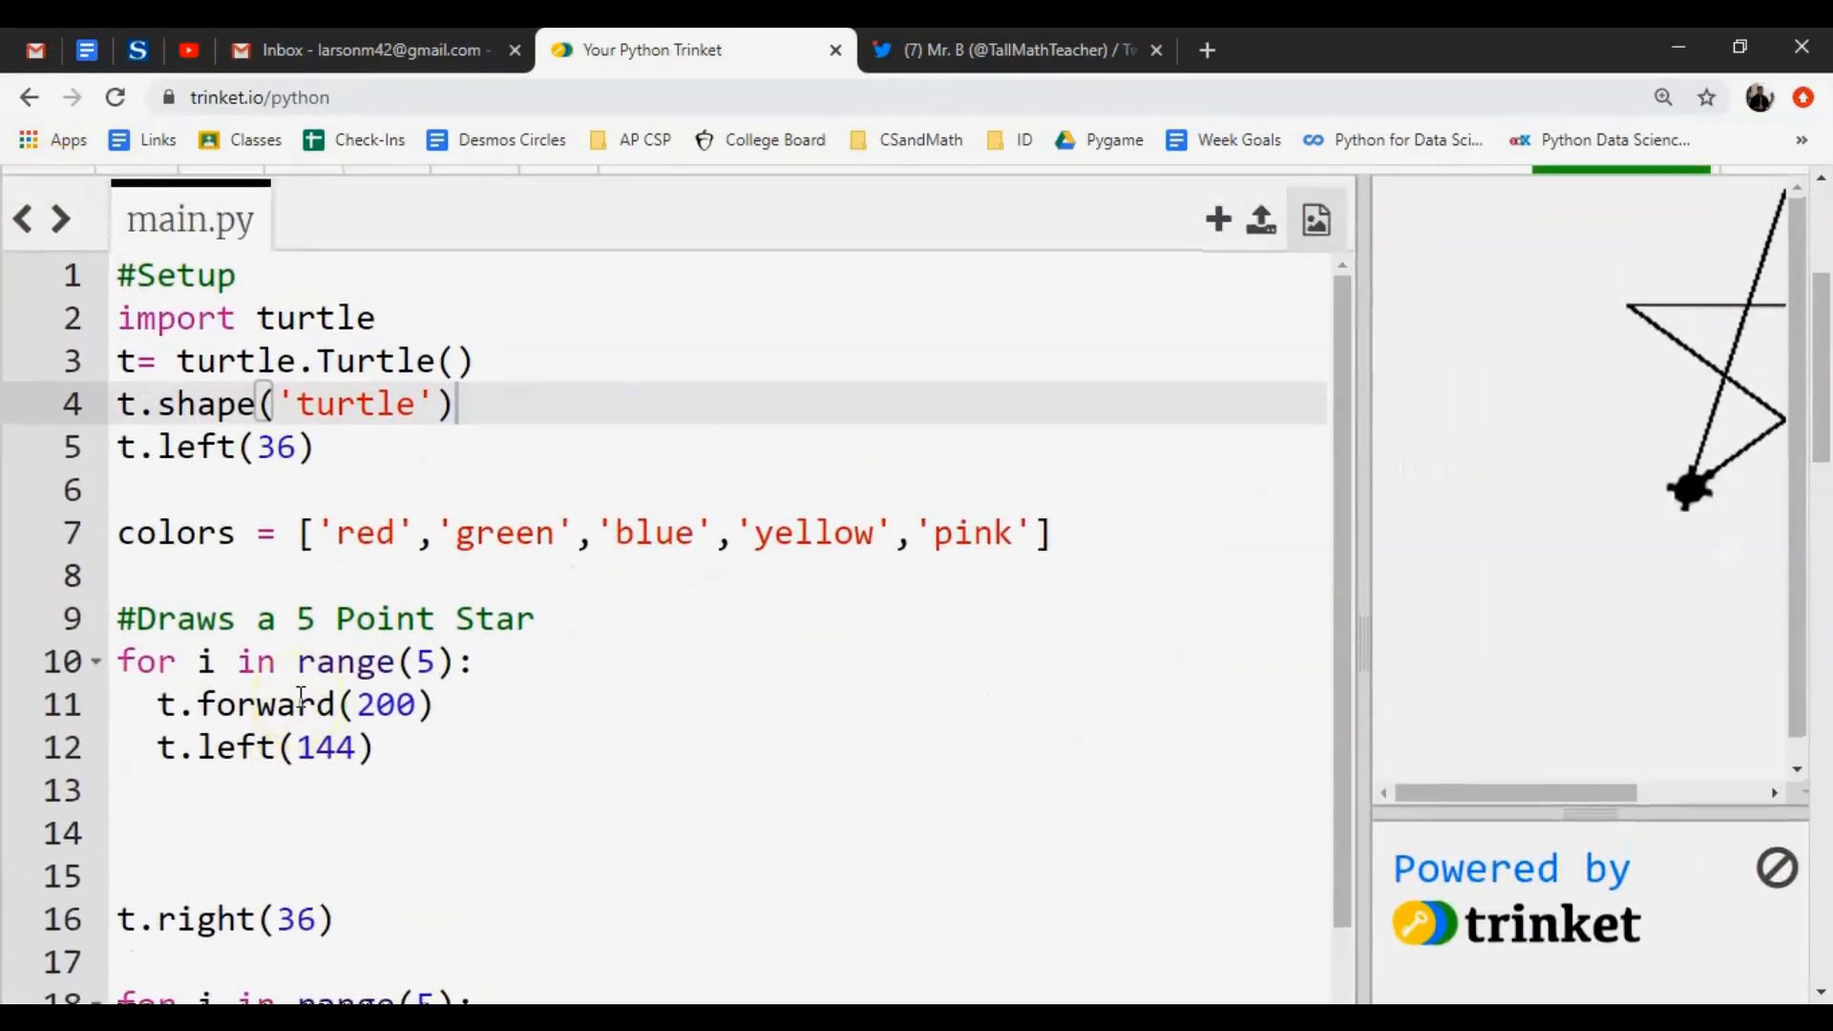
scroll(down, 3)
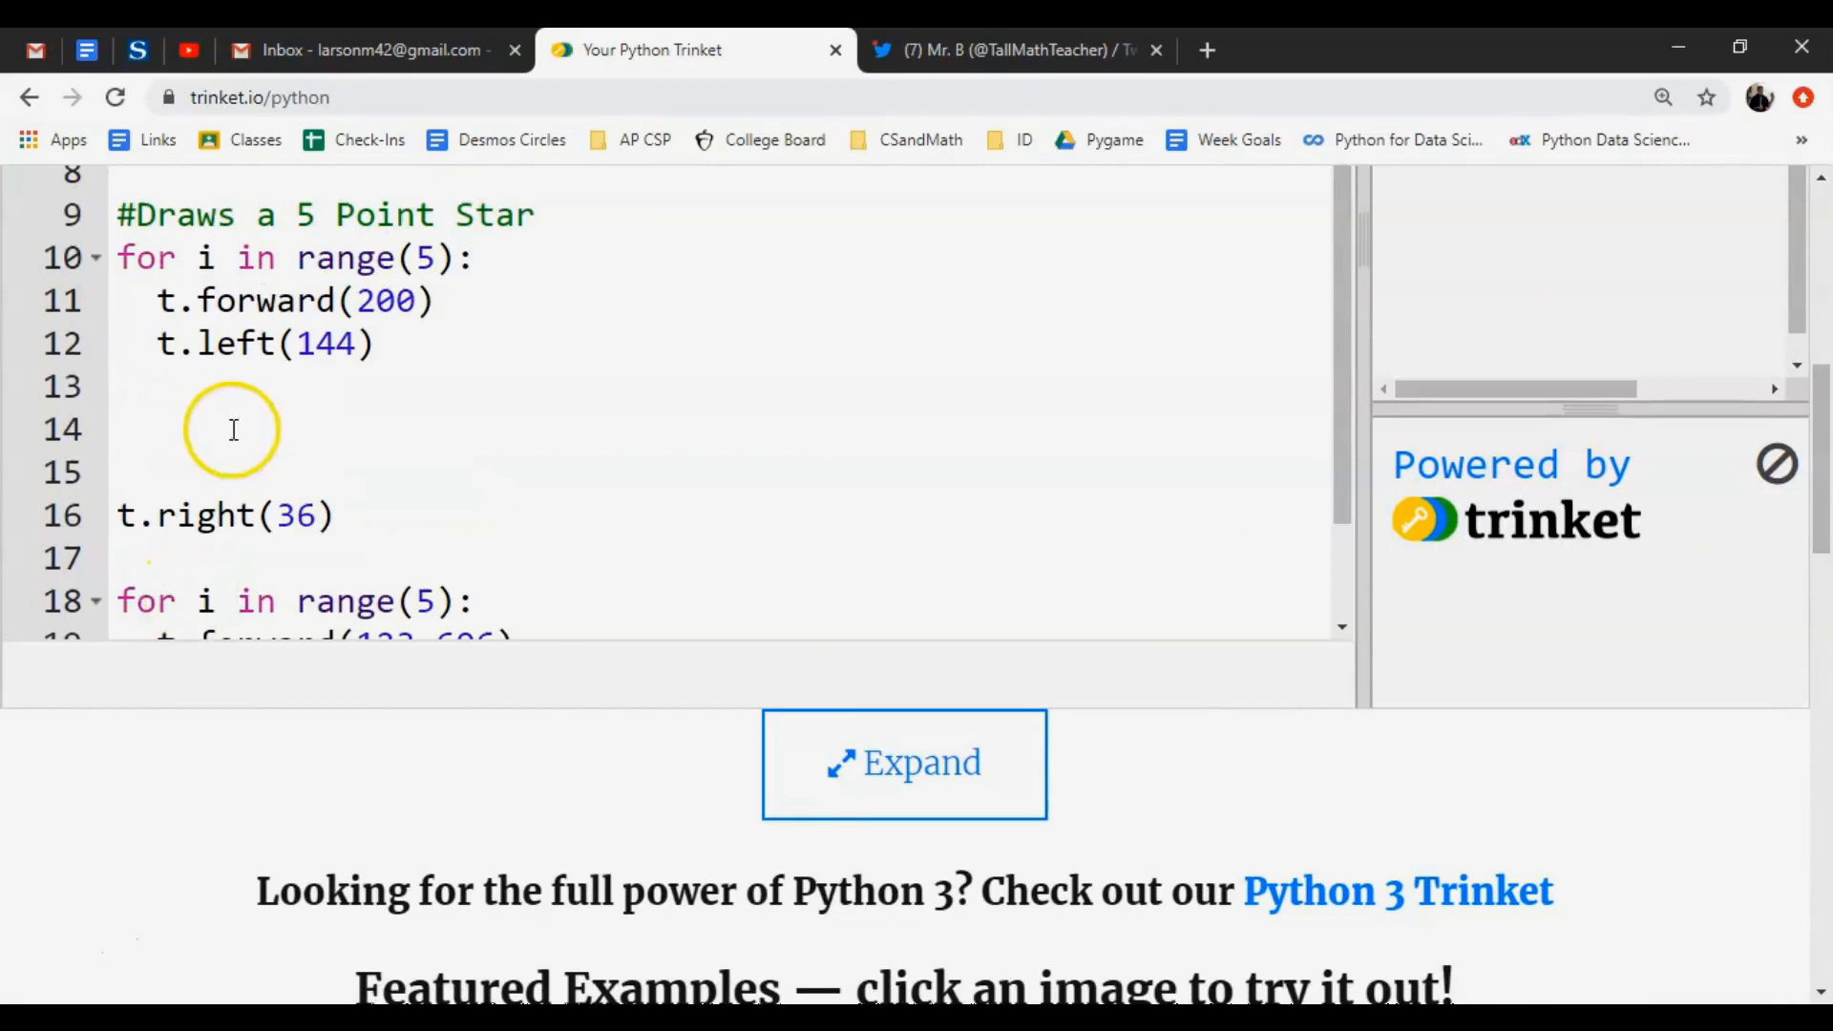
scroll(up, 3)
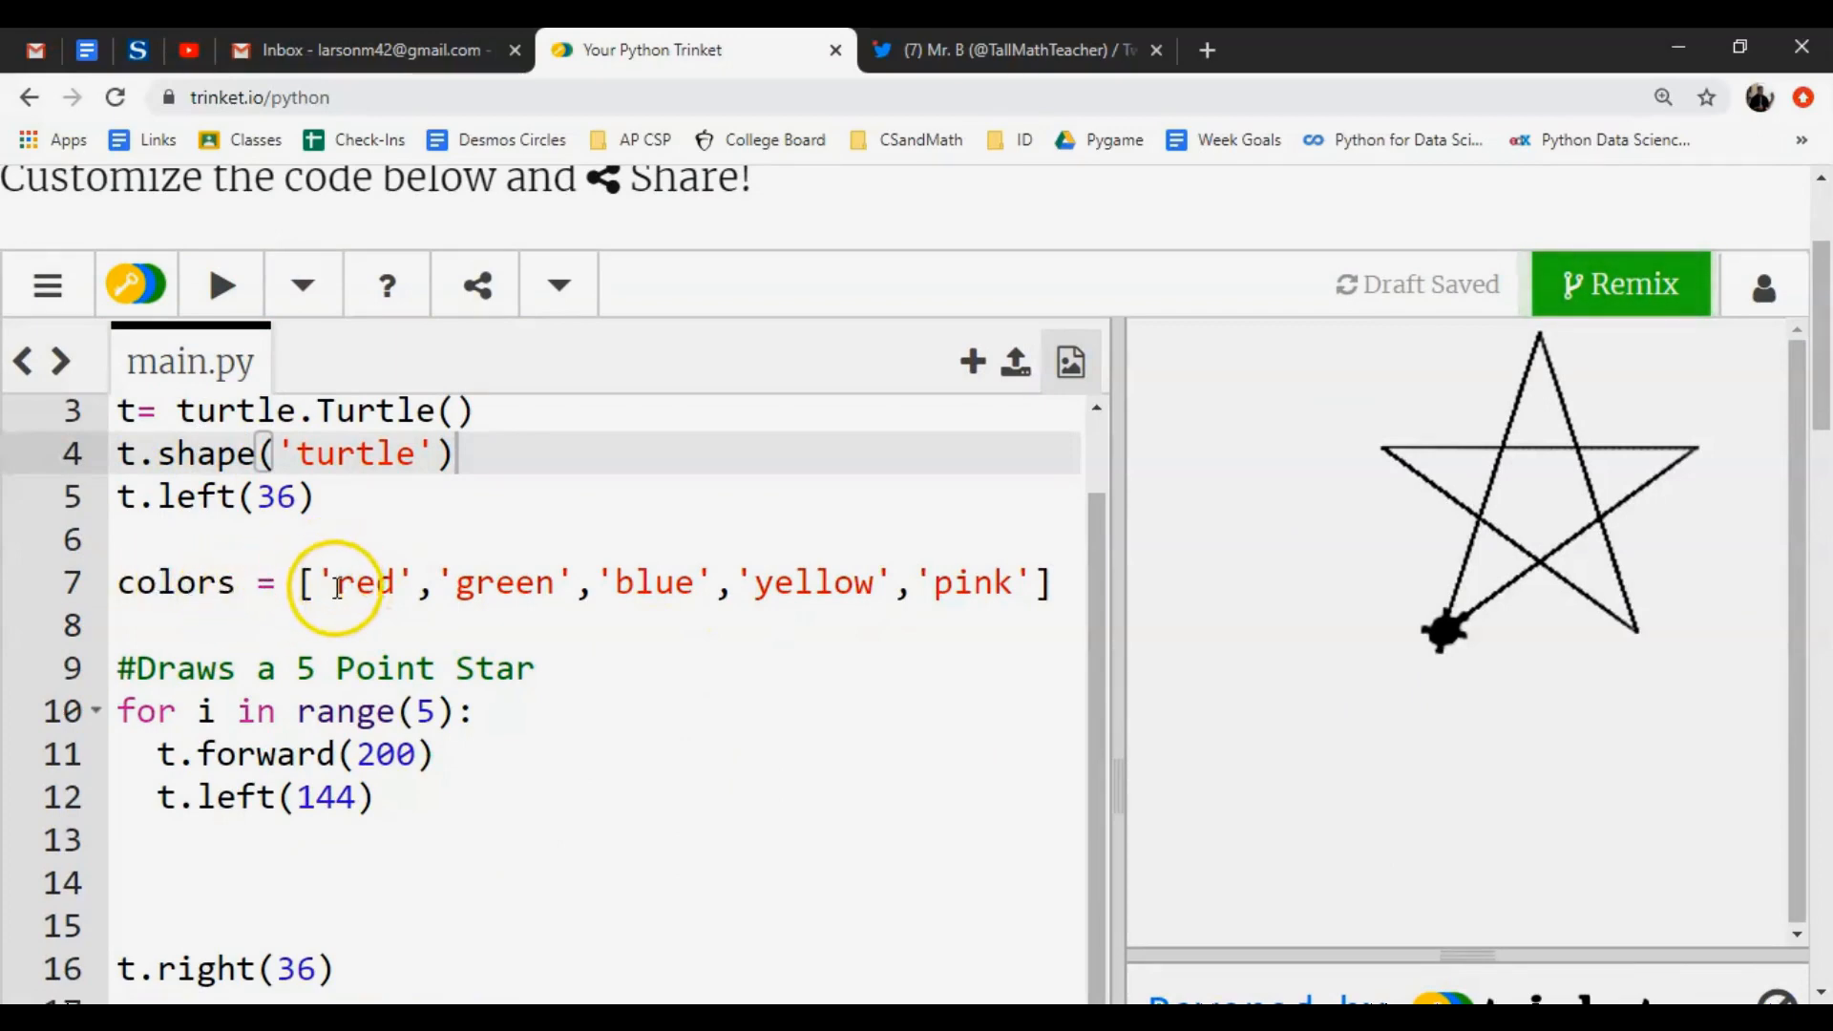
mouse_move(496, 560)
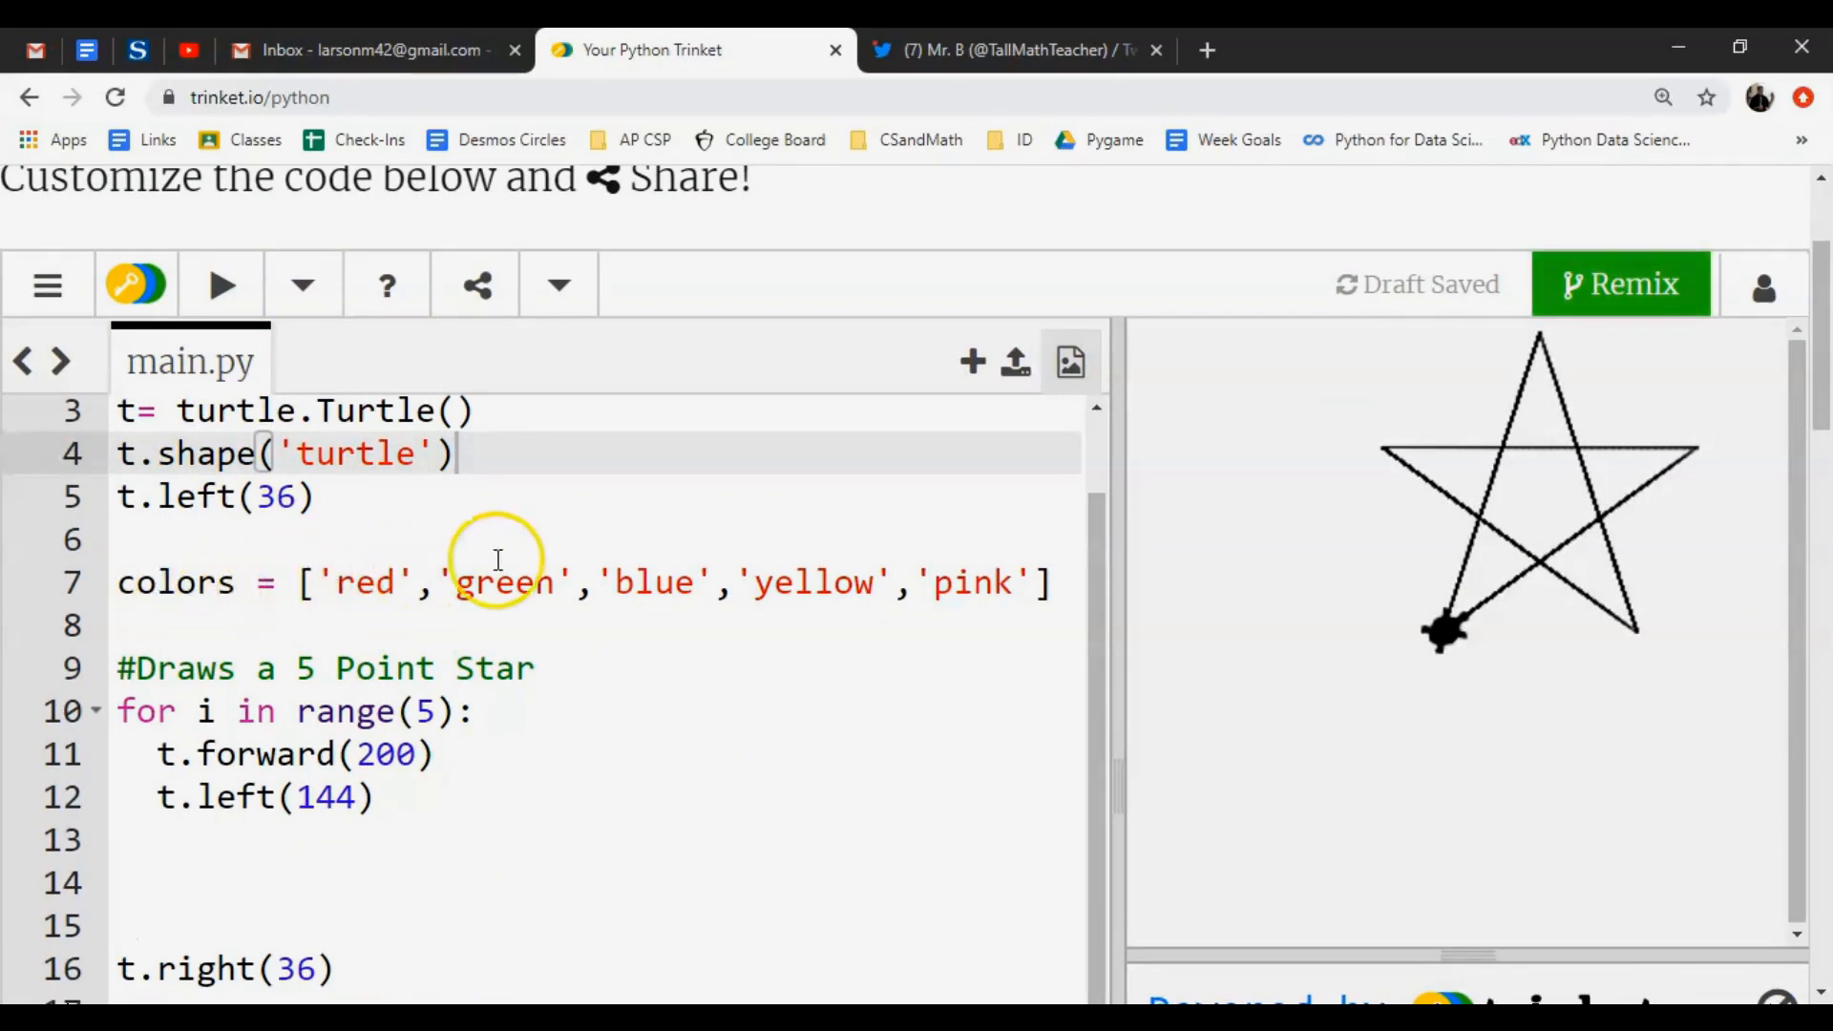
mouse_move(395, 623)
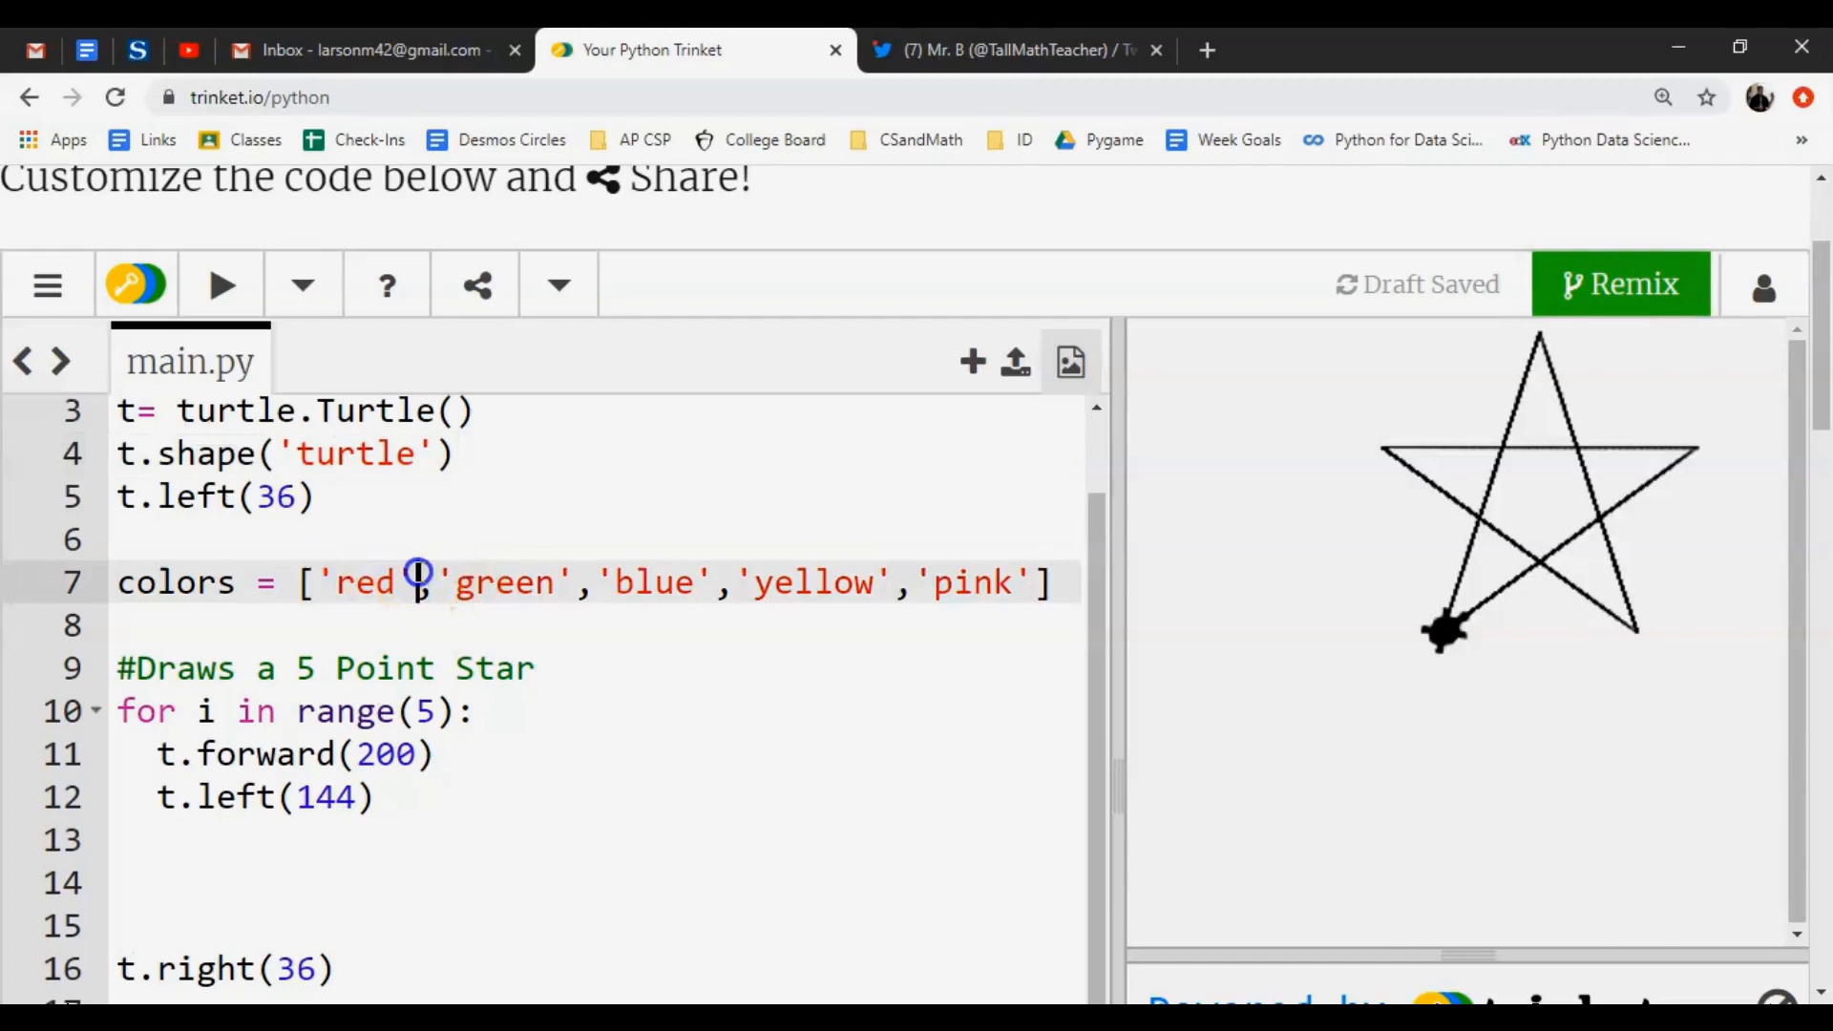
double_click(360, 582)
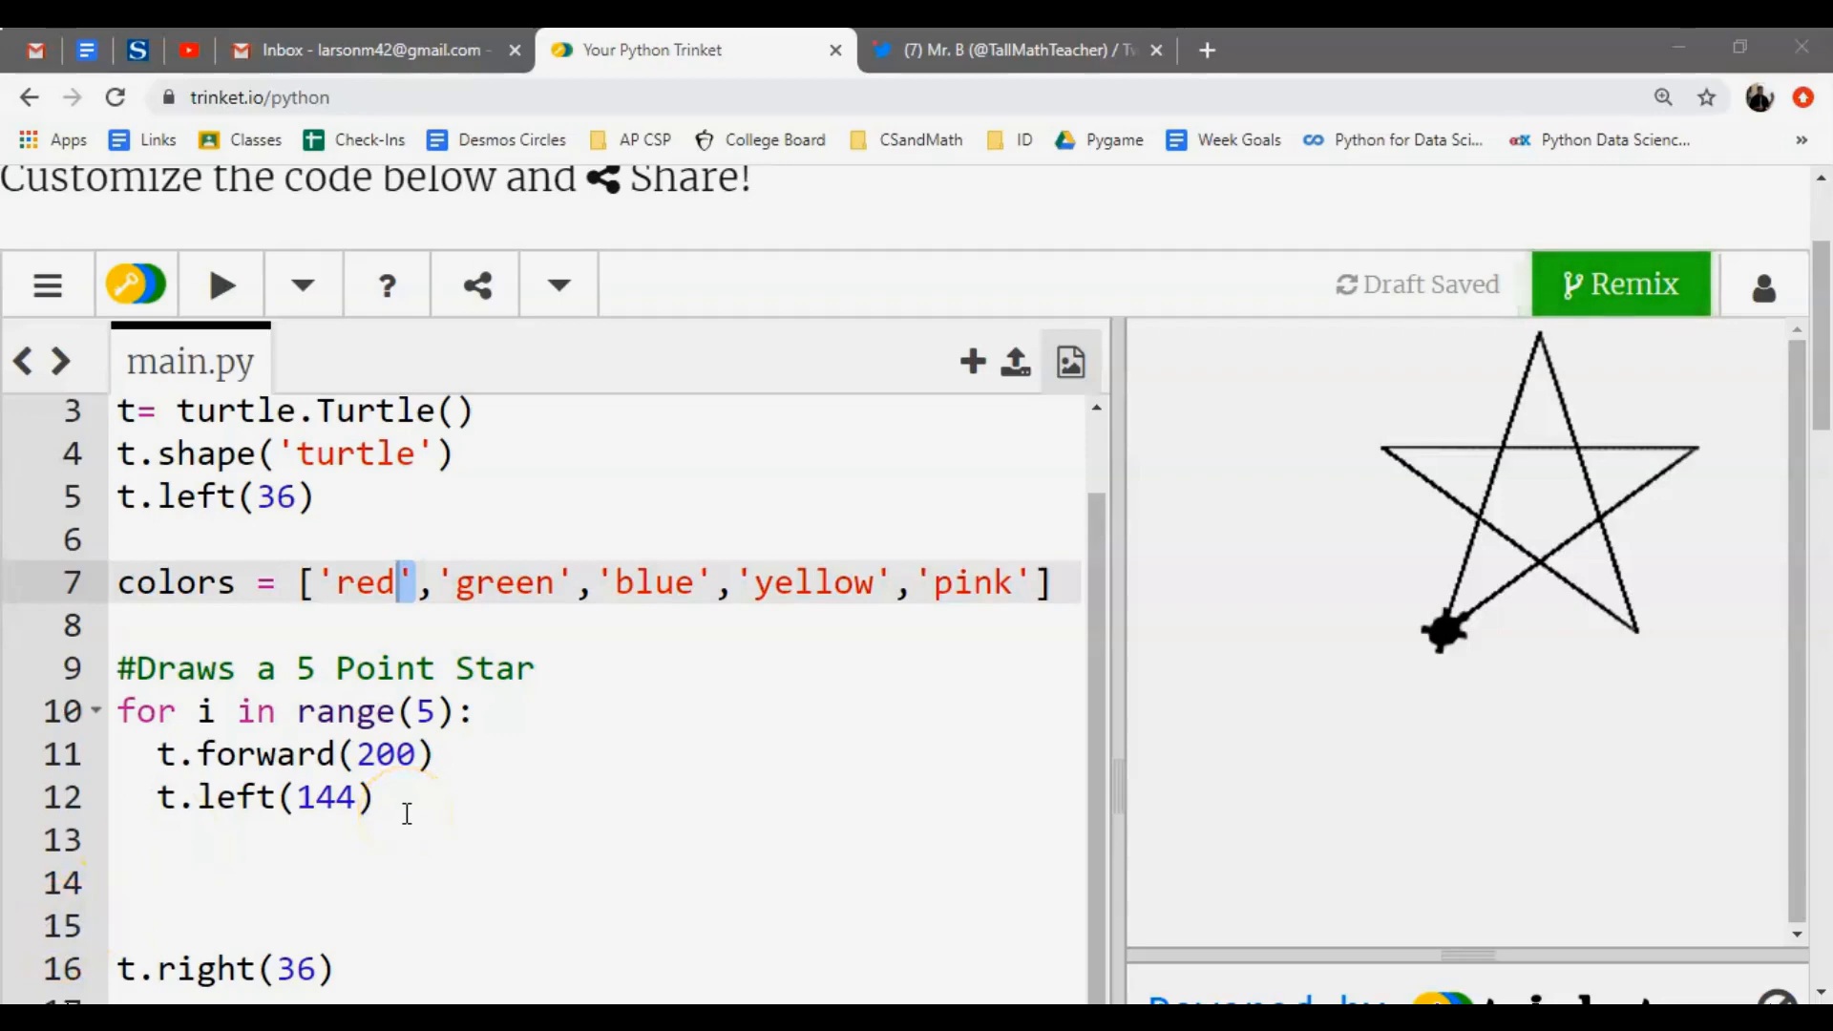
click(374, 796)
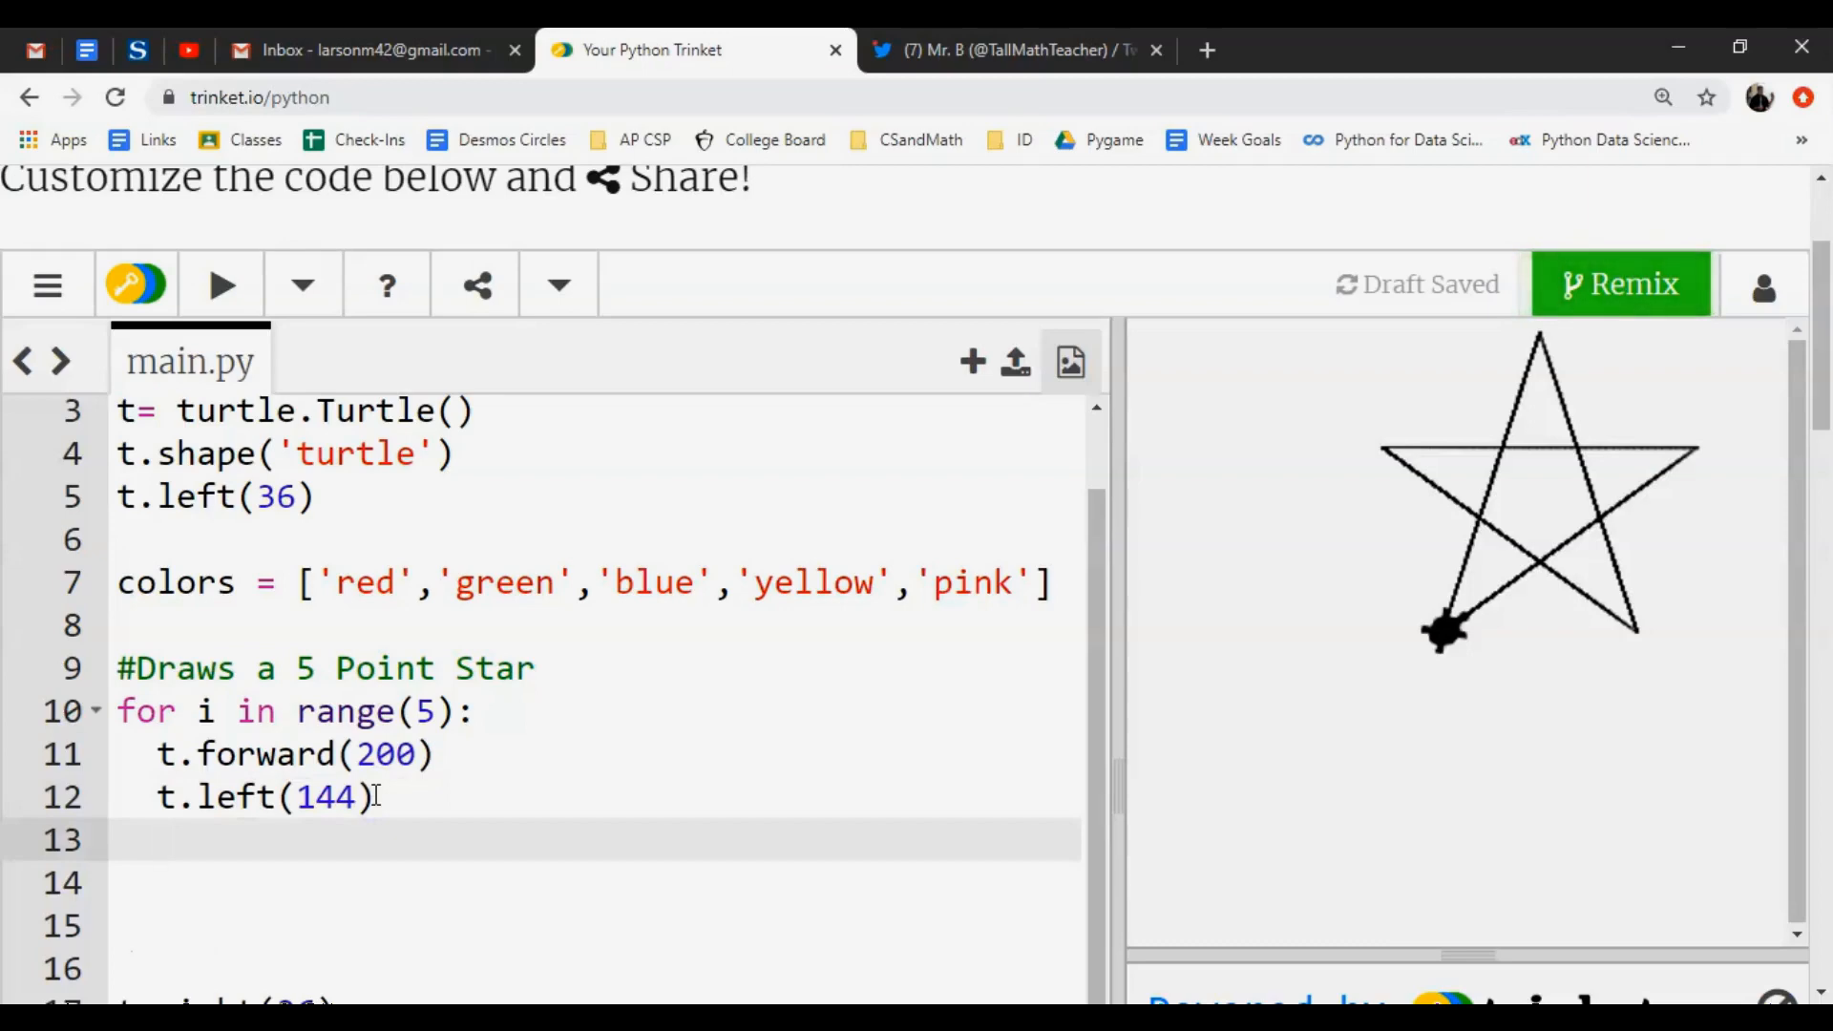
Add t.color(colors[i]) on line 13 in the star loop and run the script.
text(t.)
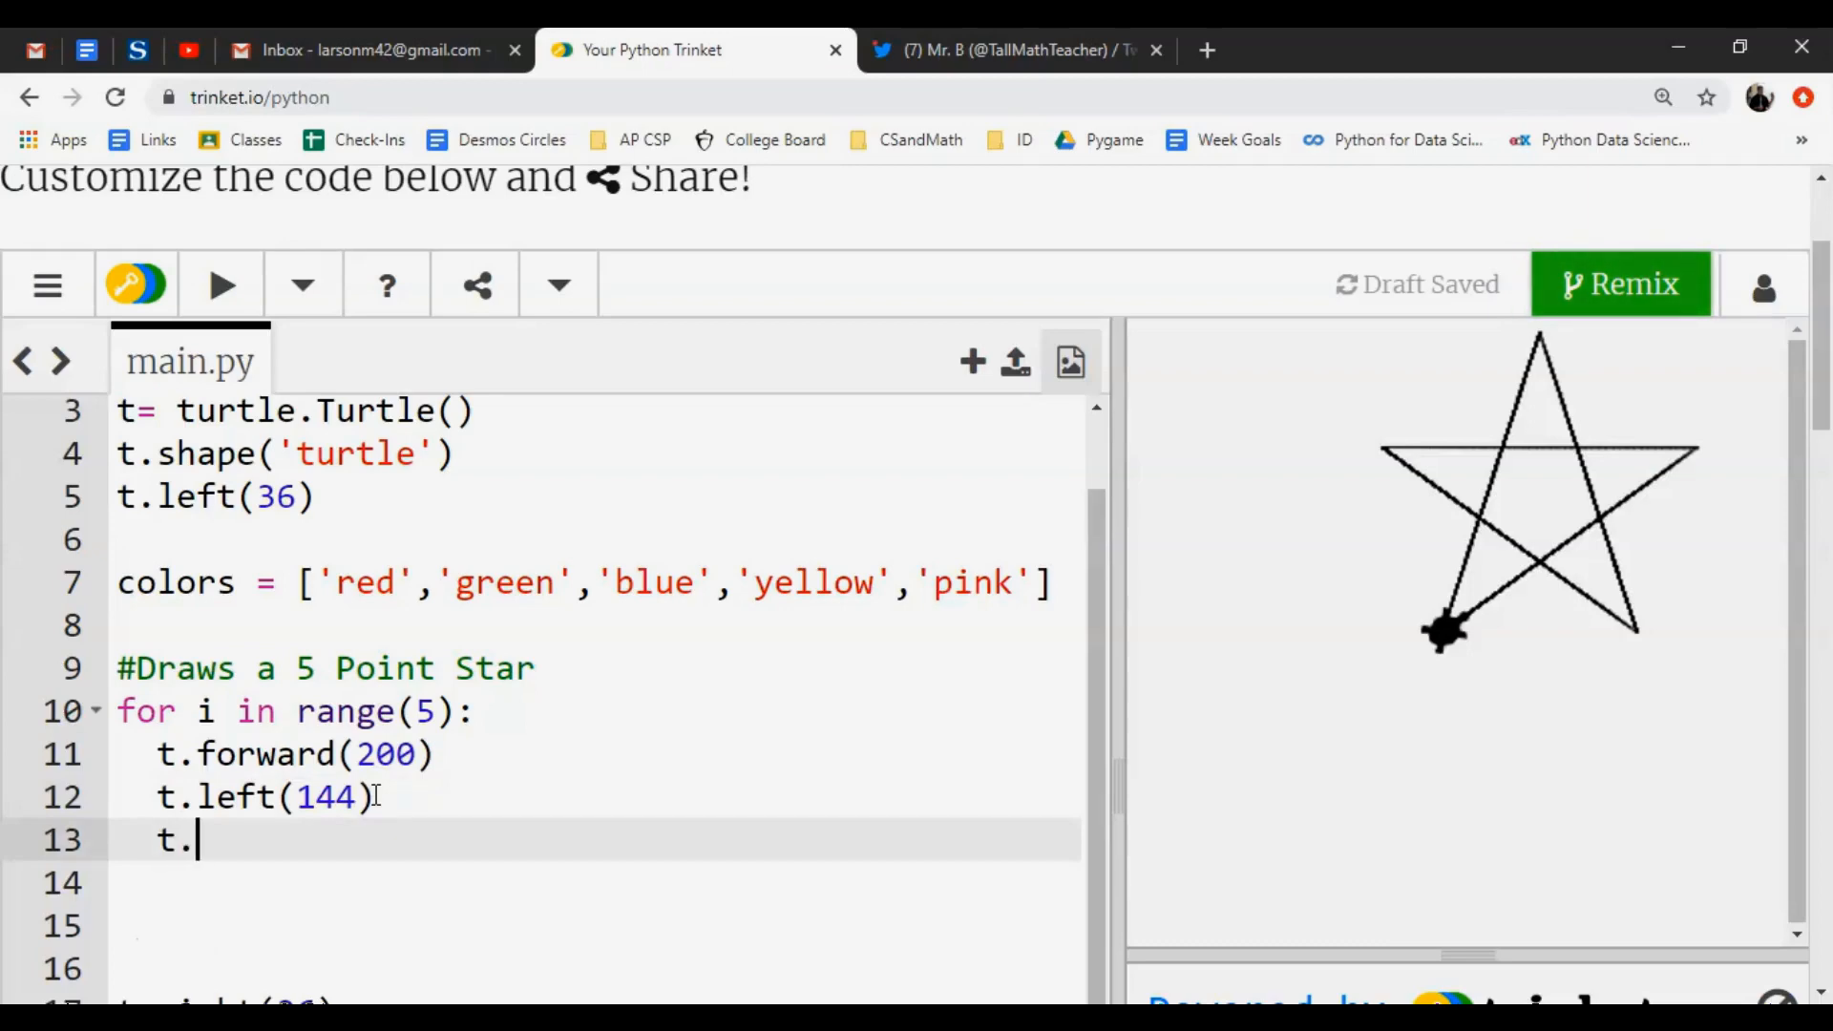
text(co)
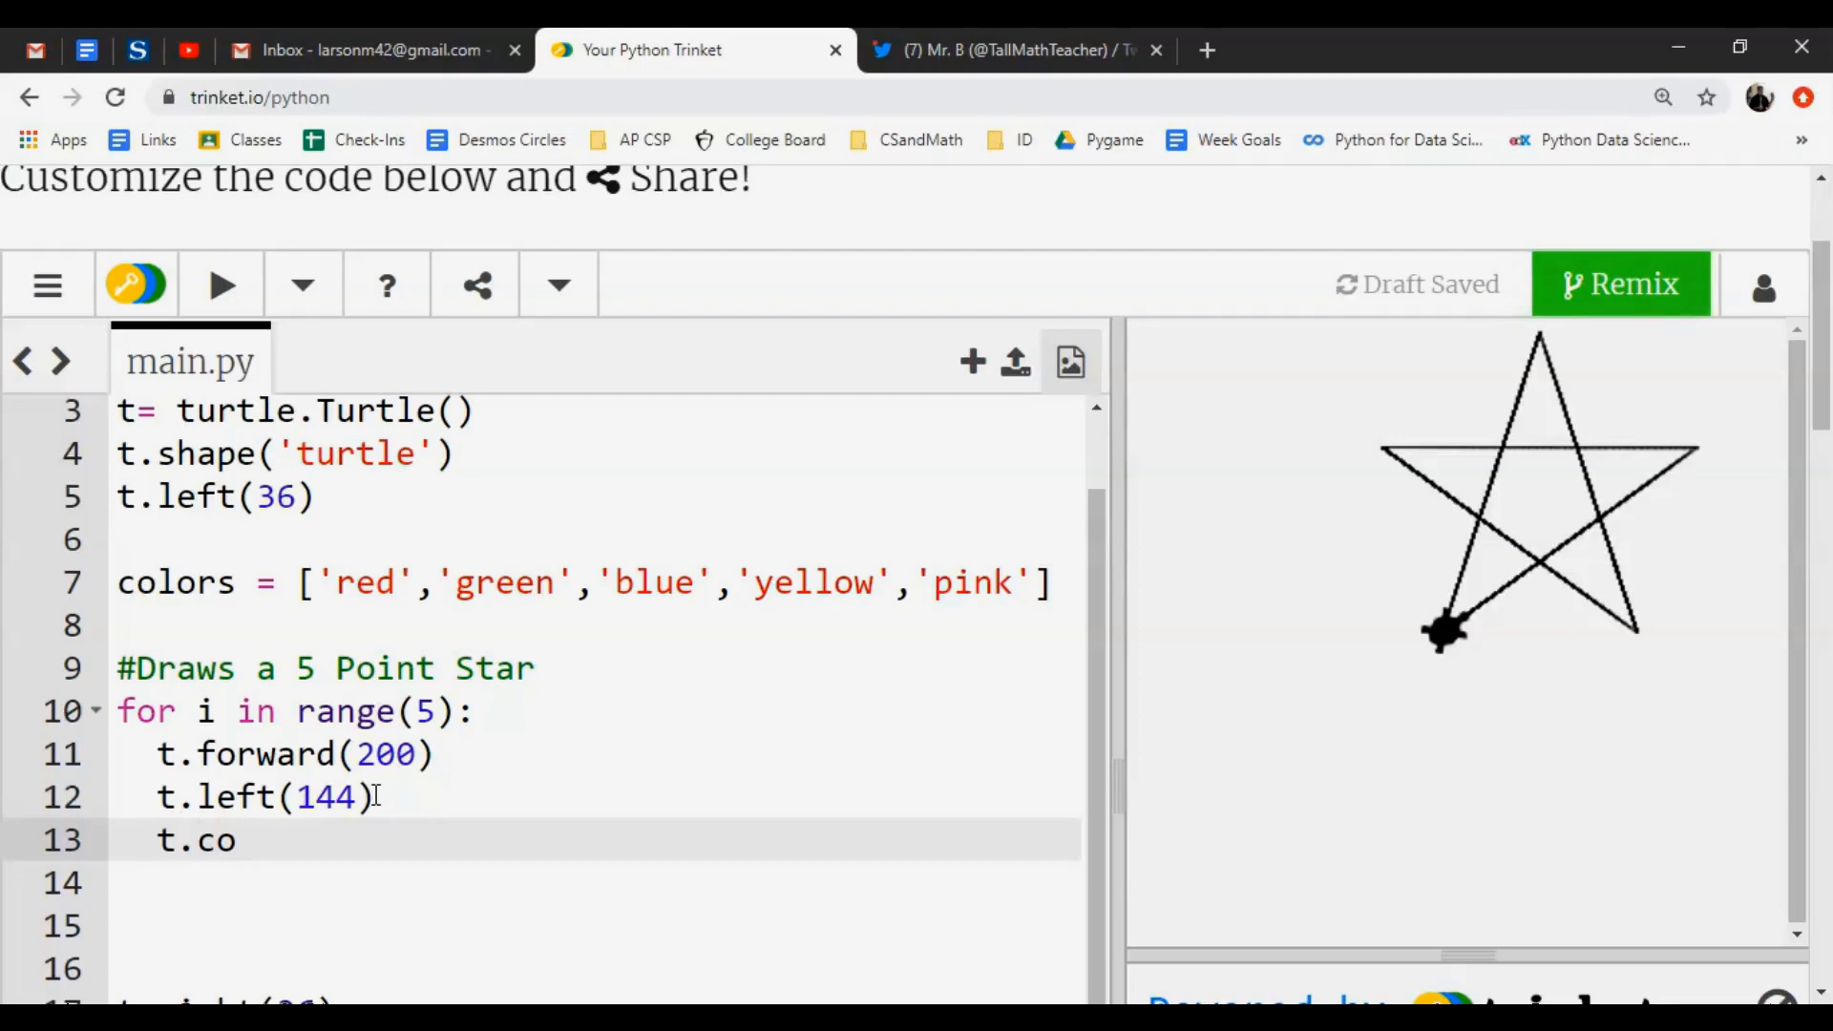
click(91, 49)
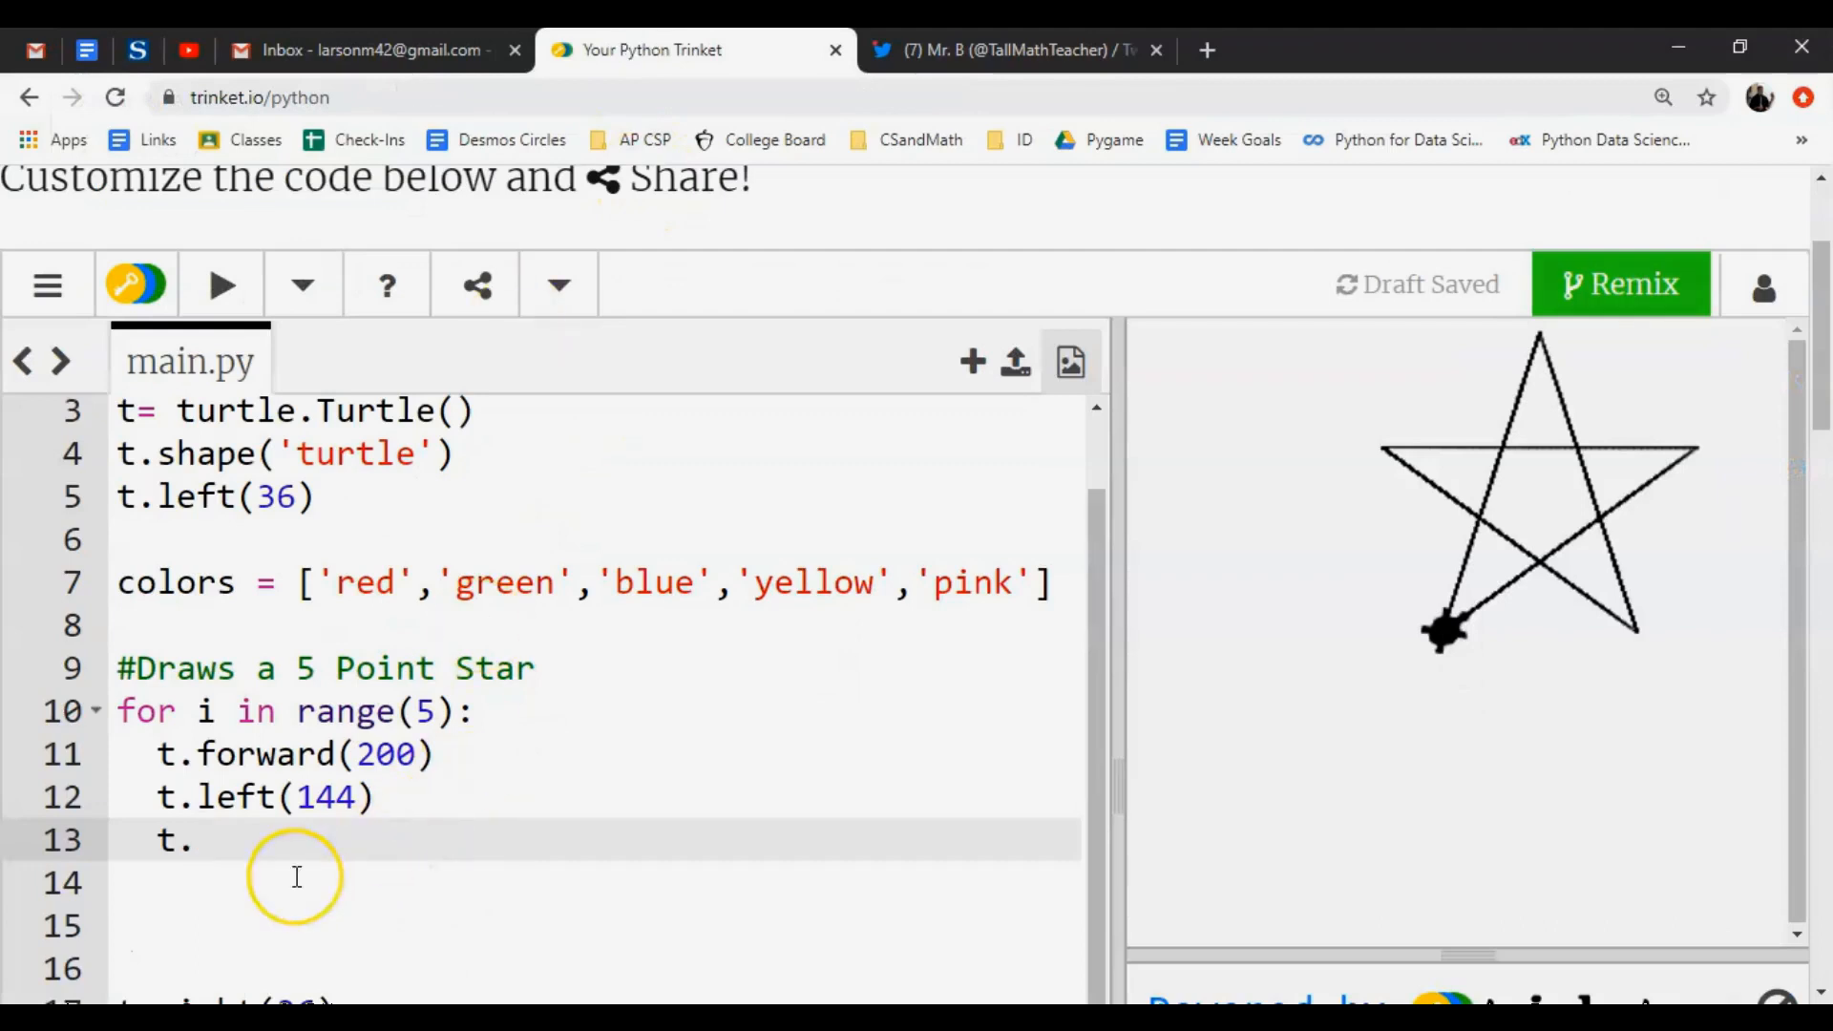
text(color)
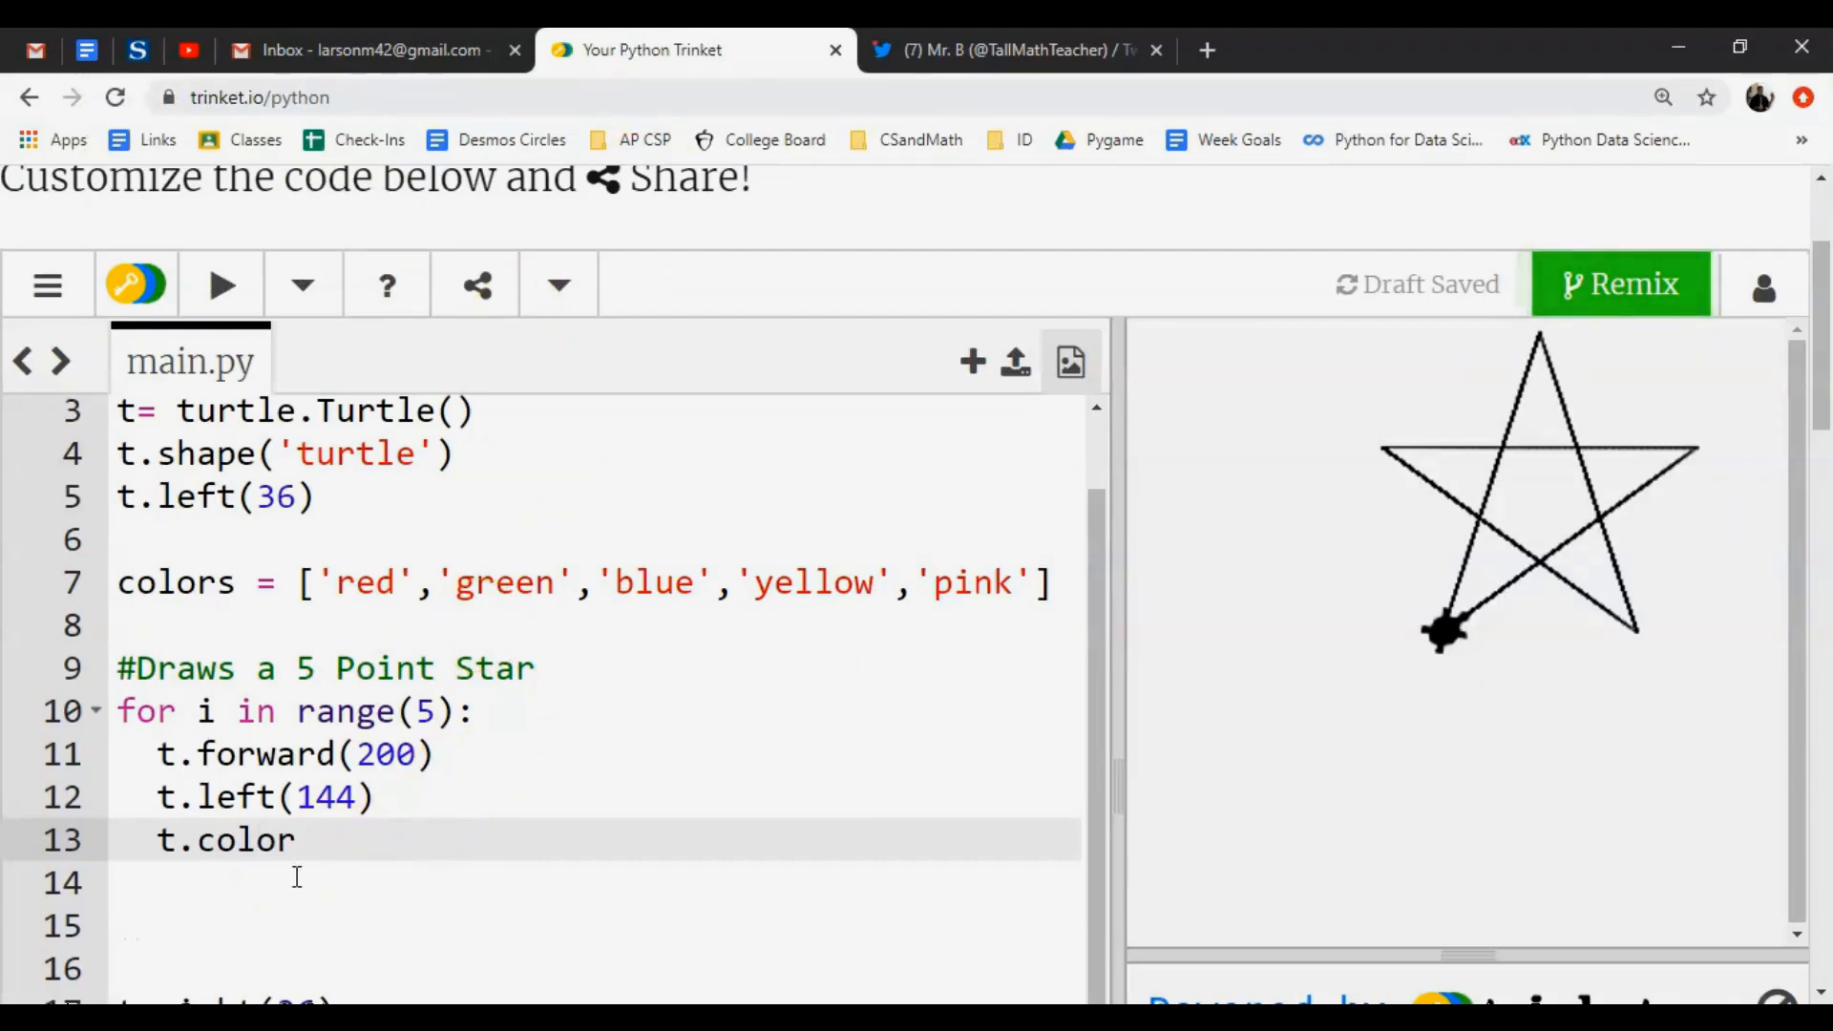
text(())
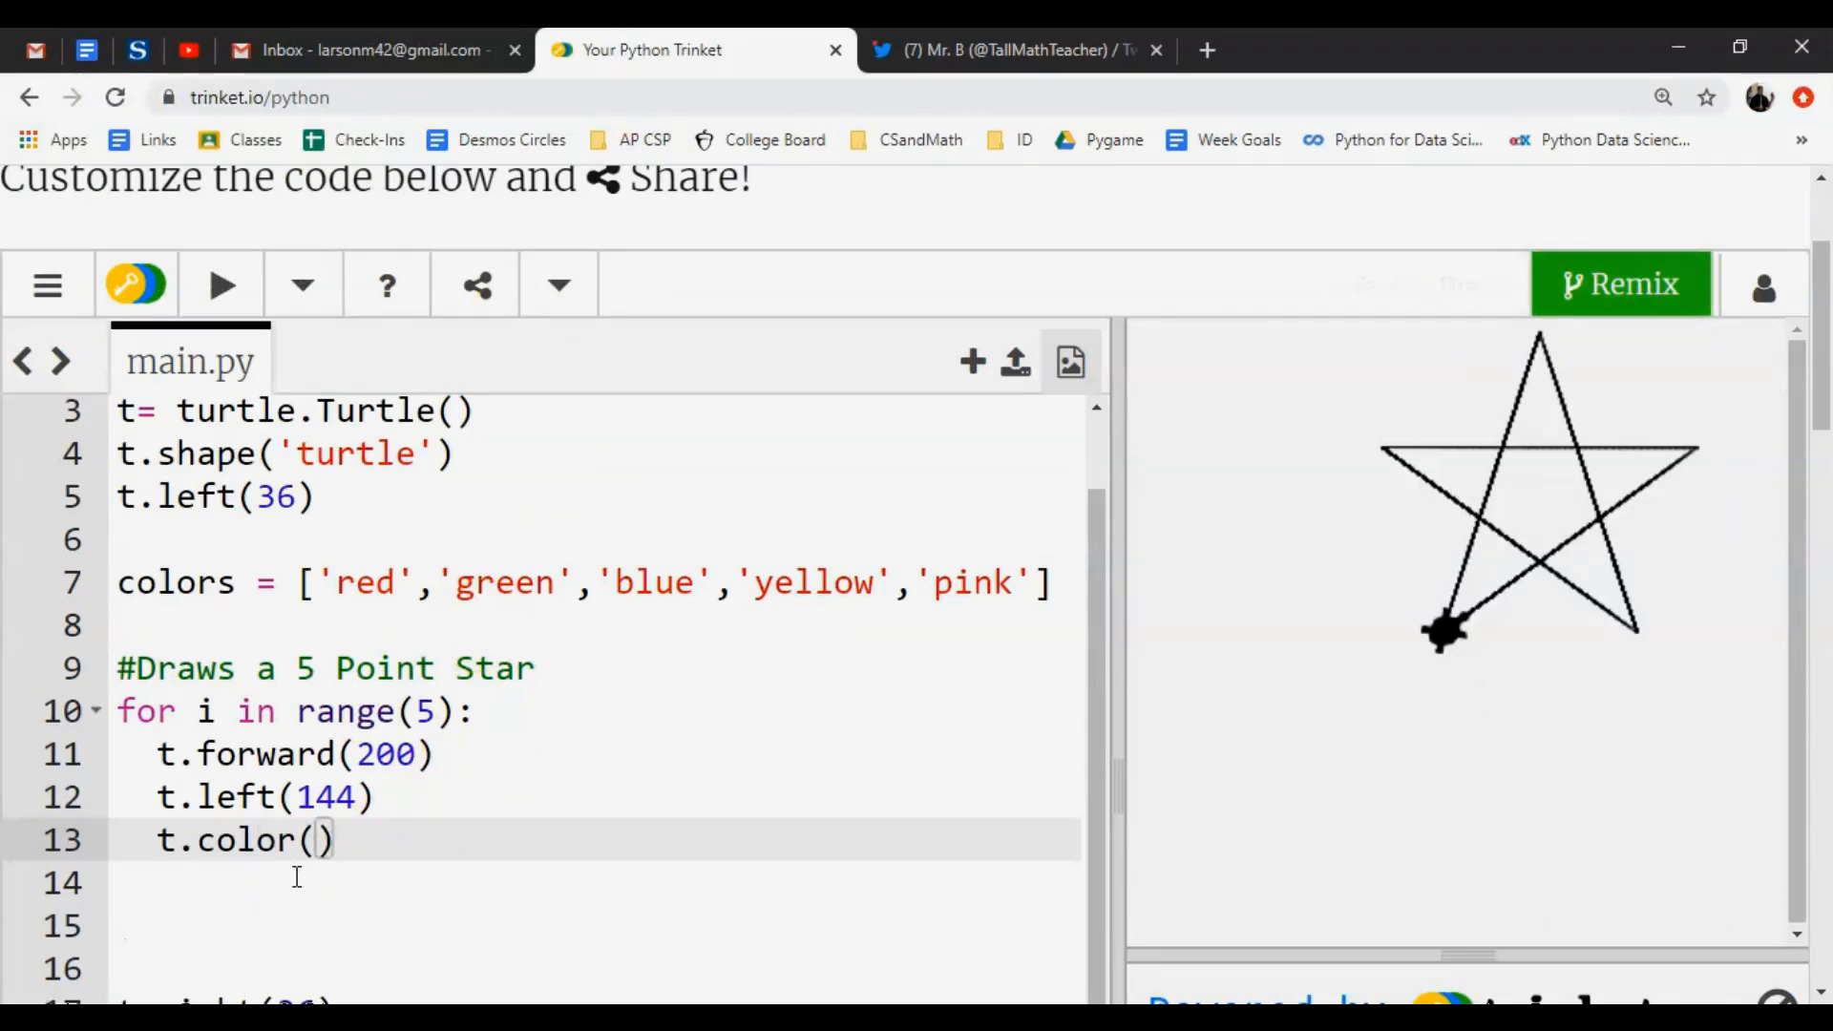
text(color)
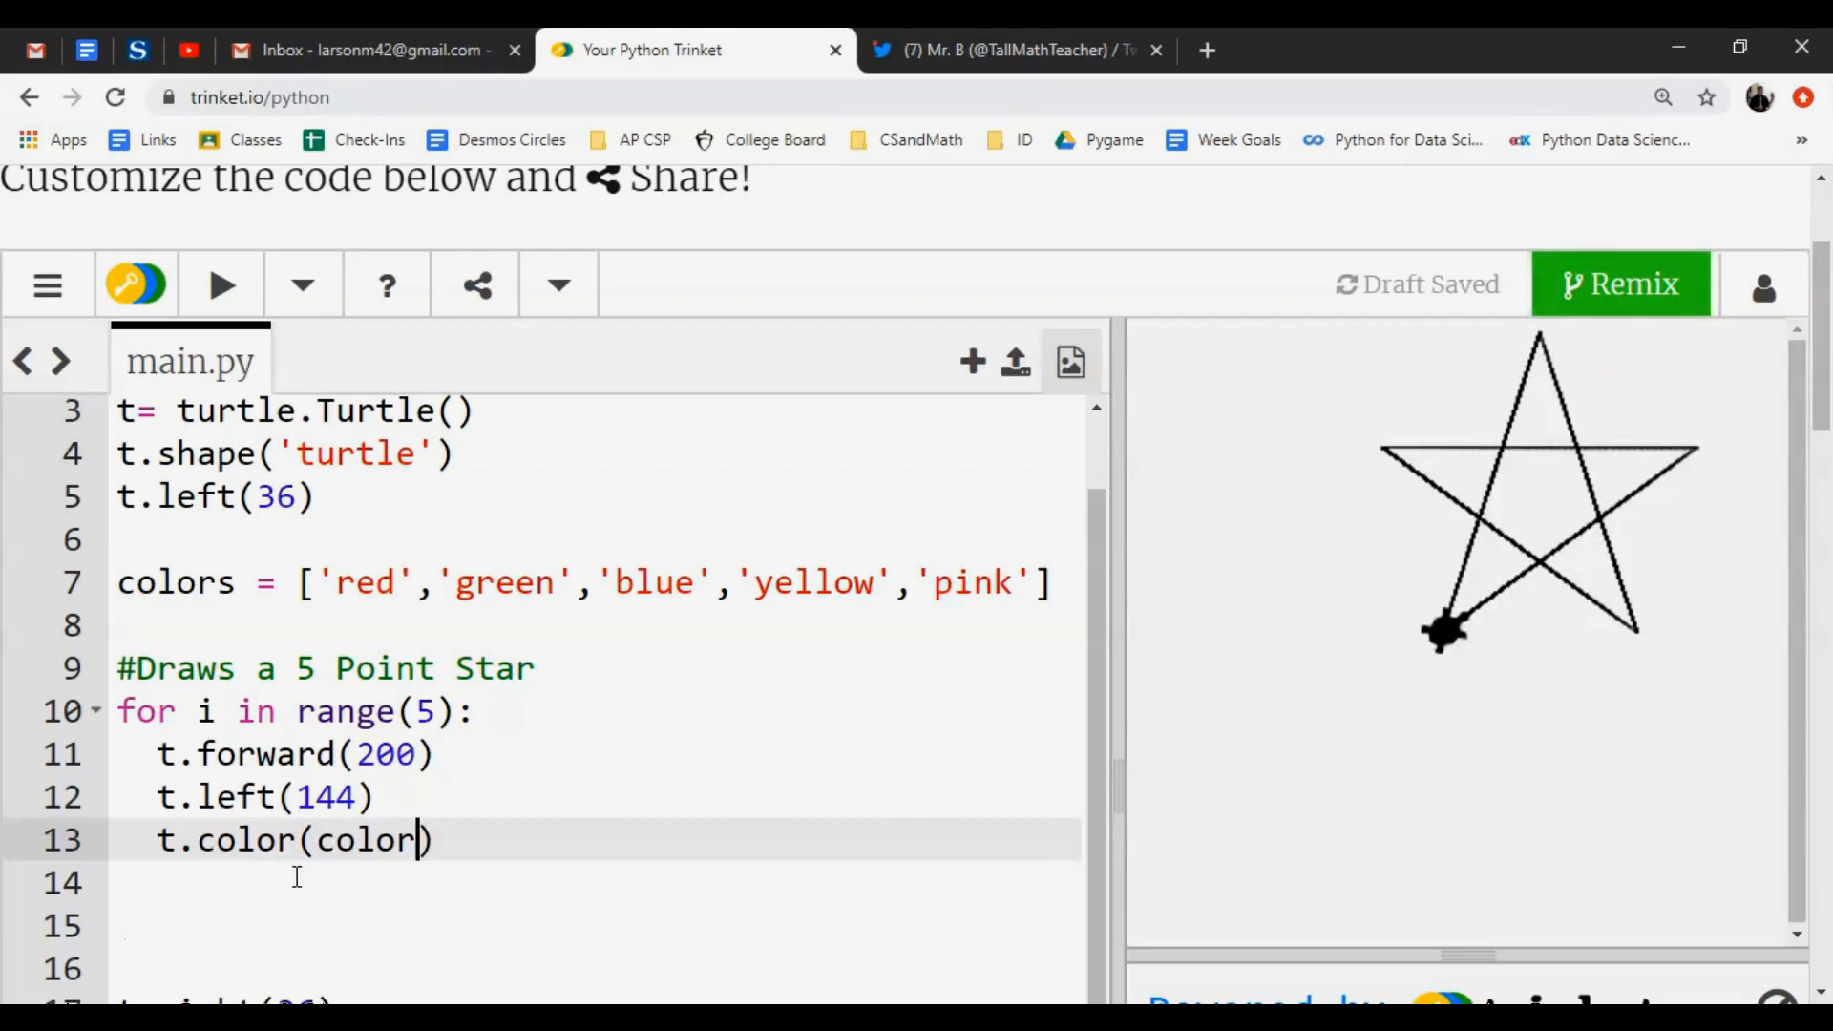
double_click(363, 840)
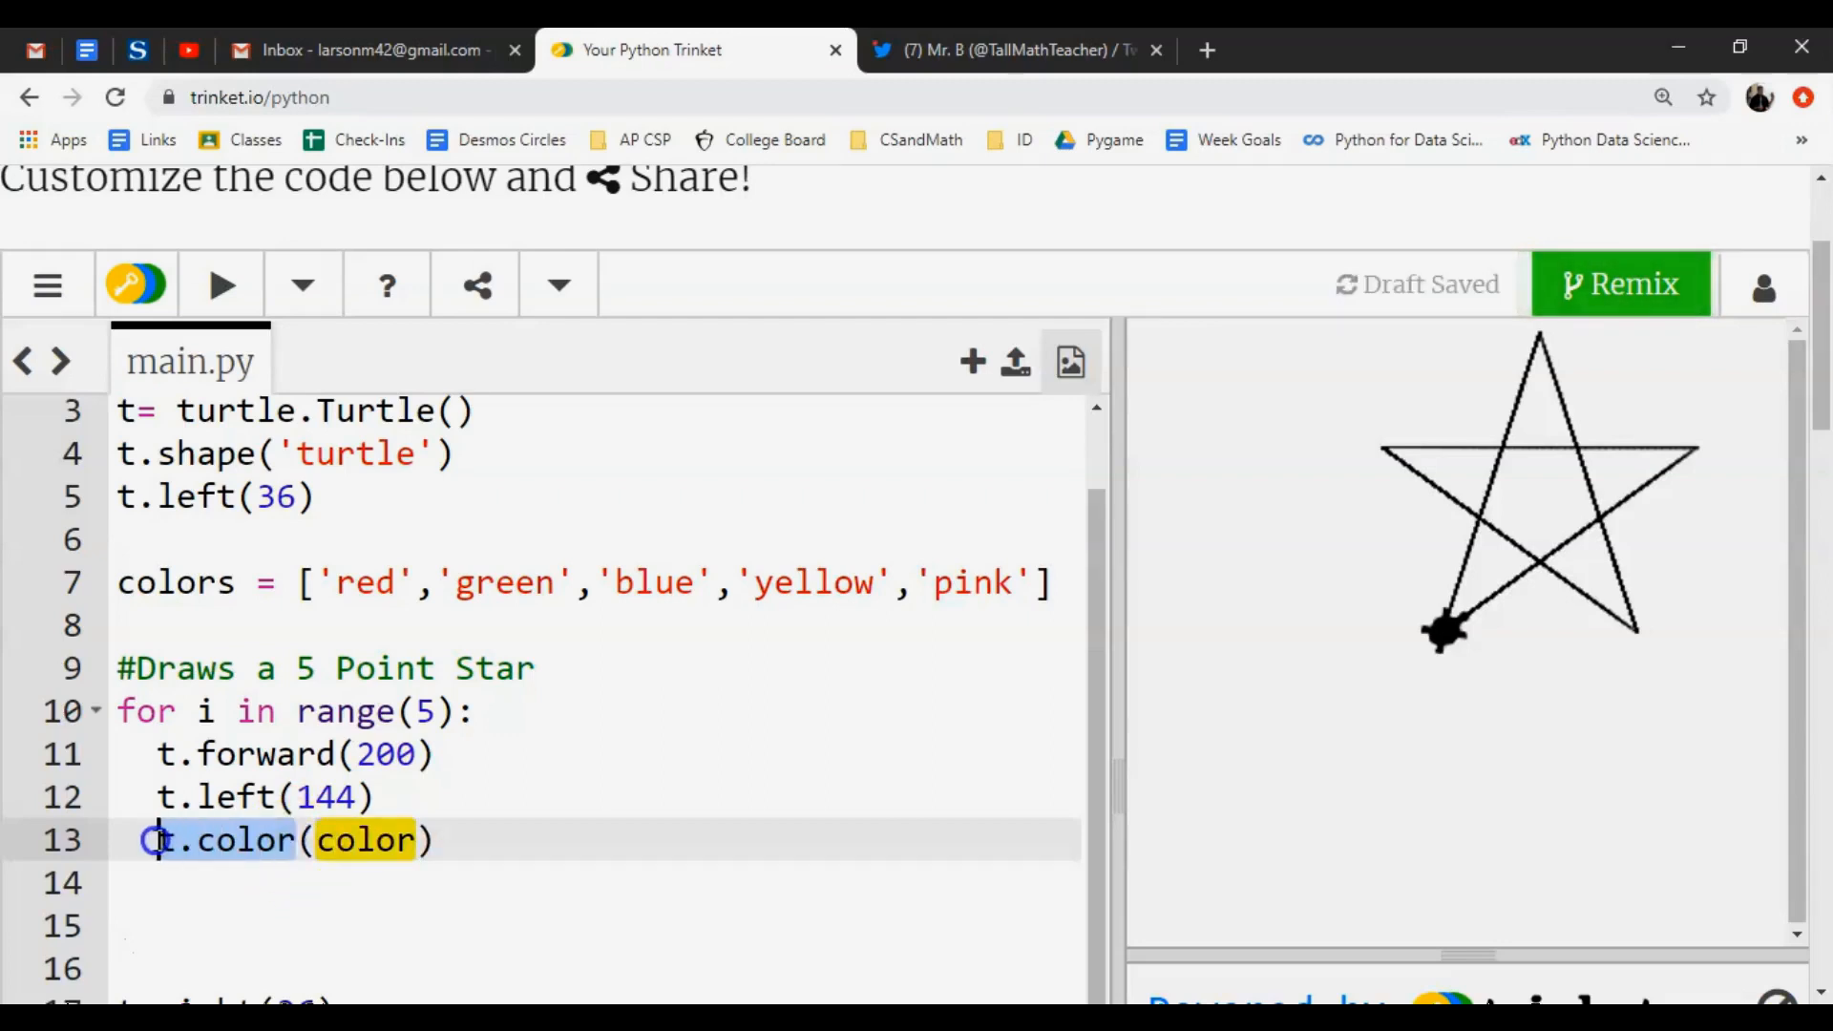
mouse_move(930, 909)
text(s[)
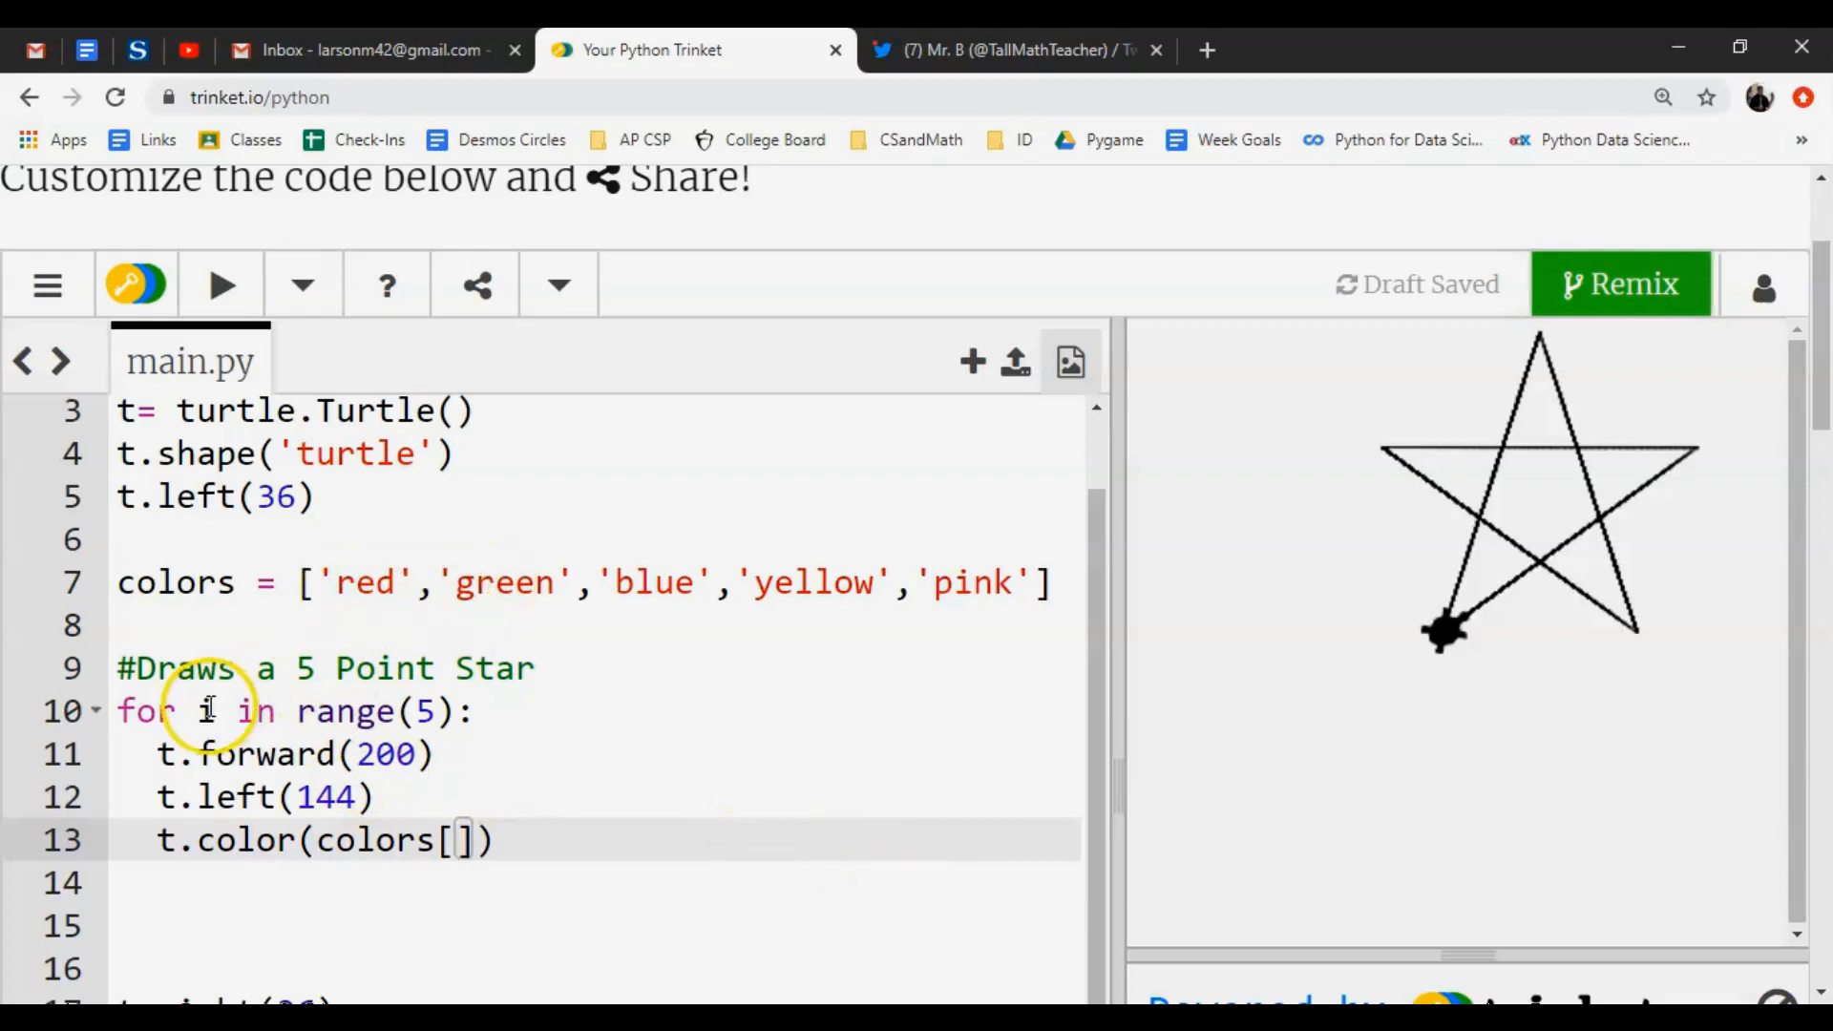
text(0)
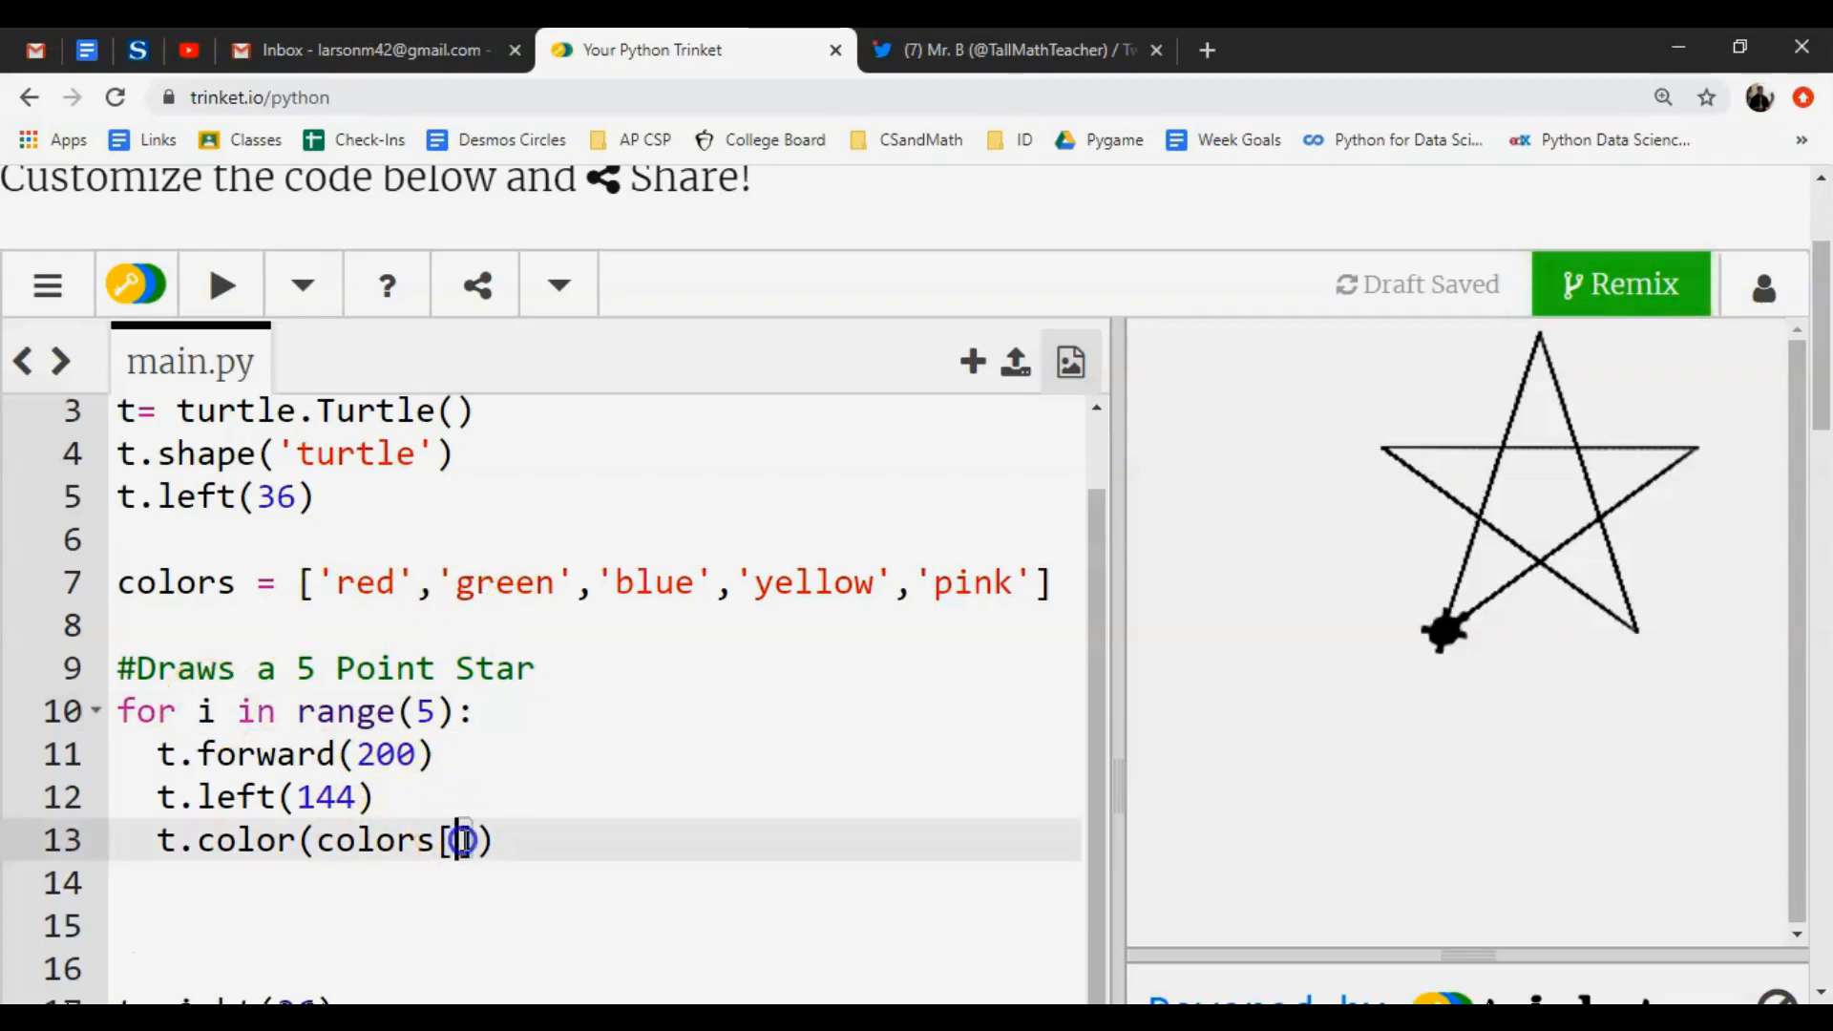
text(i])
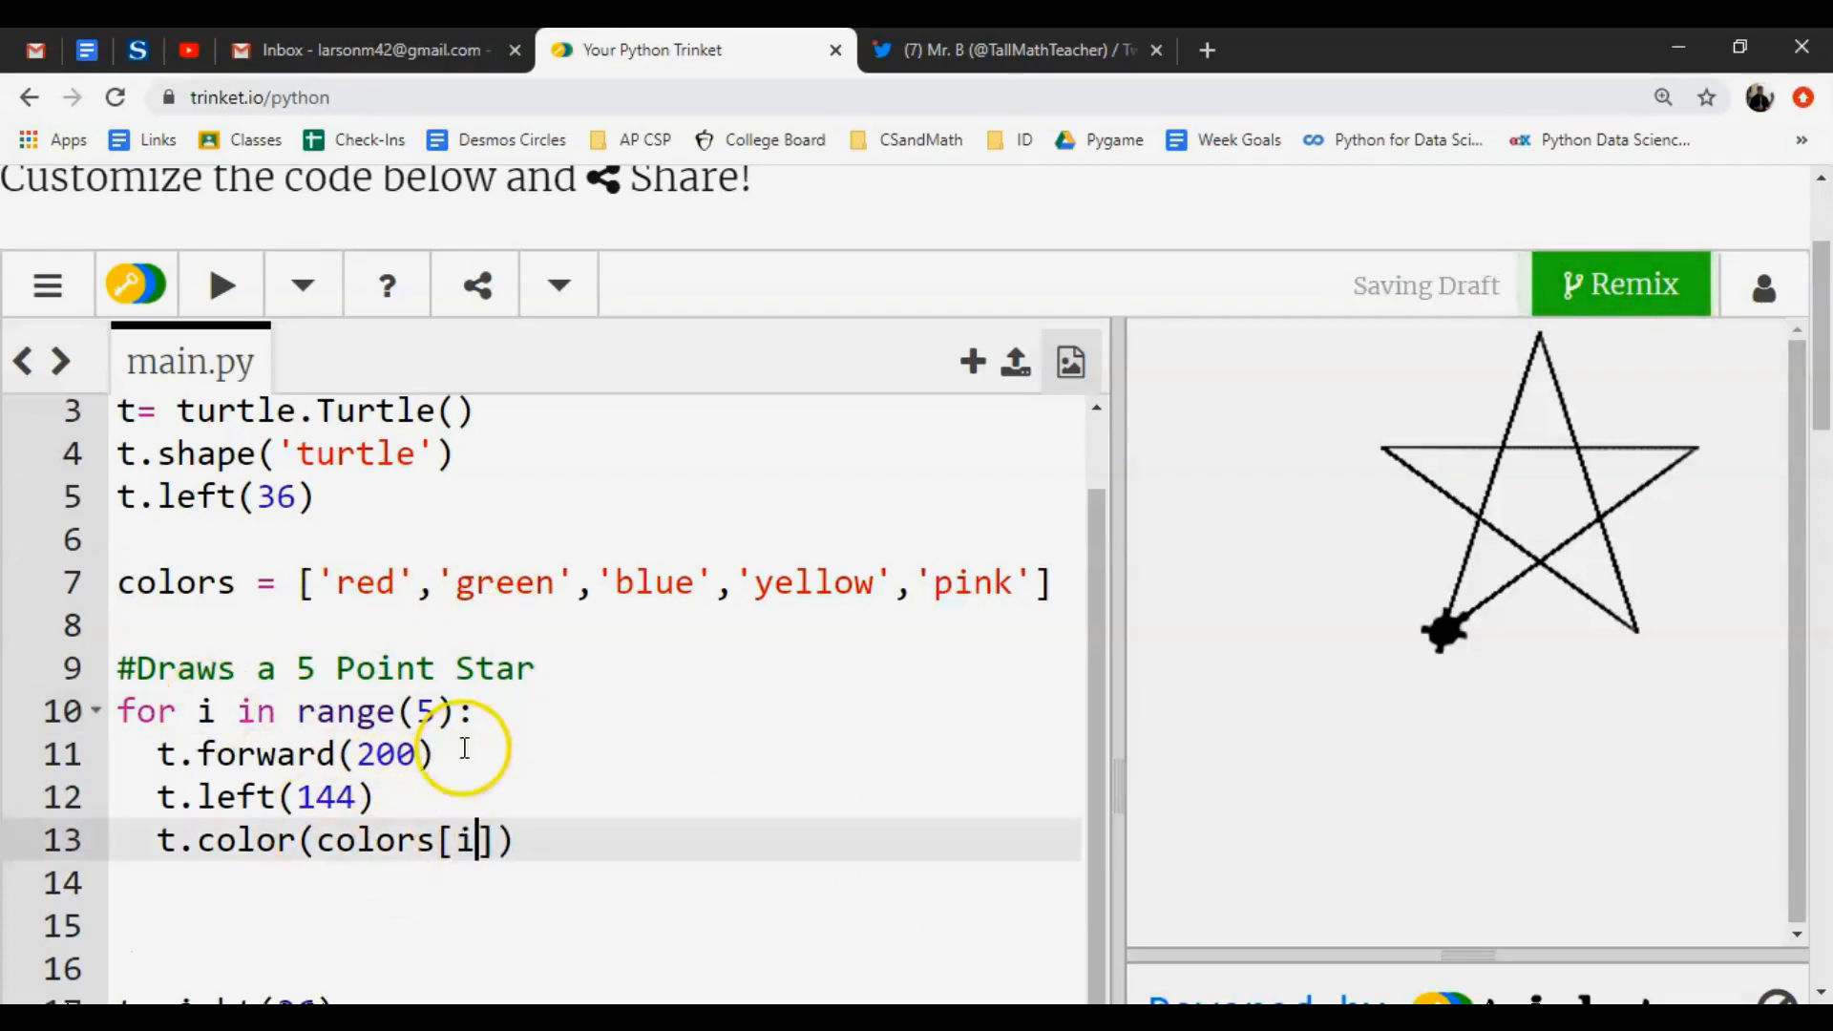
click(222, 285)
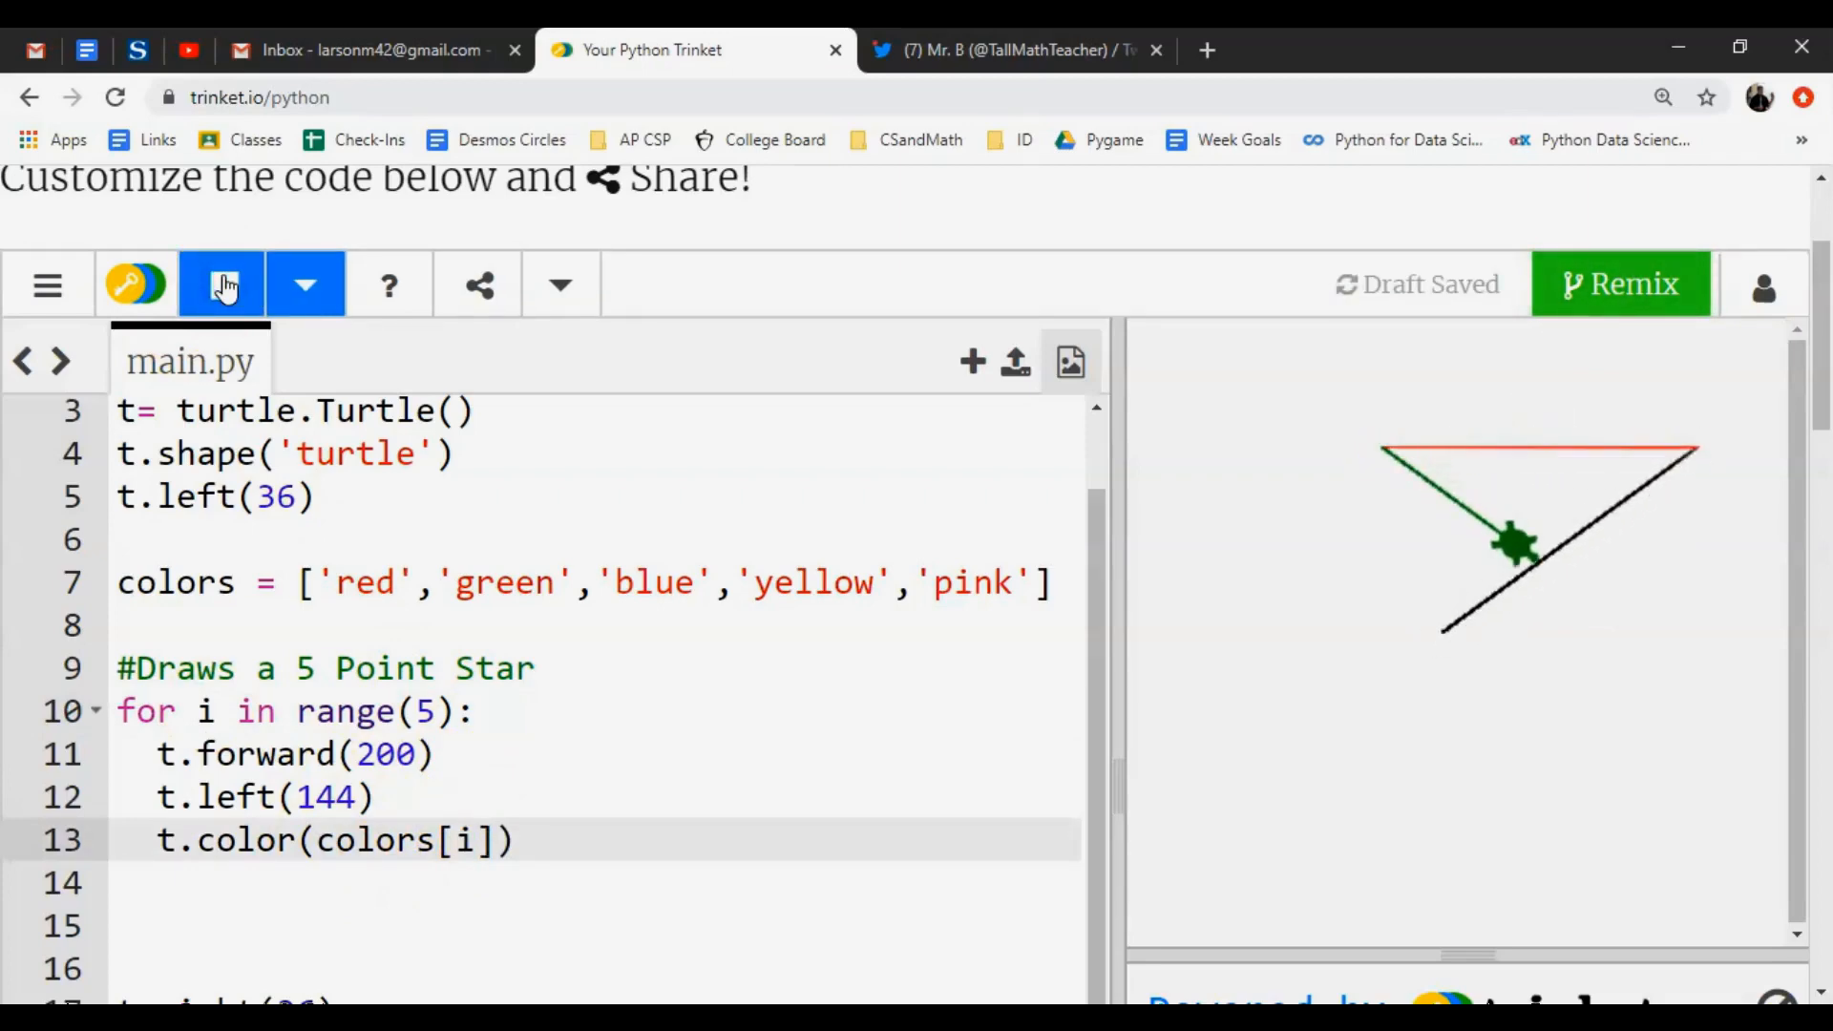
Let the multicoloured star finish drawing, then share the trinket via Twitter.
click(222, 285)
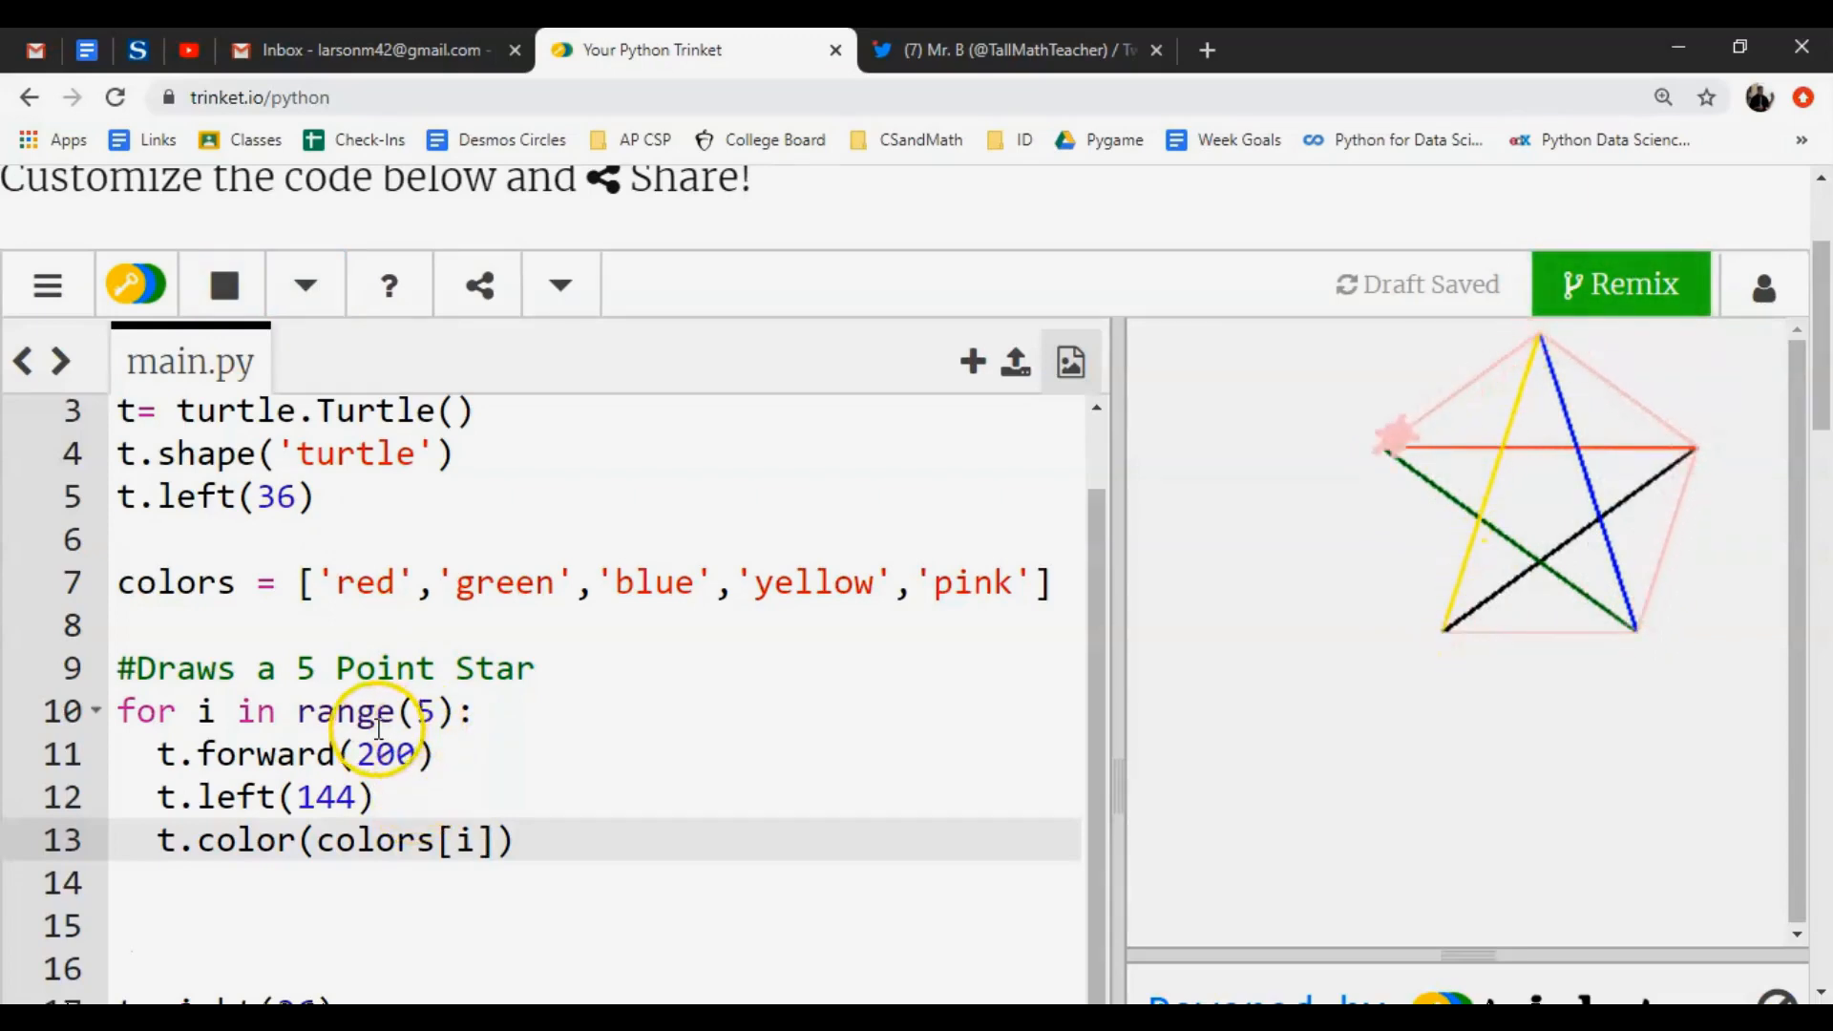
click(222, 284)
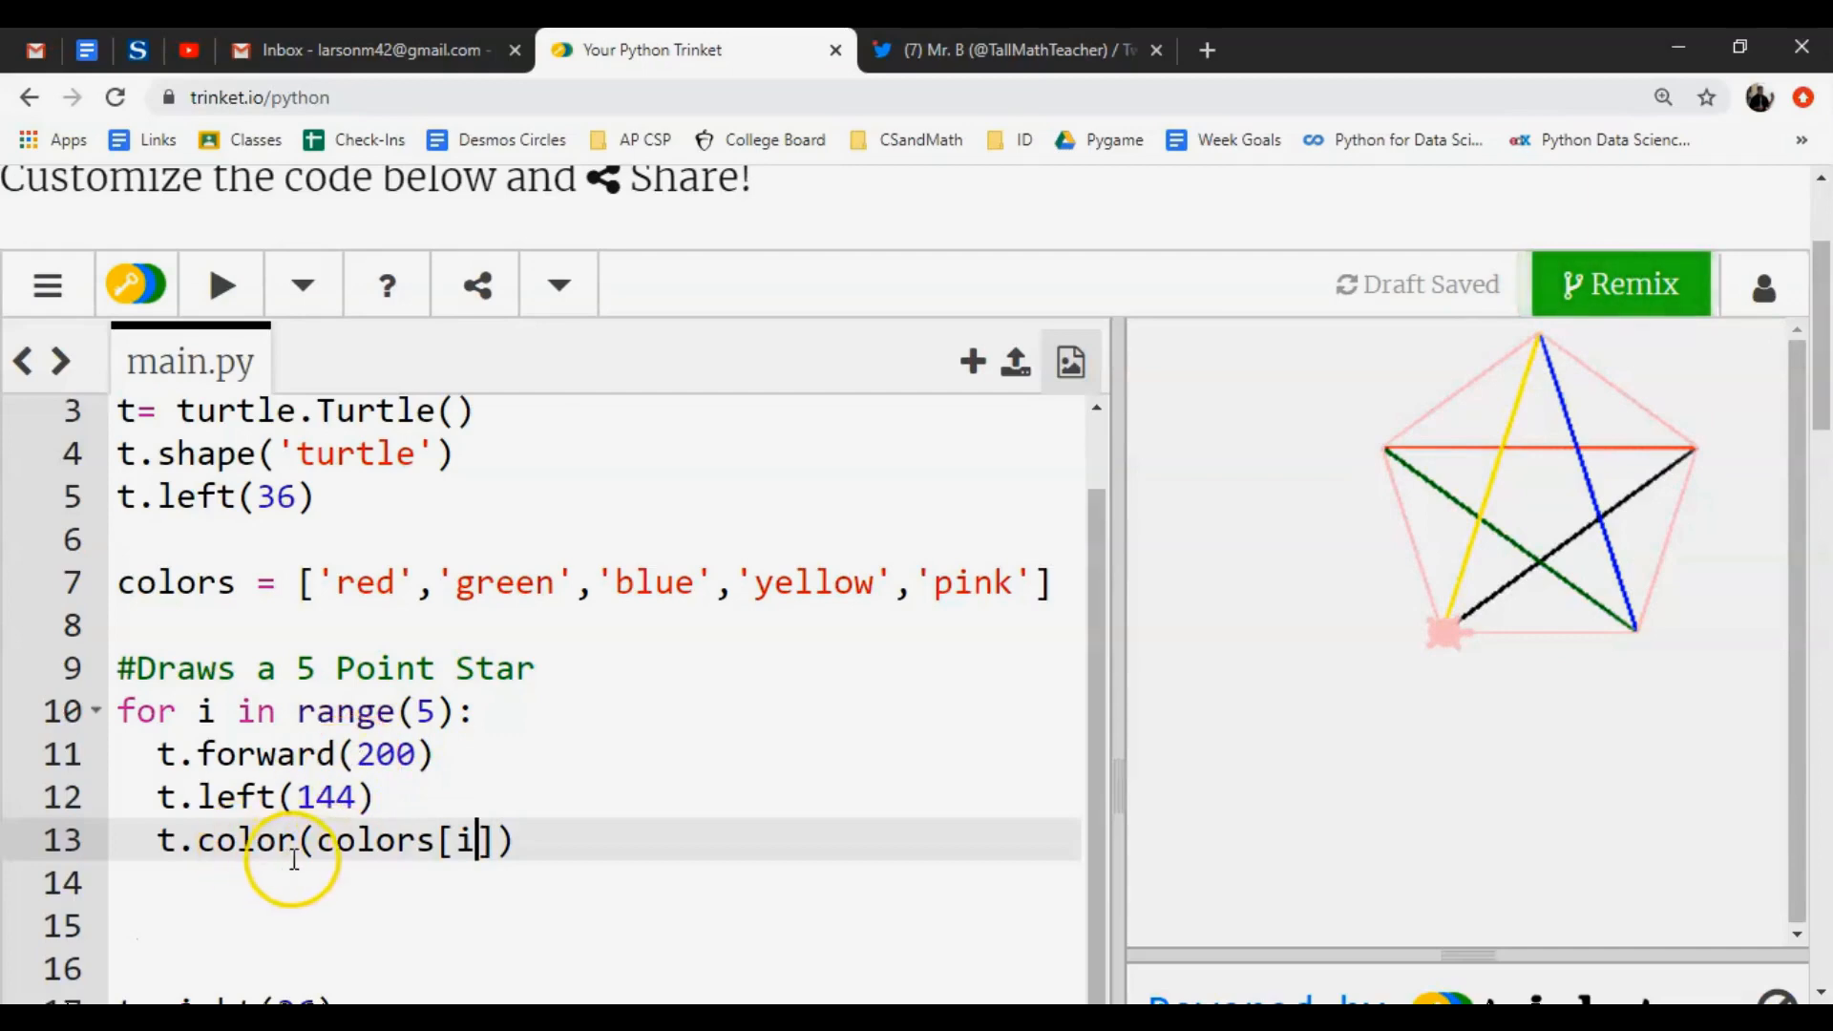
mouse_move(512, 775)
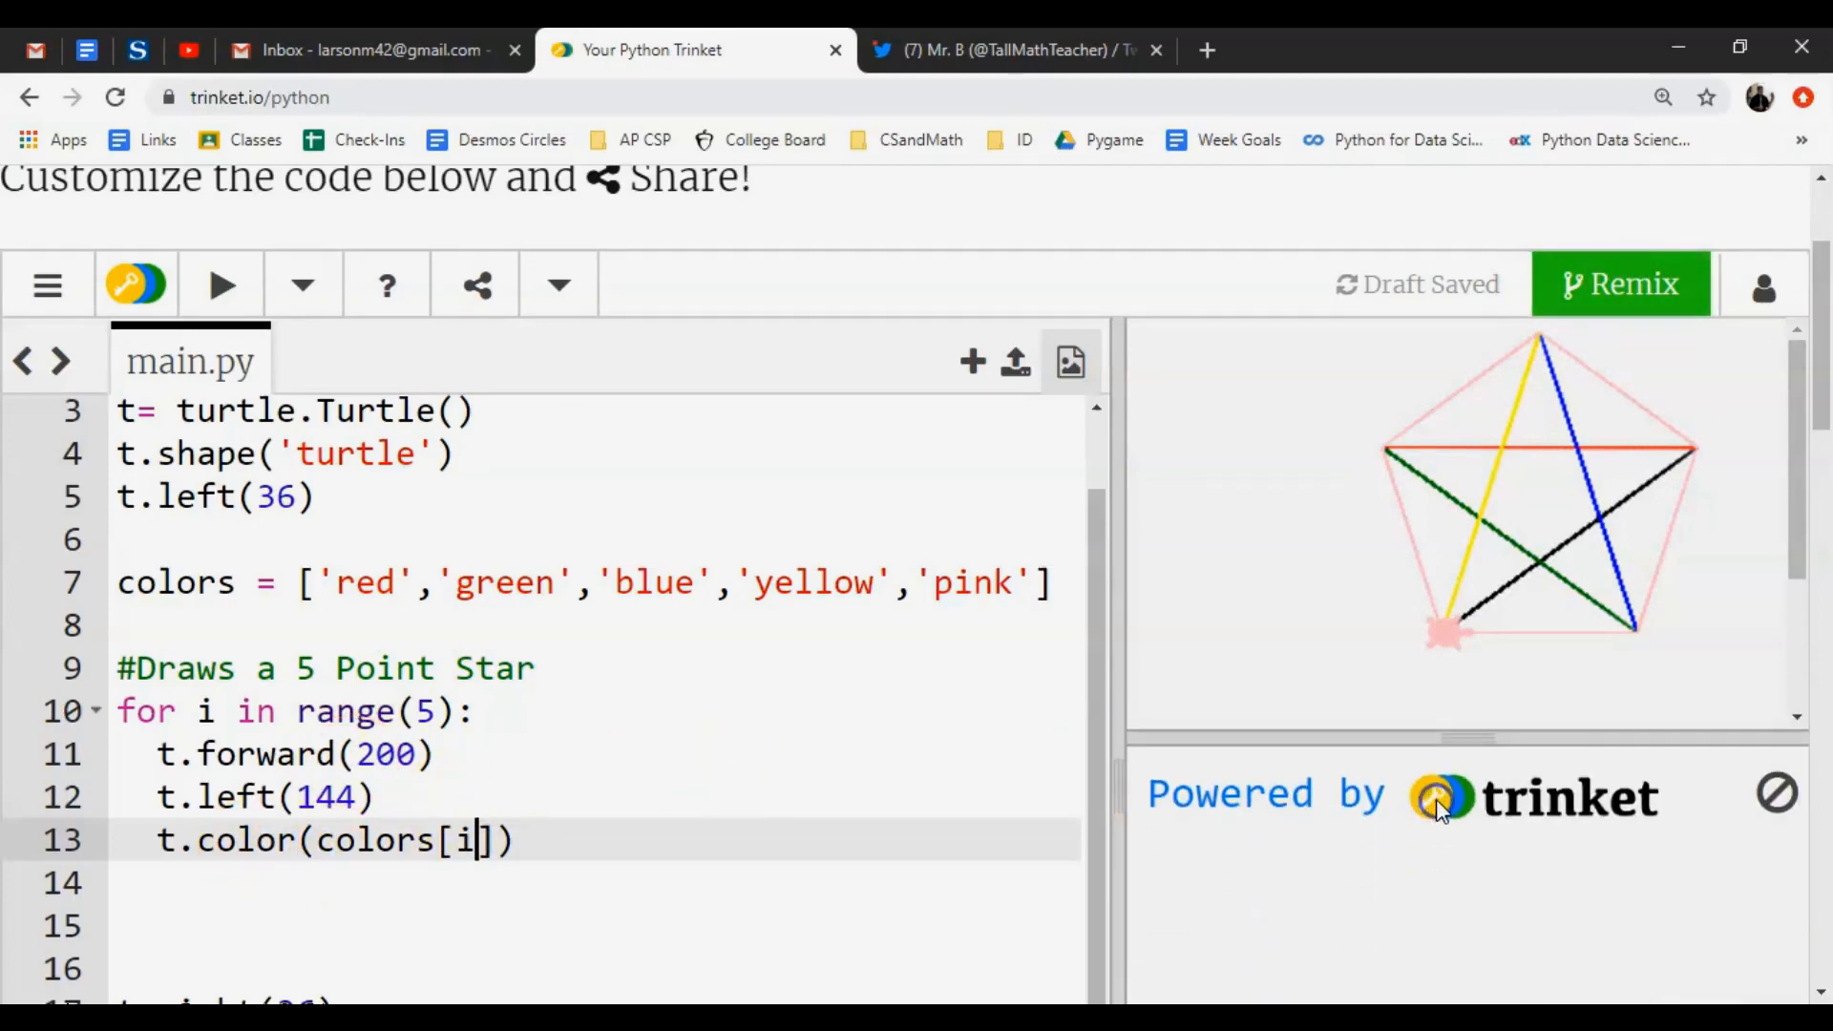
click(474, 284)
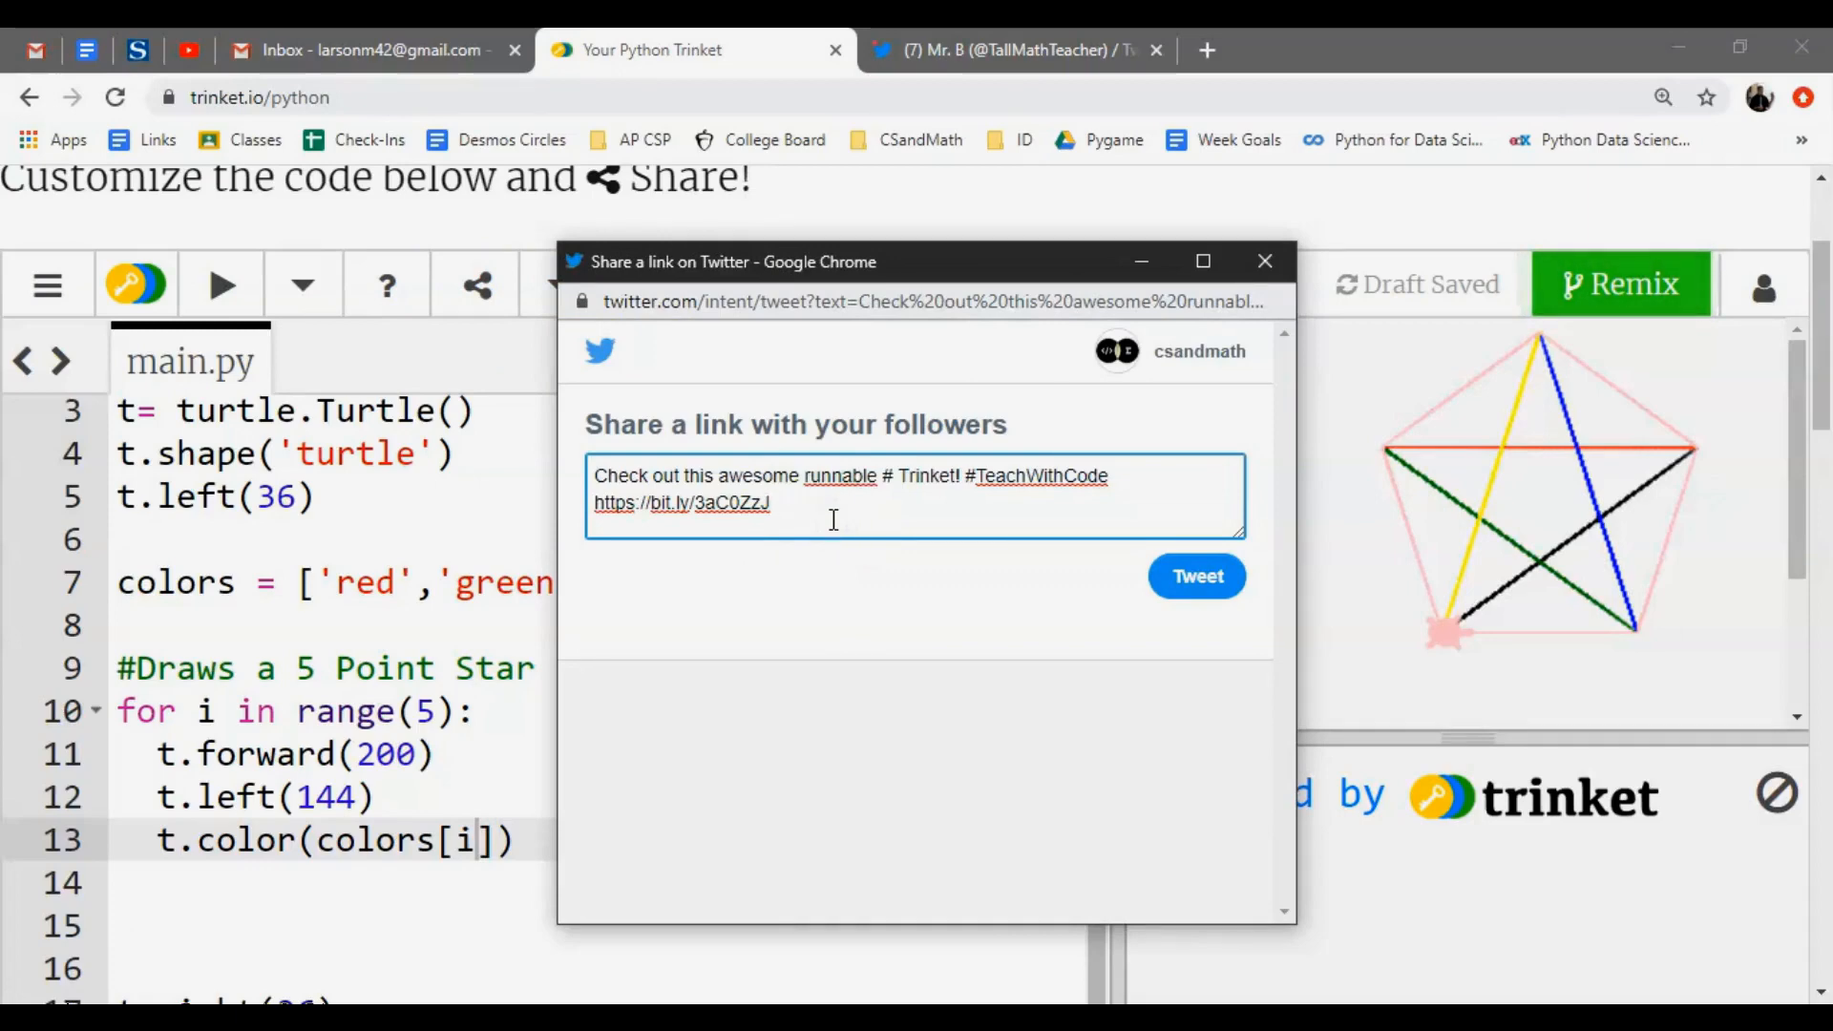
Append hashtags #CSandMath and #30DayCodingCH to the tweet draft after the trinket link.
text(#CSand)
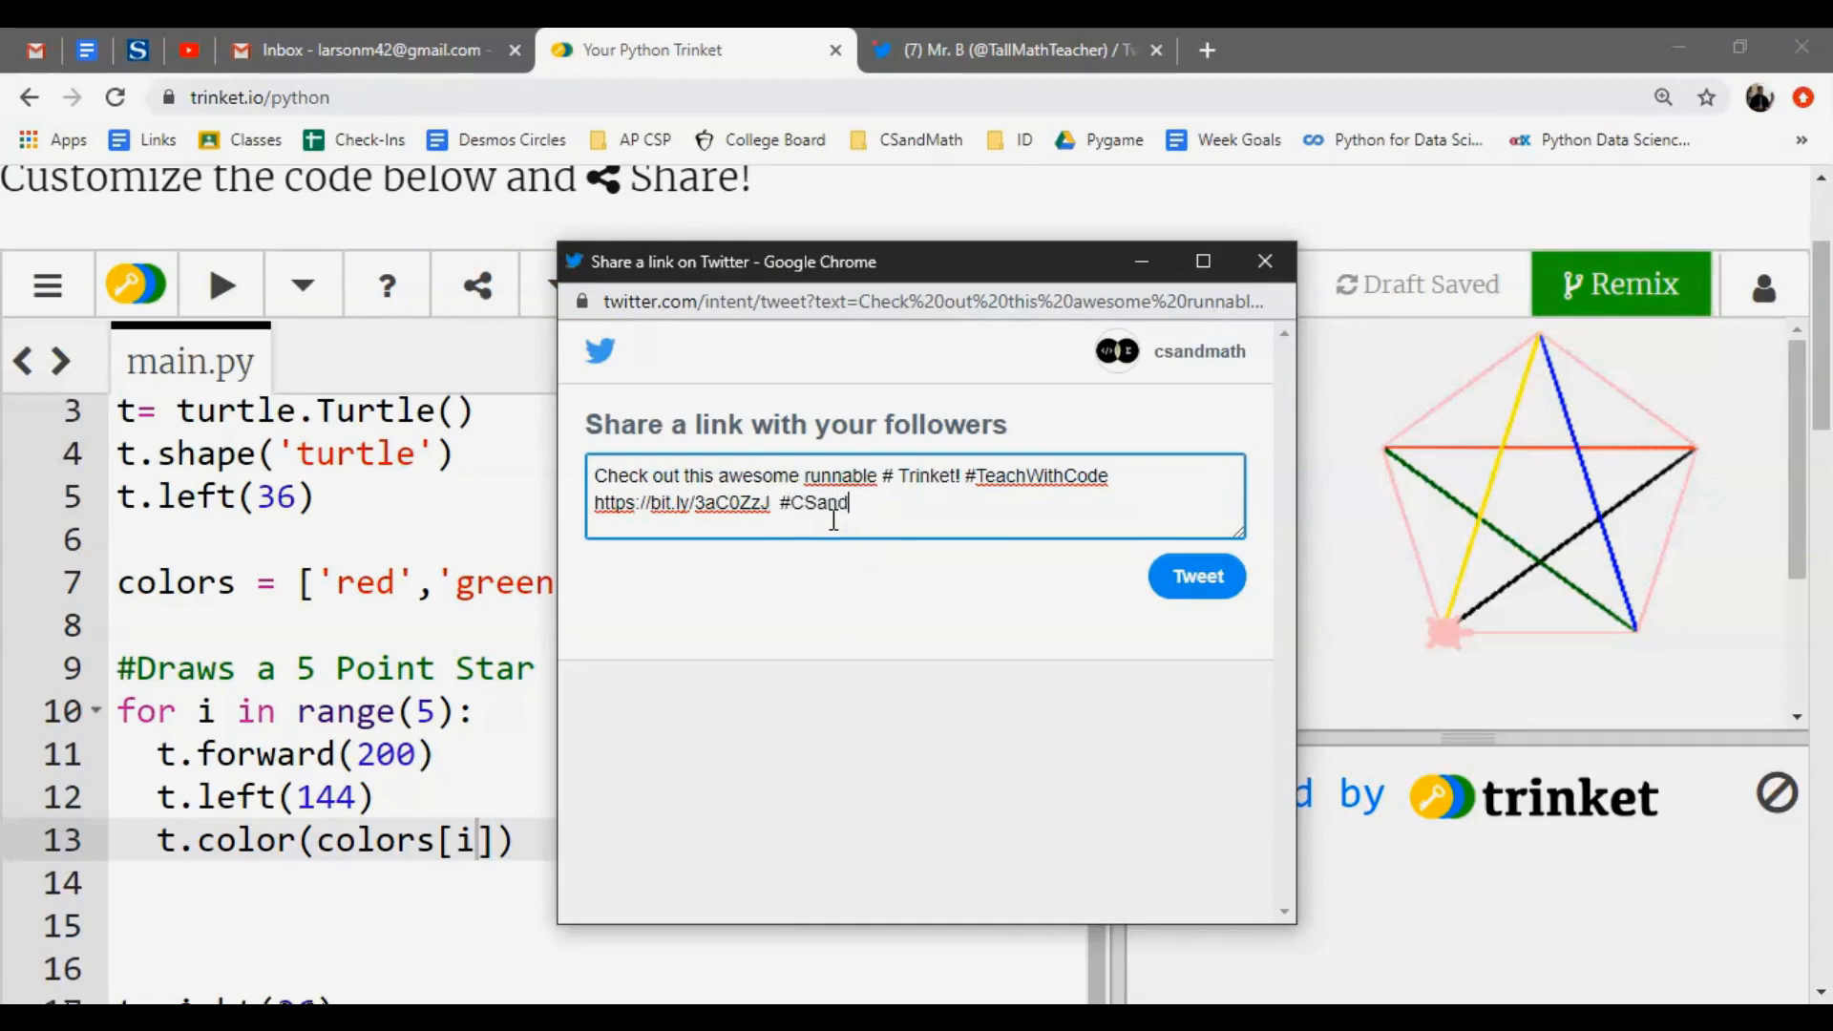
text(Math)
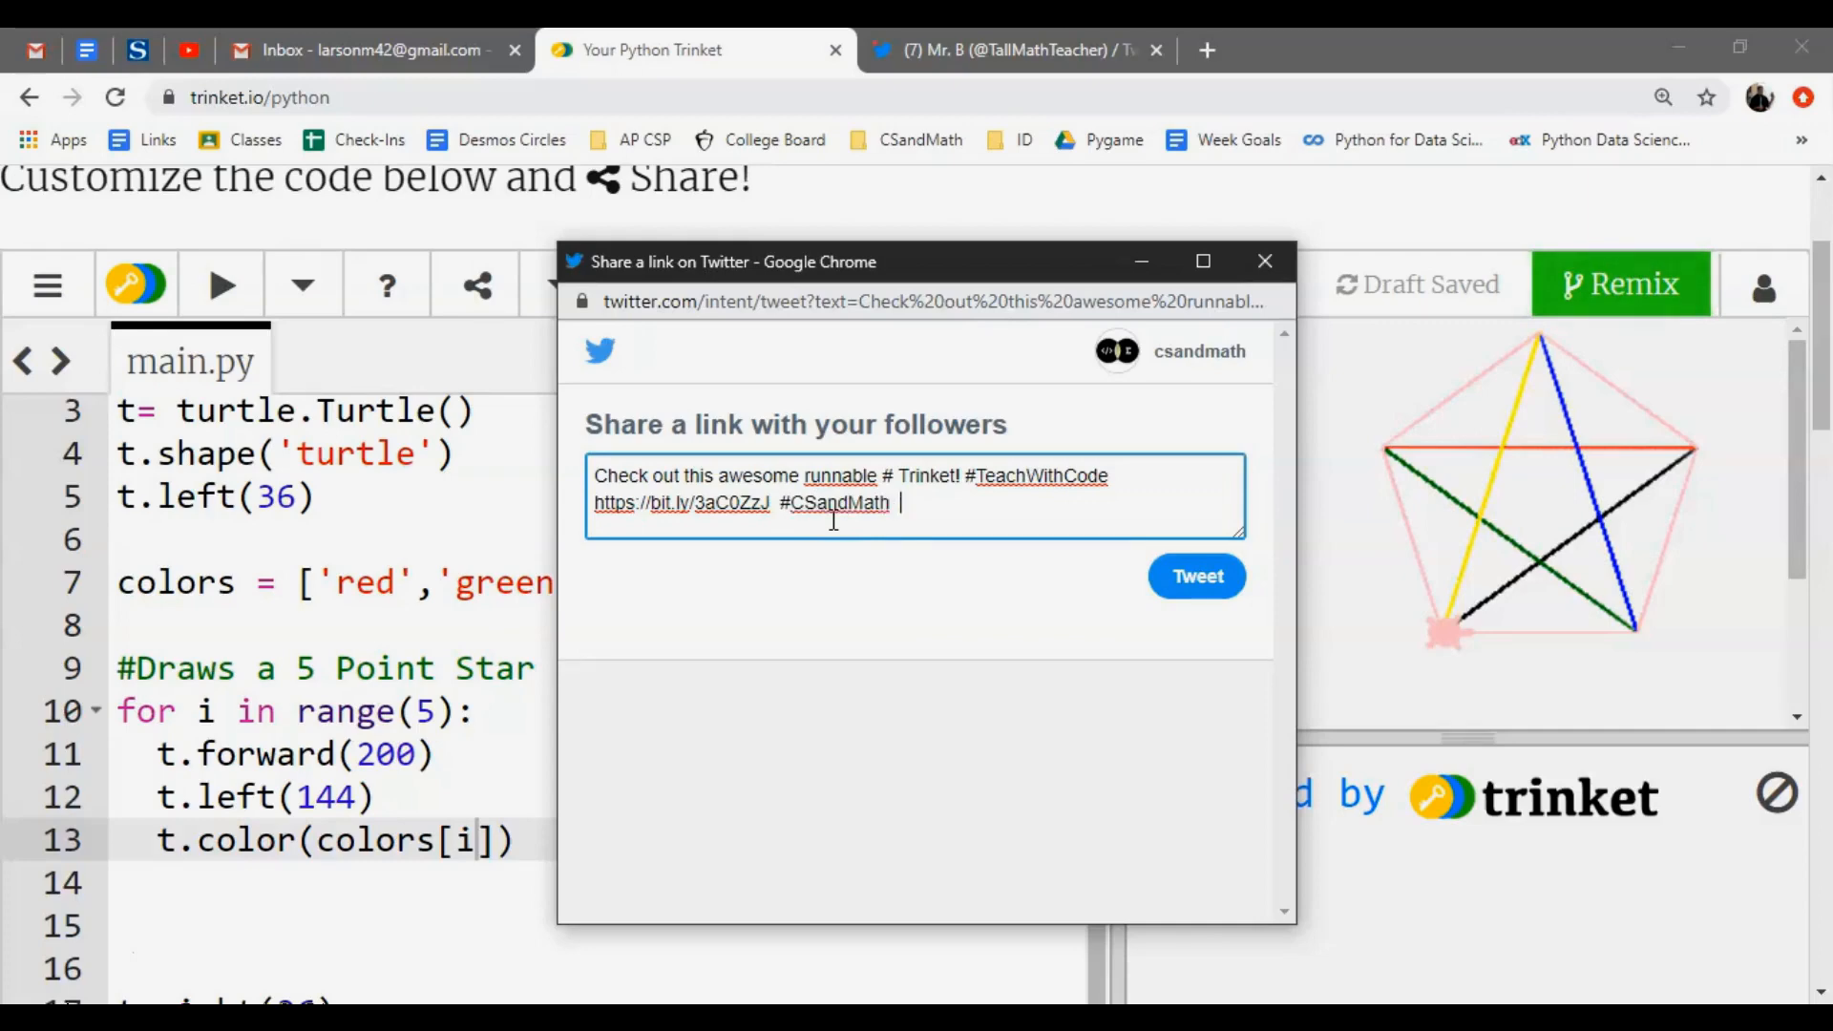
text(#30)
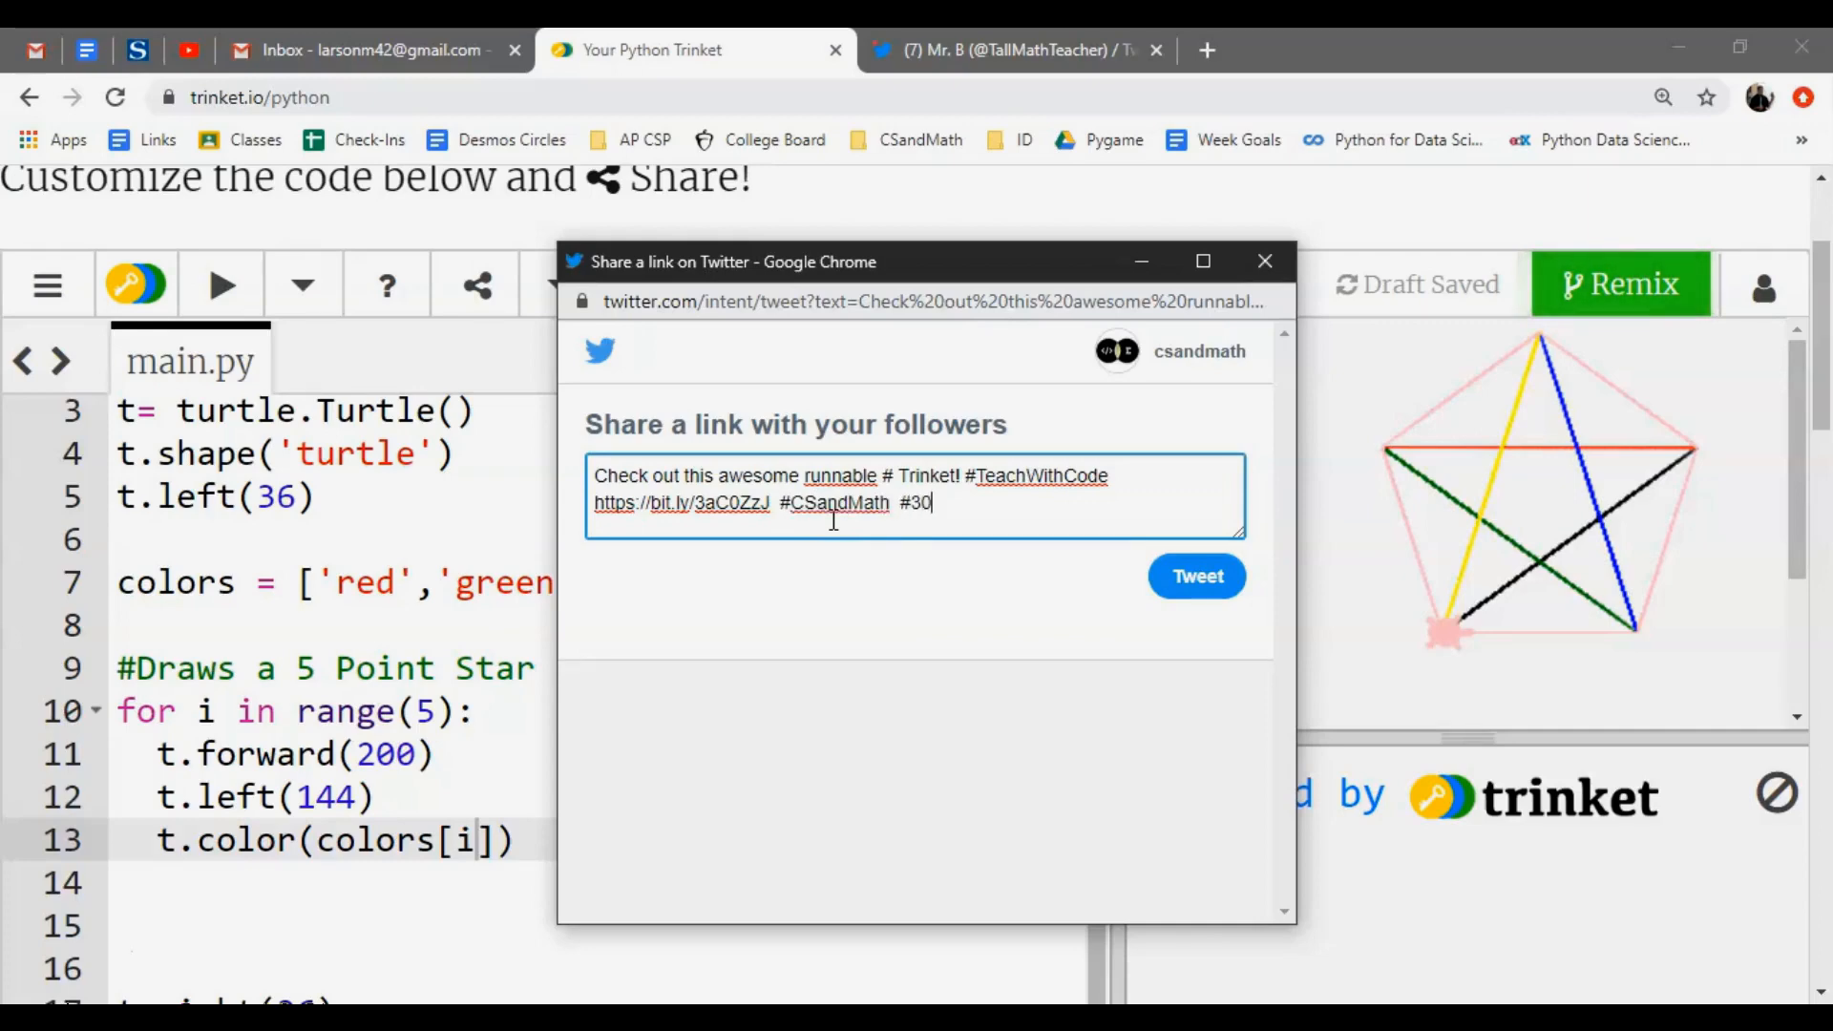
text(DayCodi)
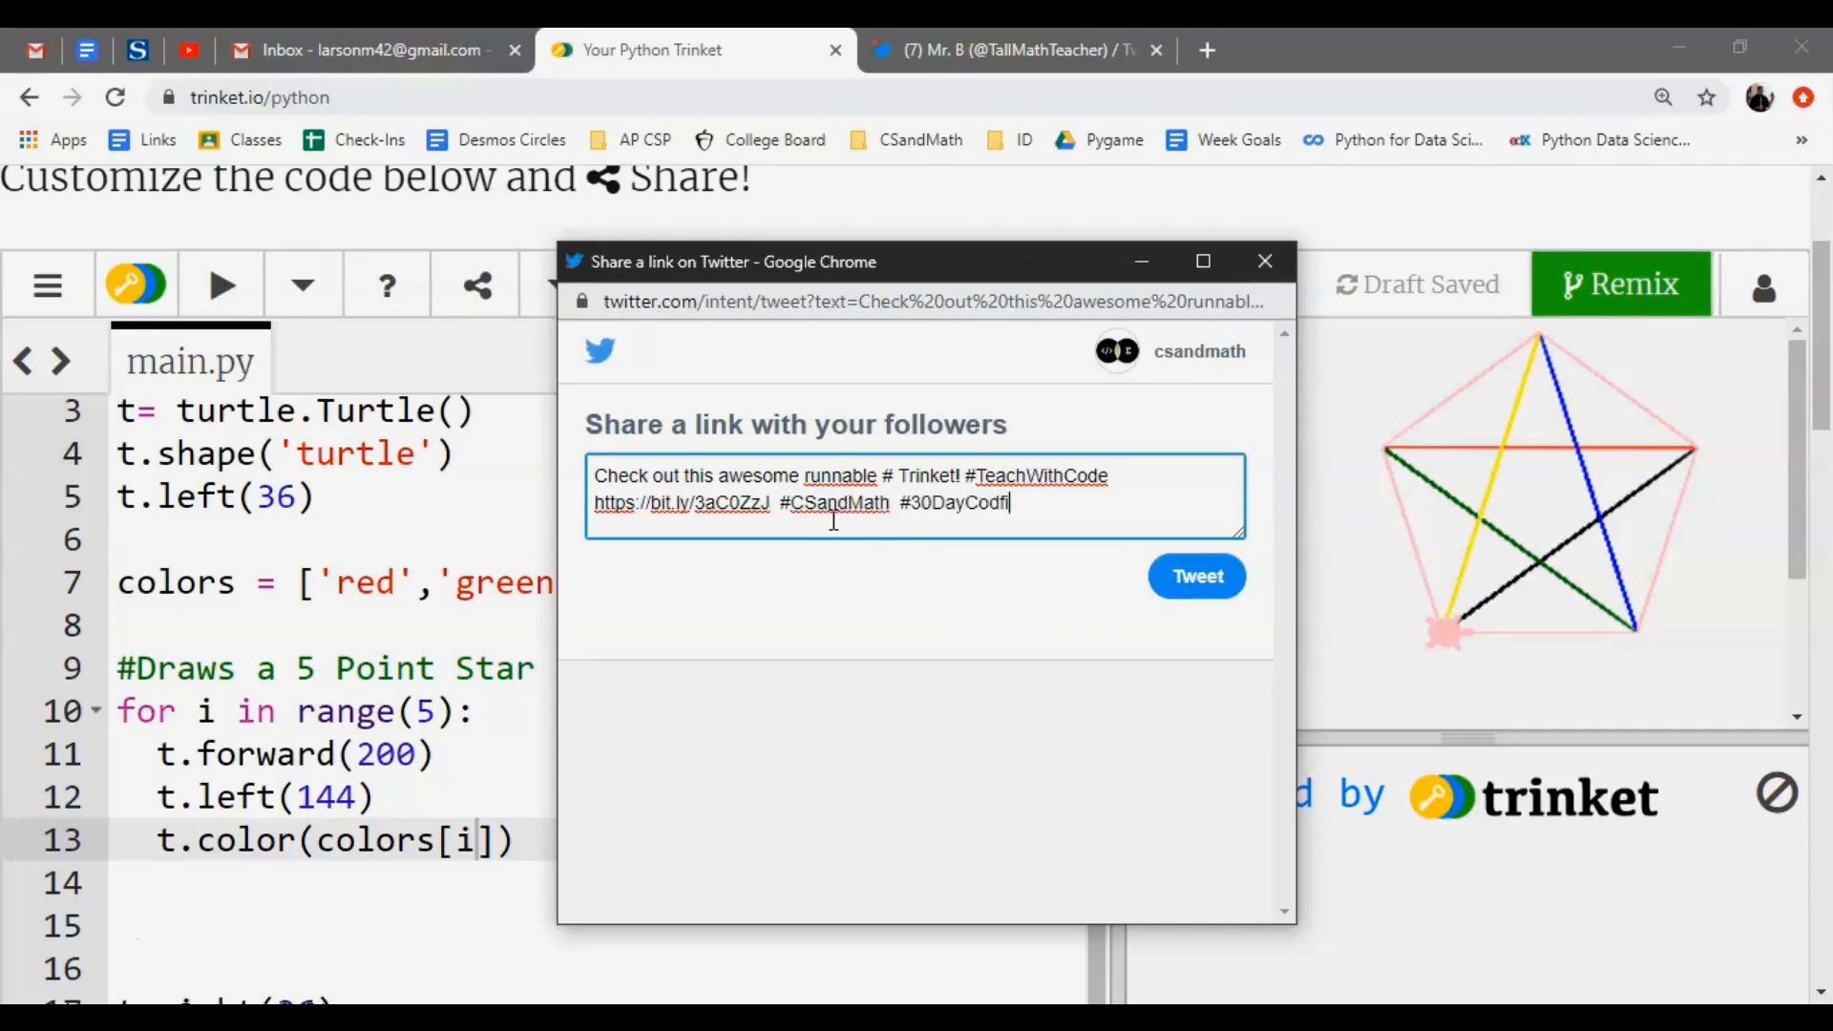
text(ng)
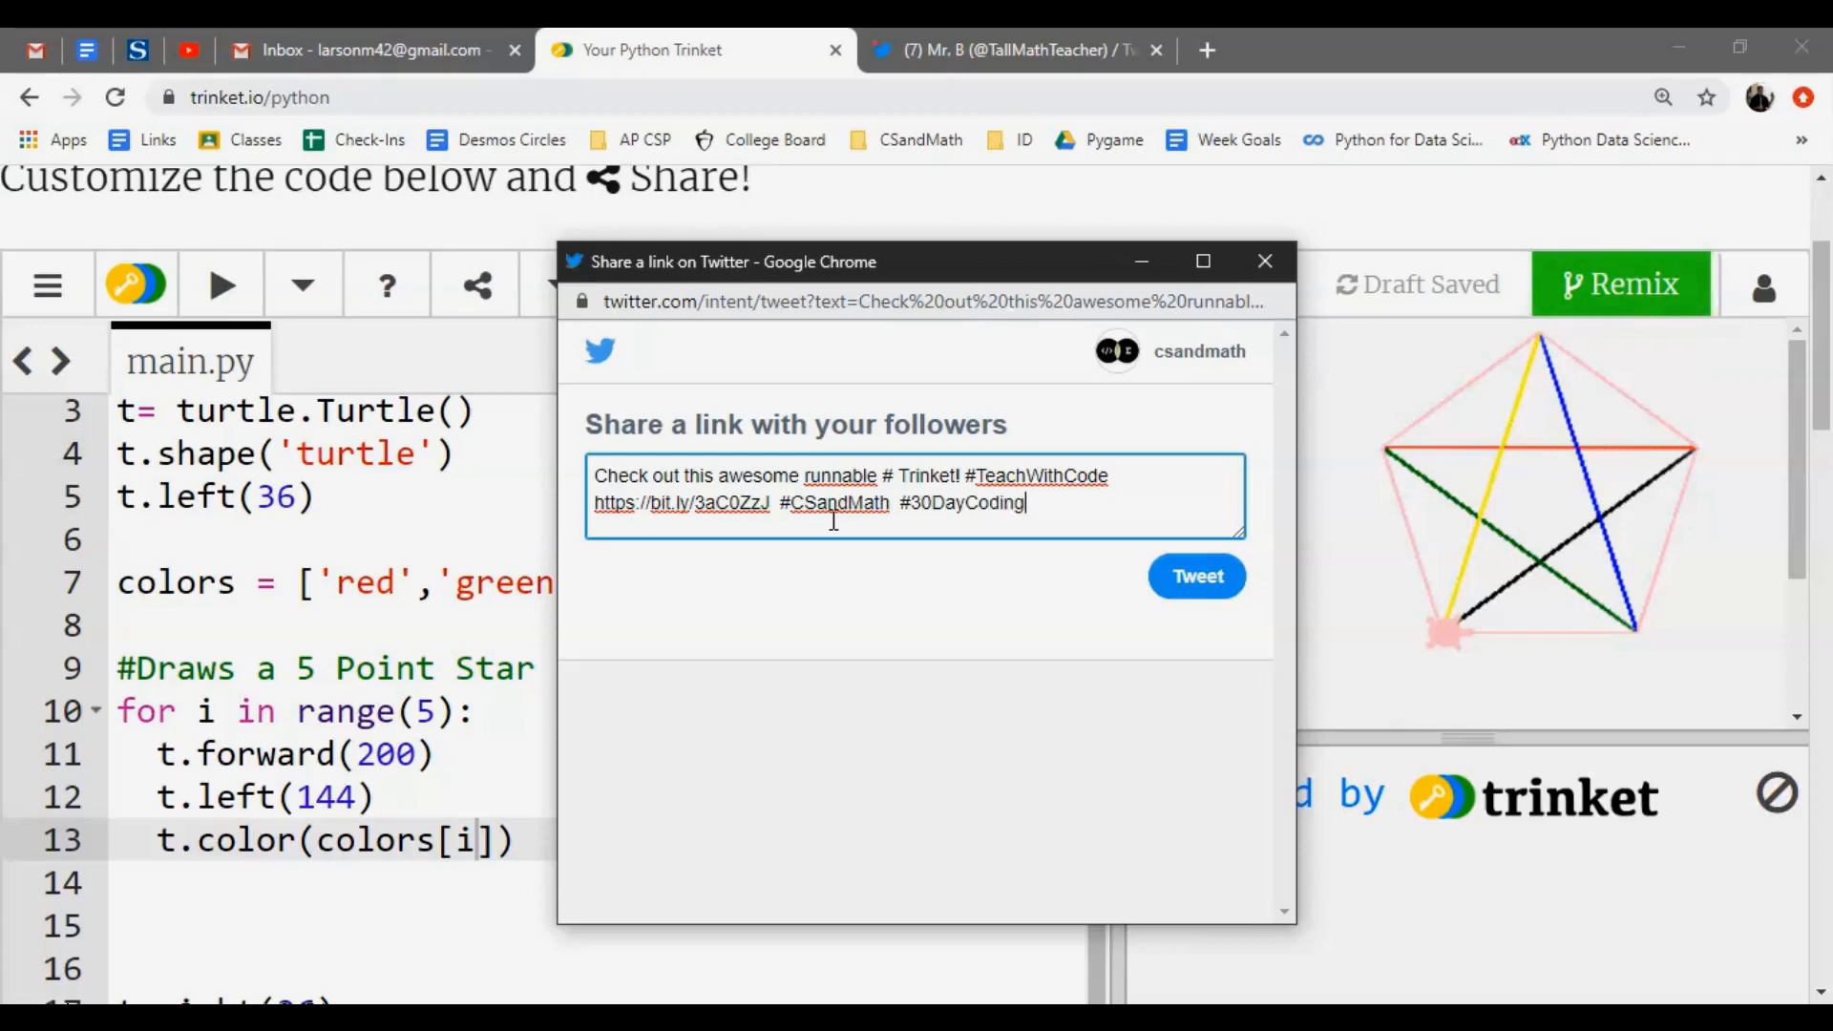
text(CH)
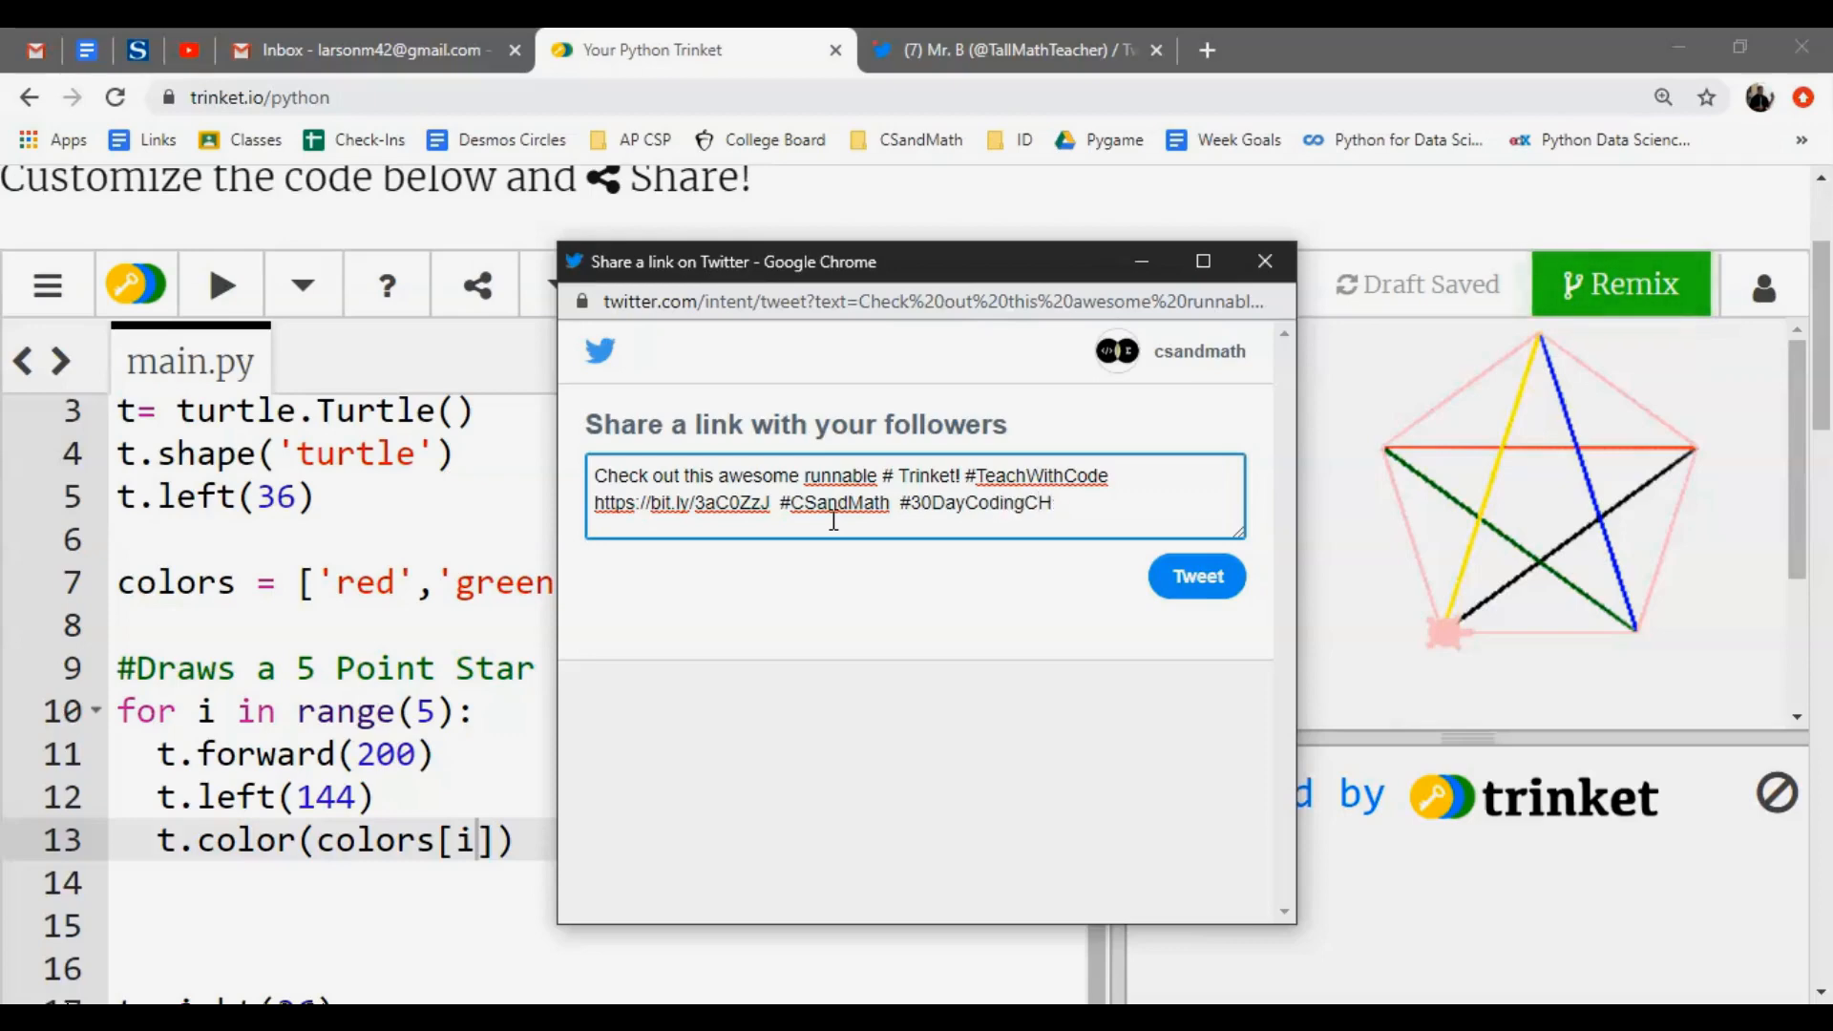